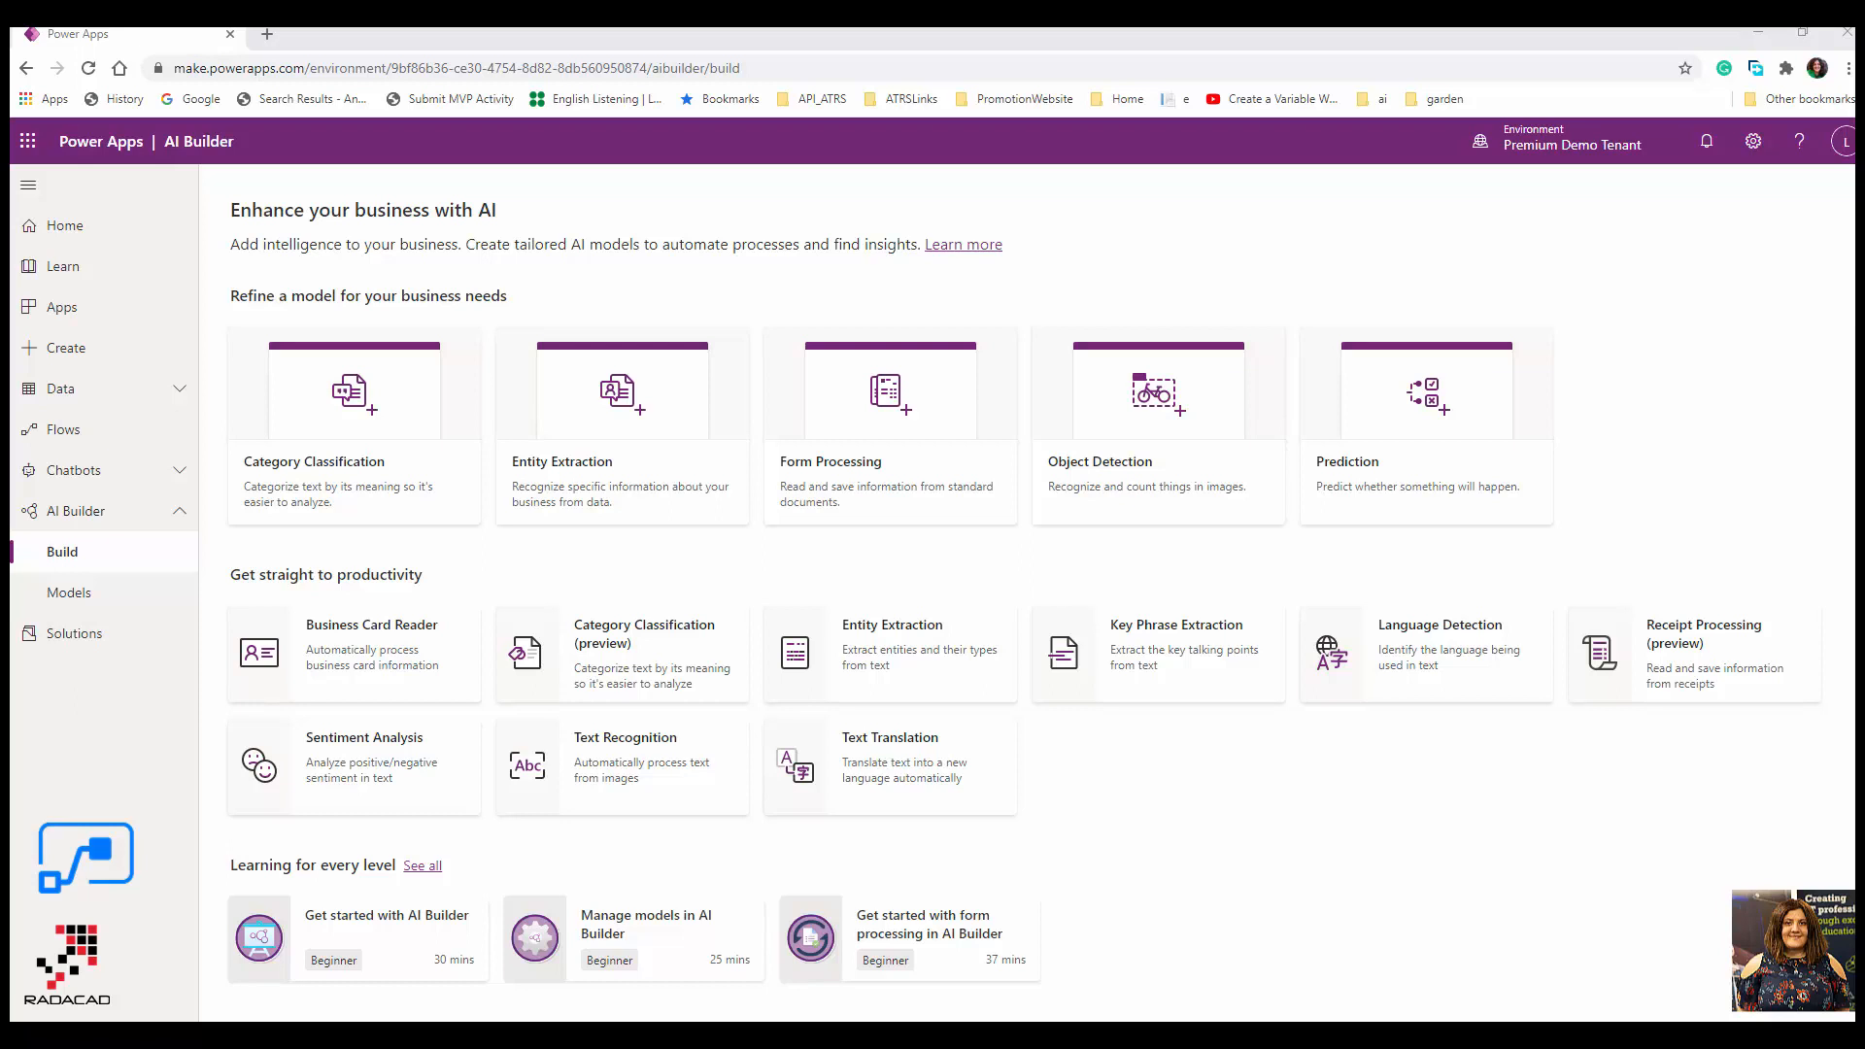
pyautogui.moveTo(214, 109)
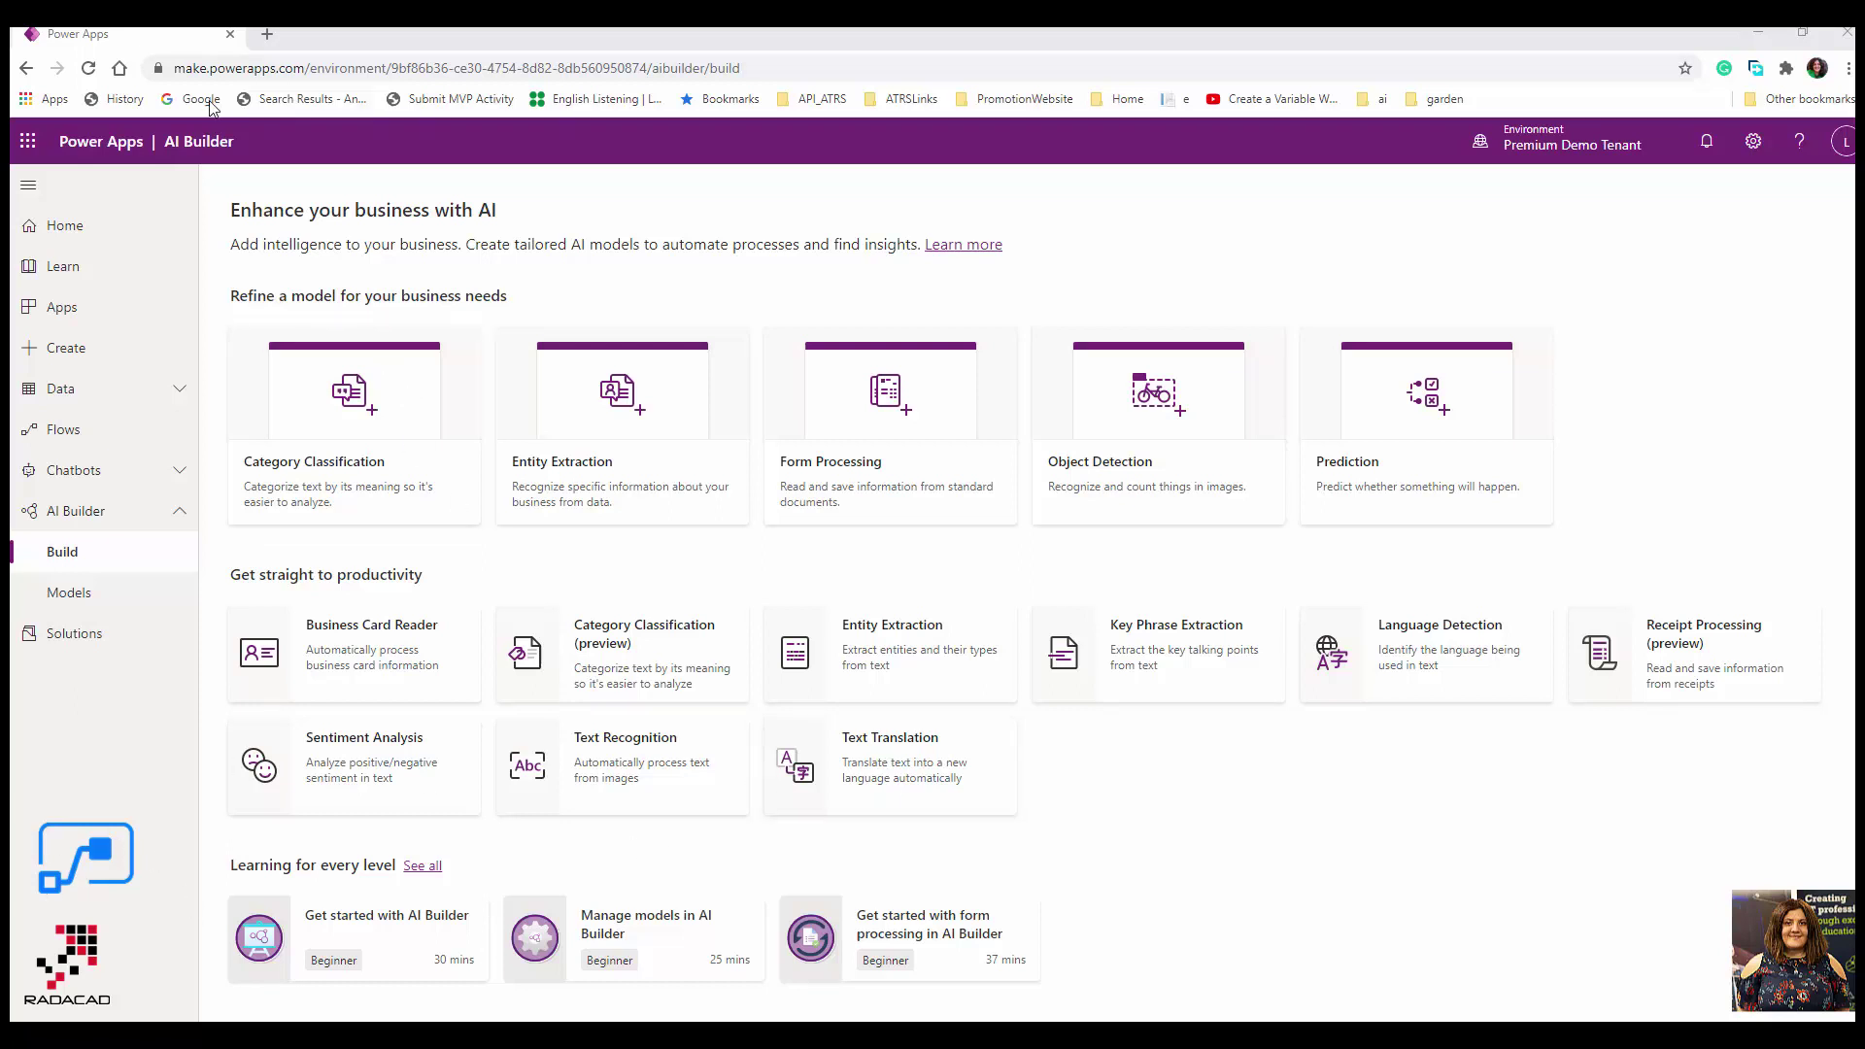
pyautogui.moveTo(399, 585)
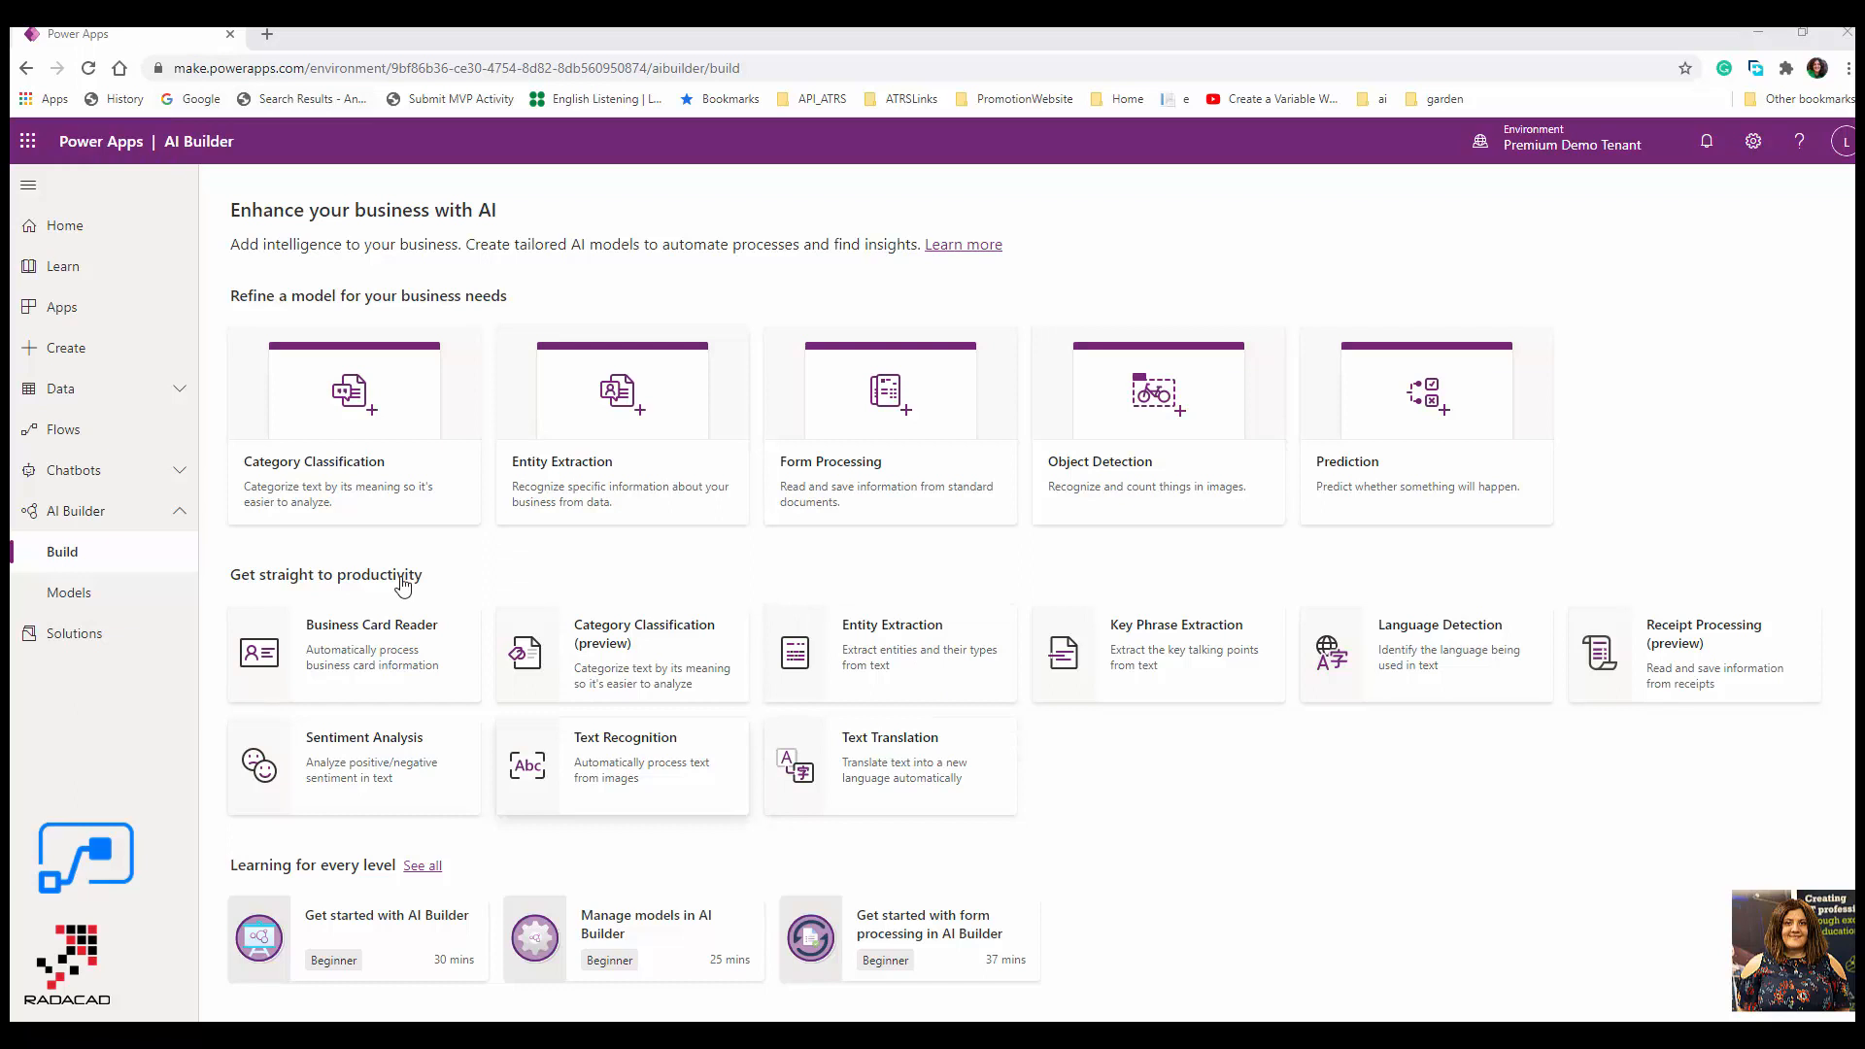
pyautogui.moveTo(62, 551)
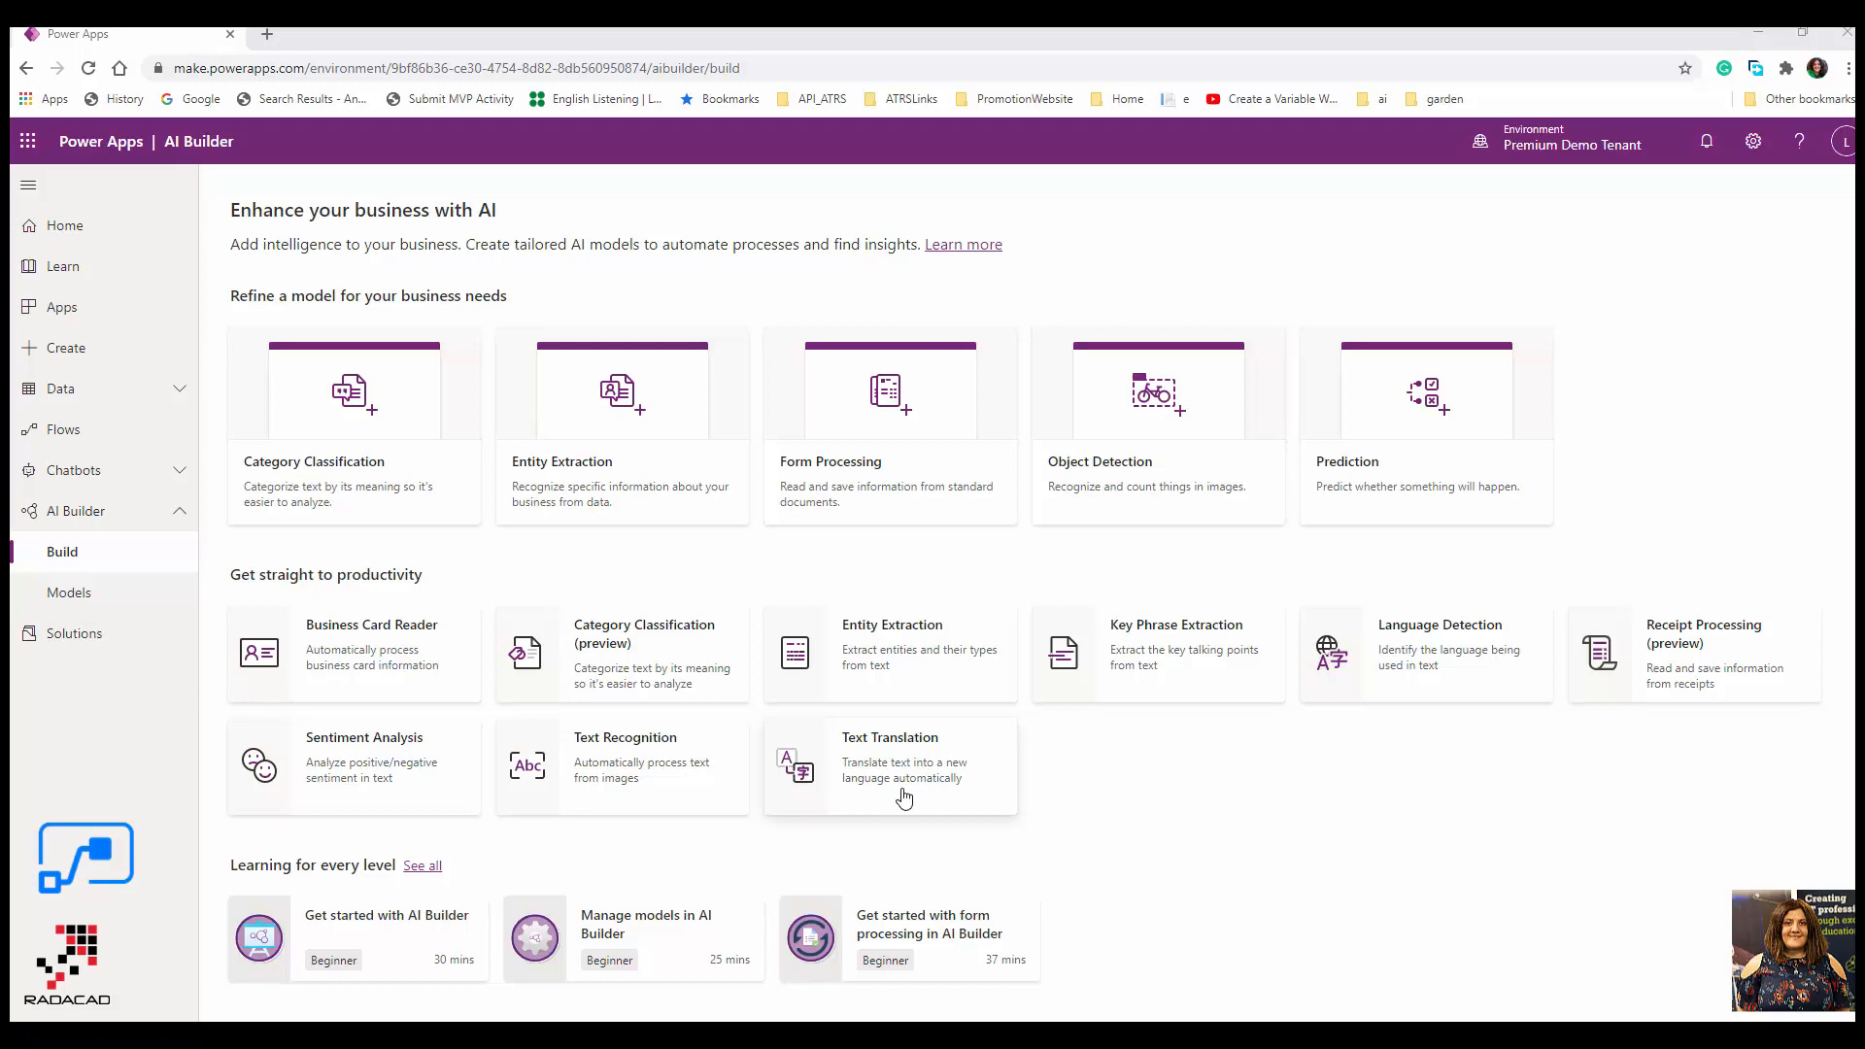
# - Open Text Translation's Best practices tab and highlight the guidance against sentence fragments
pyautogui.click(903, 769)
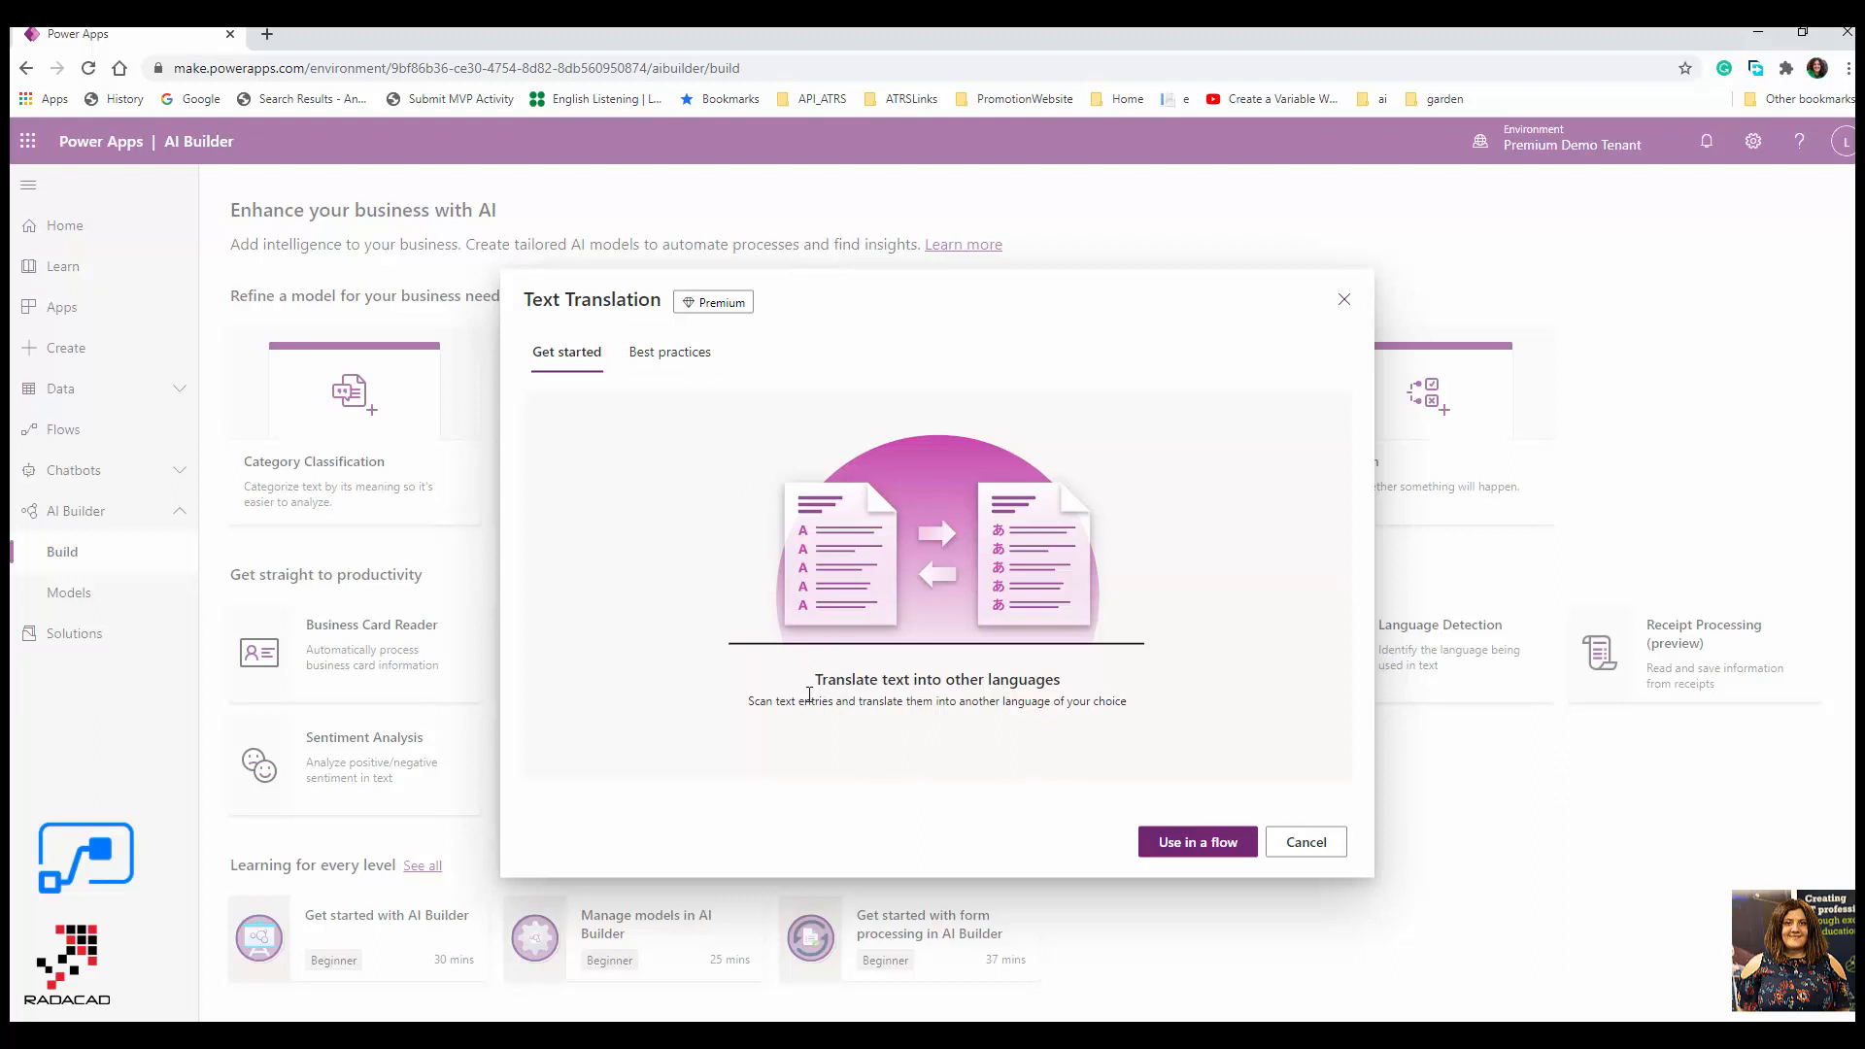
pyautogui.moveTo(1037, 720)
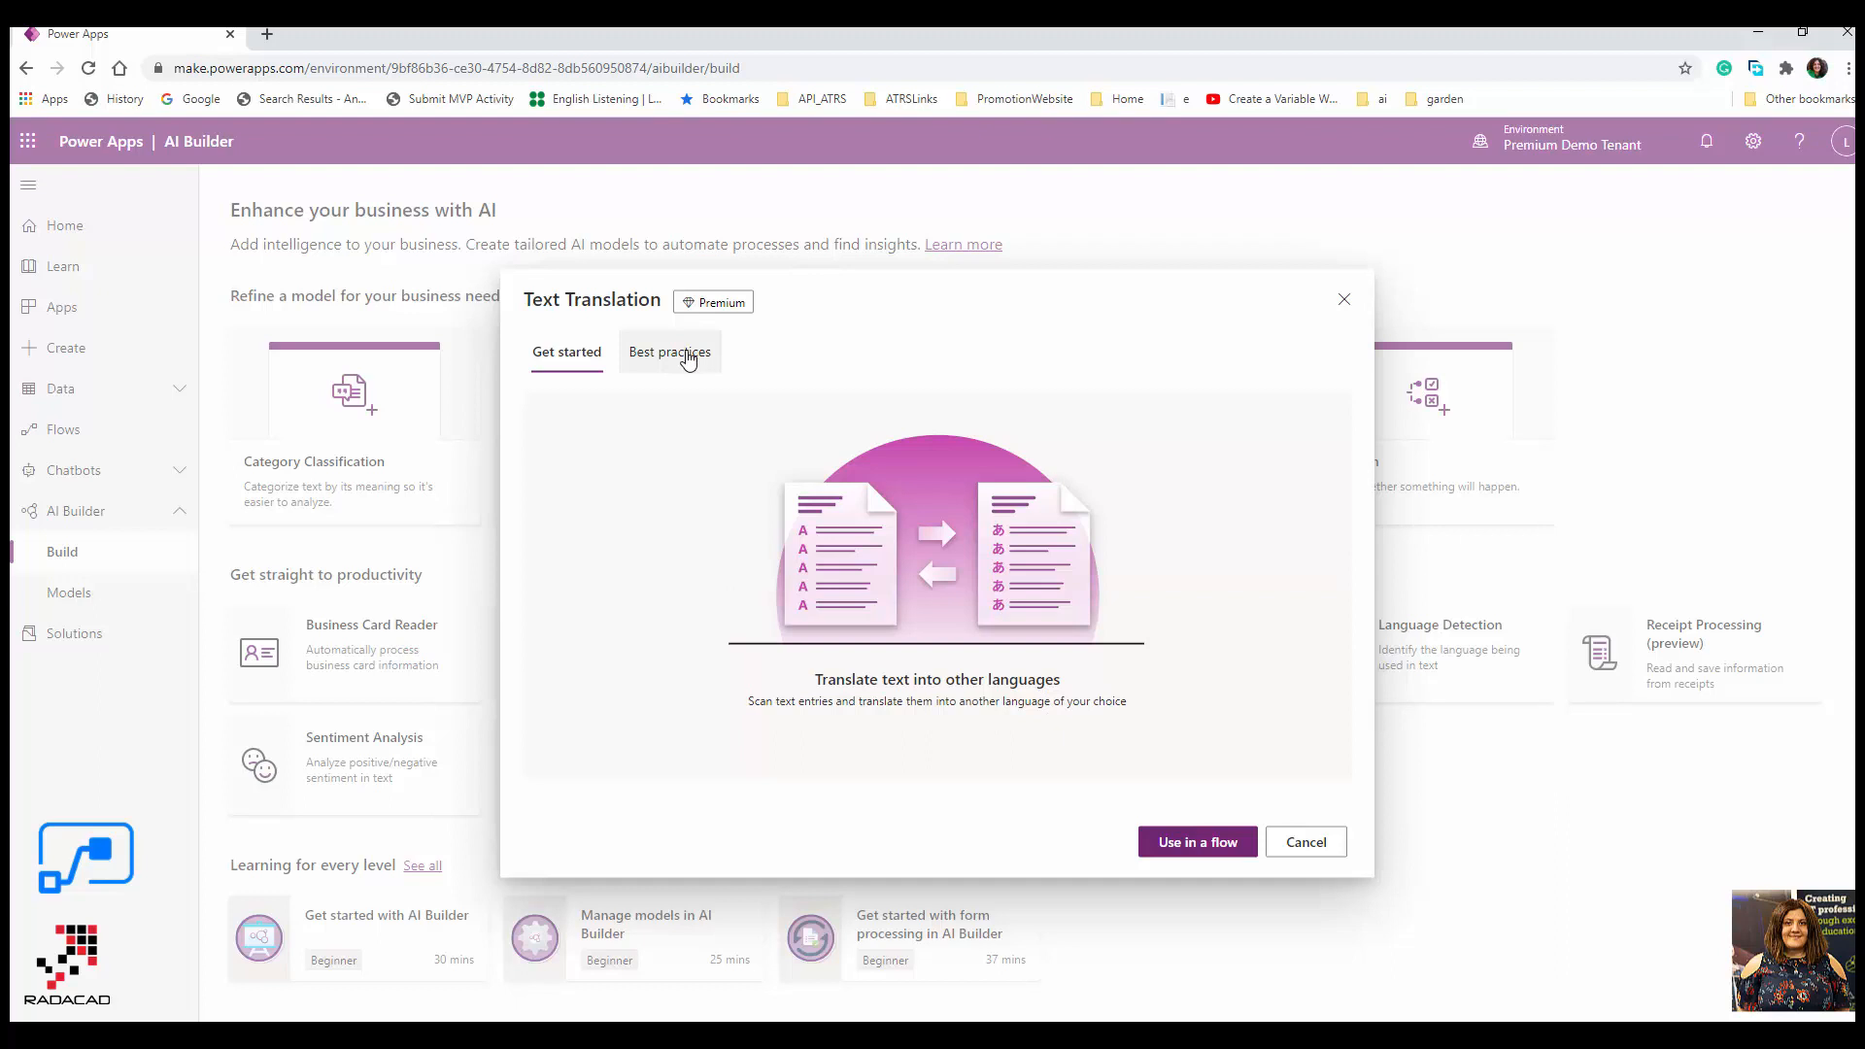
pyautogui.click(669, 352)
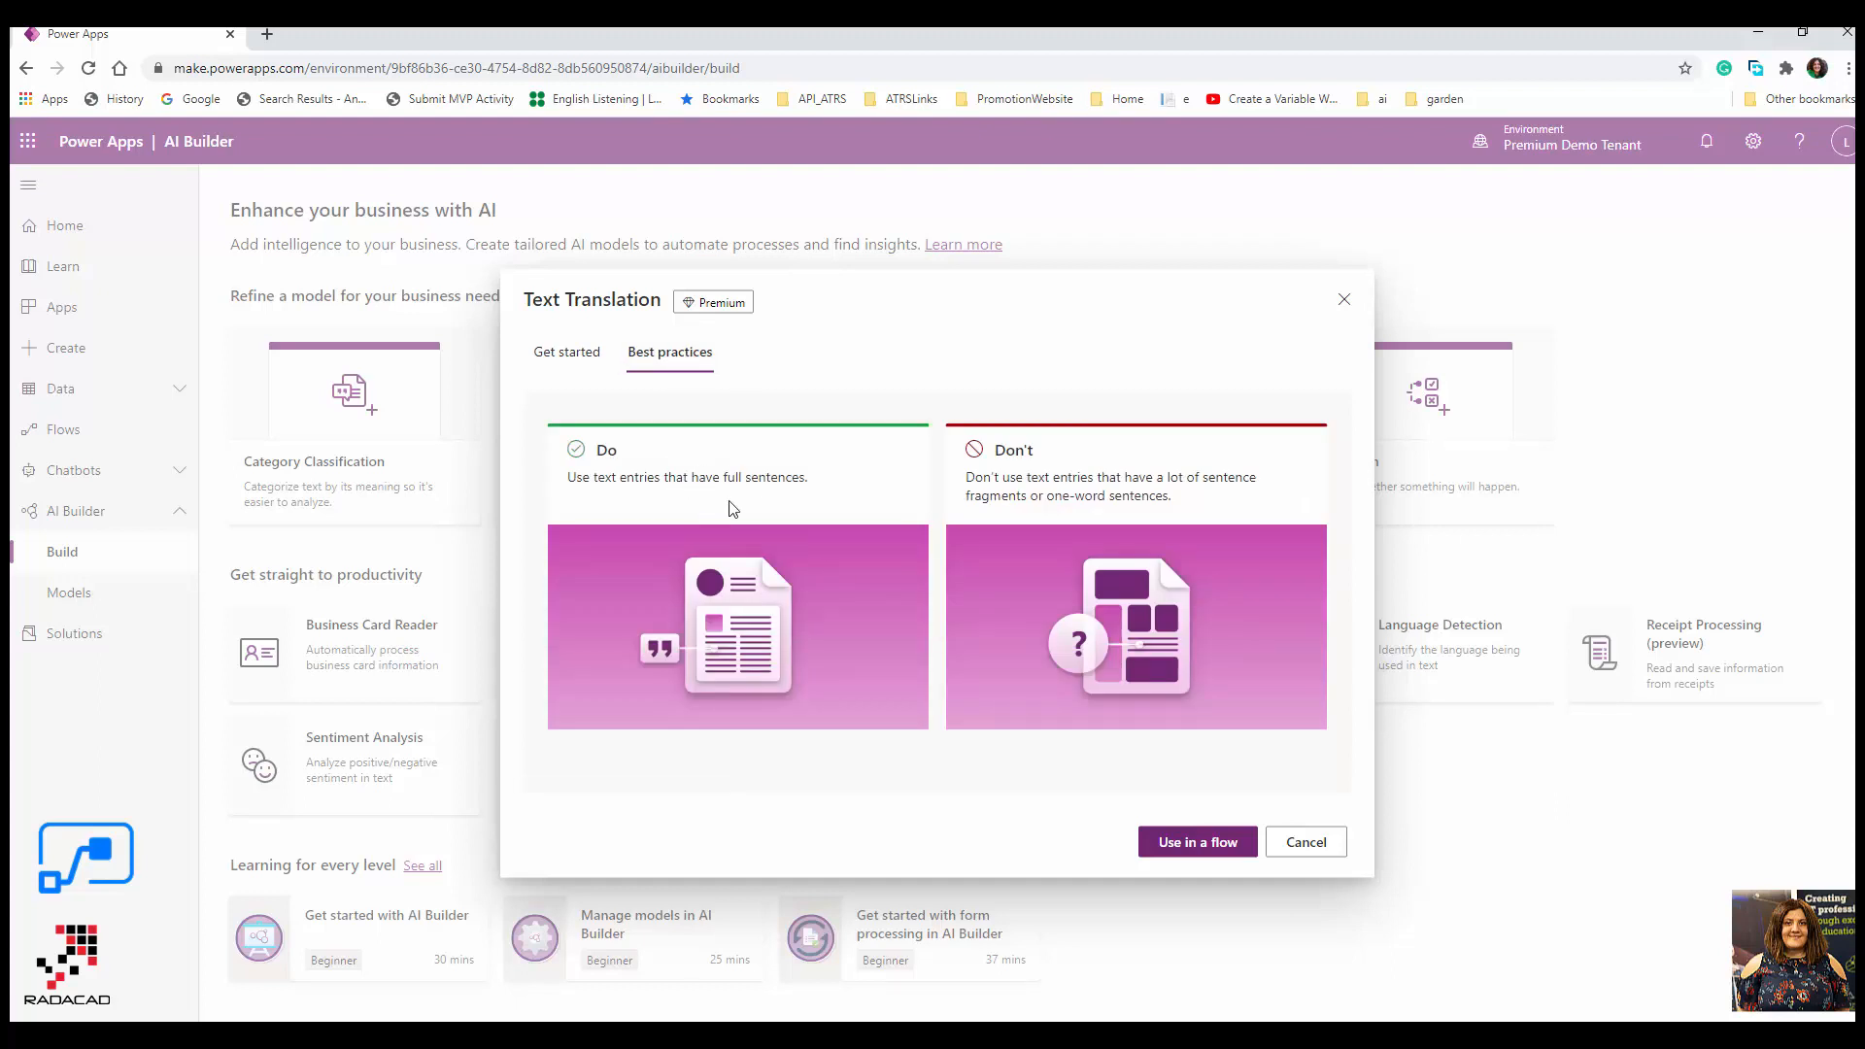
pyautogui.moveTo(598, 504)
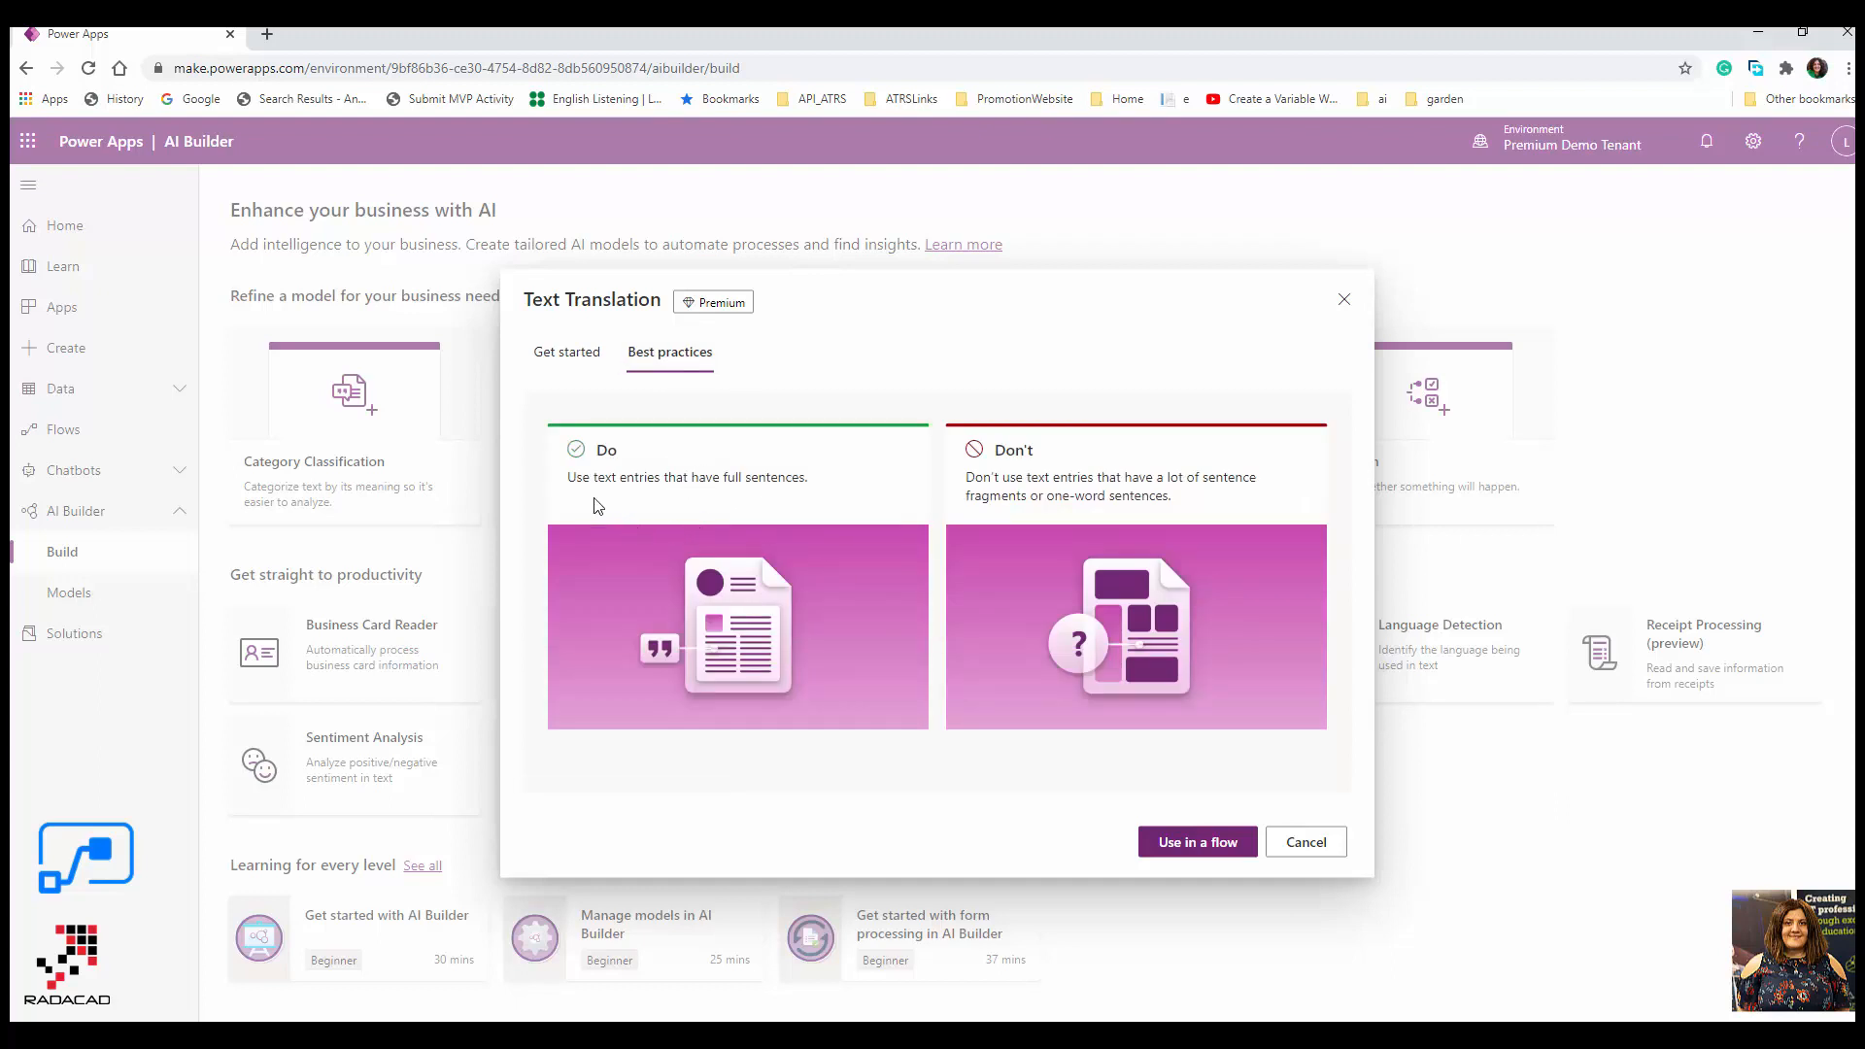
pyautogui.moveTo(743, 476)
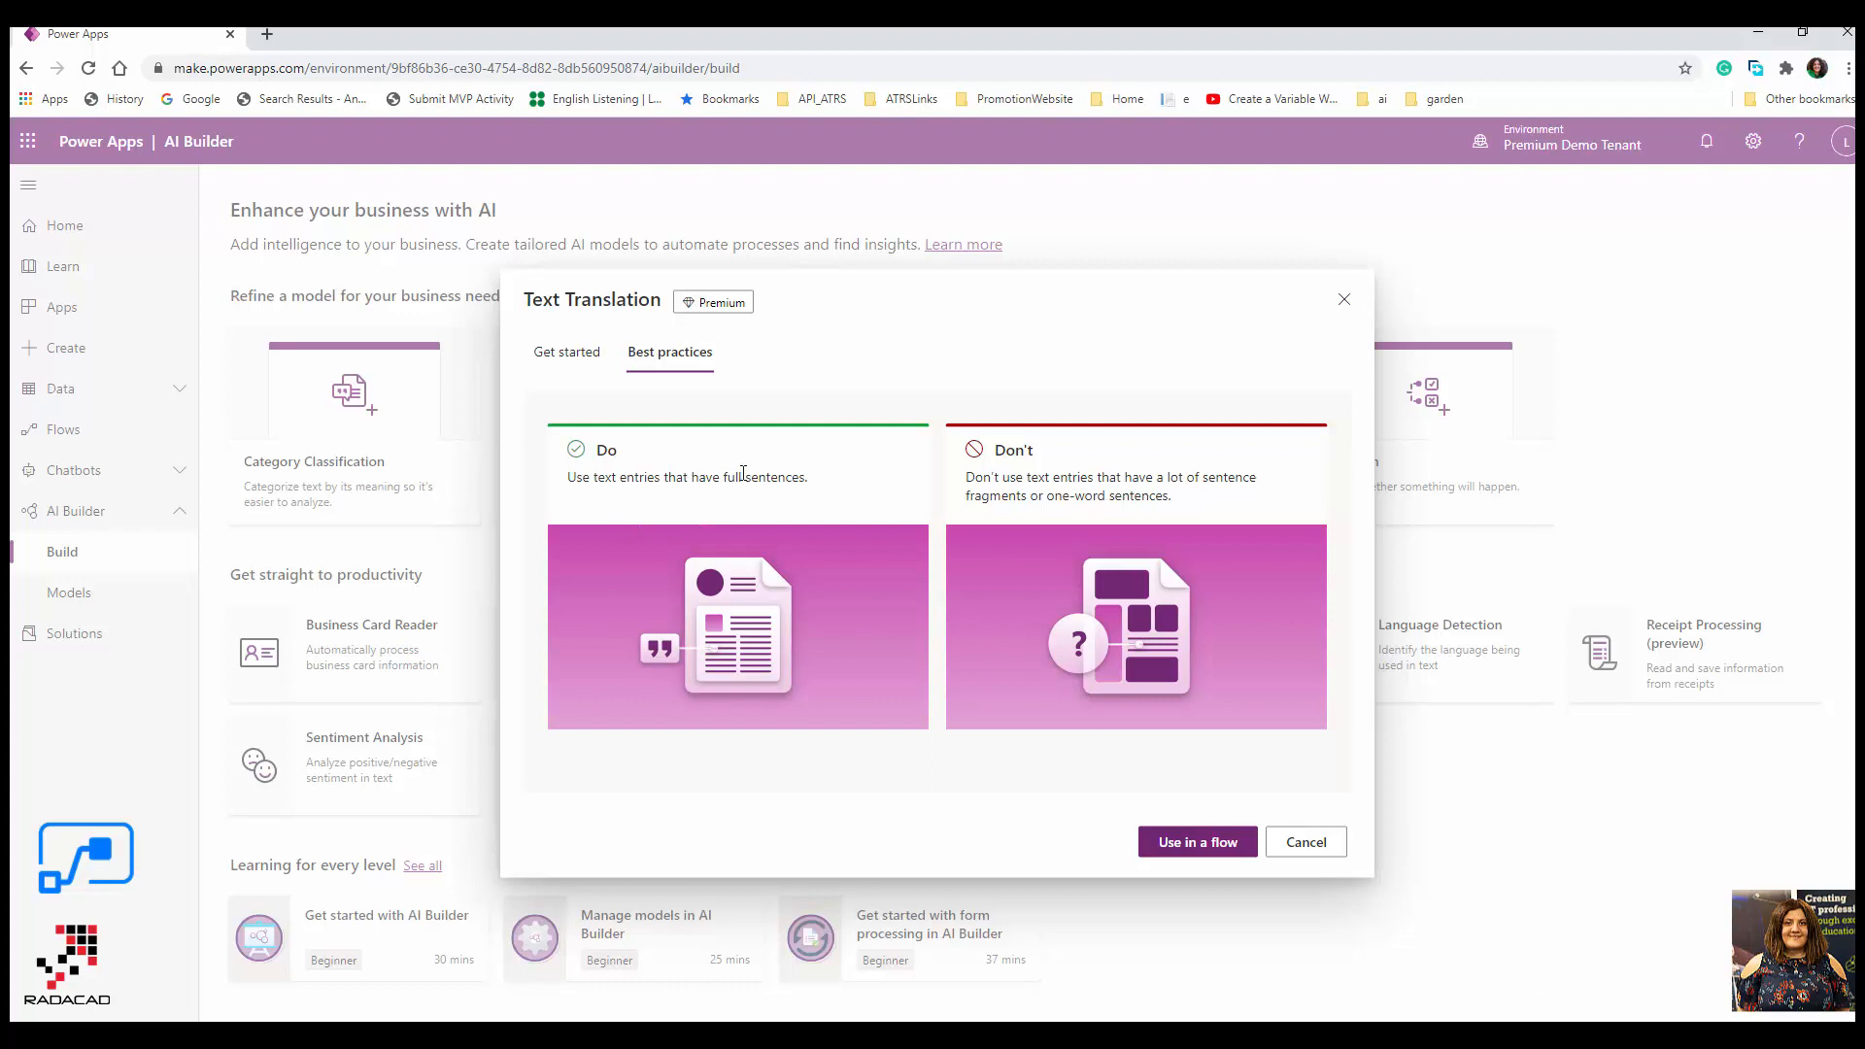
pyautogui.moveTo(808, 479)
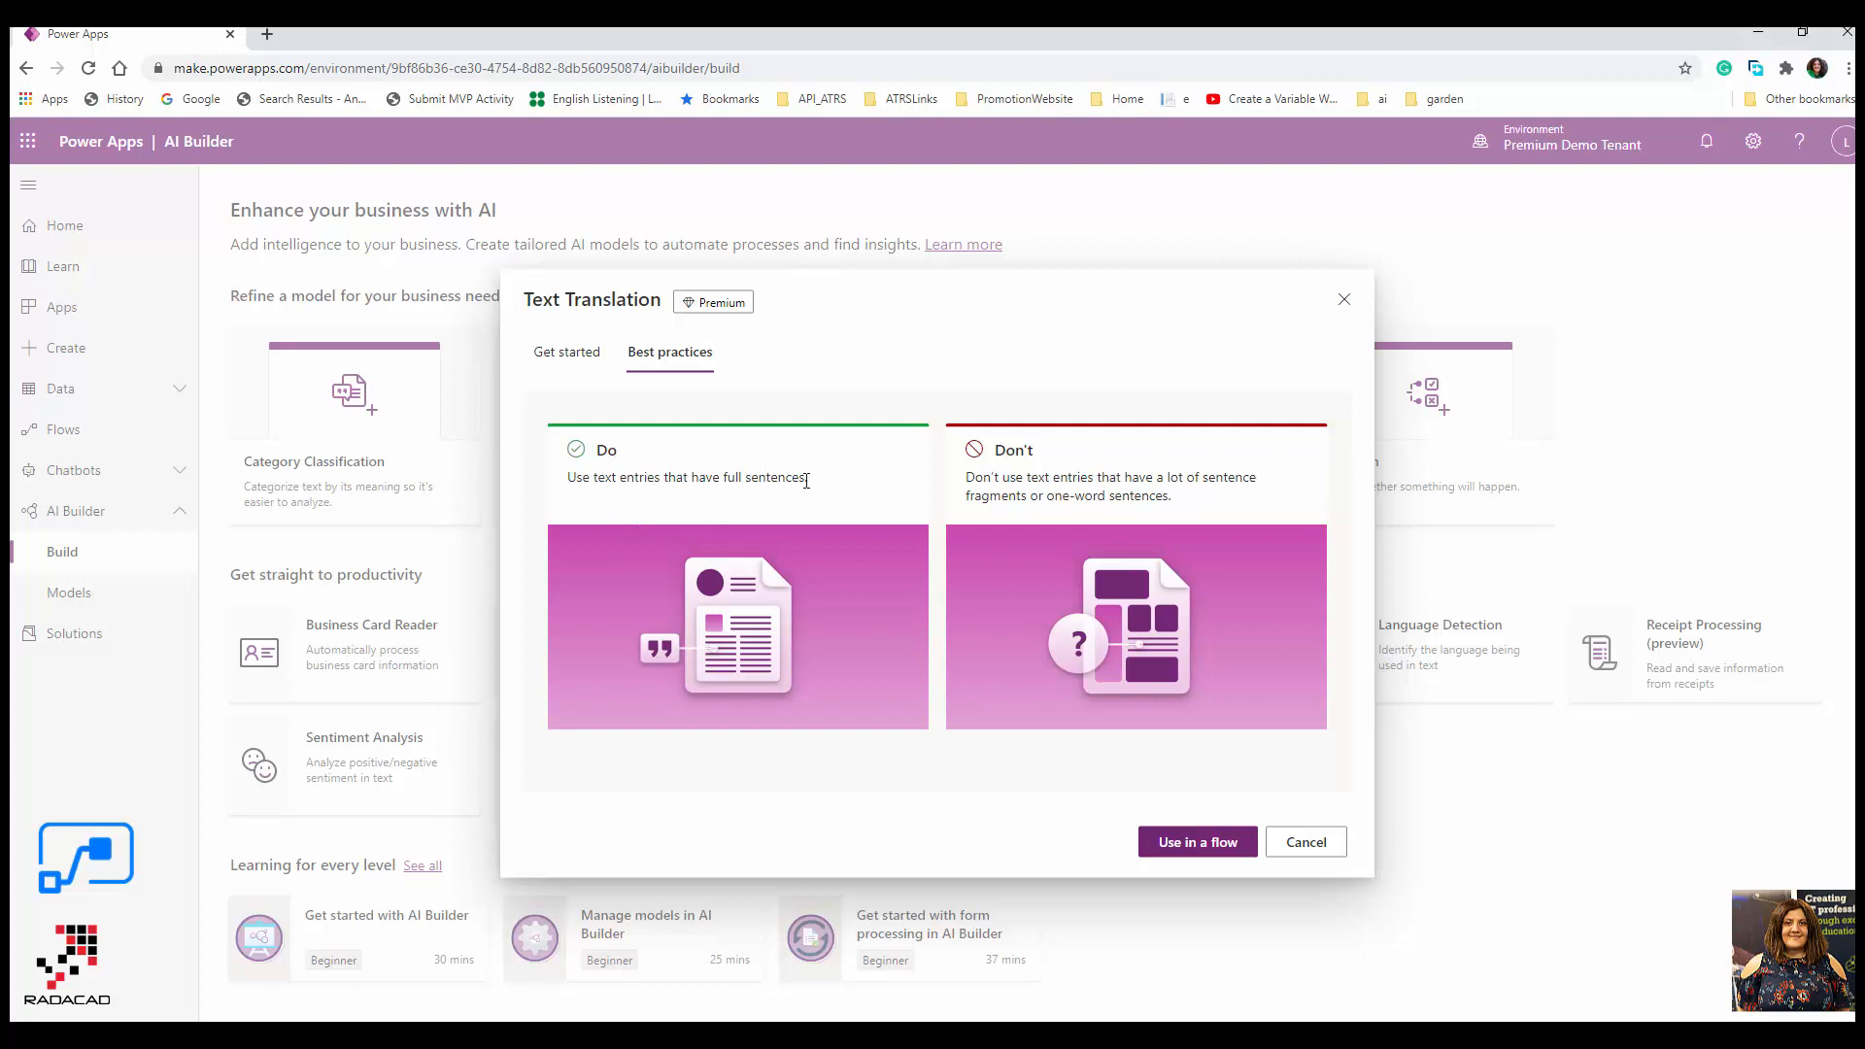
pyautogui.moveTo(840, 464)
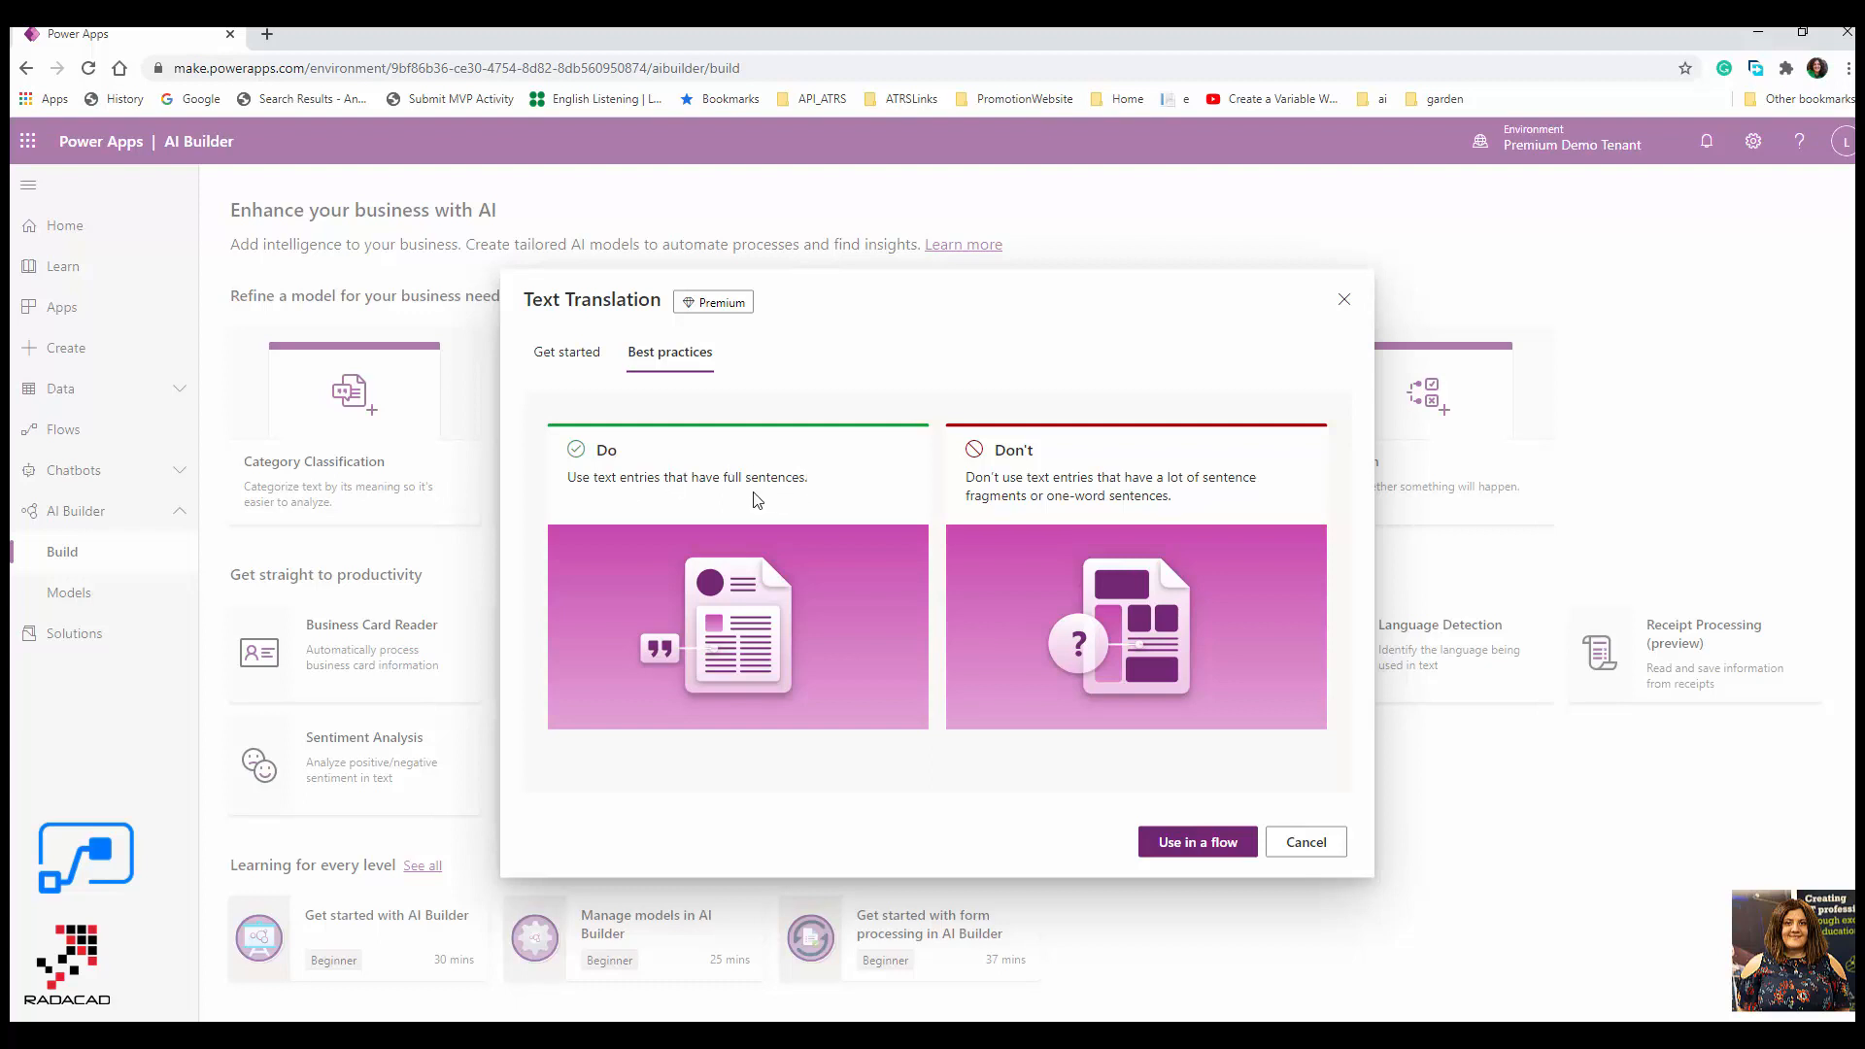
pyautogui.moveTo(1146, 495)
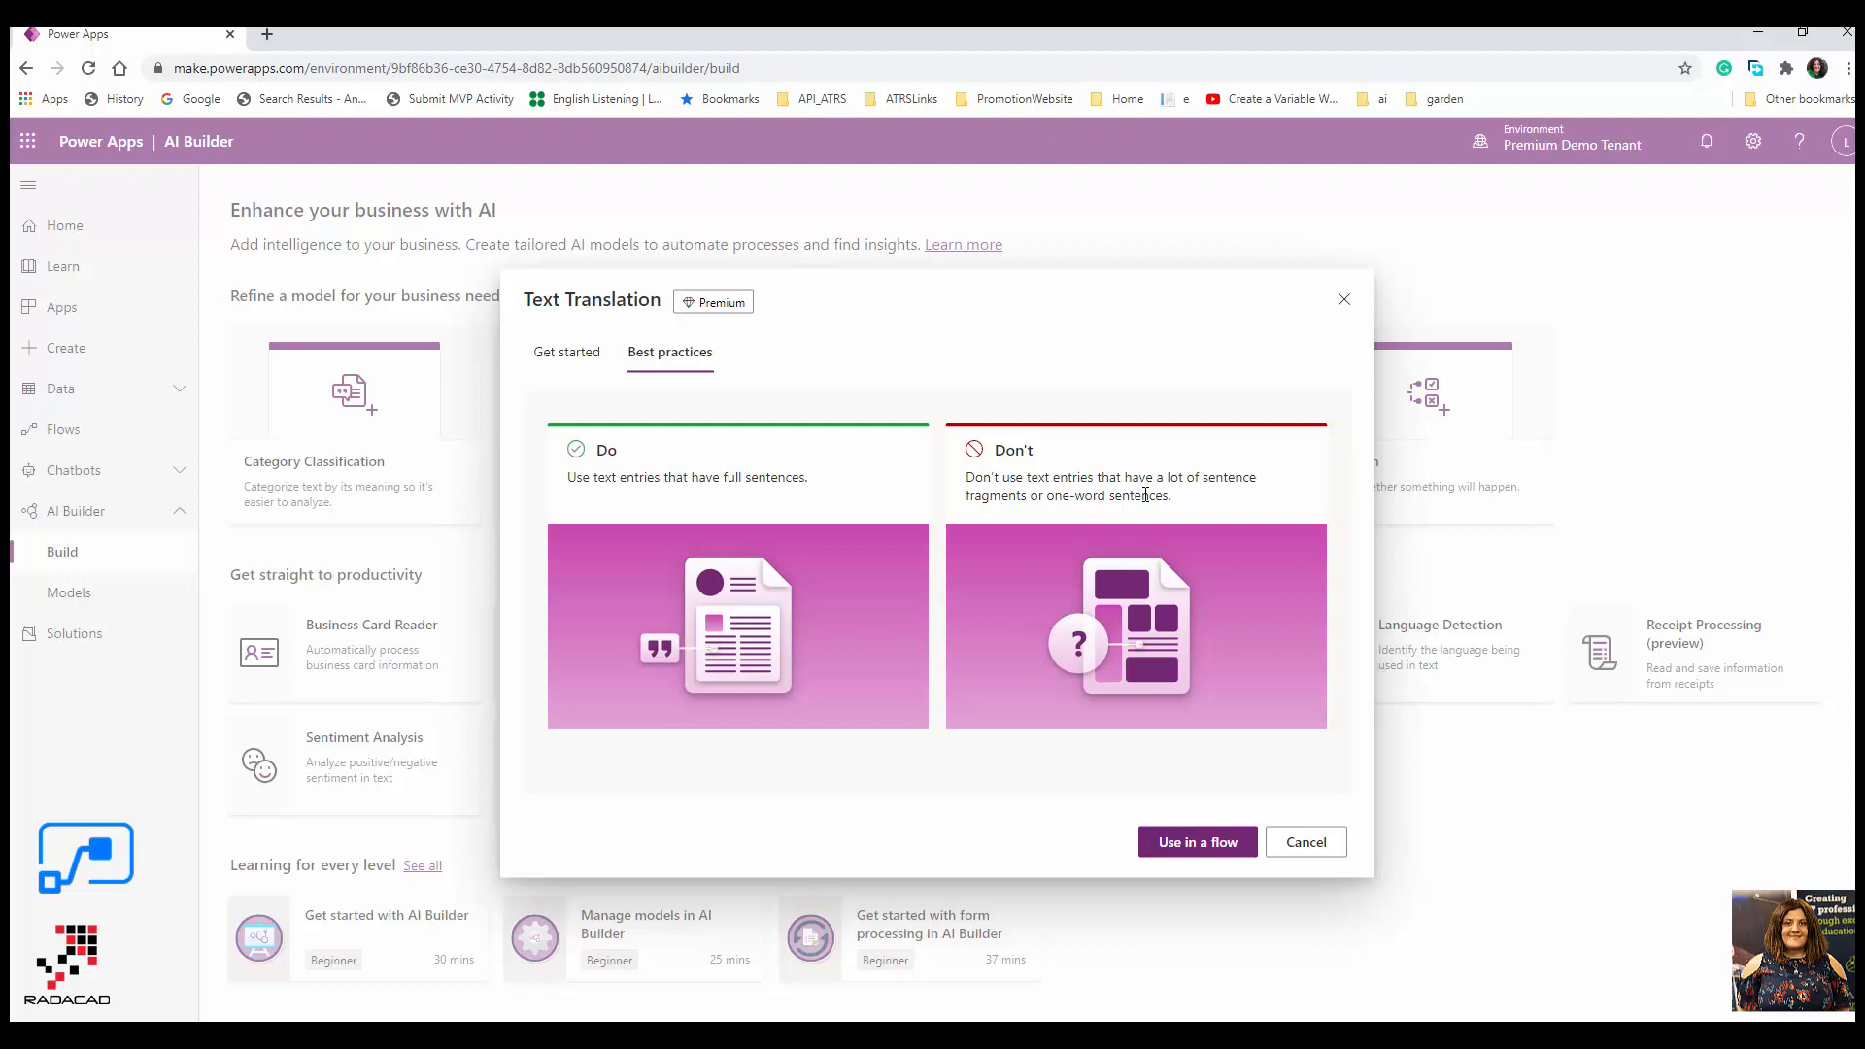
pyautogui.moveTo(1254, 501)
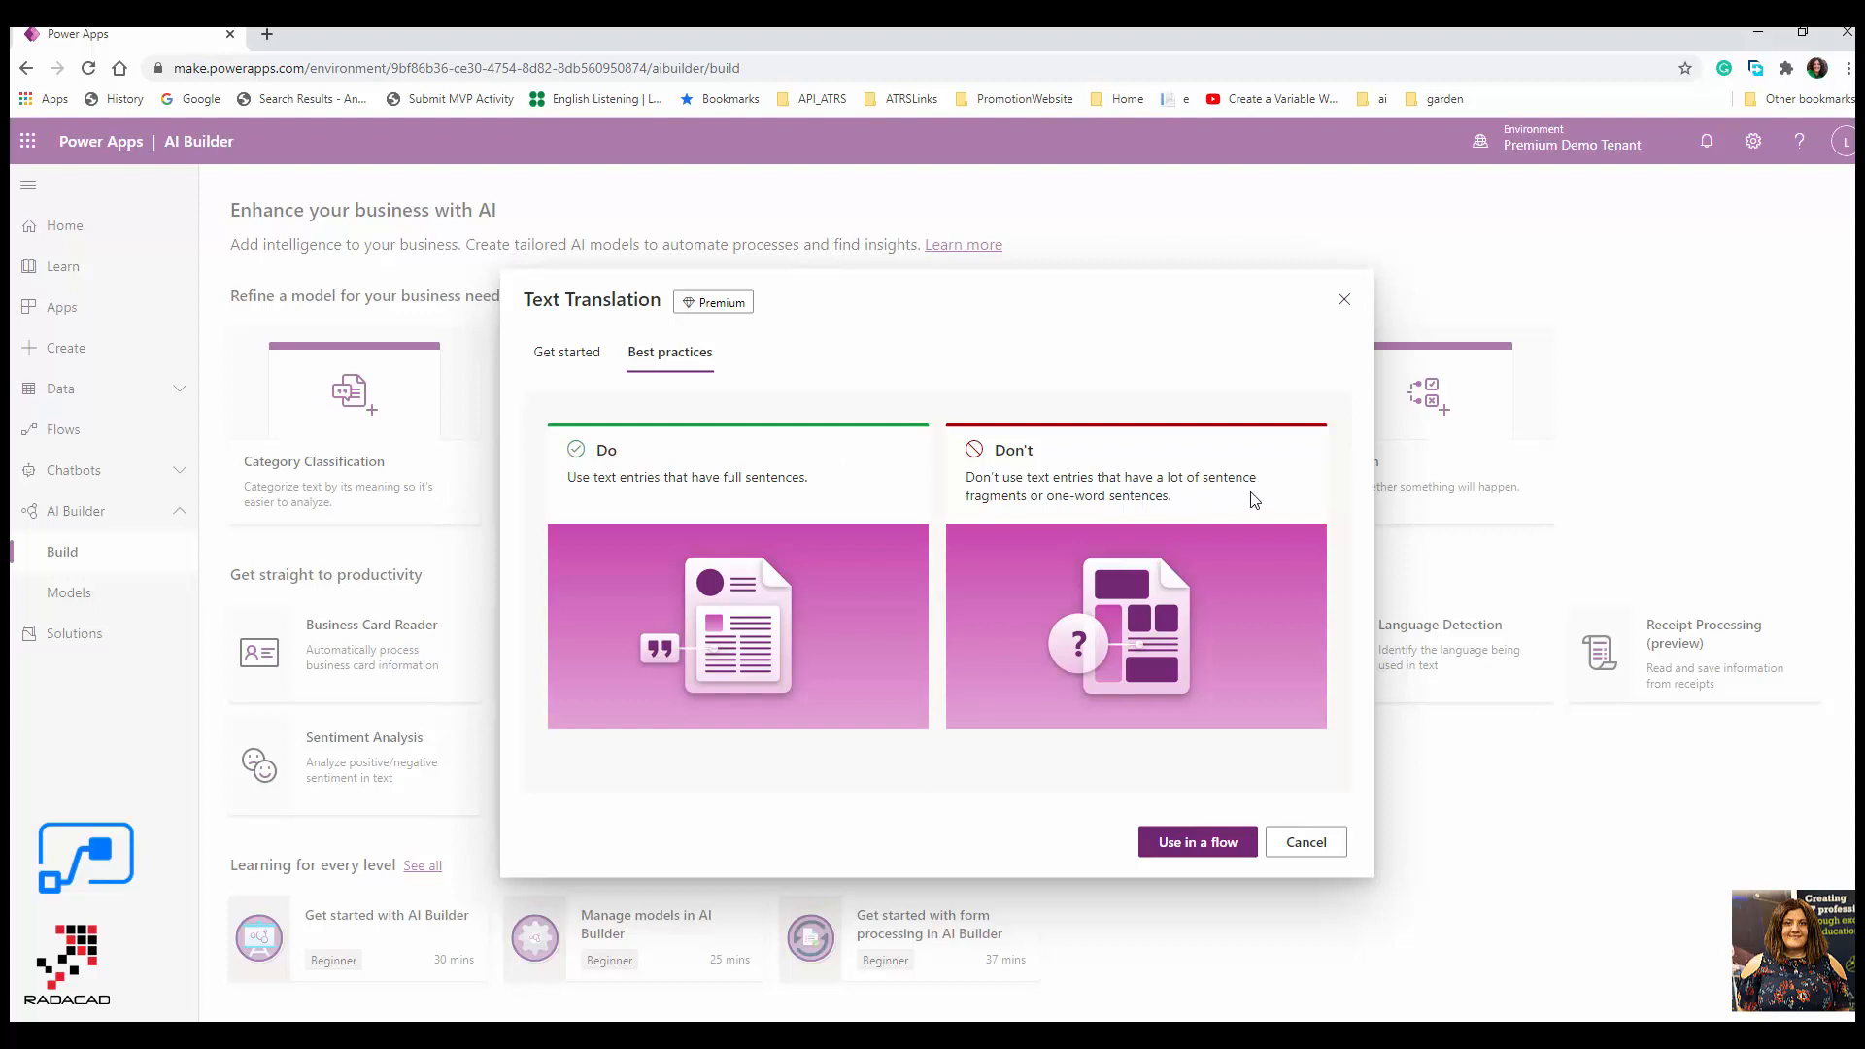
pyautogui.moveTo(1141, 512)
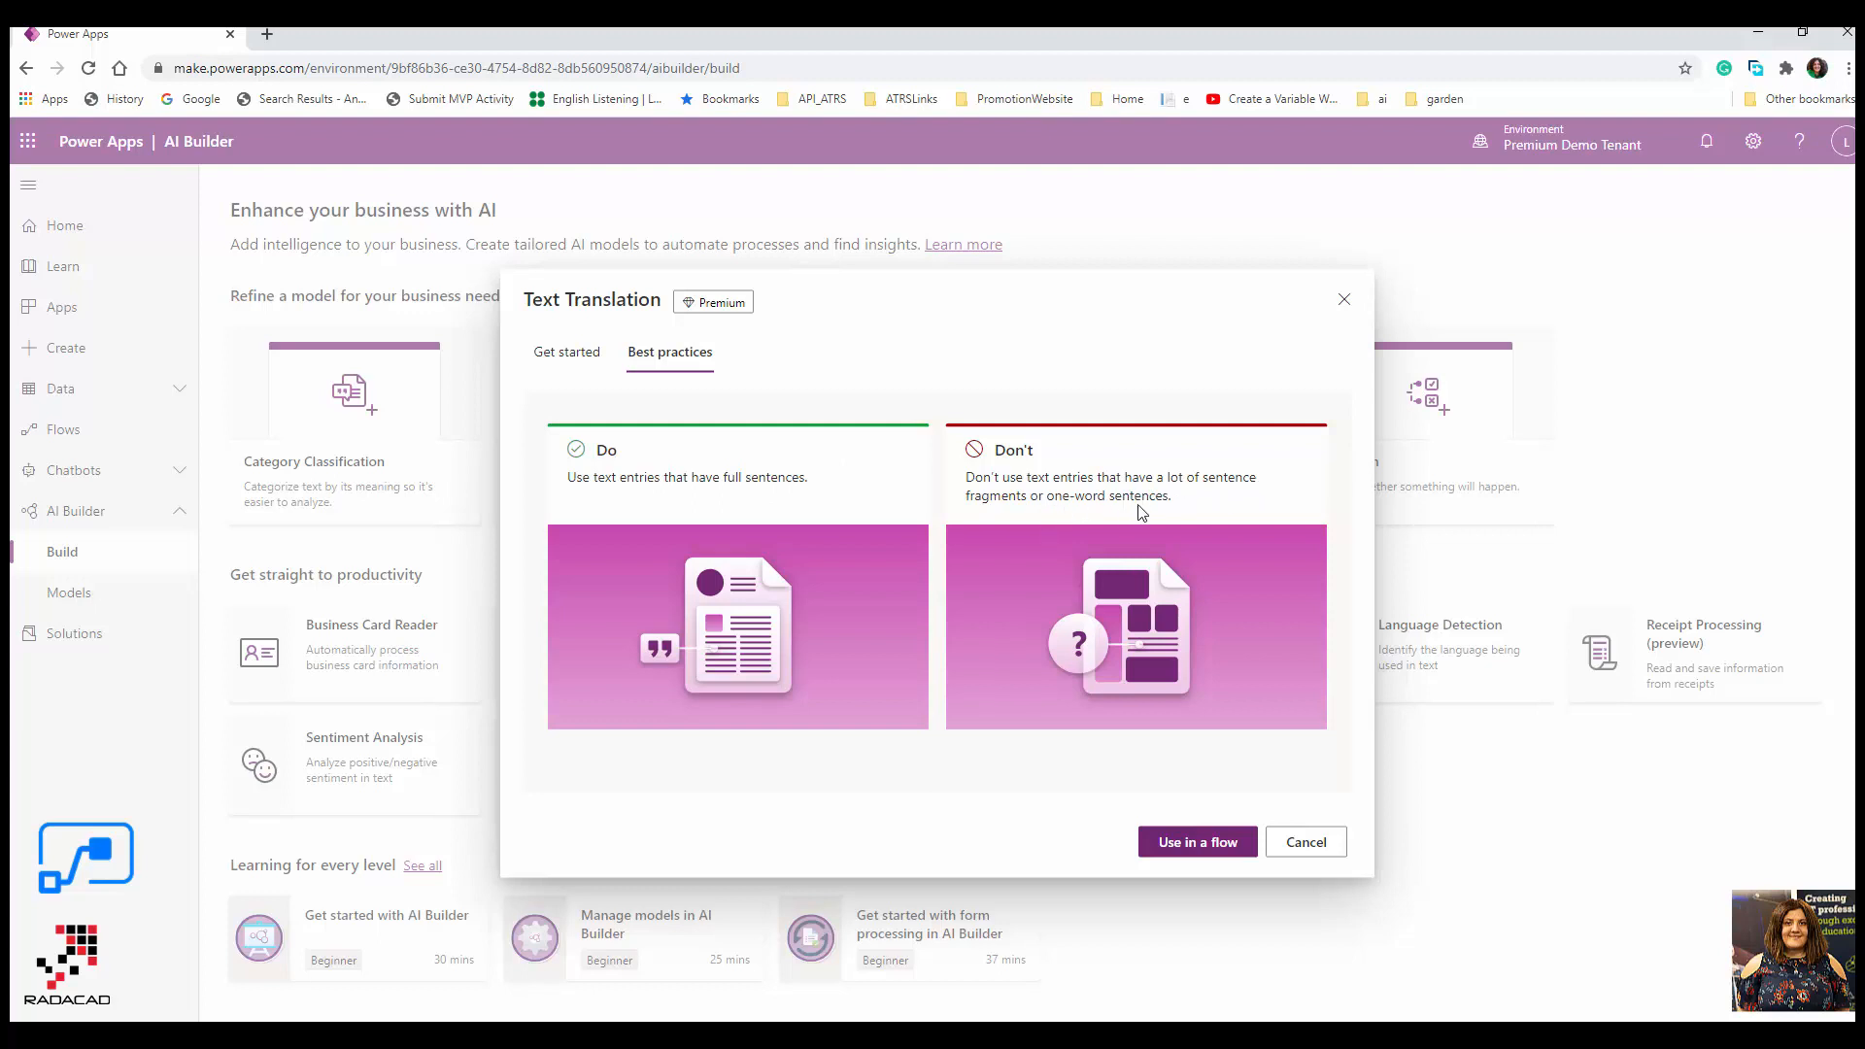
pyautogui.moveTo(1139, 494)
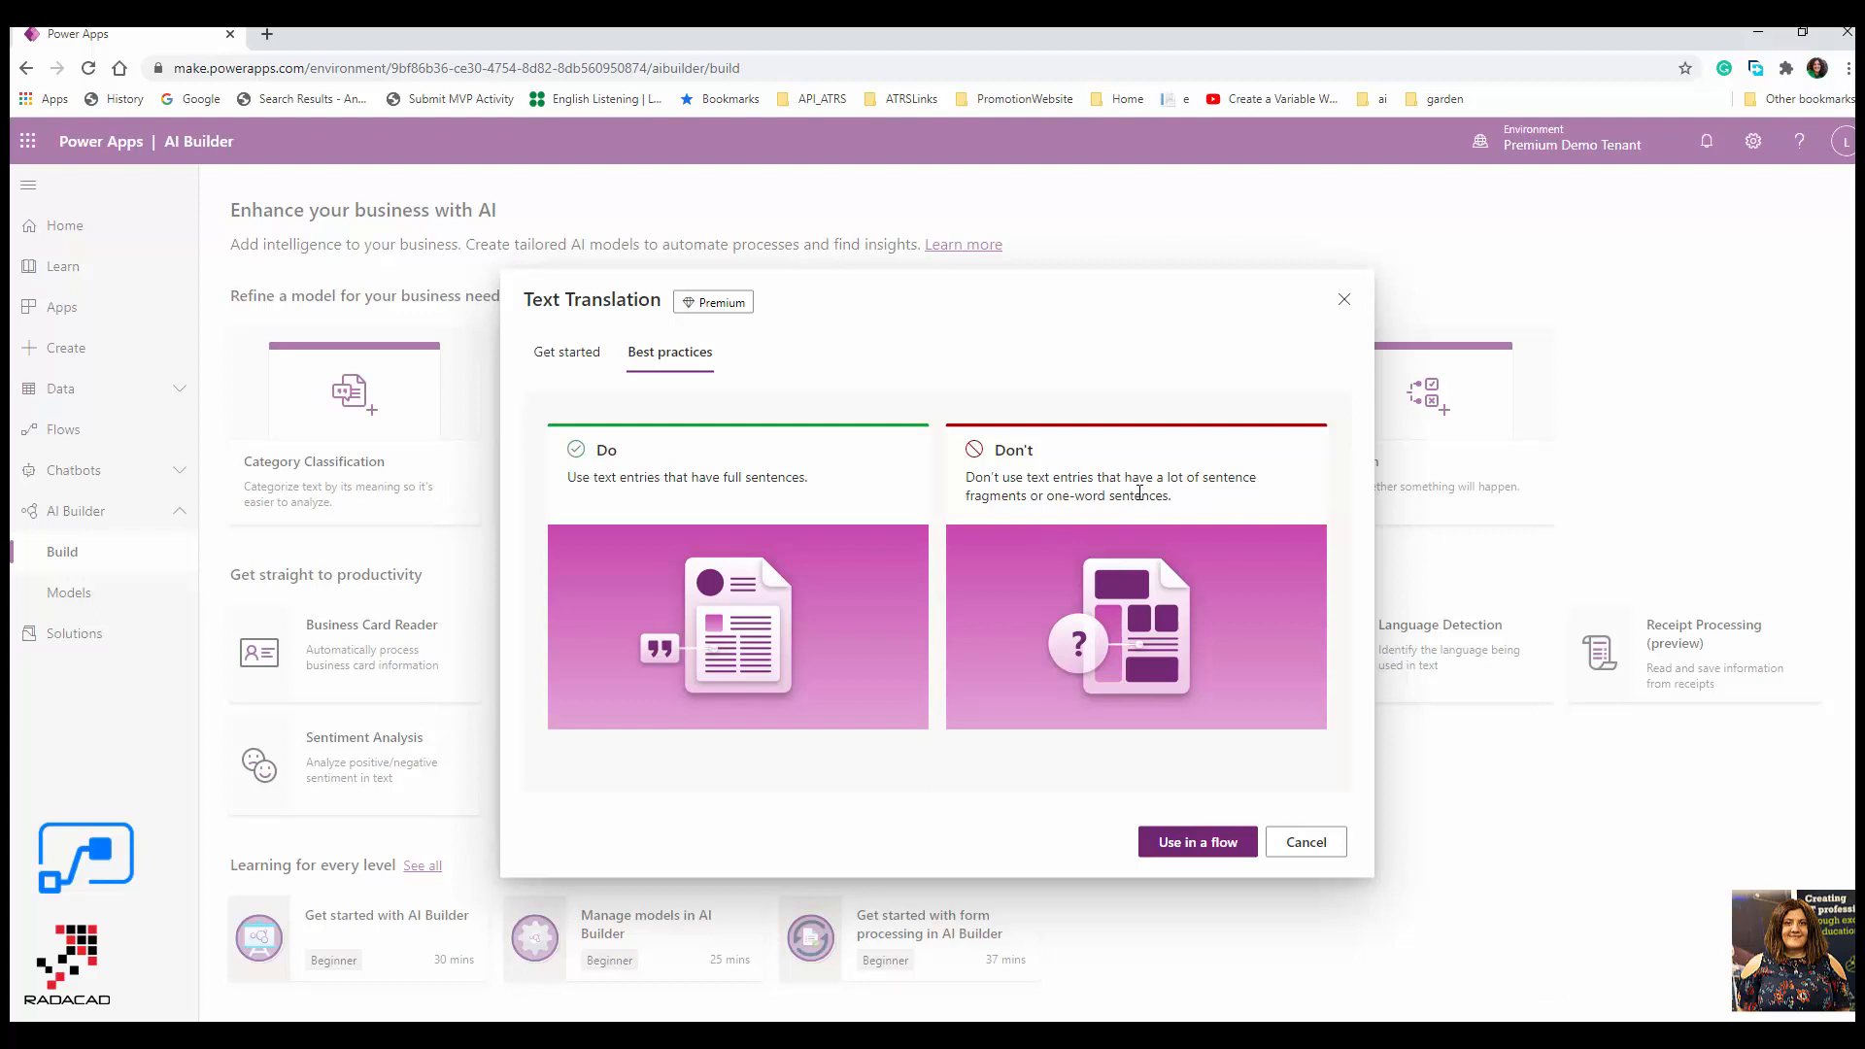
pyautogui.tripleClick(1138, 485)
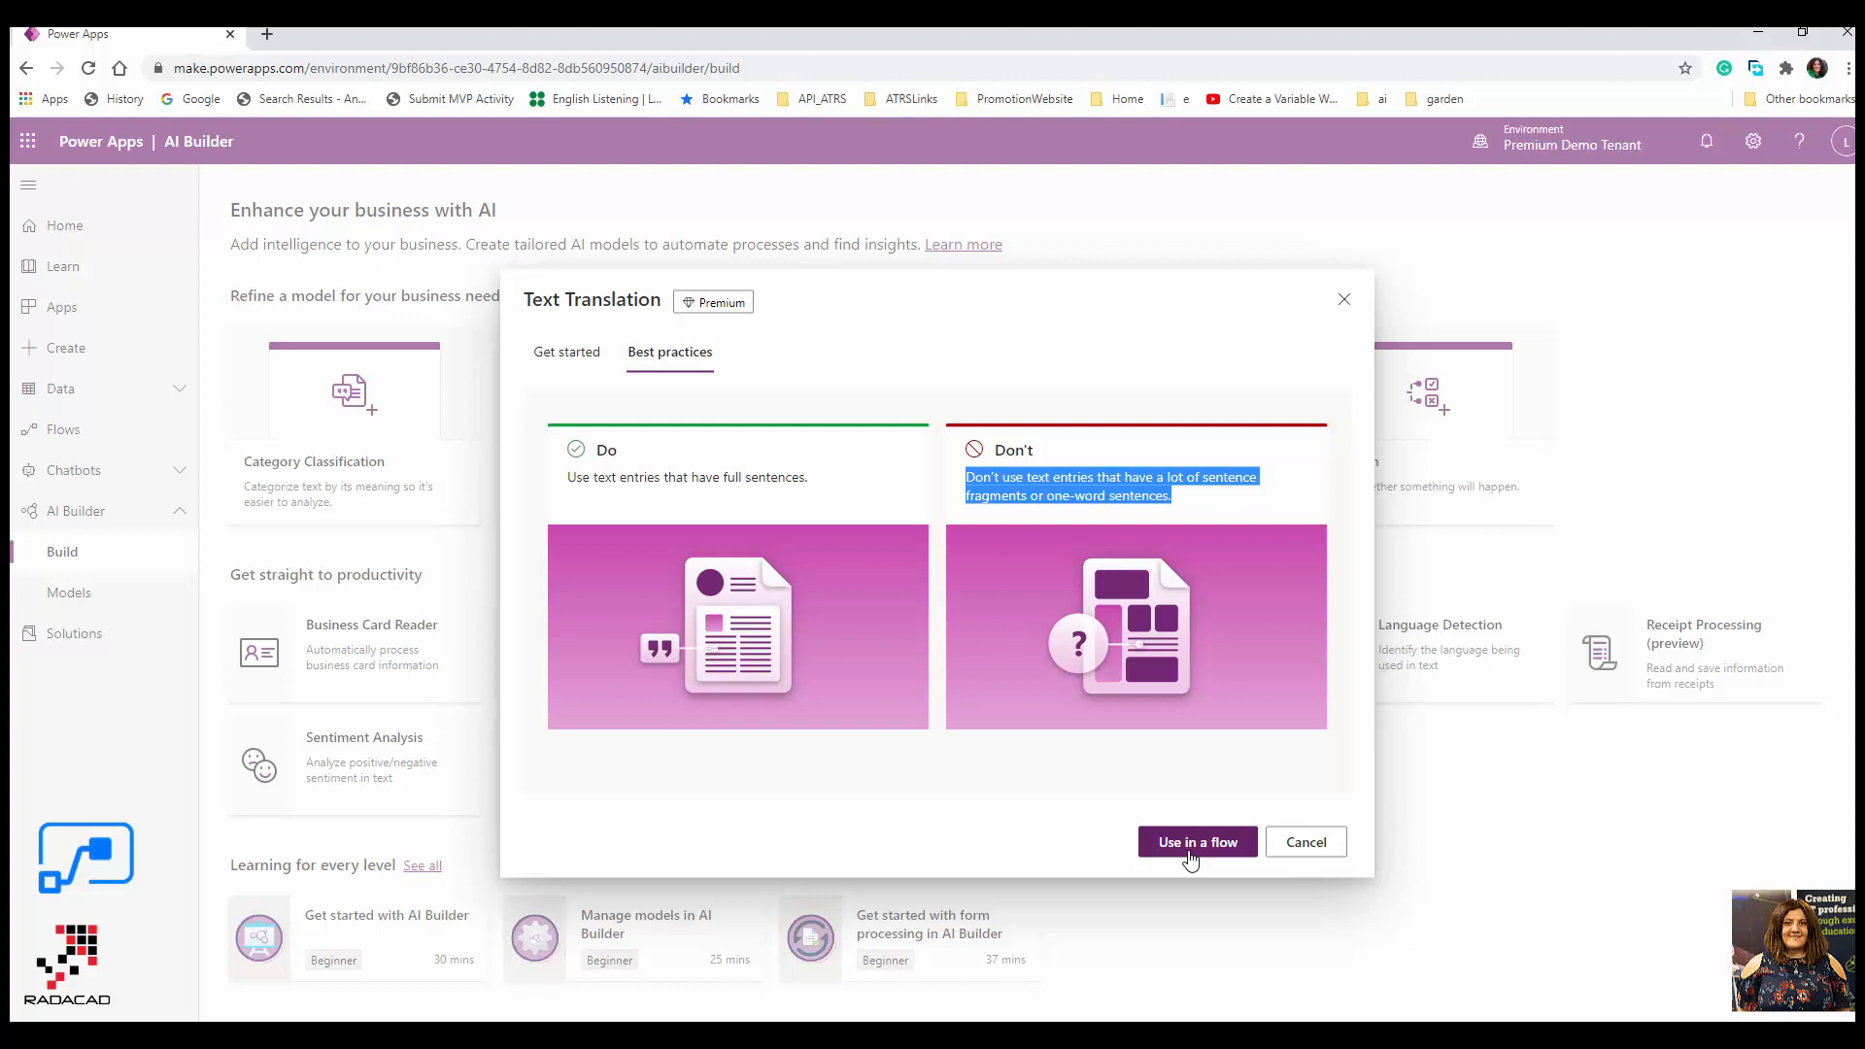
# - Use the Text Translation model in a flow to list AI Builder translation templates
pyautogui.click(1196, 841)
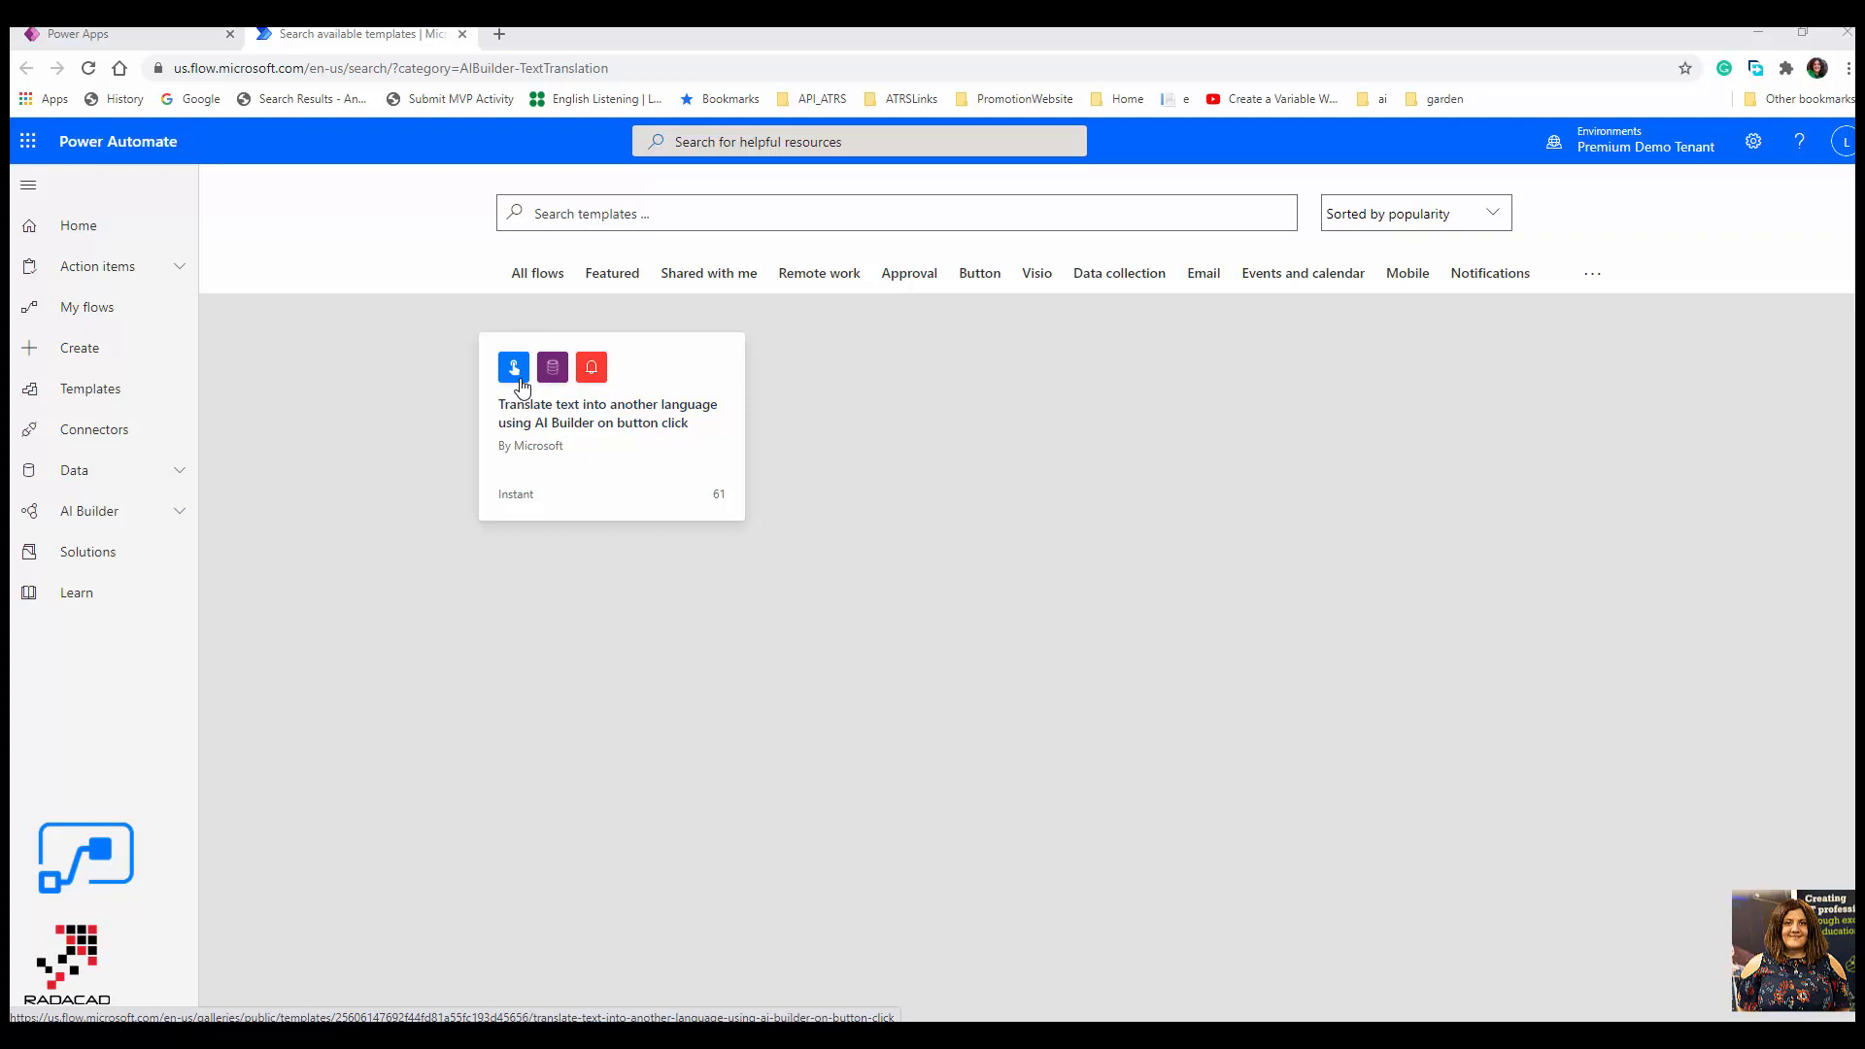
pyautogui.moveTo(608, 371)
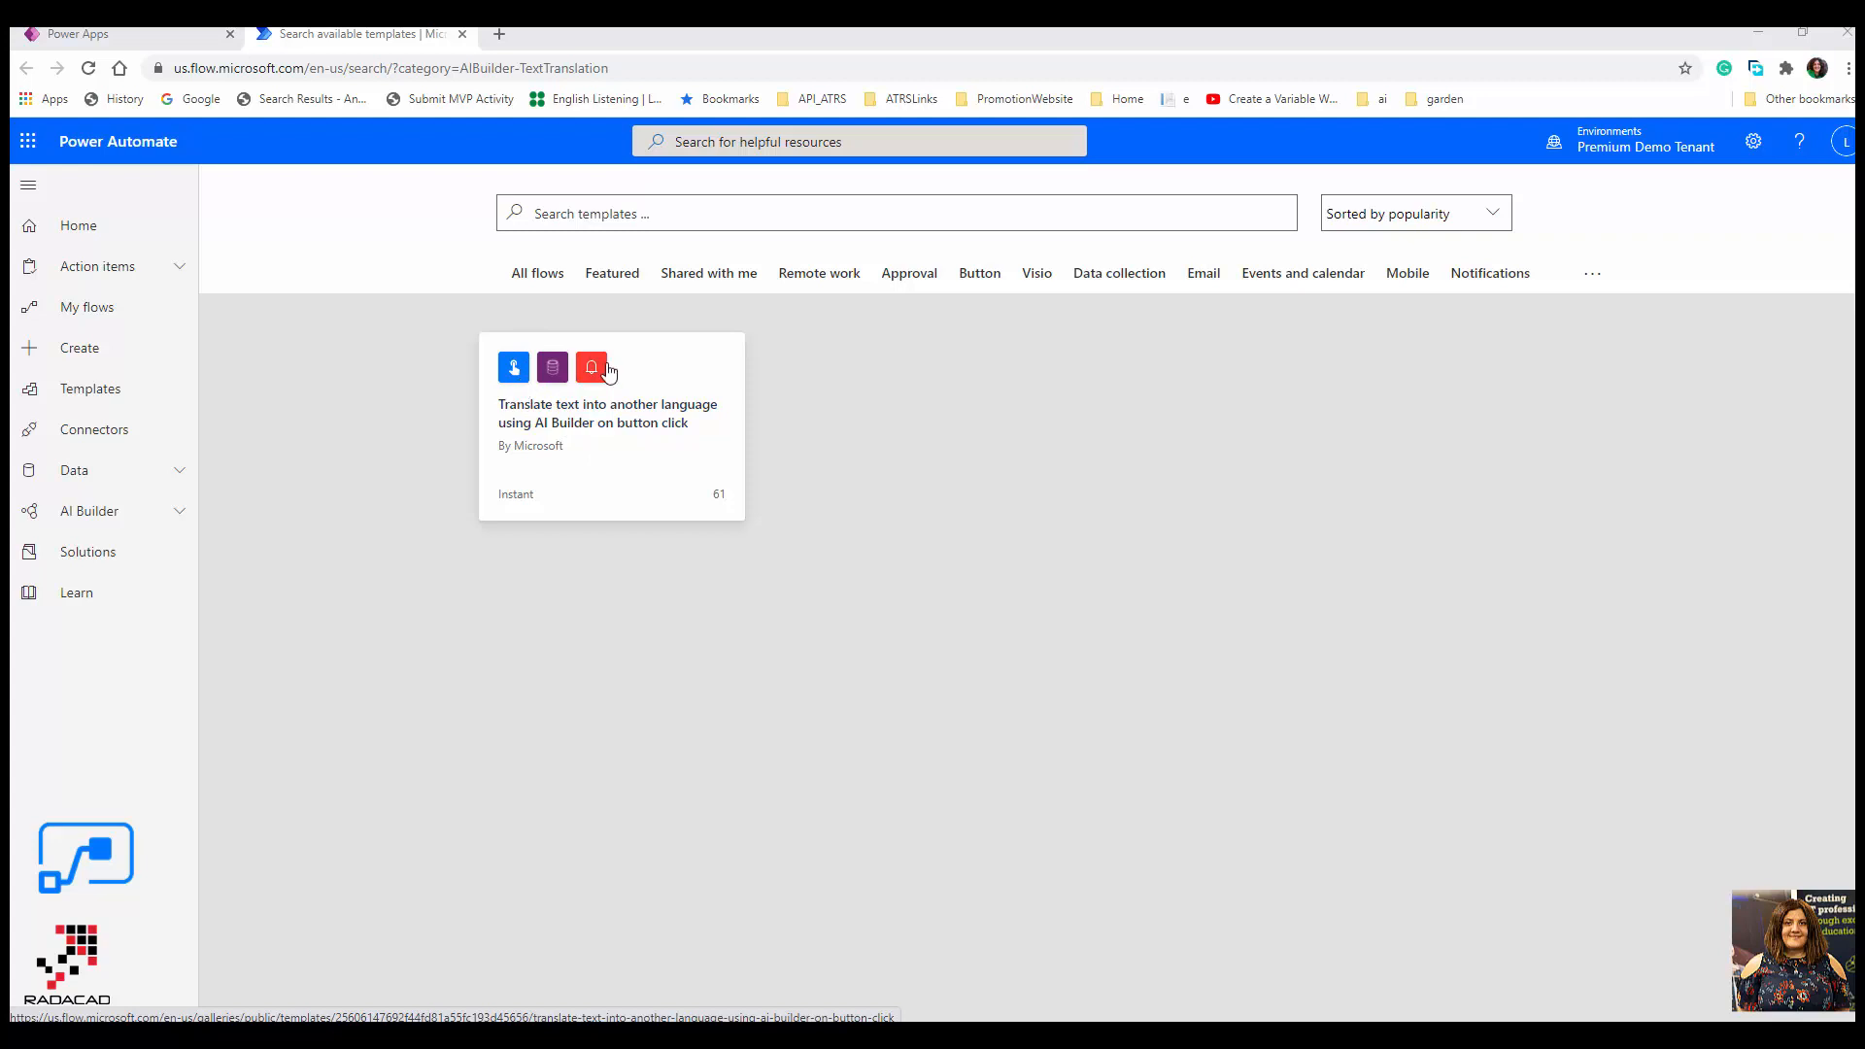
pyautogui.moveTo(1591, 288)
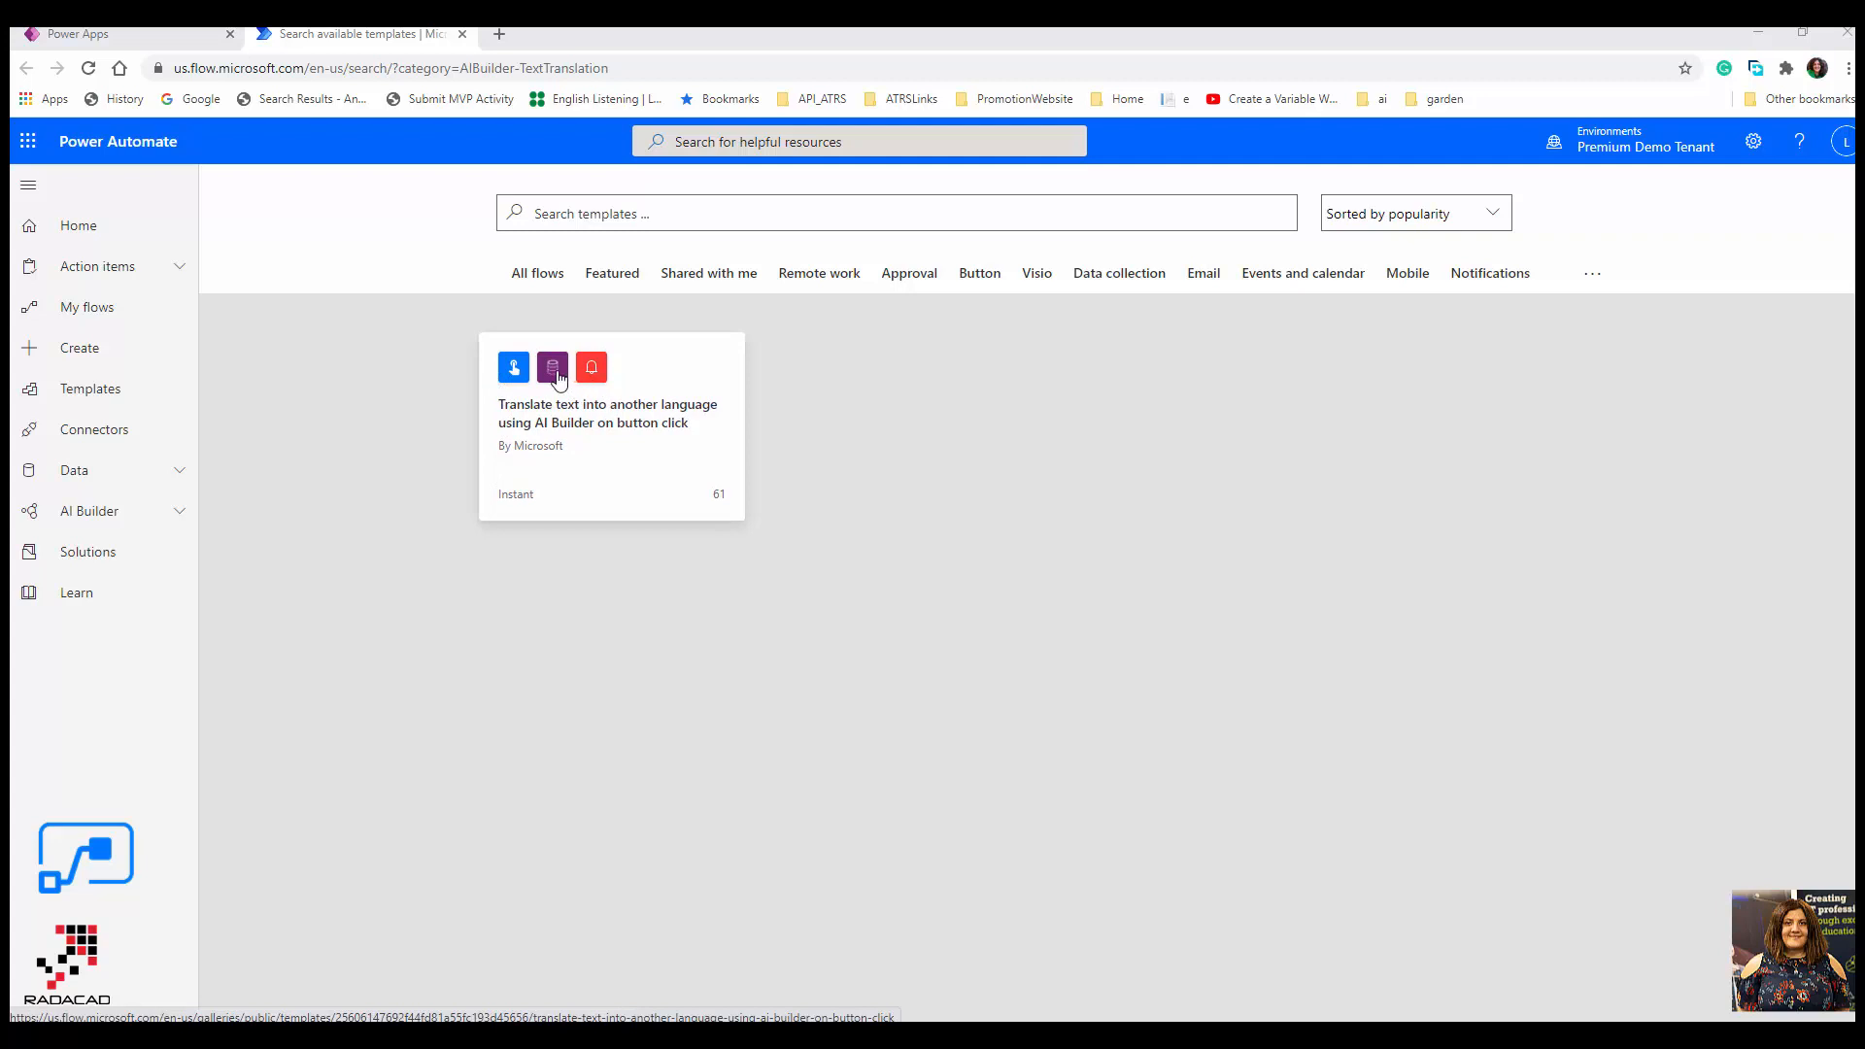
pyautogui.moveTo(562, 370)
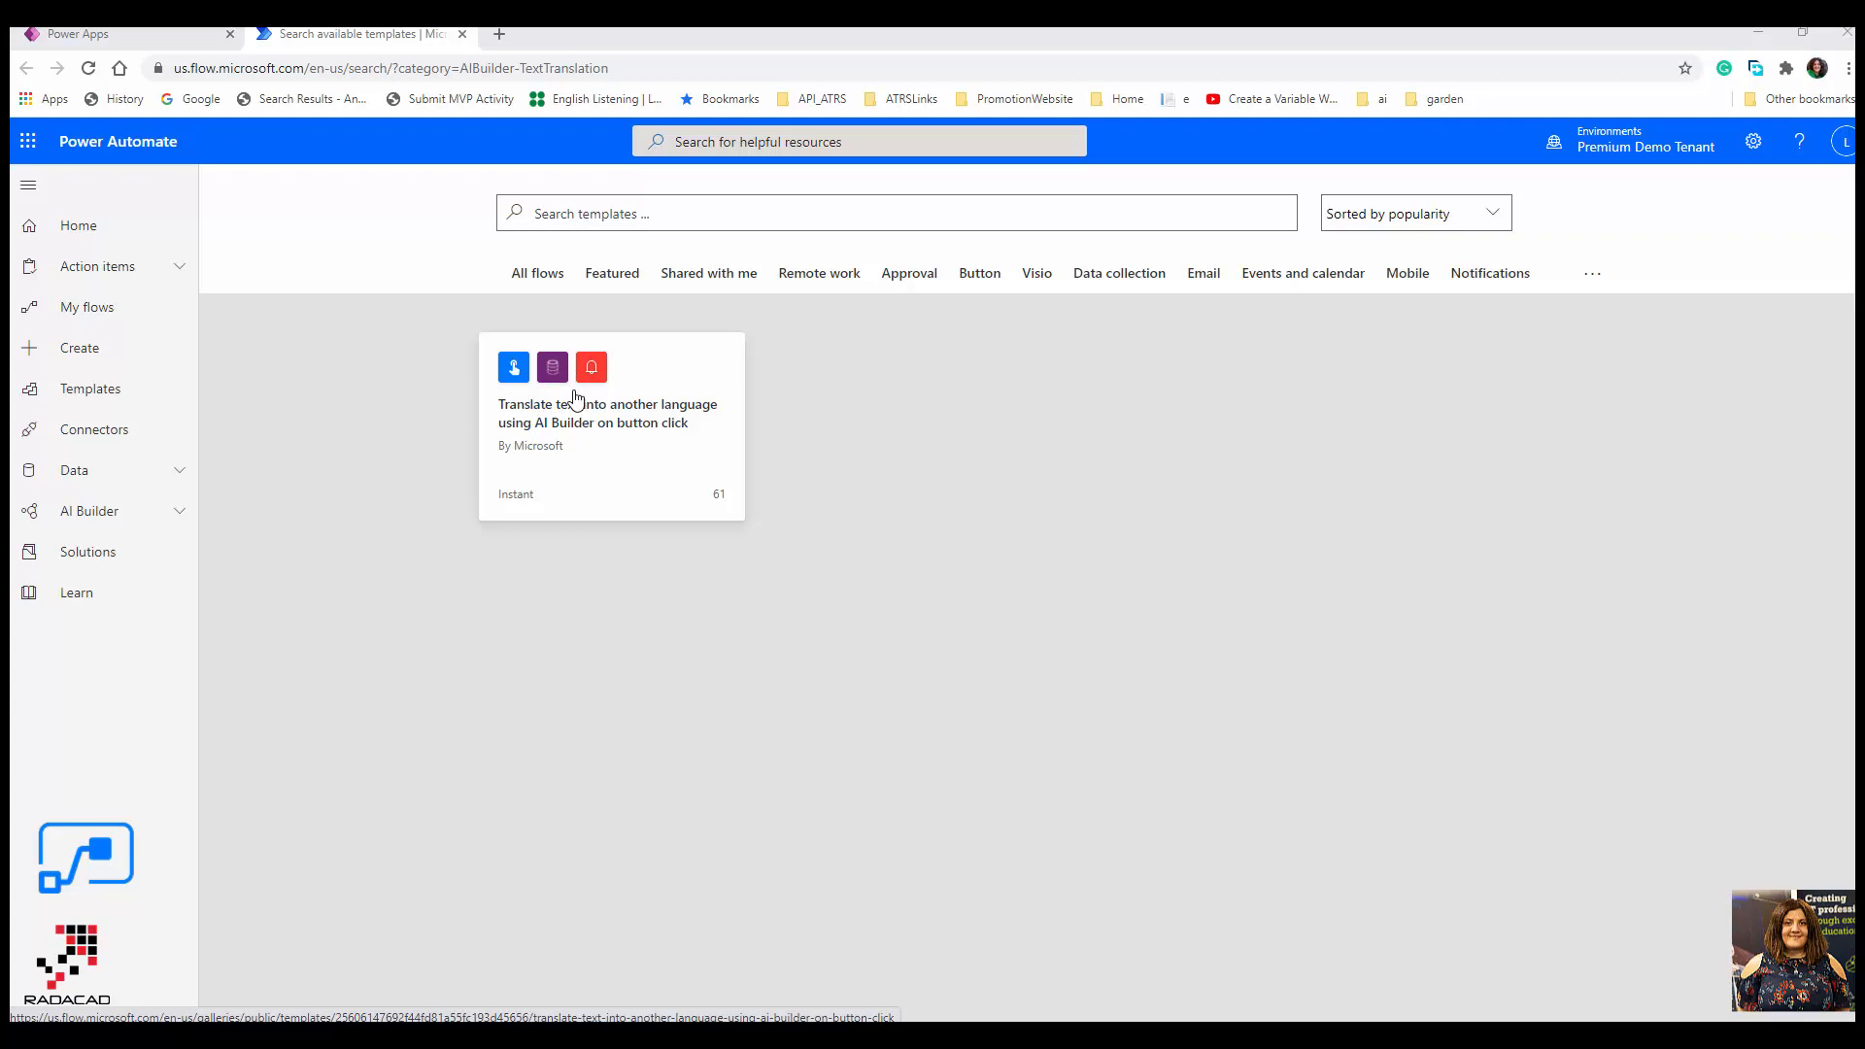
pyautogui.moveTo(181, 42)
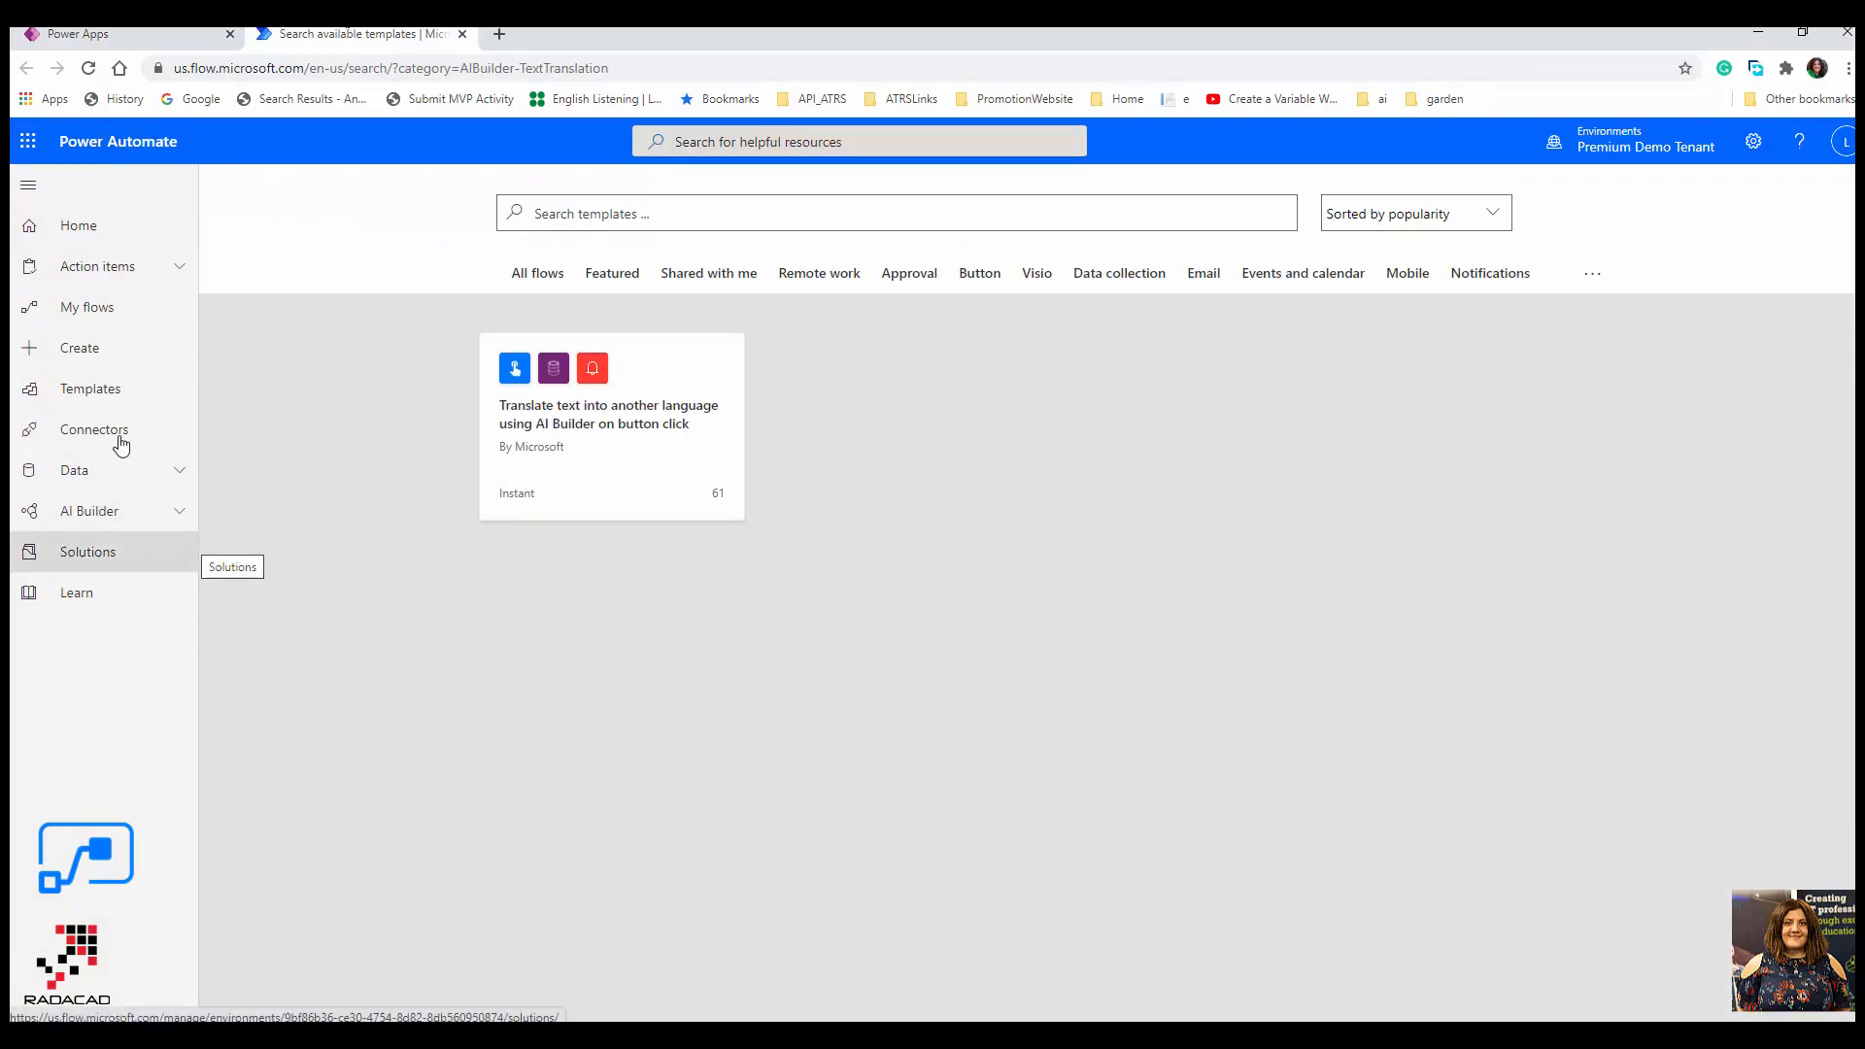
# - Create a blank instant flow from My flows, skipping the trigger dialog
pyautogui.click(80, 348)
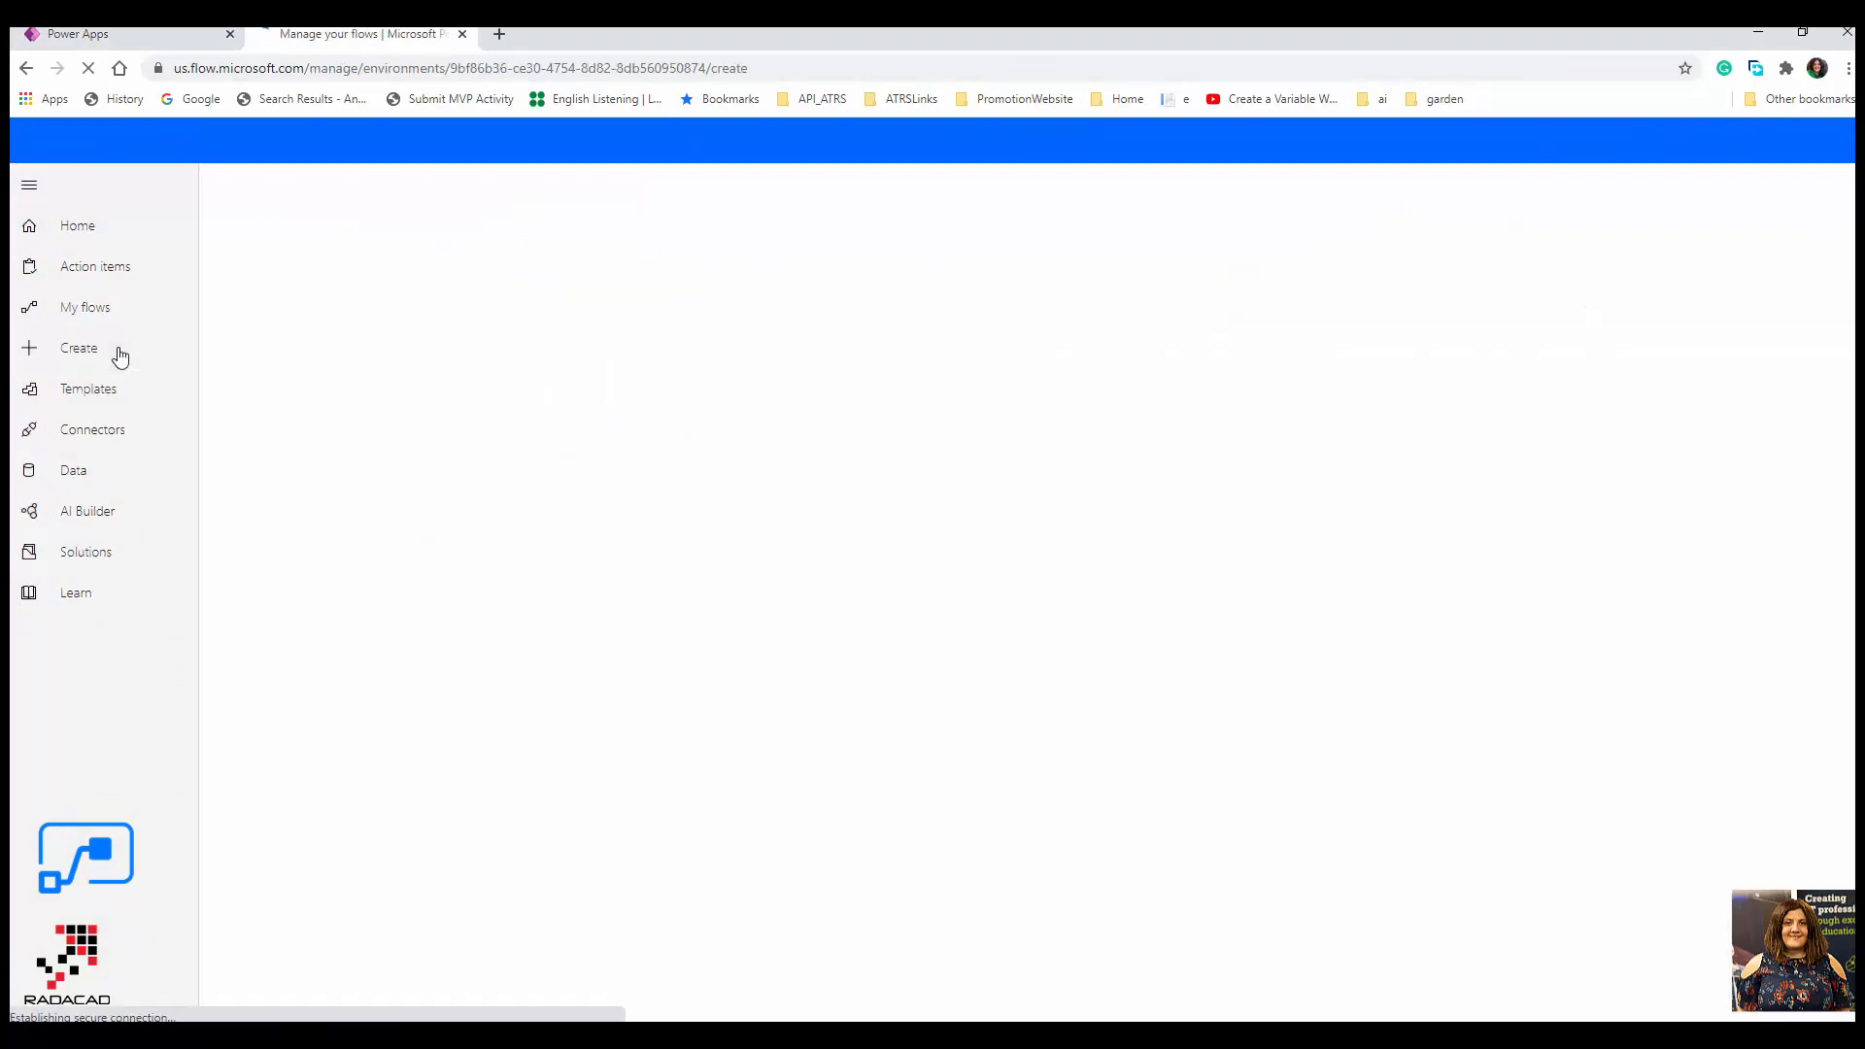
pyautogui.click(86, 307)
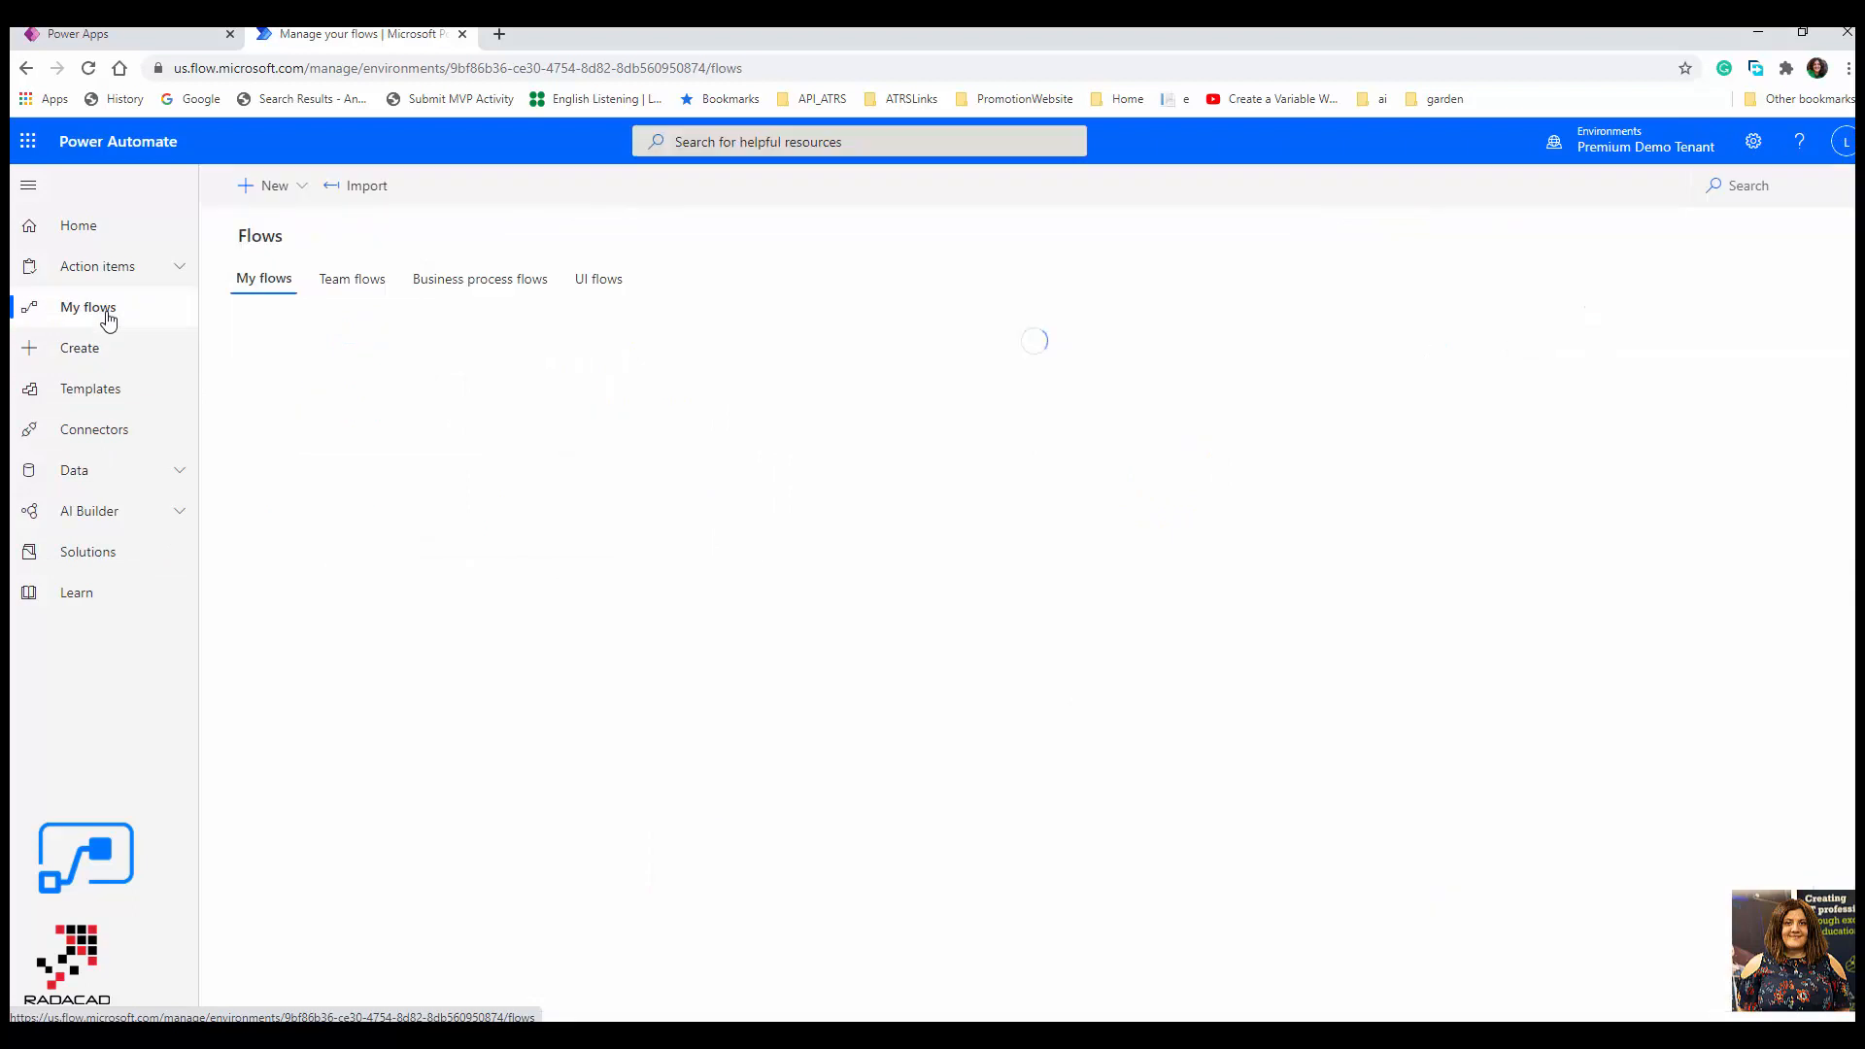
pyautogui.click(275, 185)
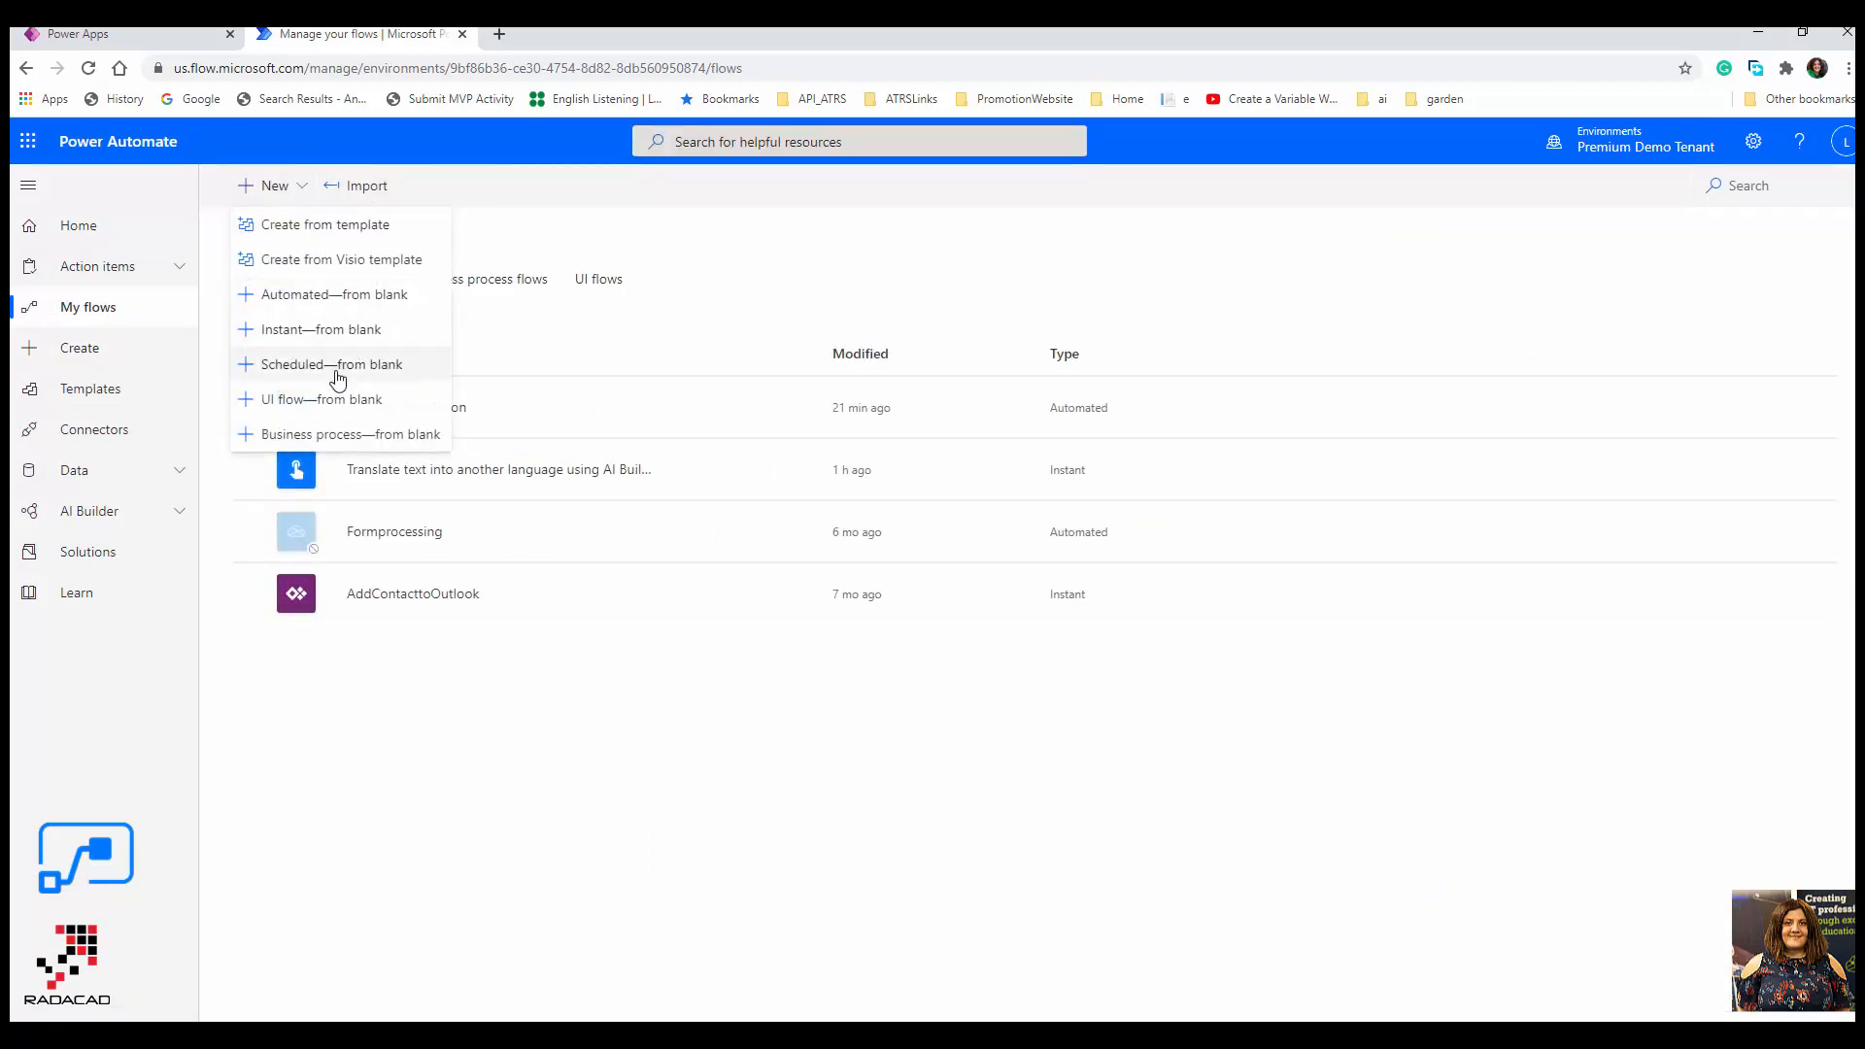
pyautogui.moveTo(321, 335)
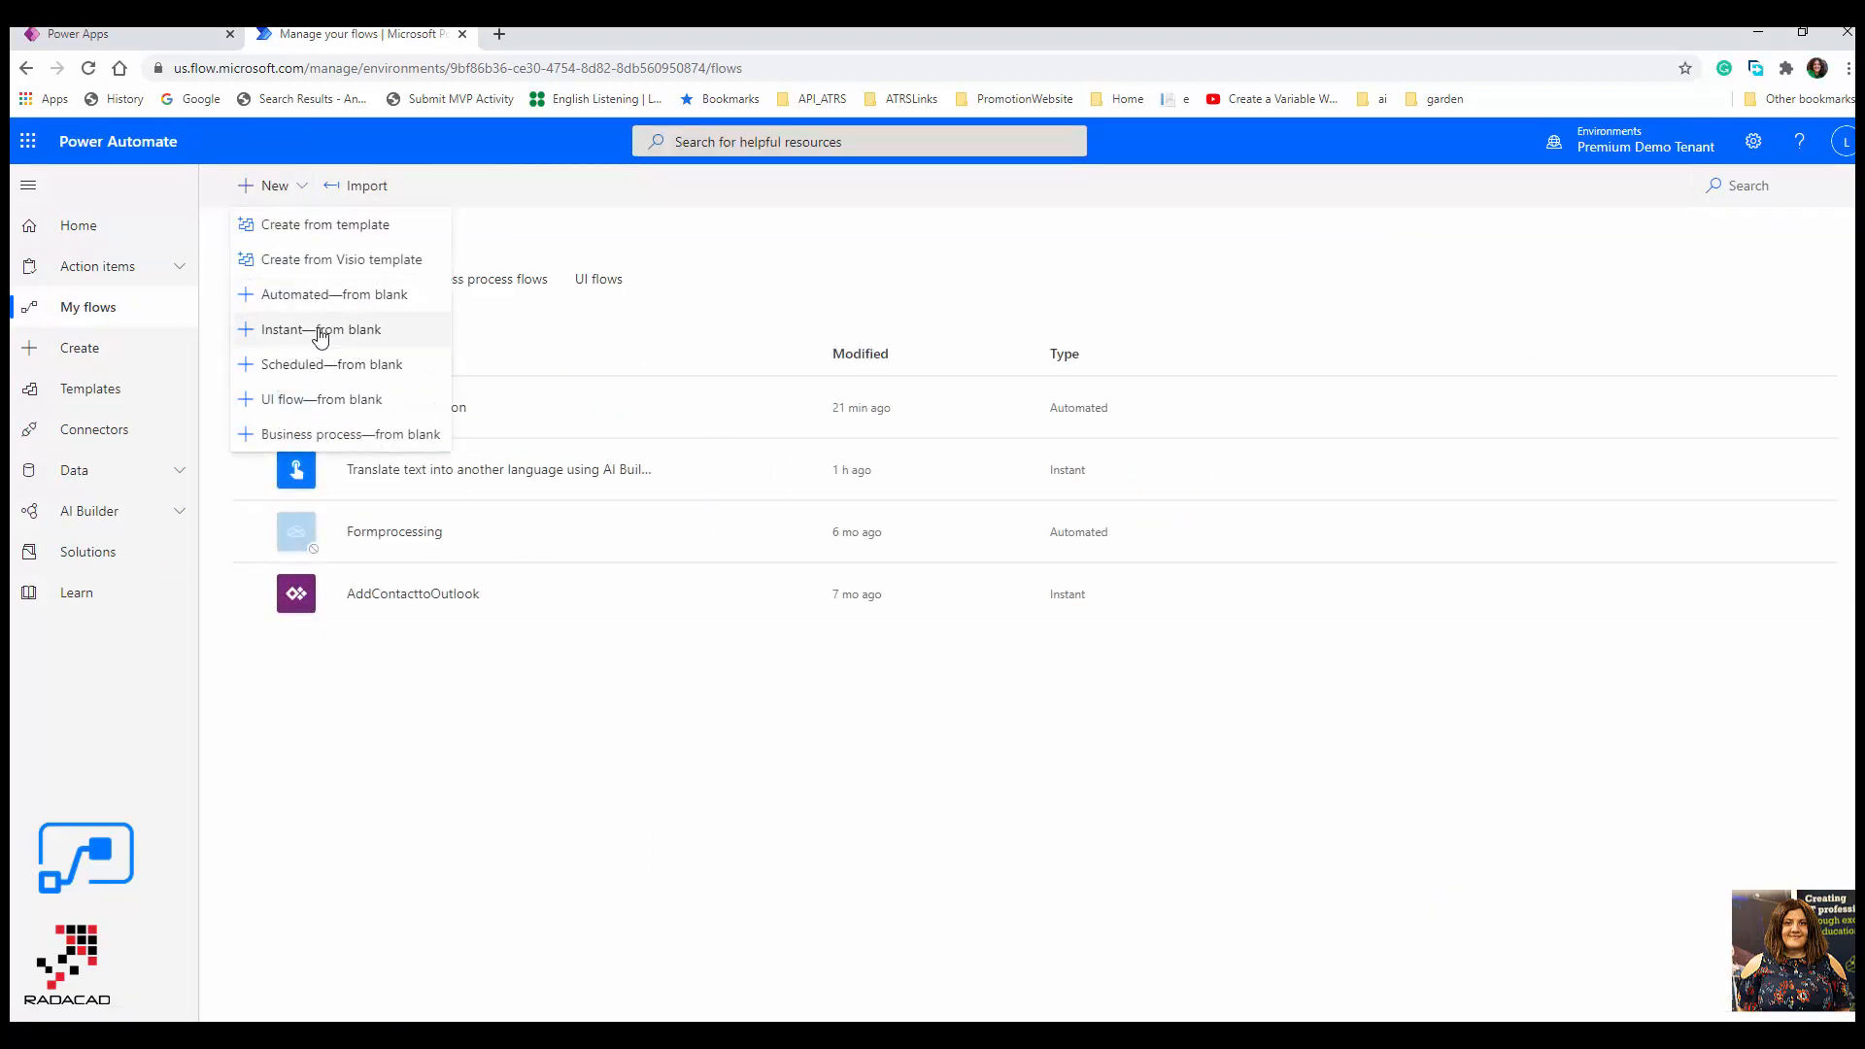
pyautogui.click(320, 329)
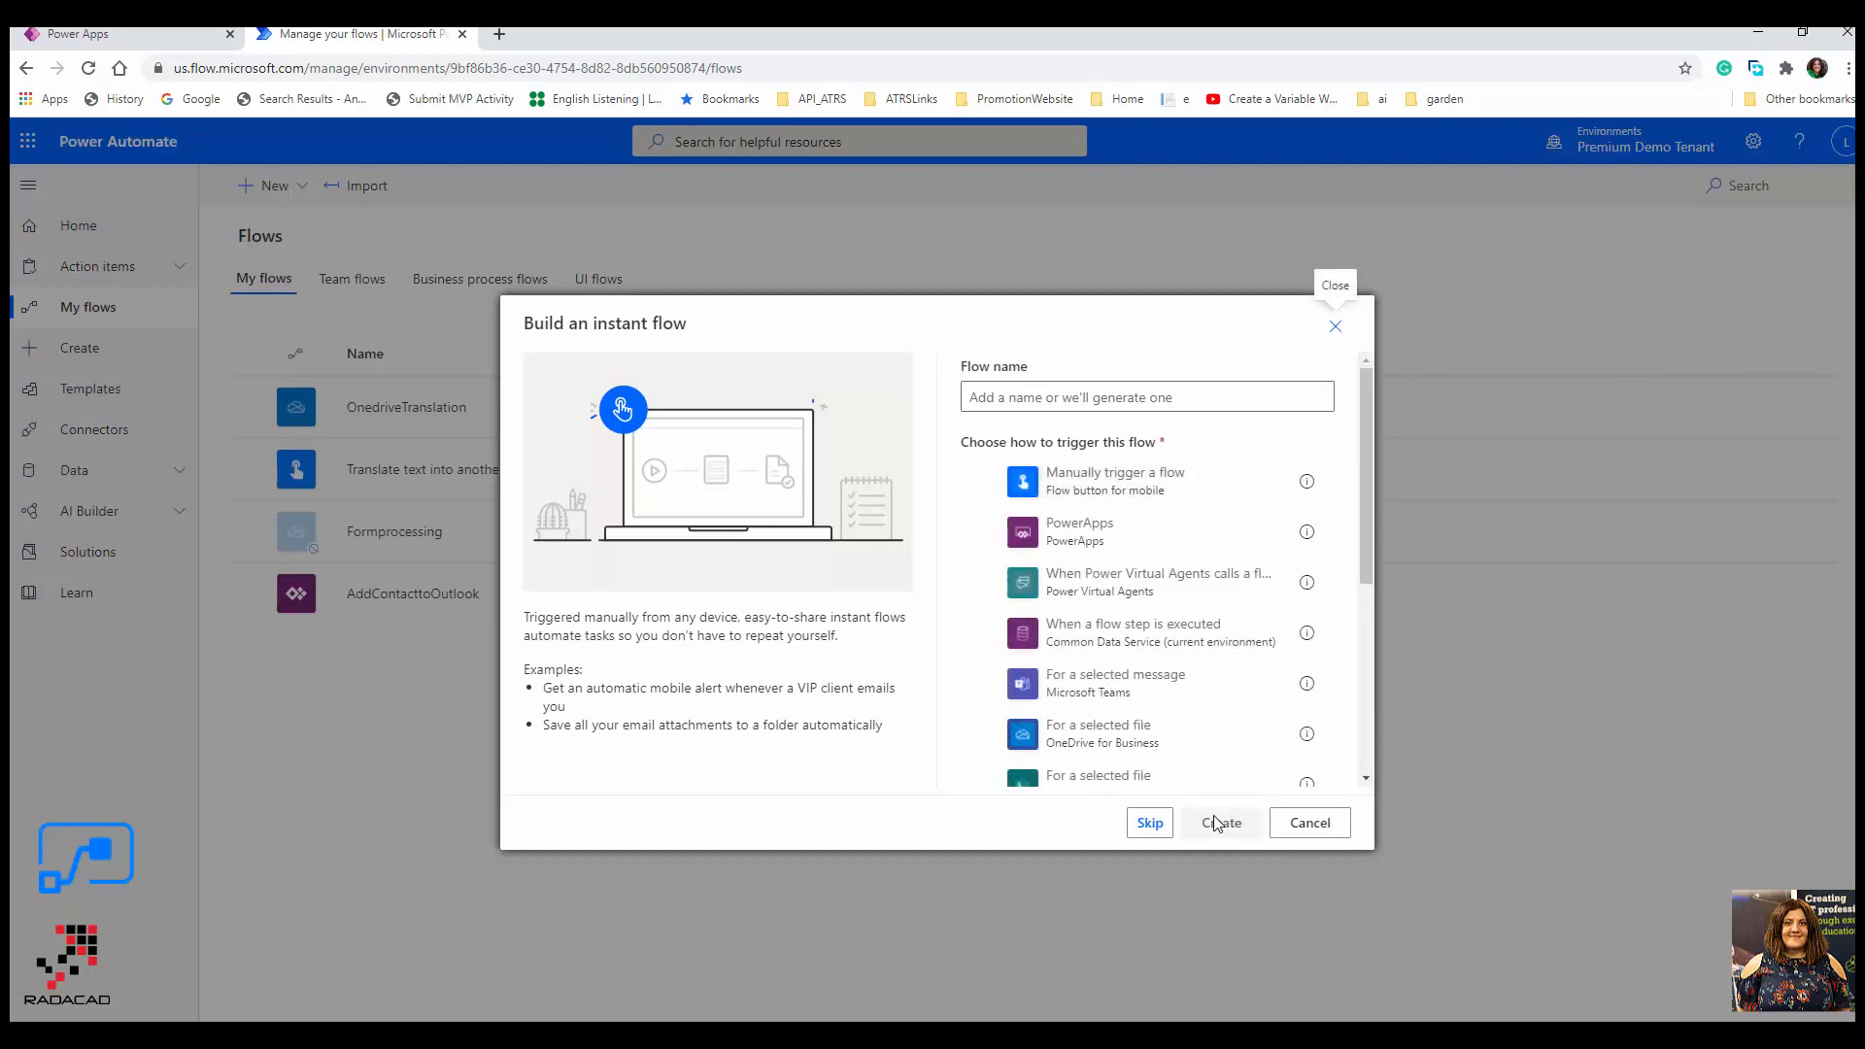
pyautogui.click(1221, 823)
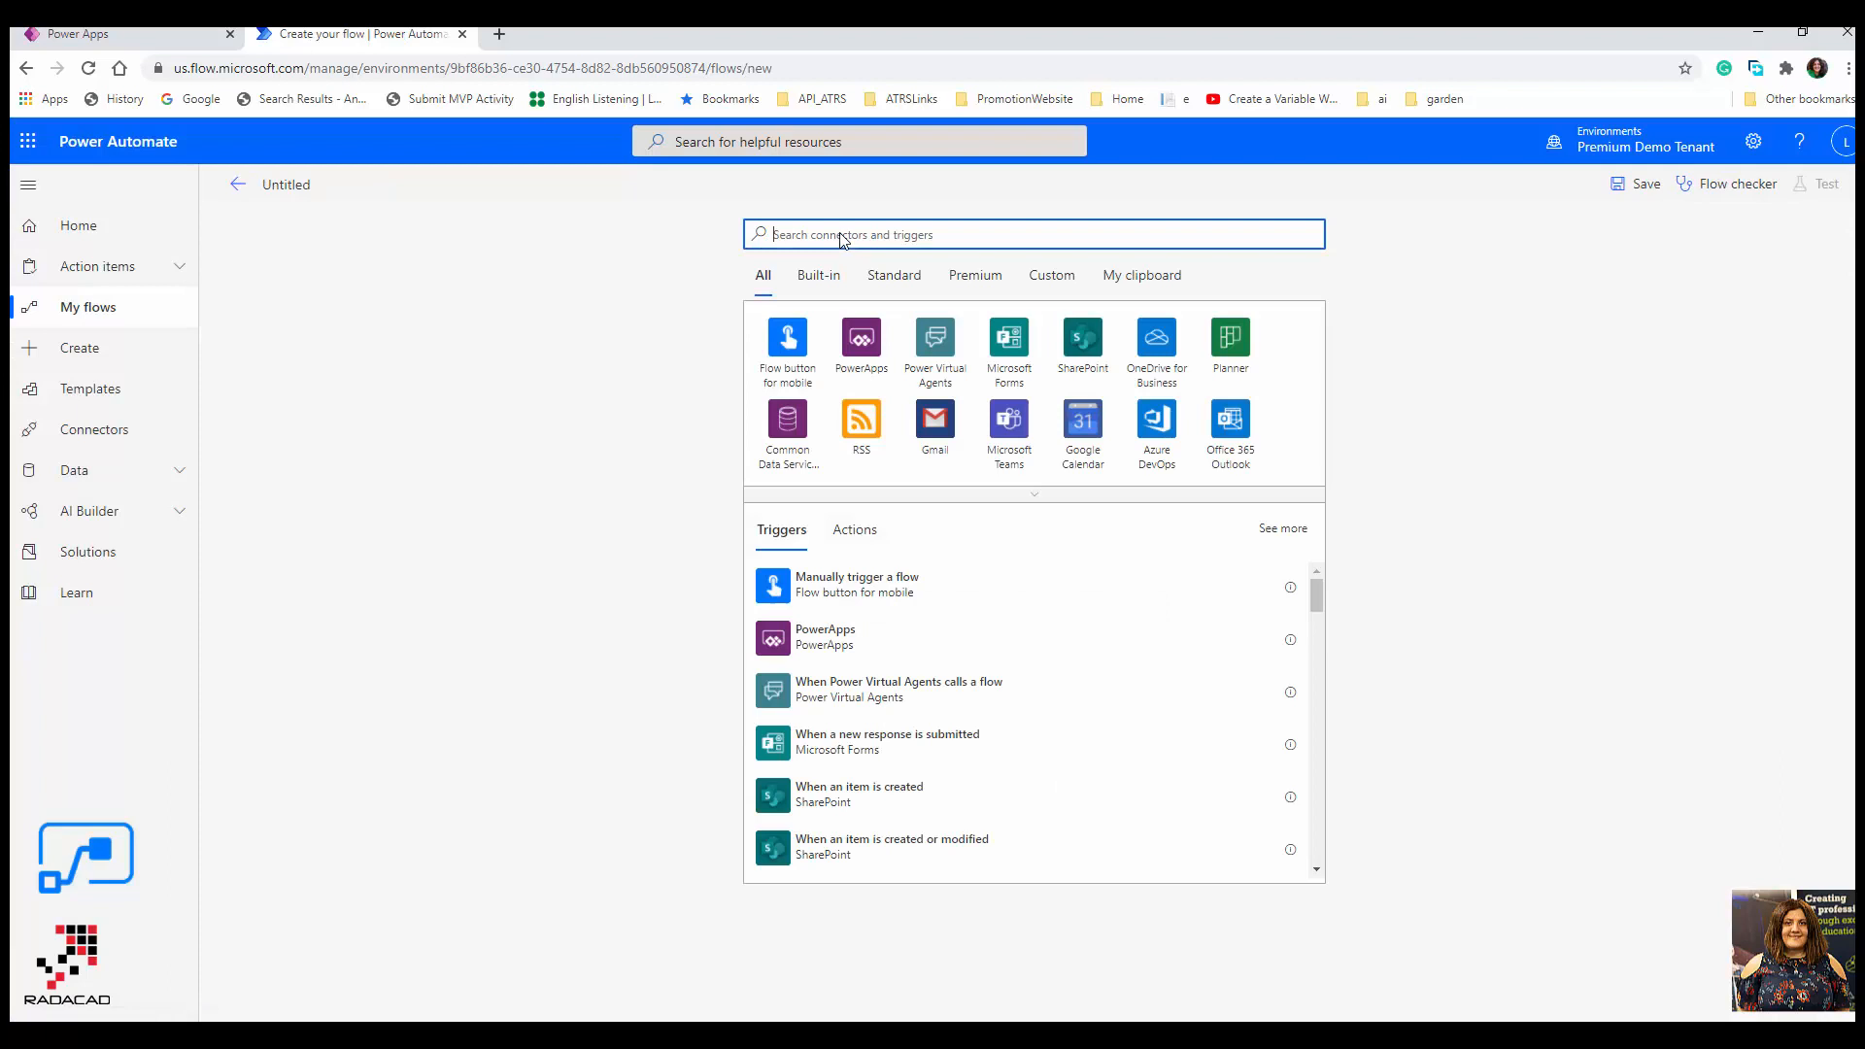
# - Add the OneDrive for Business 'When a file is created' trigger
pyautogui.write('onedrive')
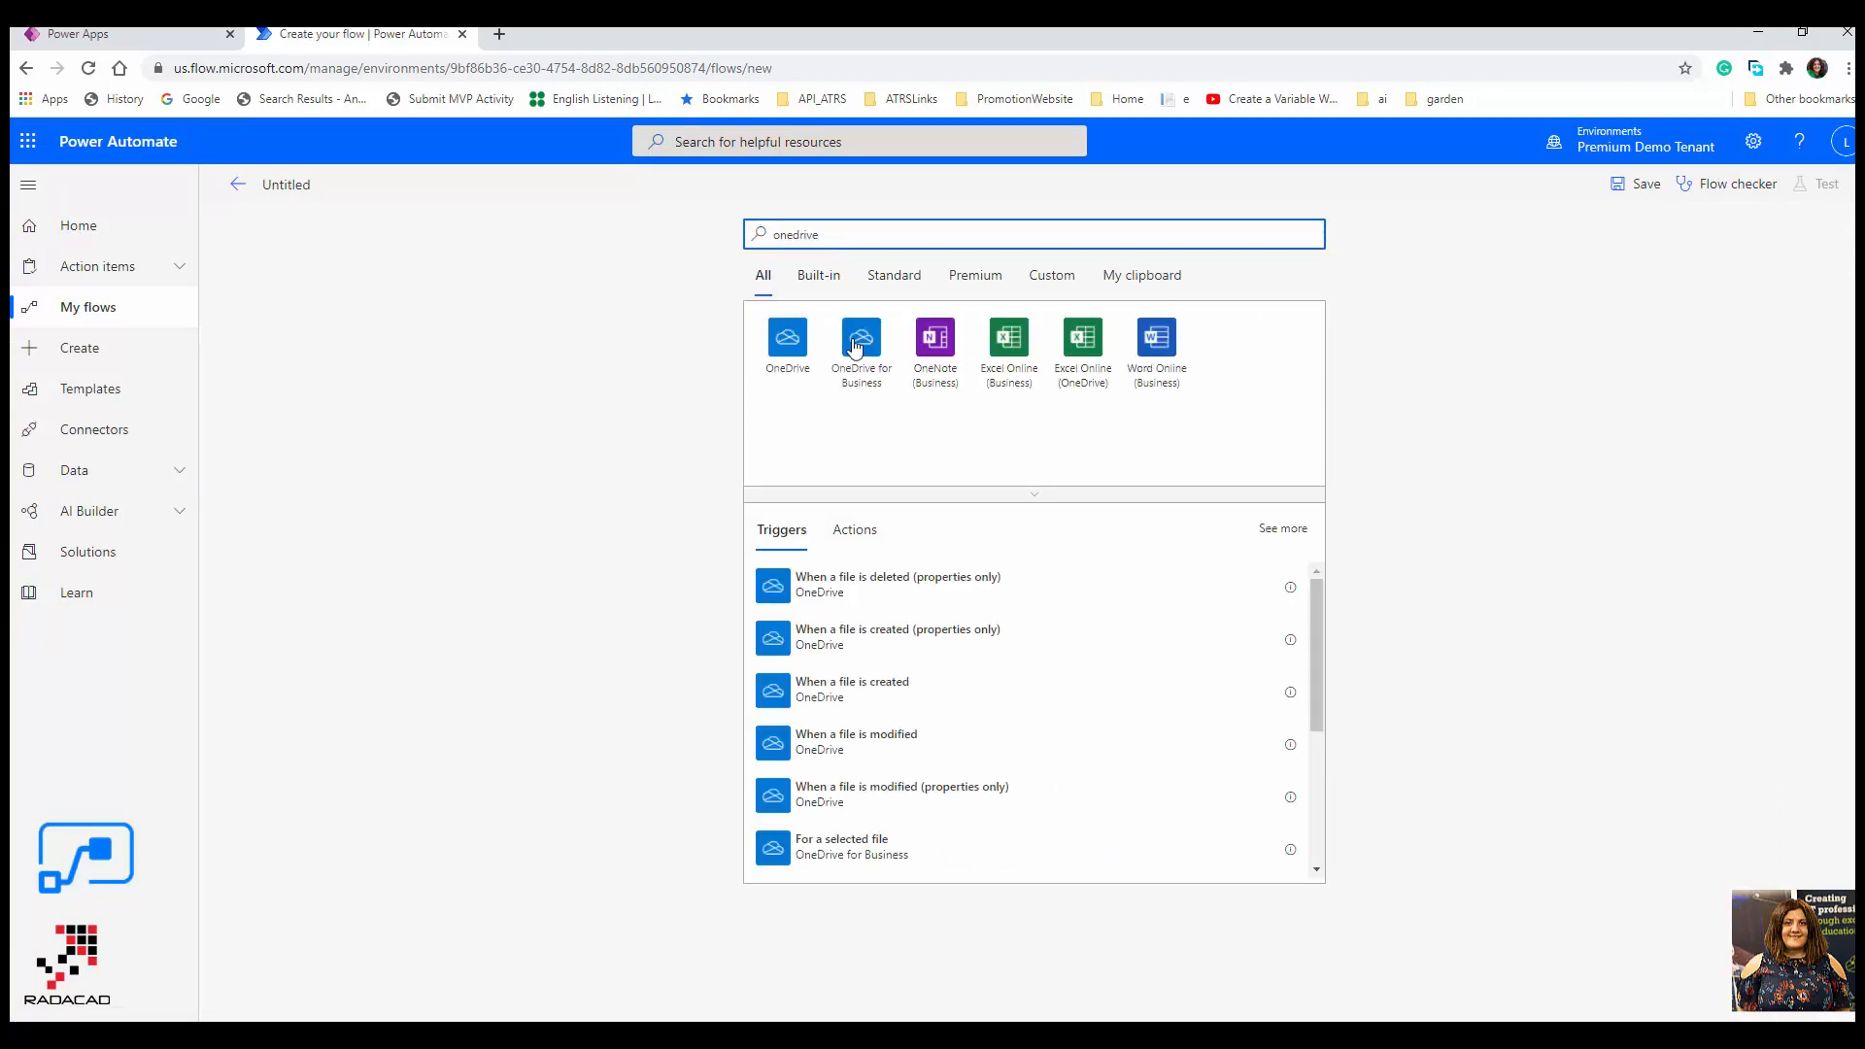
pyautogui.click(860, 337)
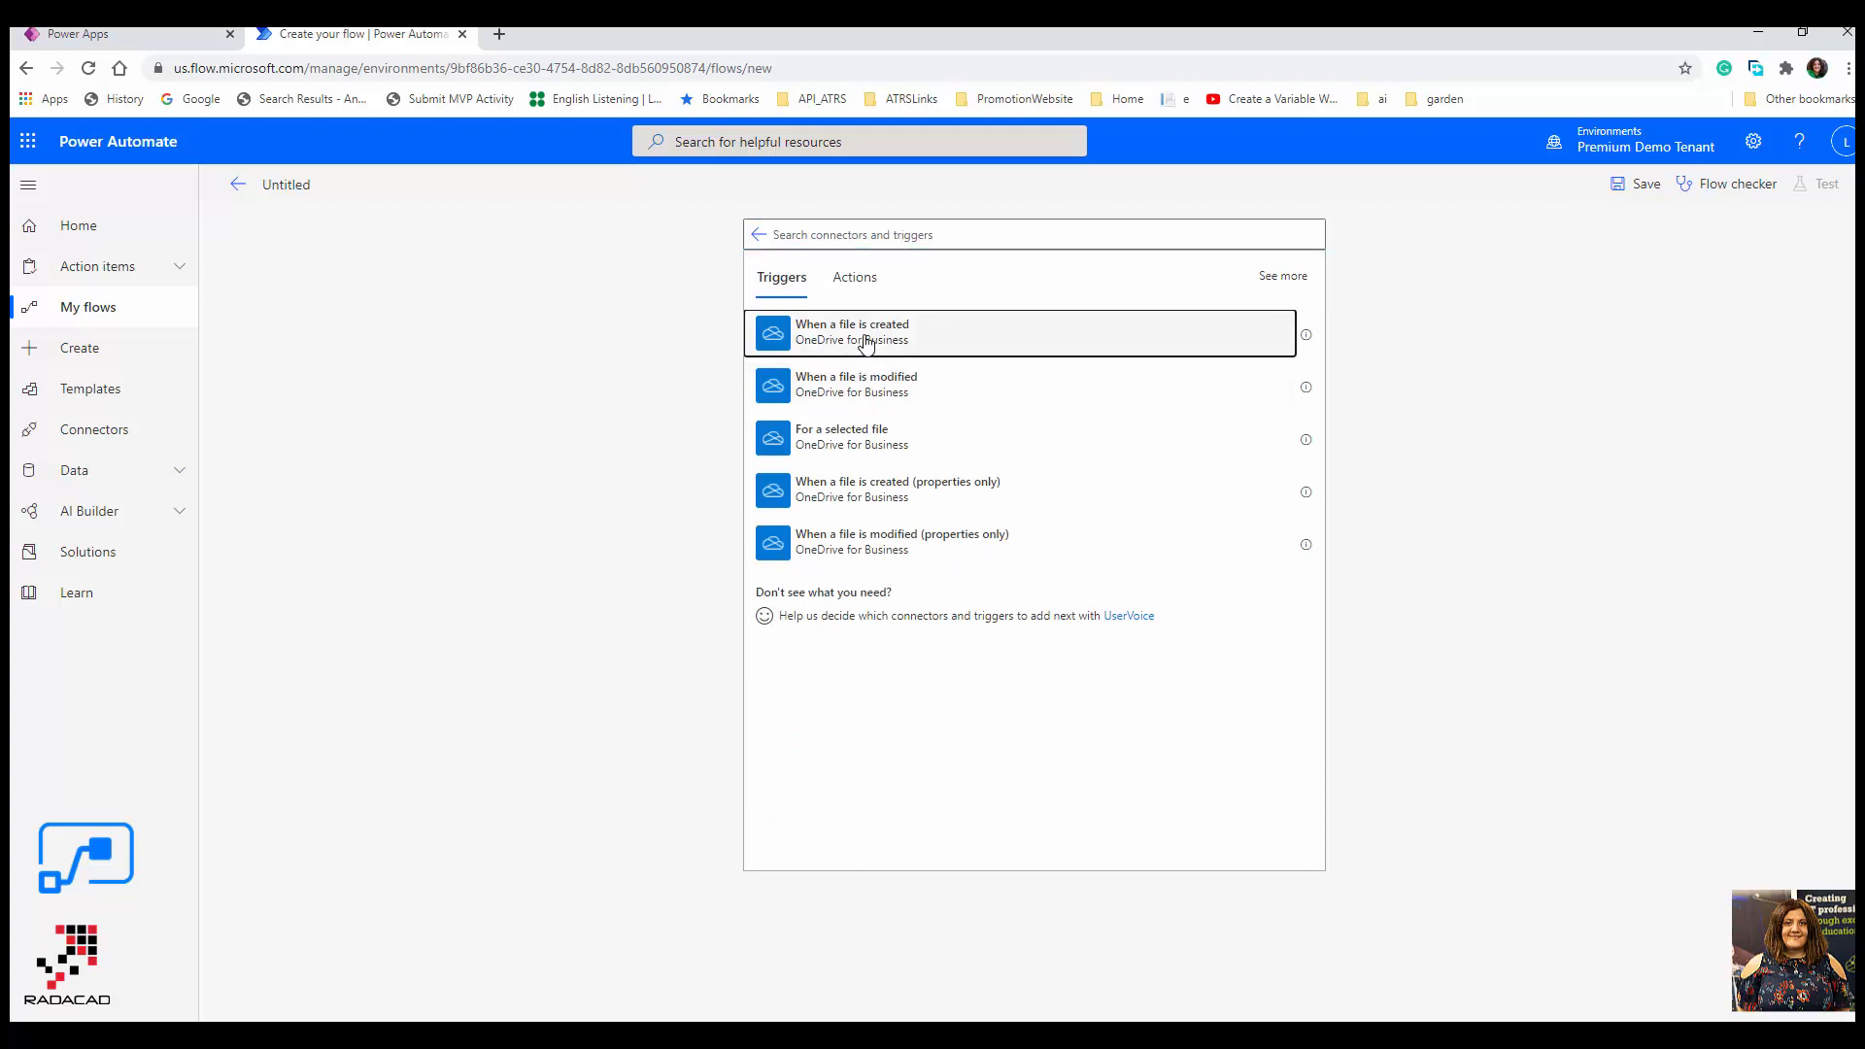
pyautogui.click(864, 333)
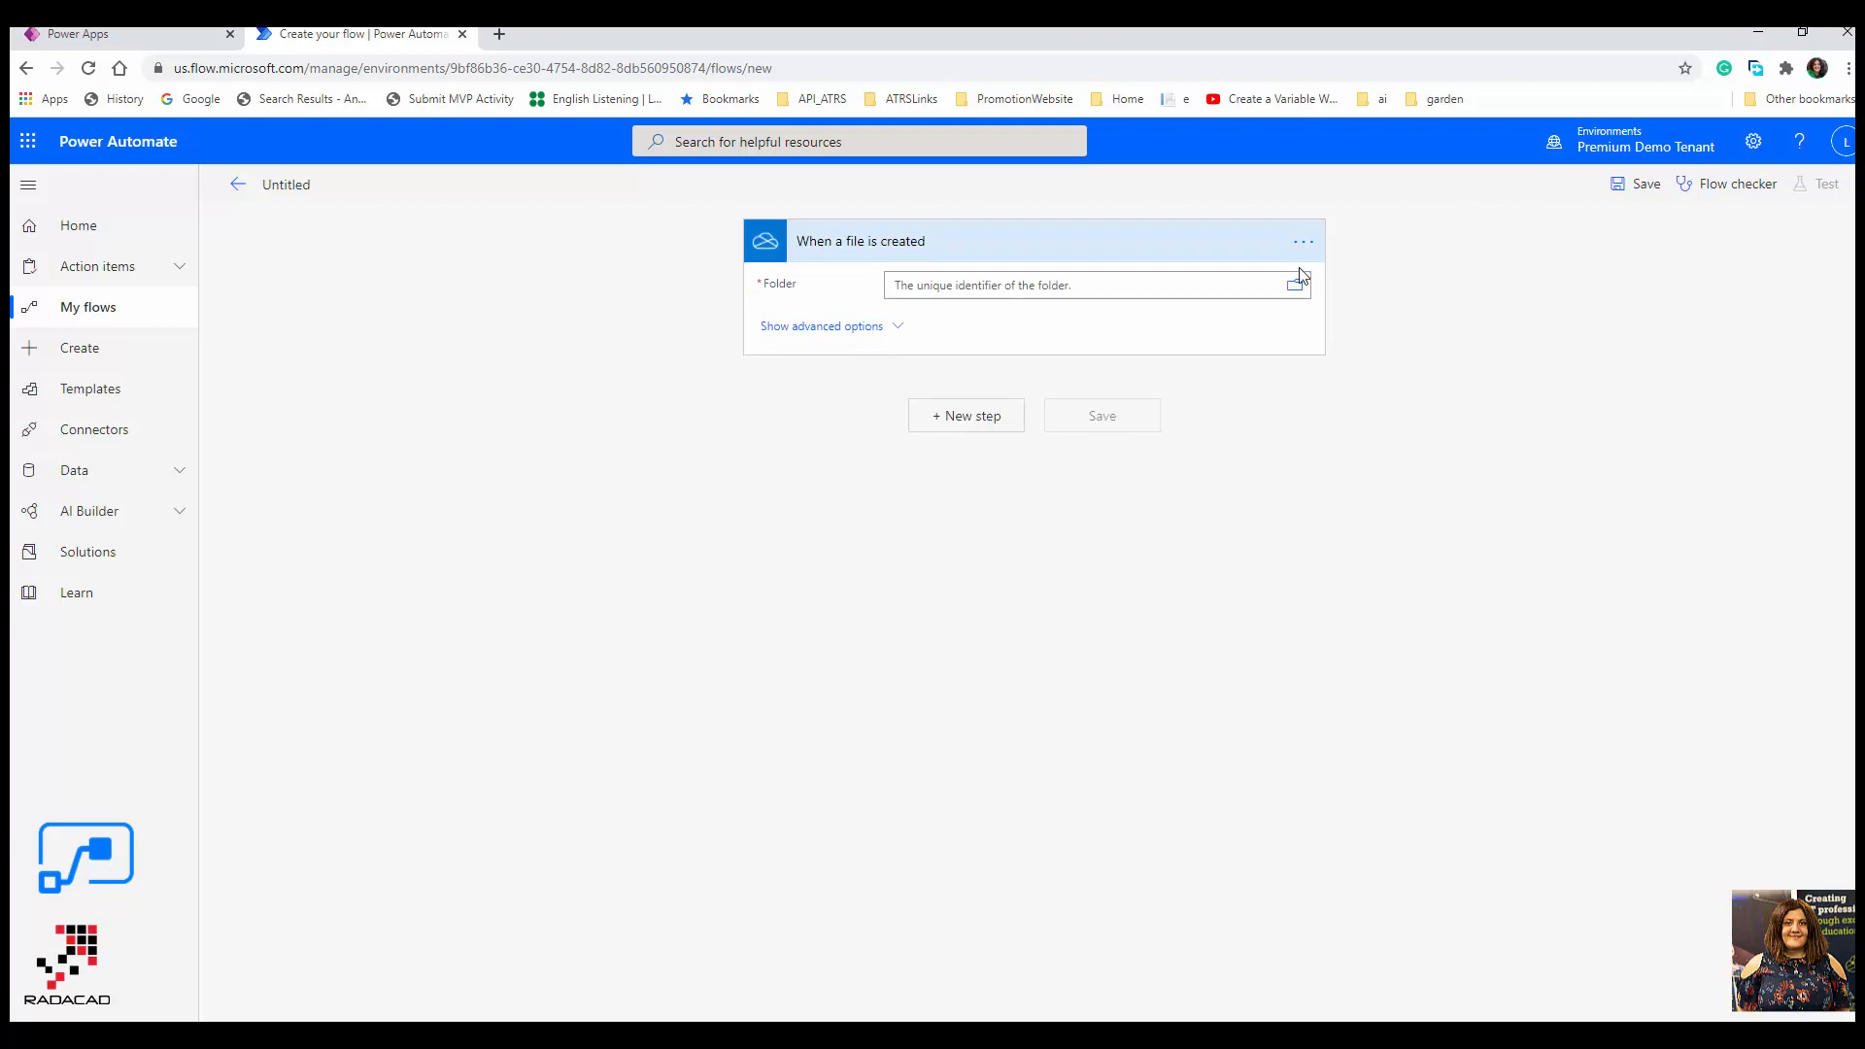
# - Set the trigger's folder to /dataset
pyautogui.click(1303, 241)
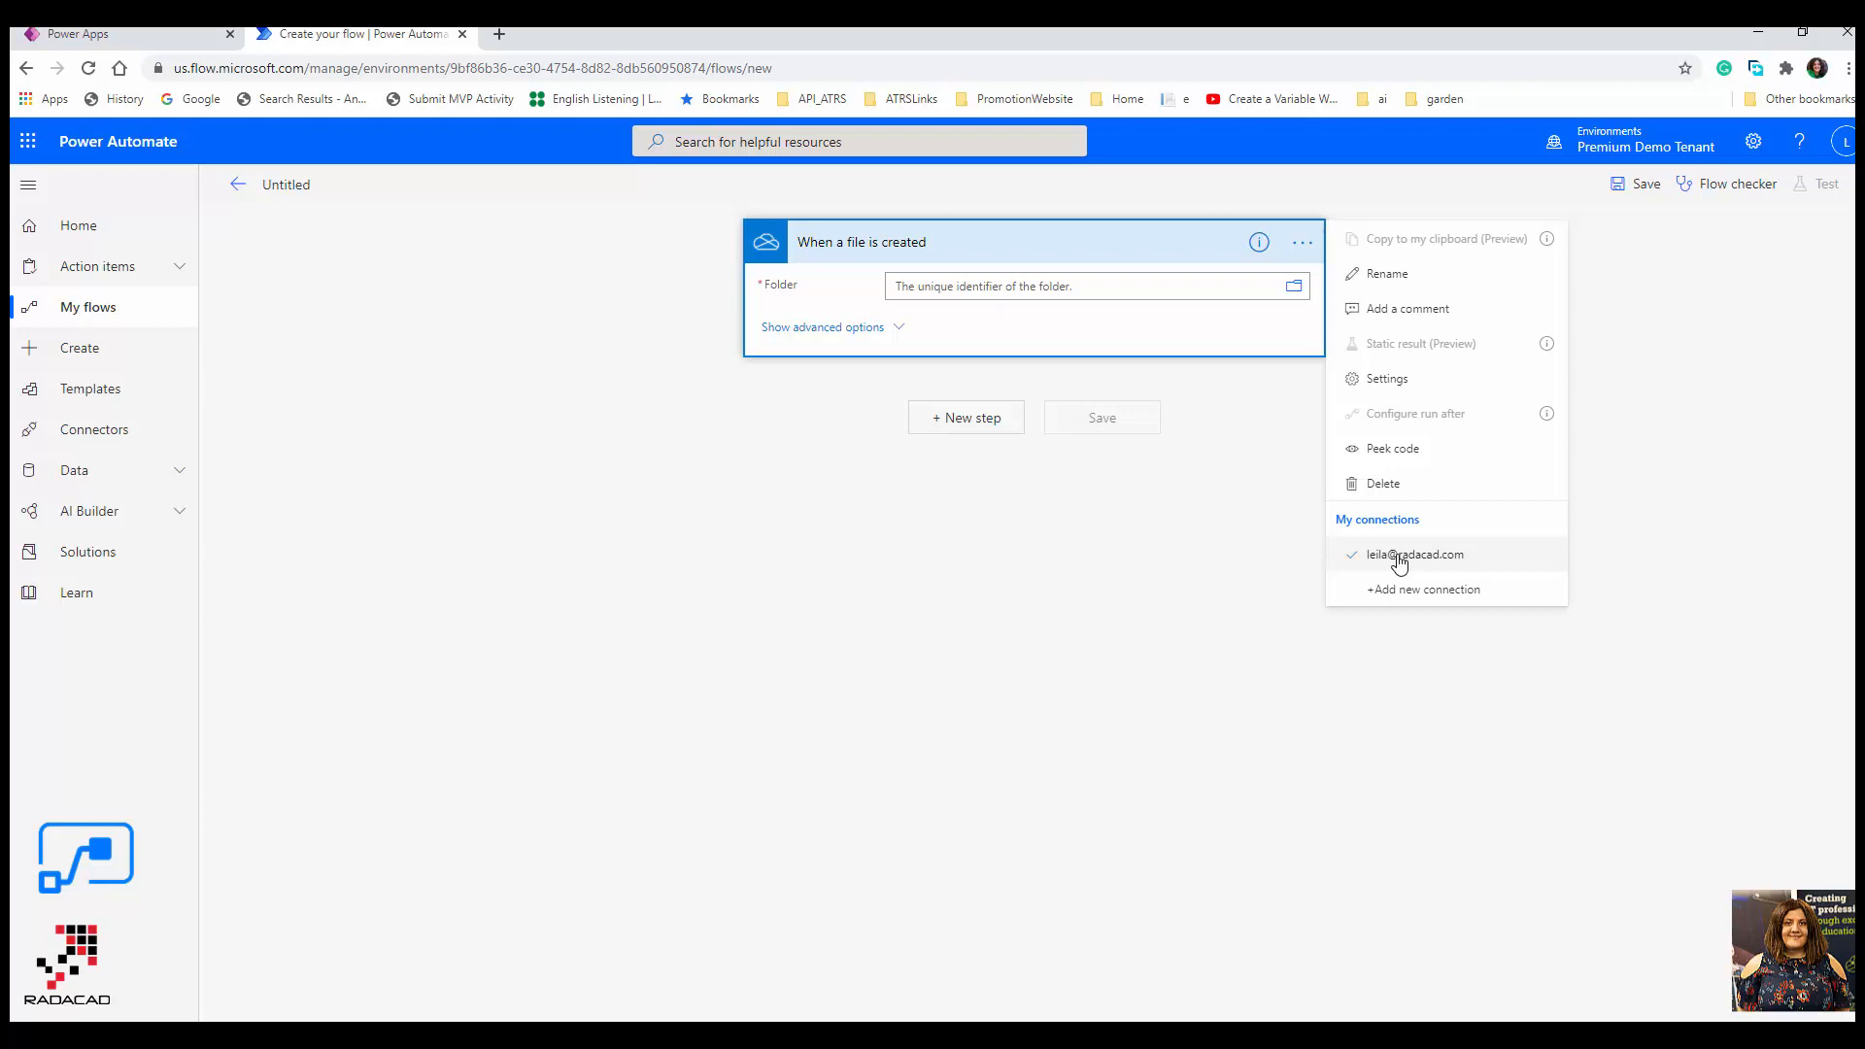
pyautogui.moveTo(1405, 562)
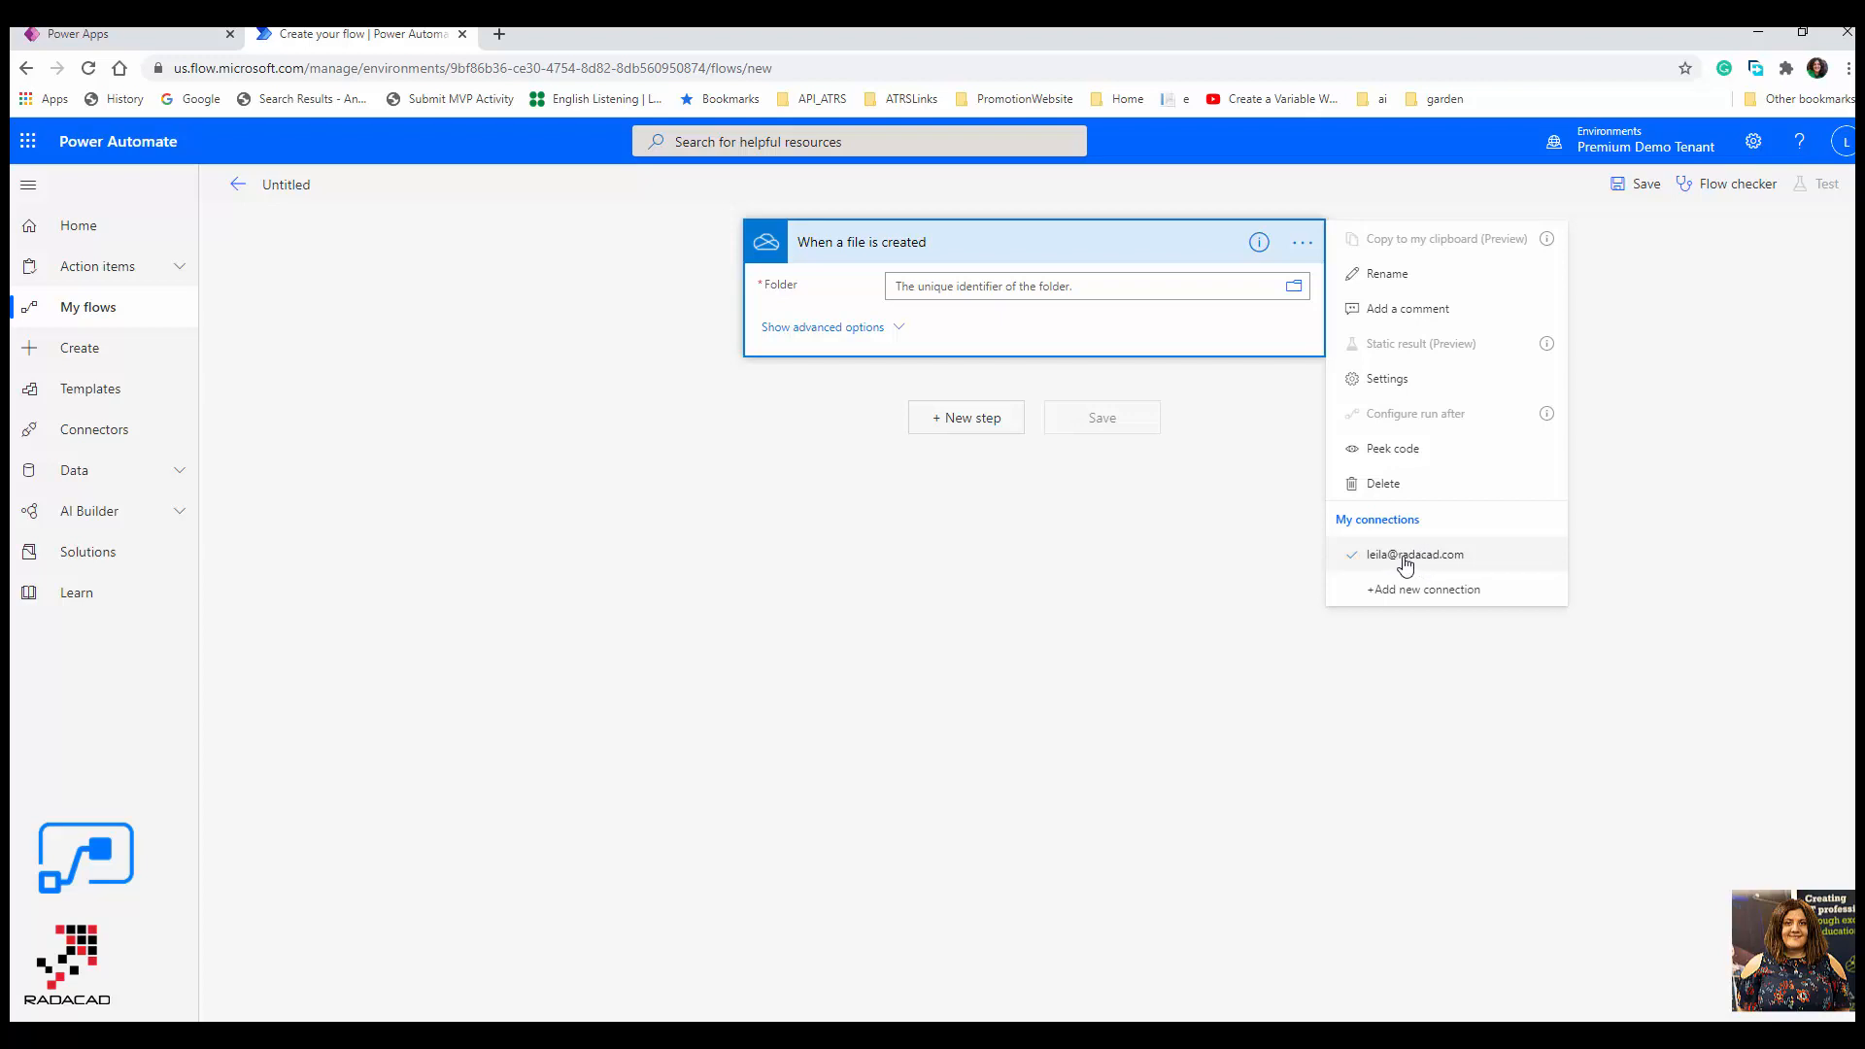
pyautogui.moveTo(1318, 296)
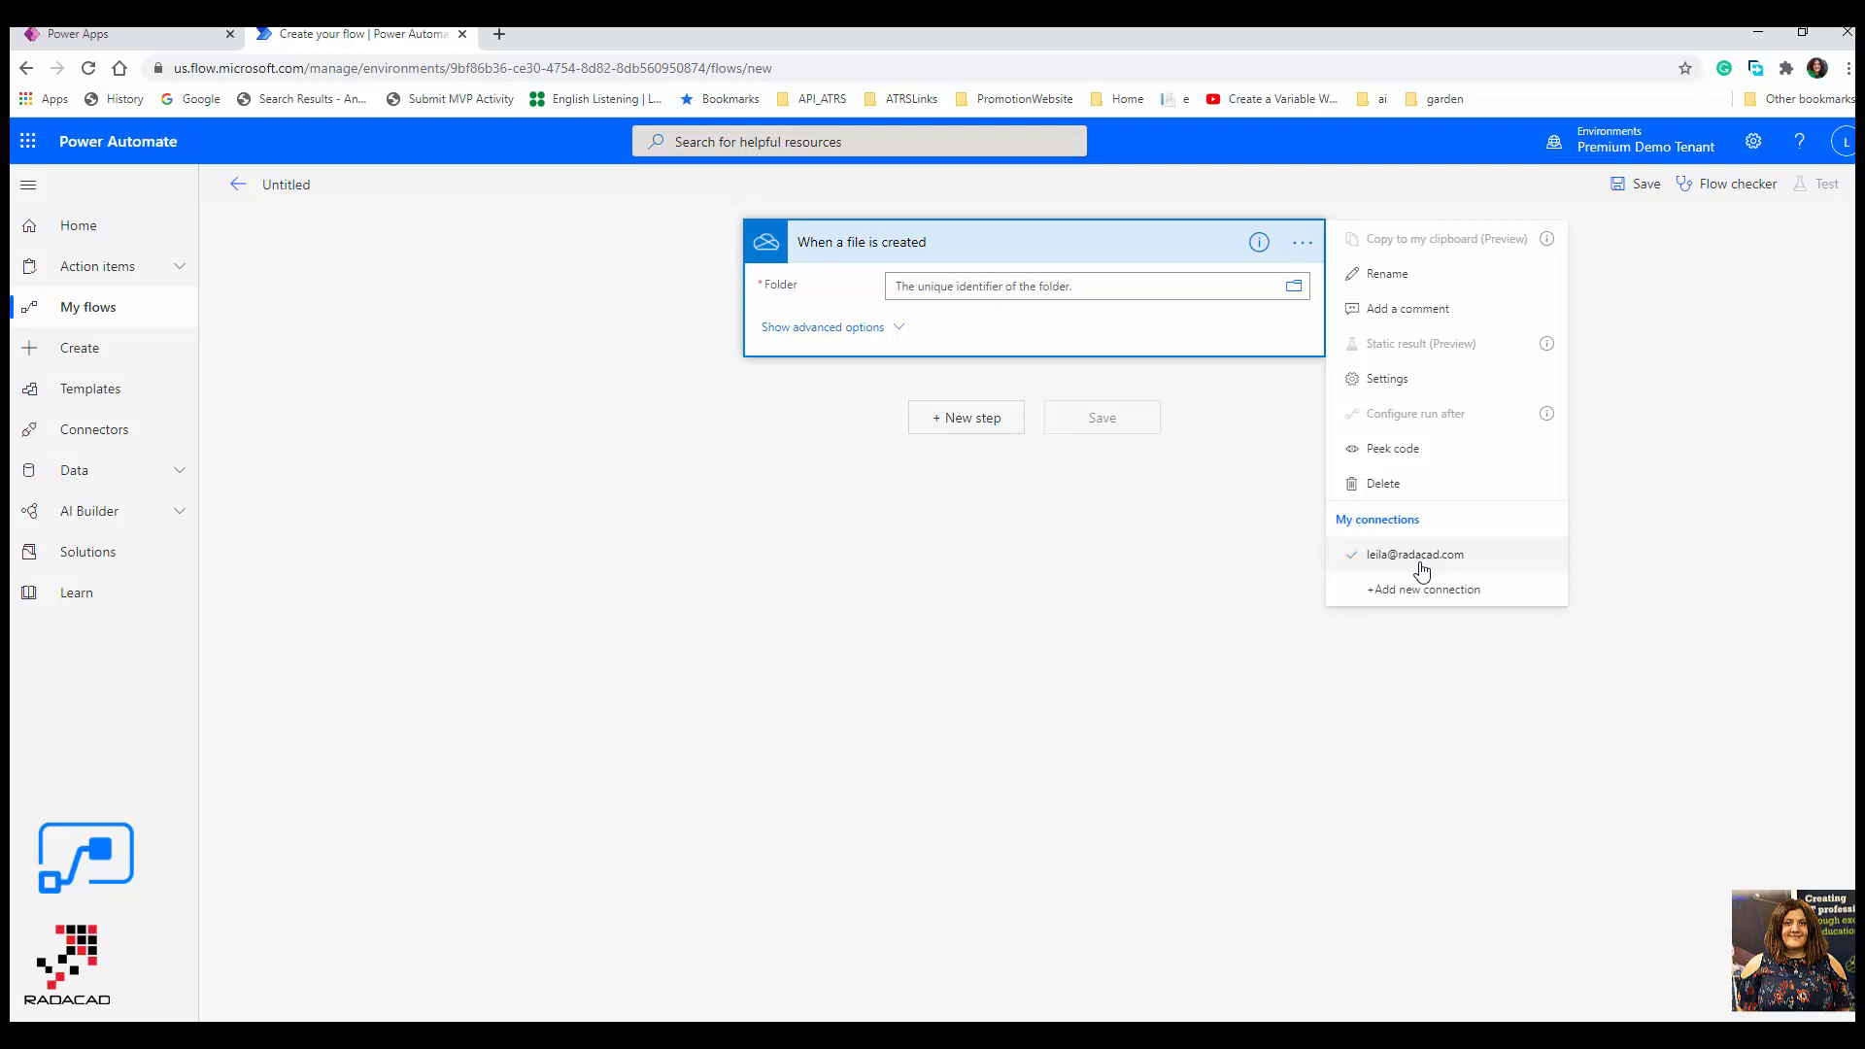
pyautogui.moveTo(1415, 581)
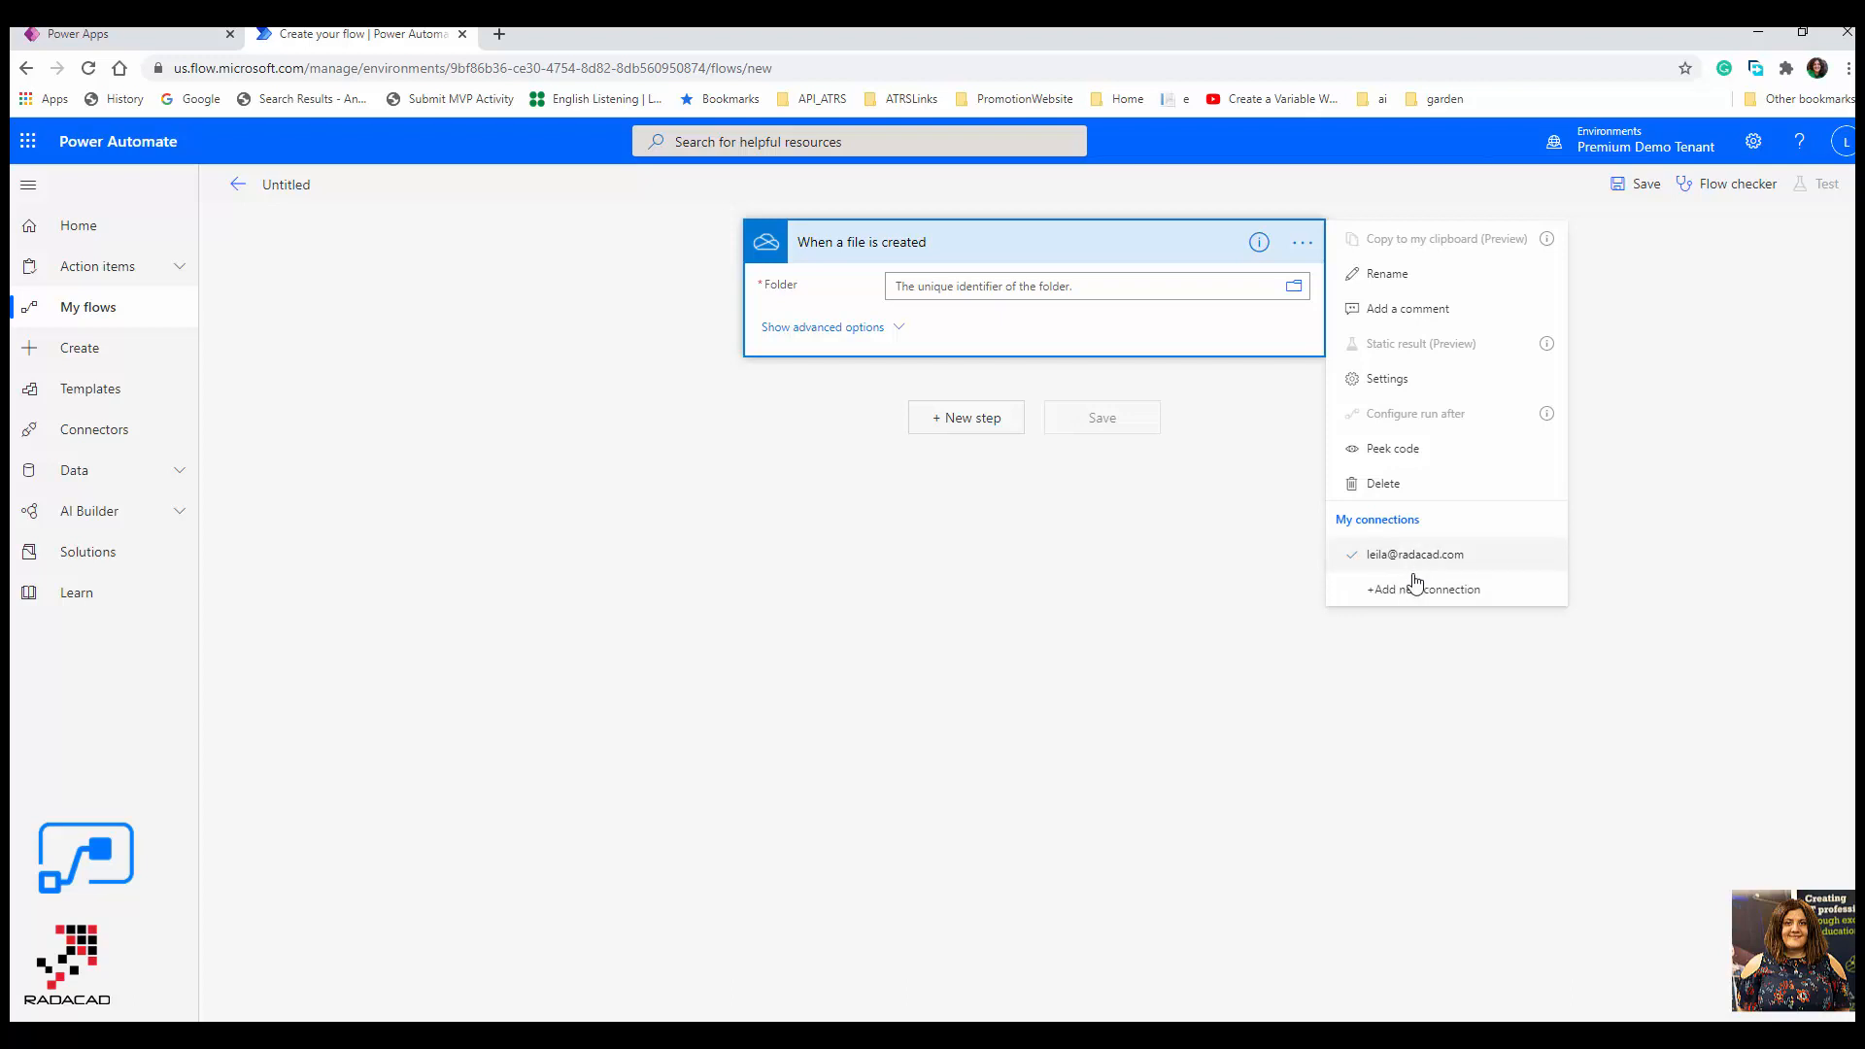
pyautogui.moveTo(1294, 285)
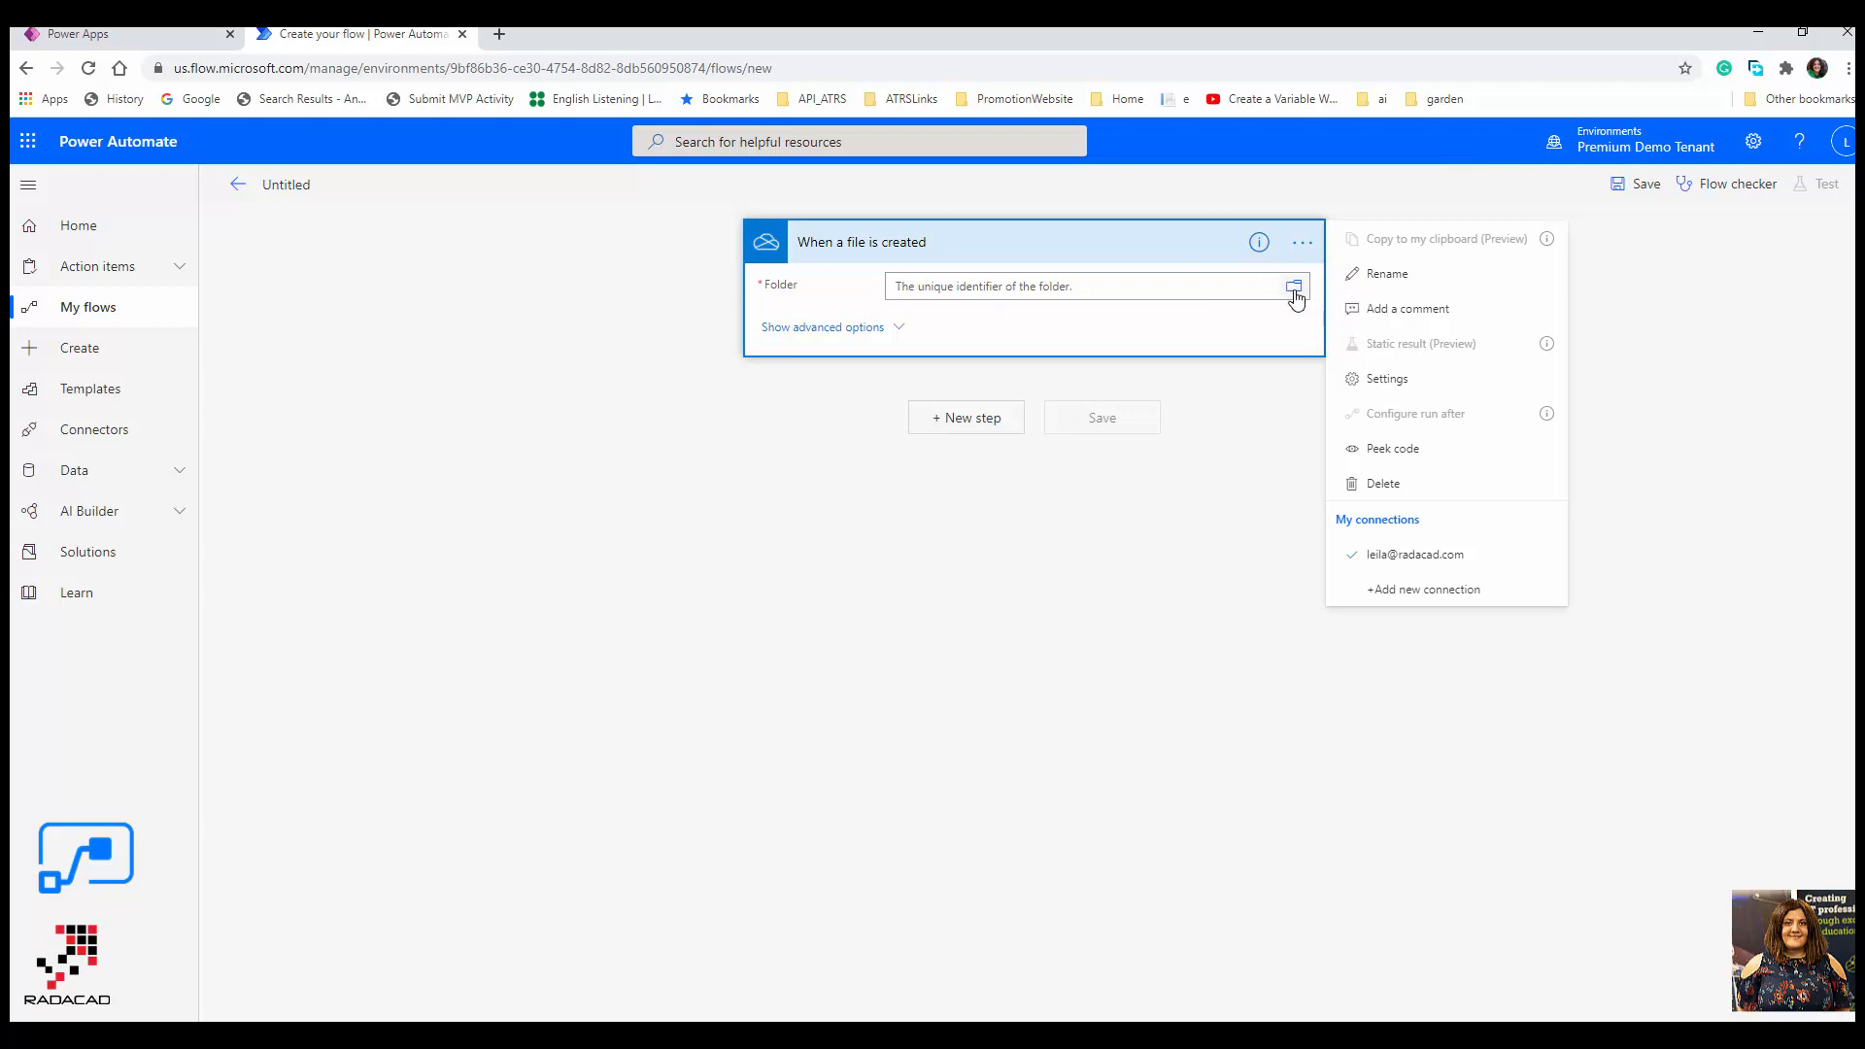
pyautogui.click(1294, 286)
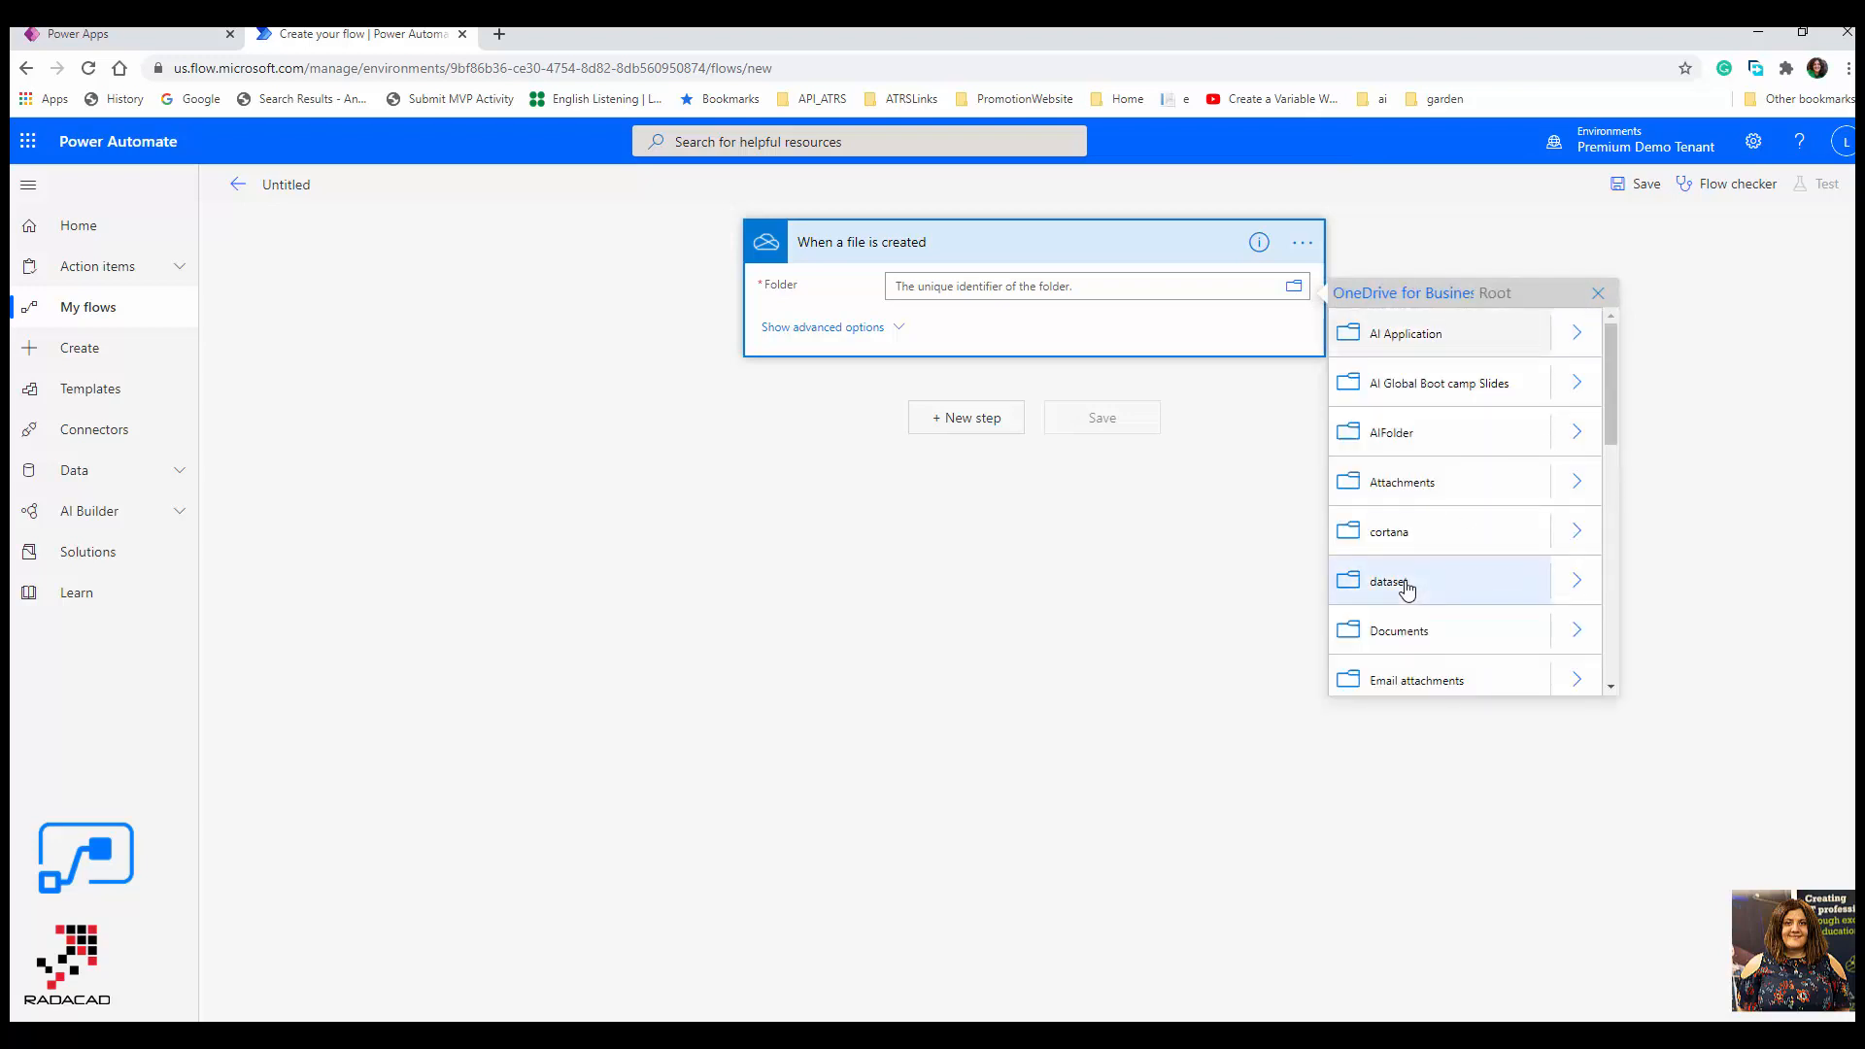
pyautogui.click(1389, 581)
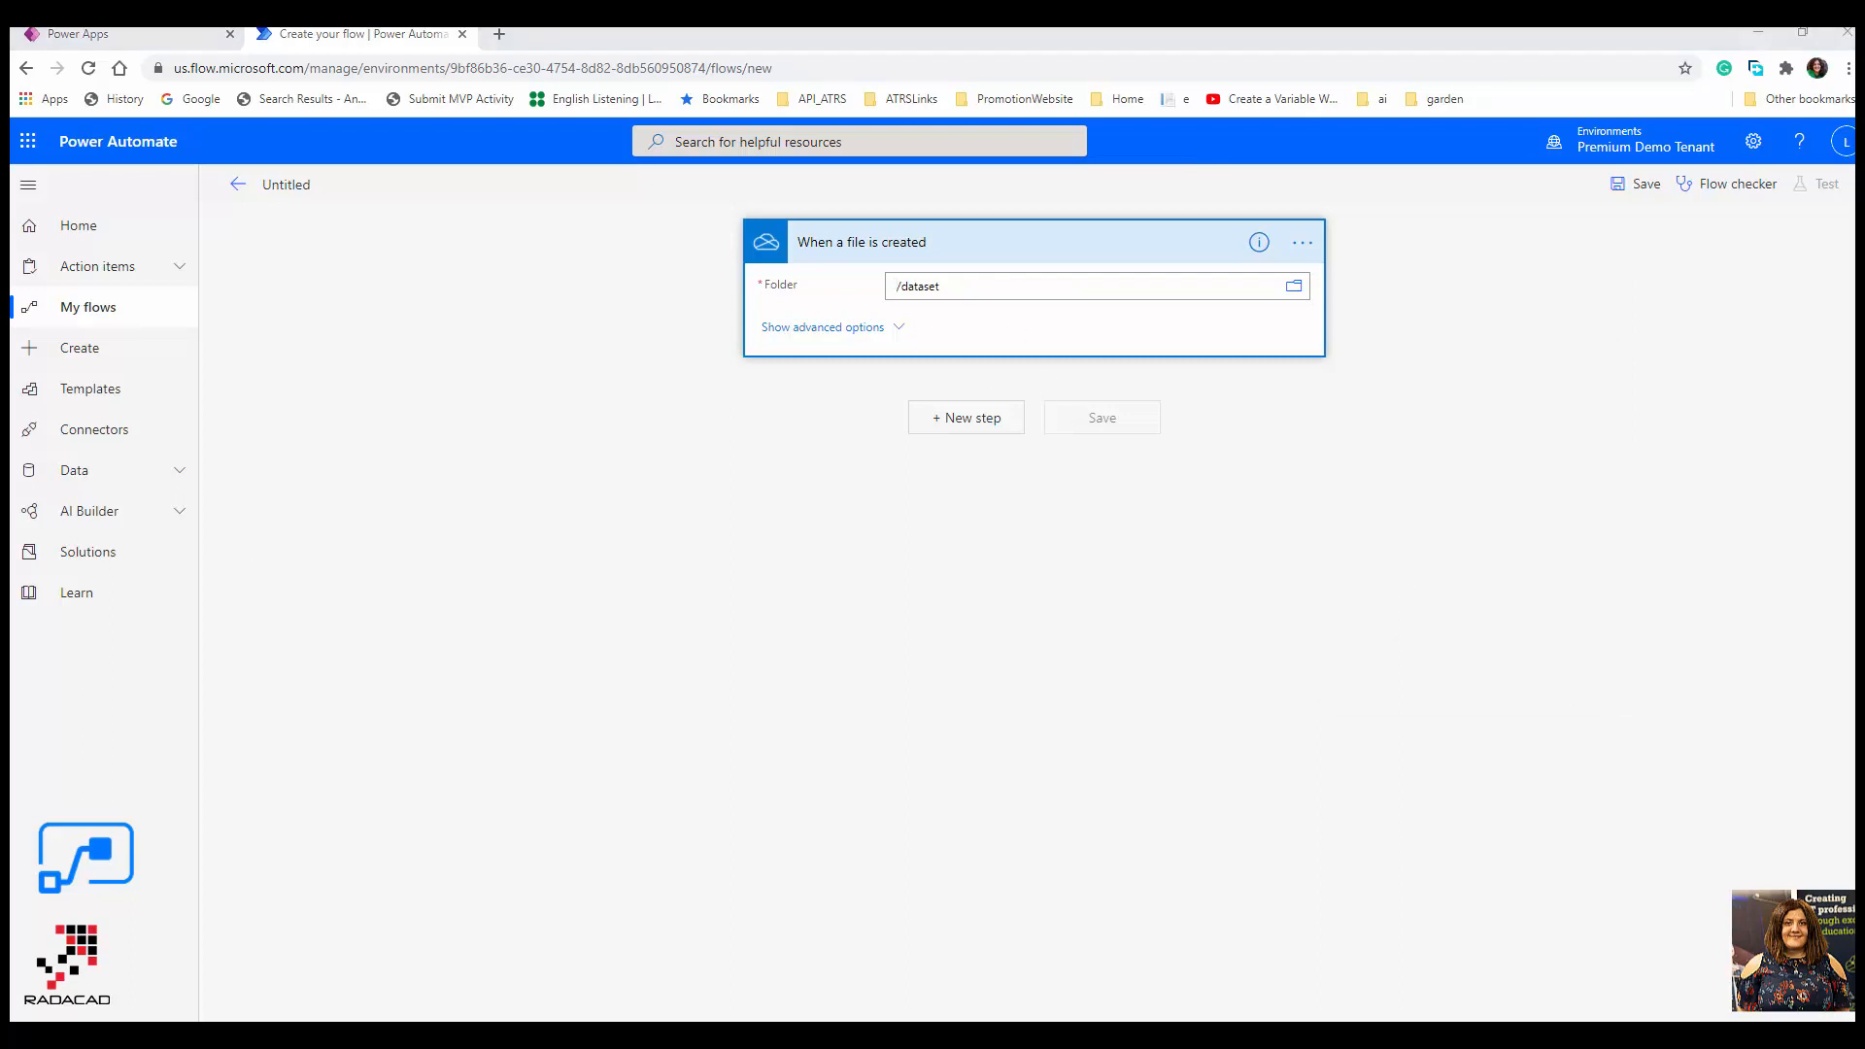
# - Add AI Builder's 'Translate text into another language' action after the trigger
pyautogui.click(965, 418)
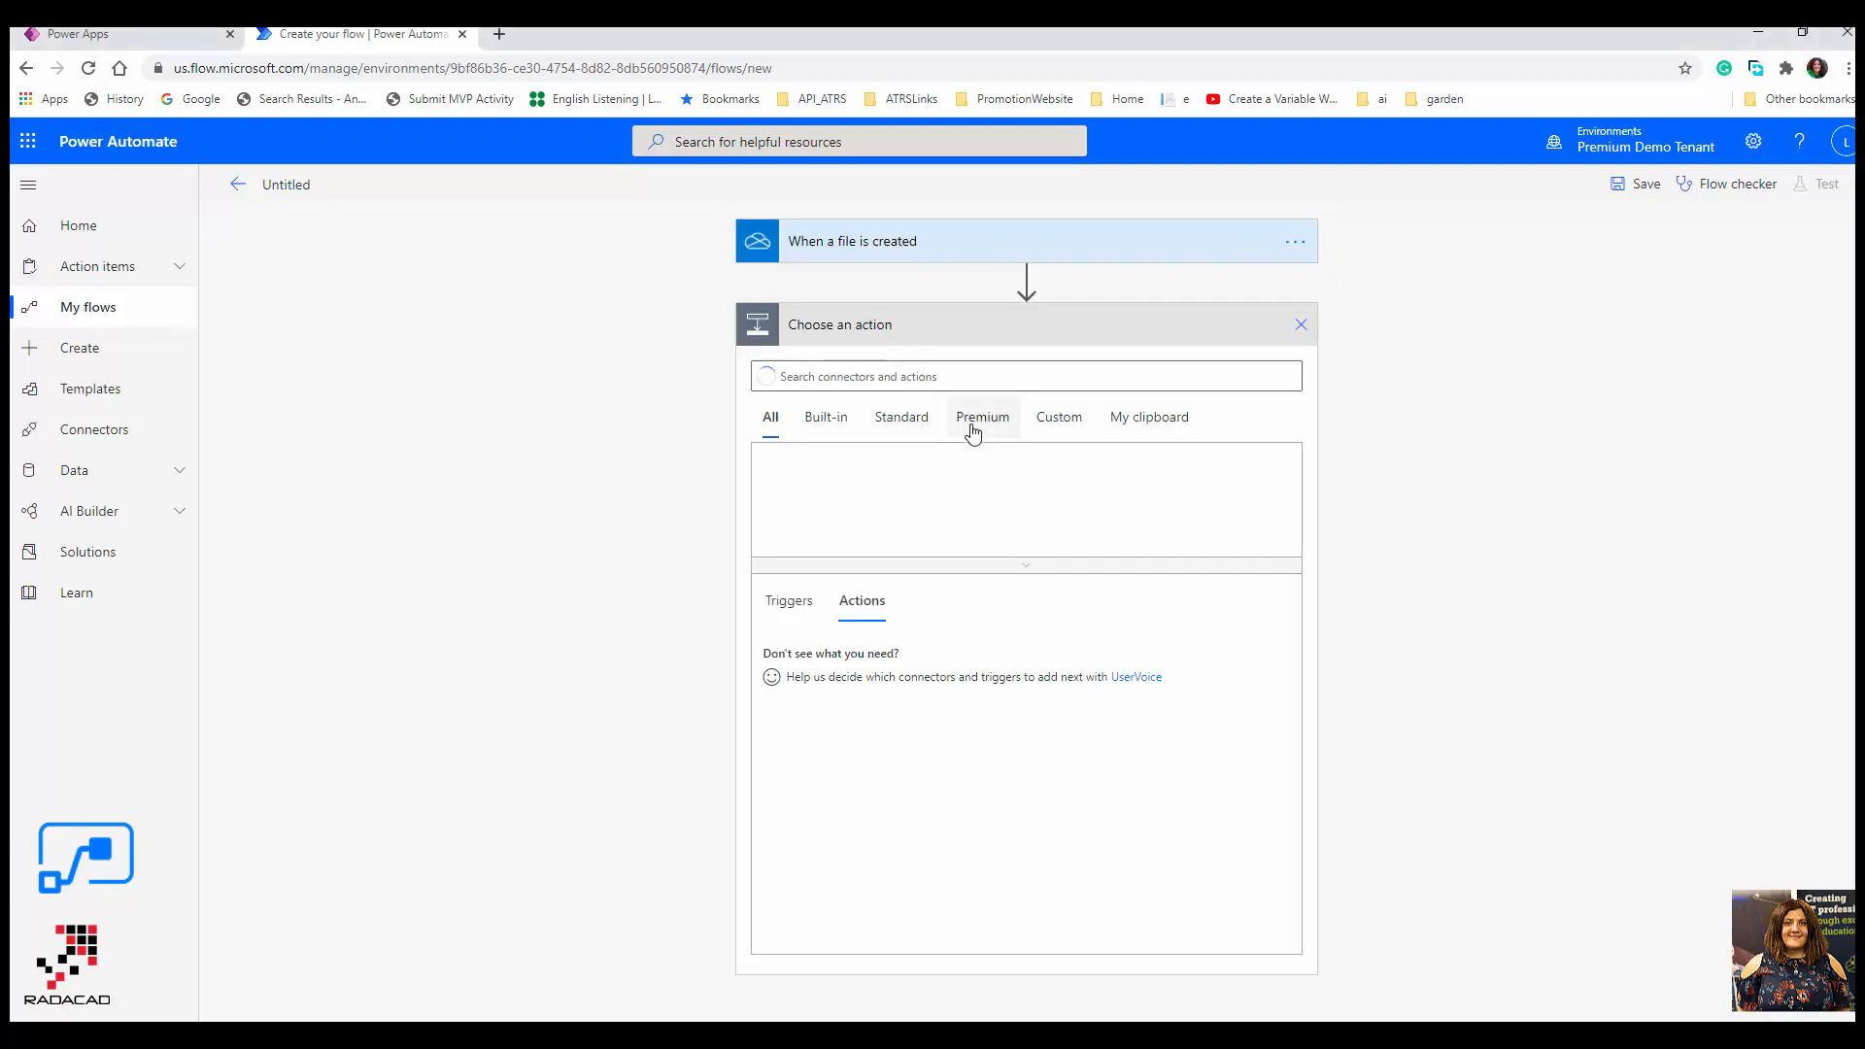
pyautogui.write('text')
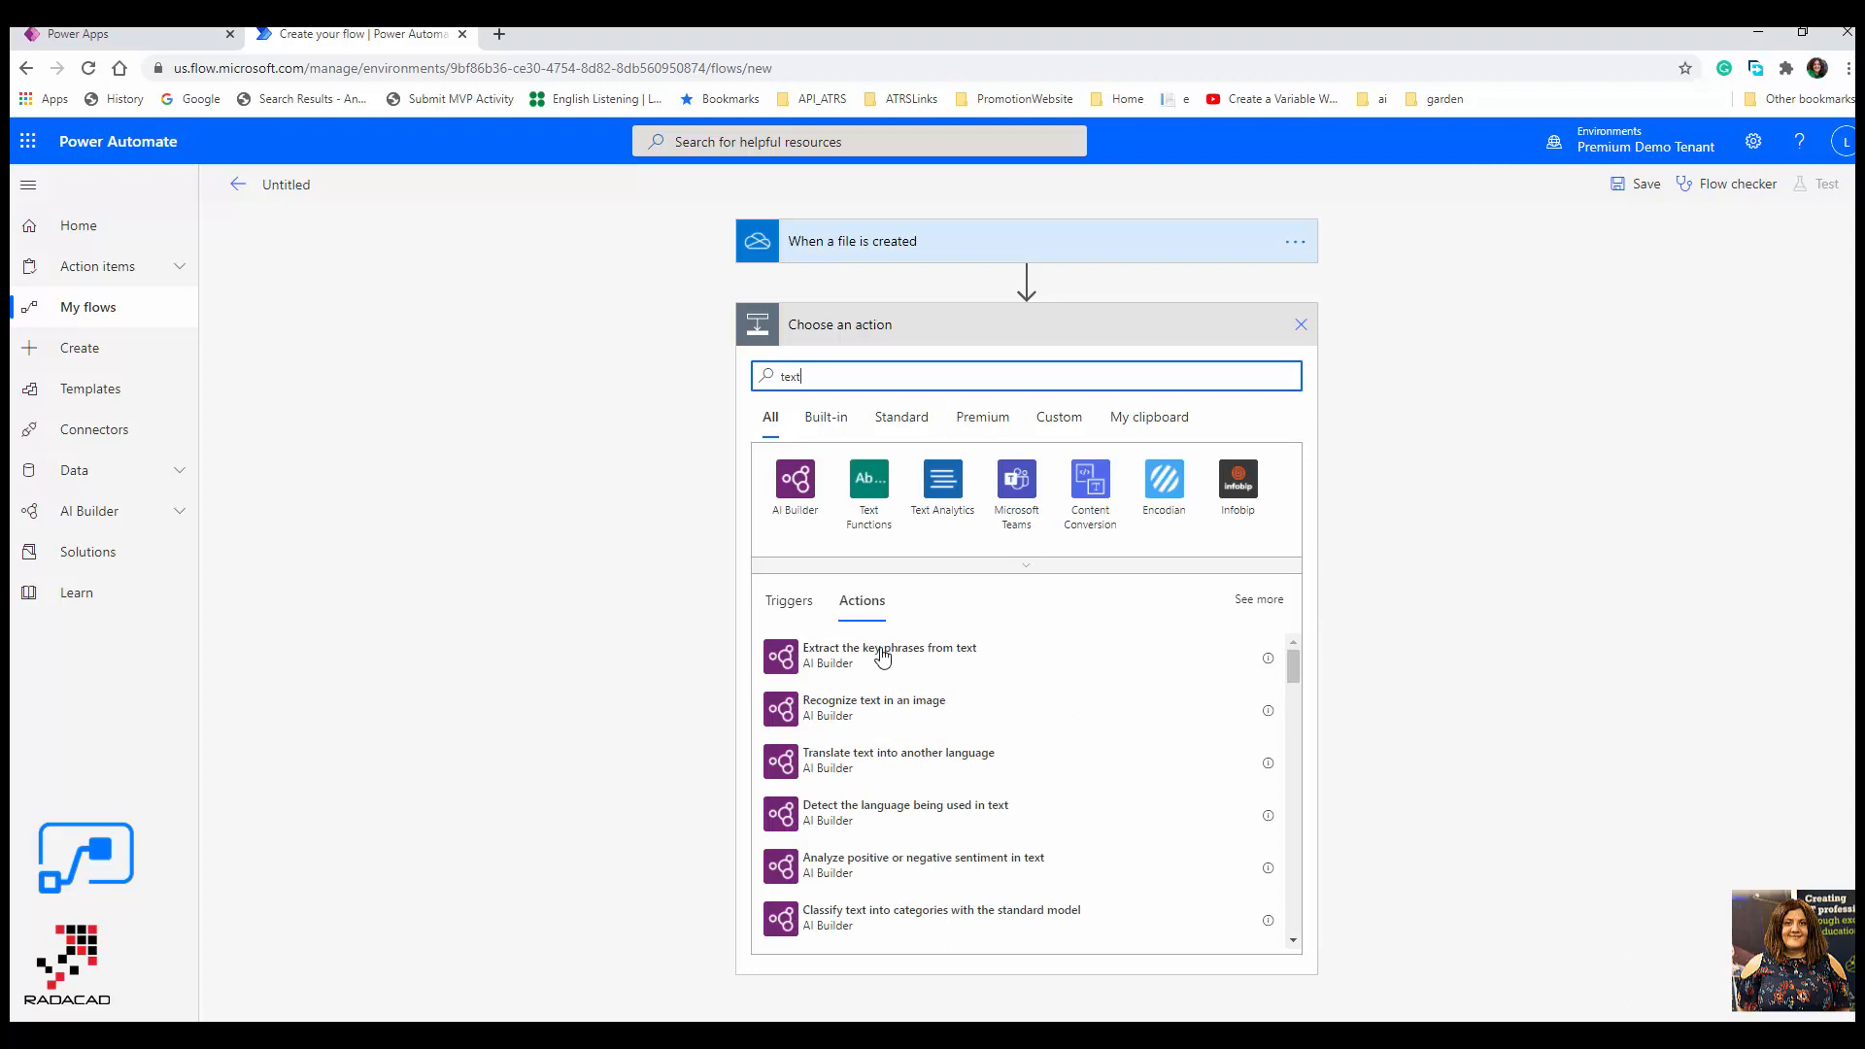
pyautogui.click(794, 481)
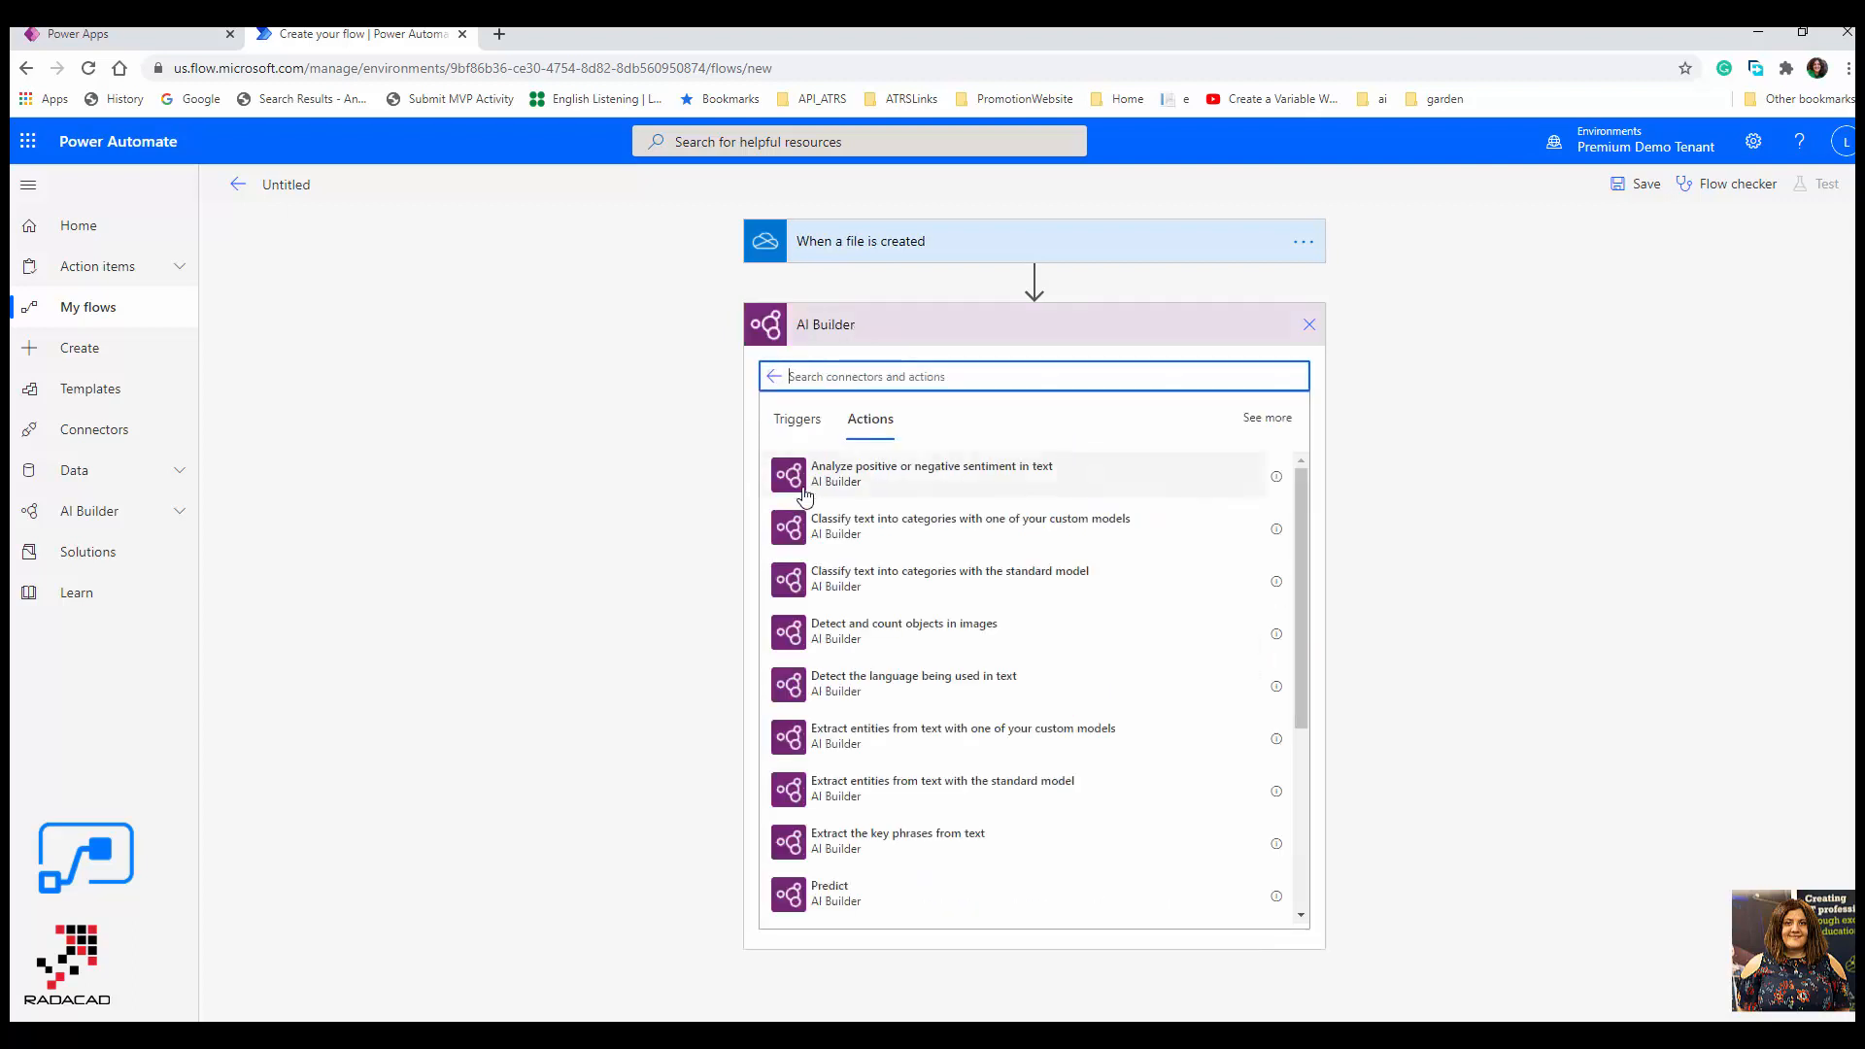
pyautogui.write('trans')
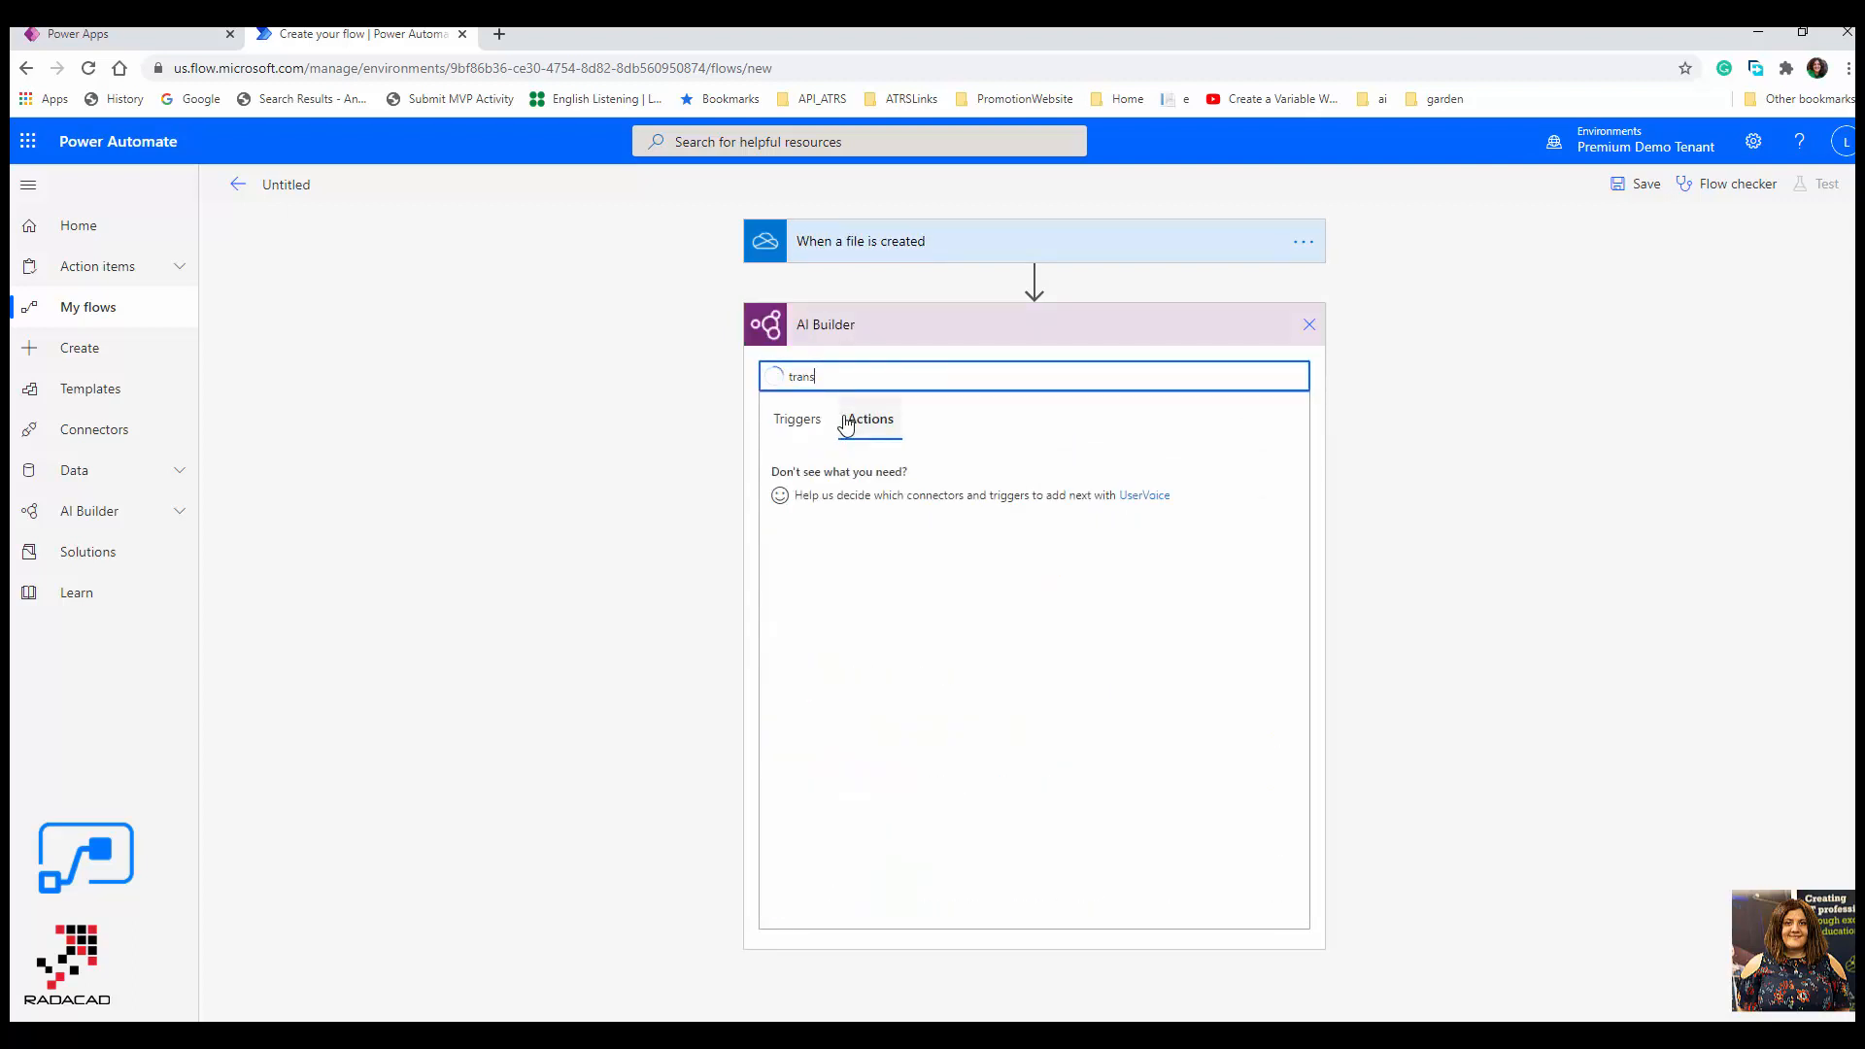
pyautogui.click(869, 419)
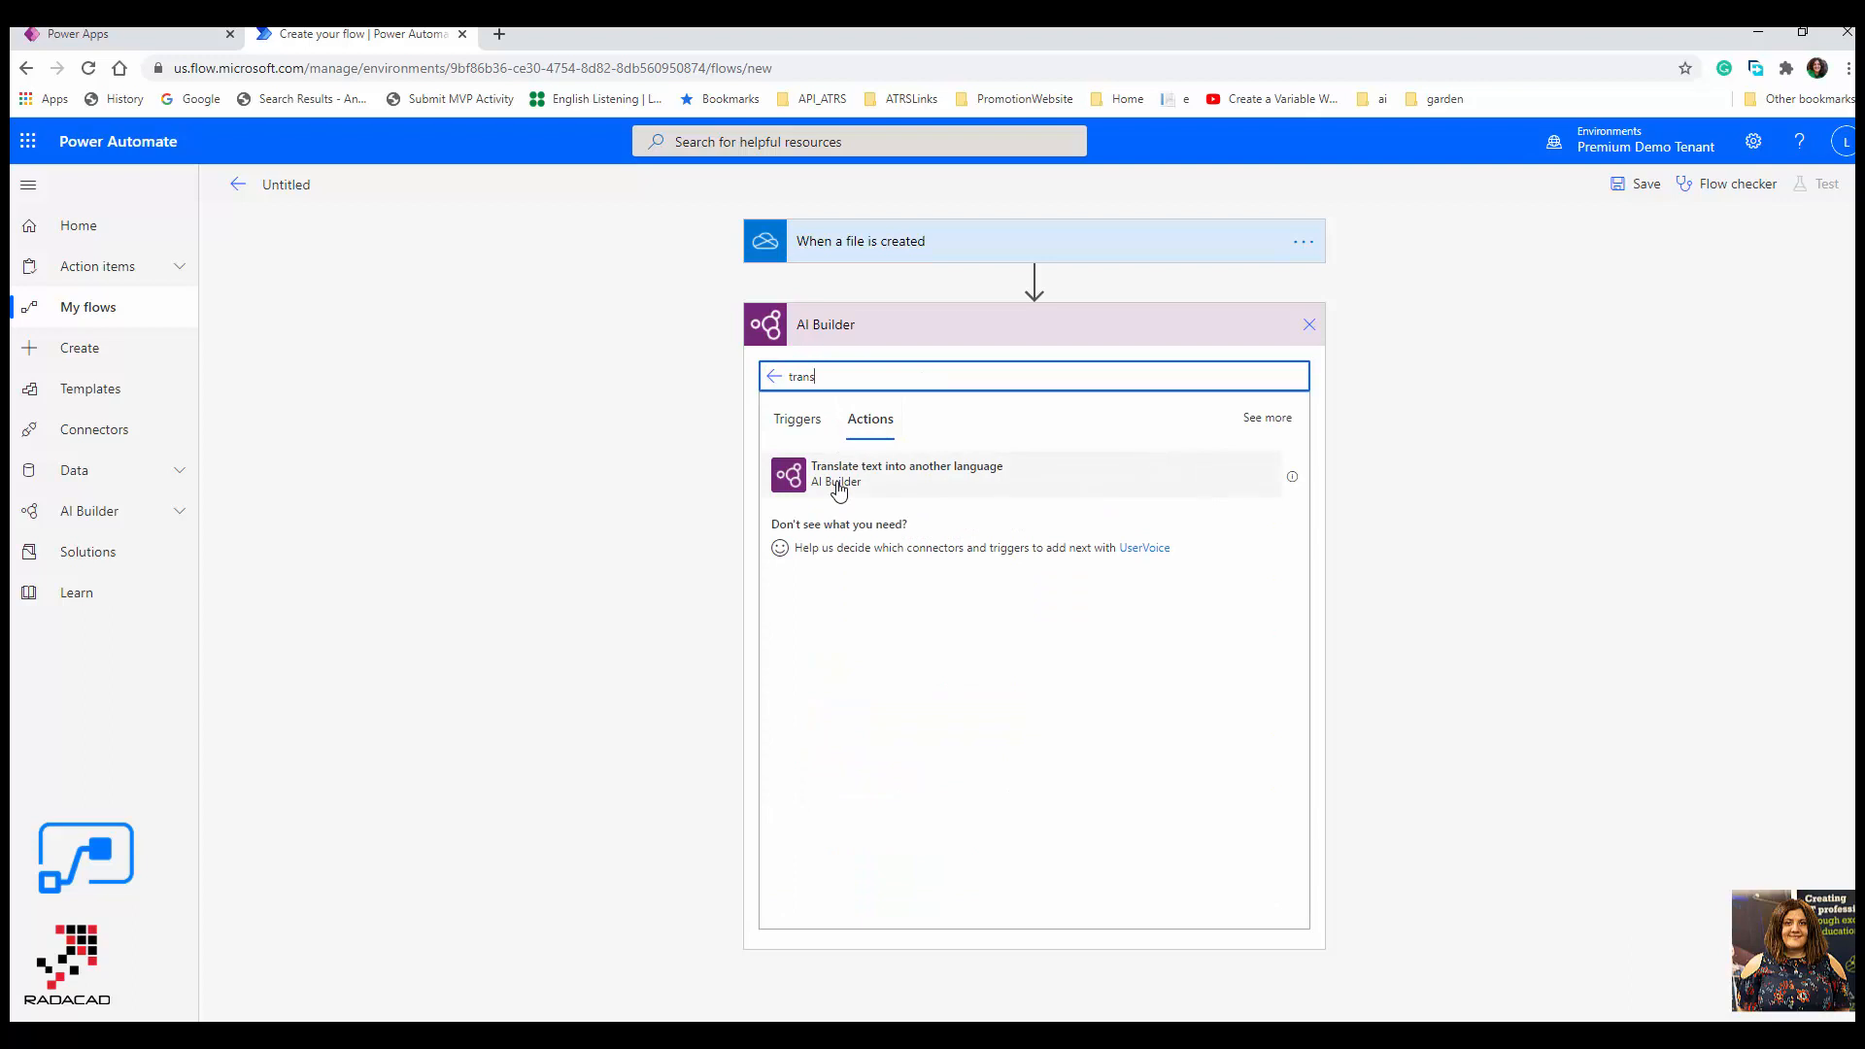
pyautogui.click(906, 474)
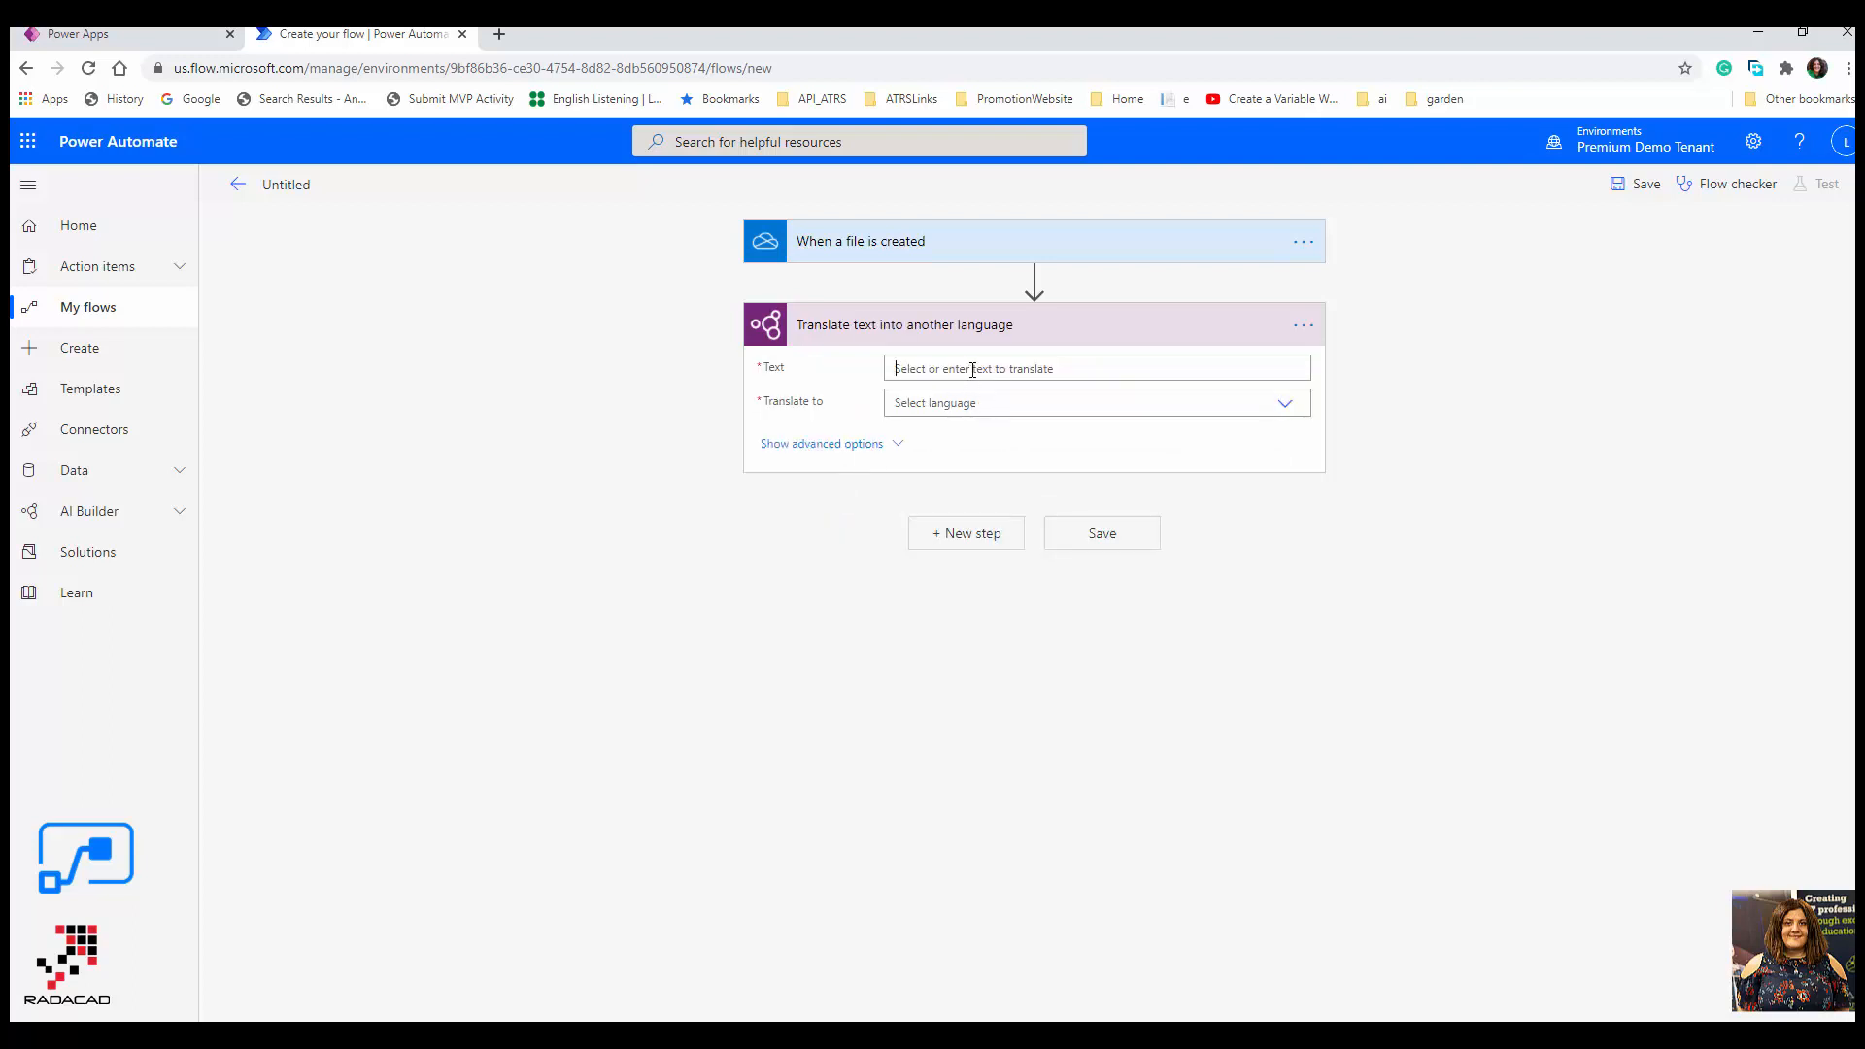
# - Set the translation Text to File content and the target language to English
pyautogui.click(1096, 368)
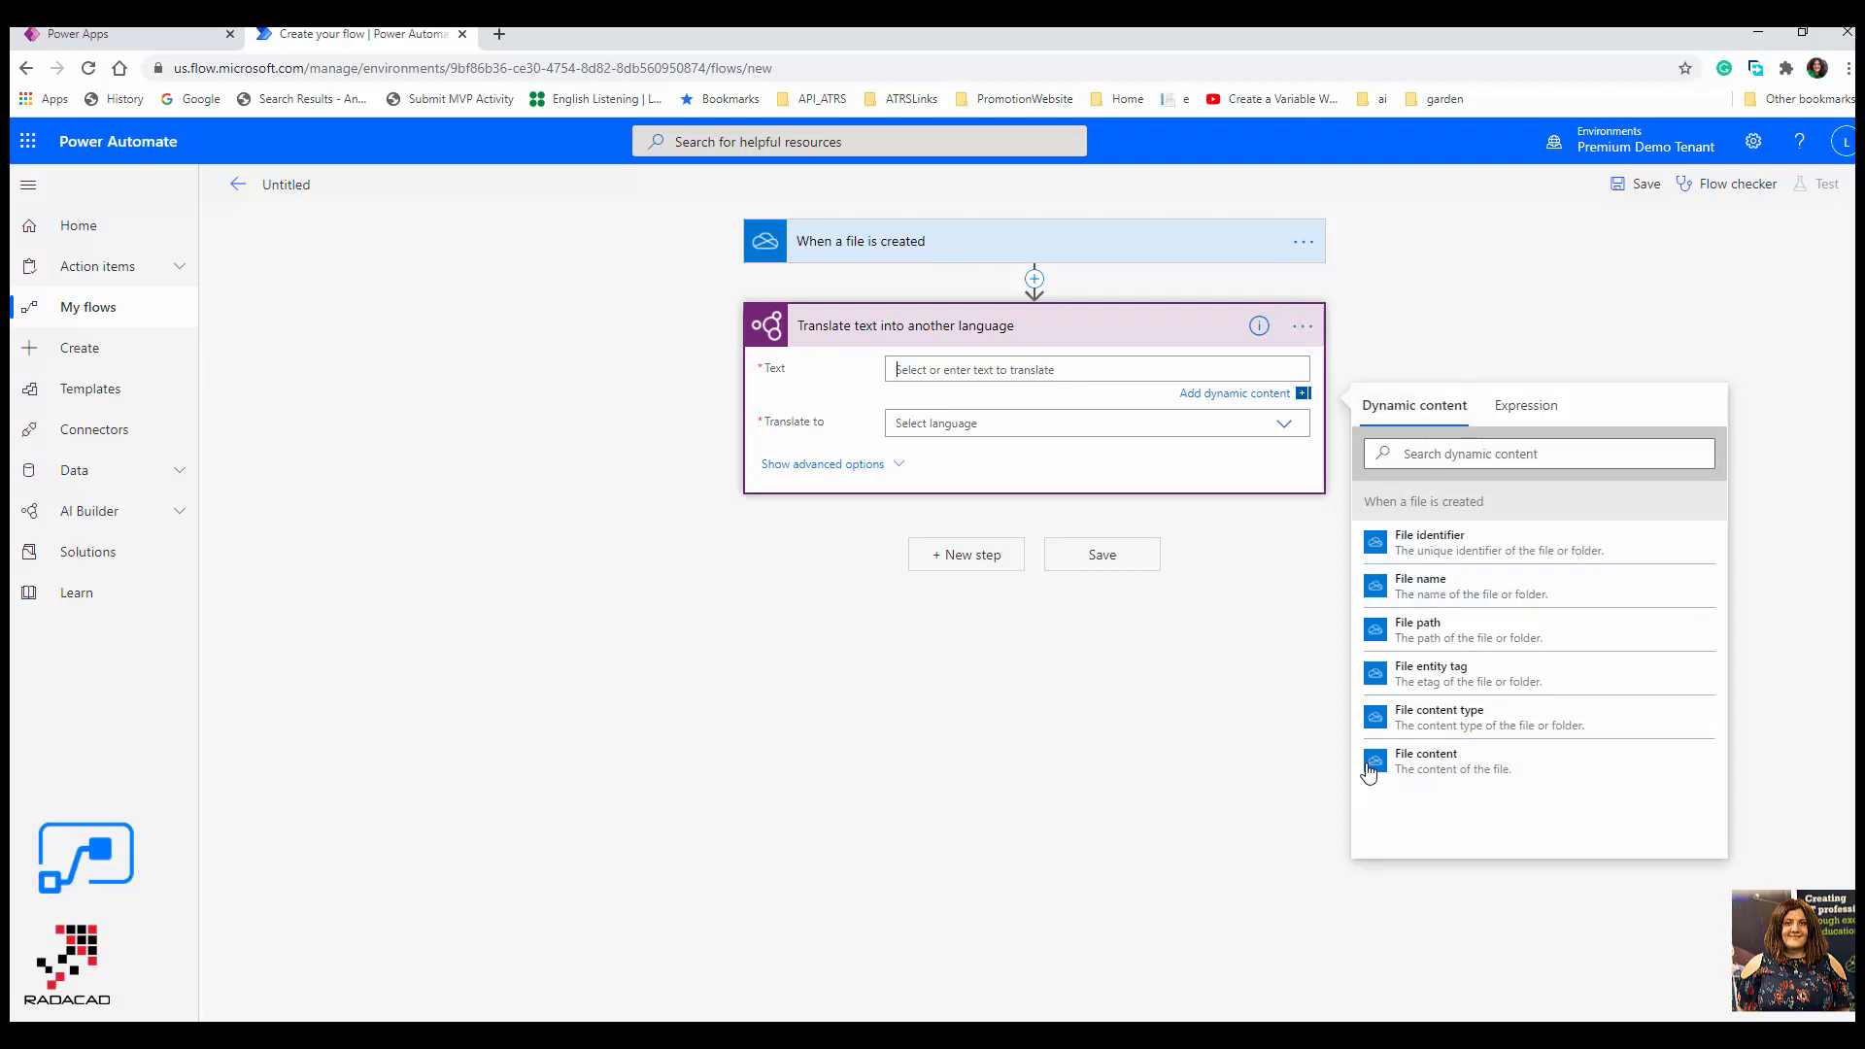
pyautogui.click(1426, 761)
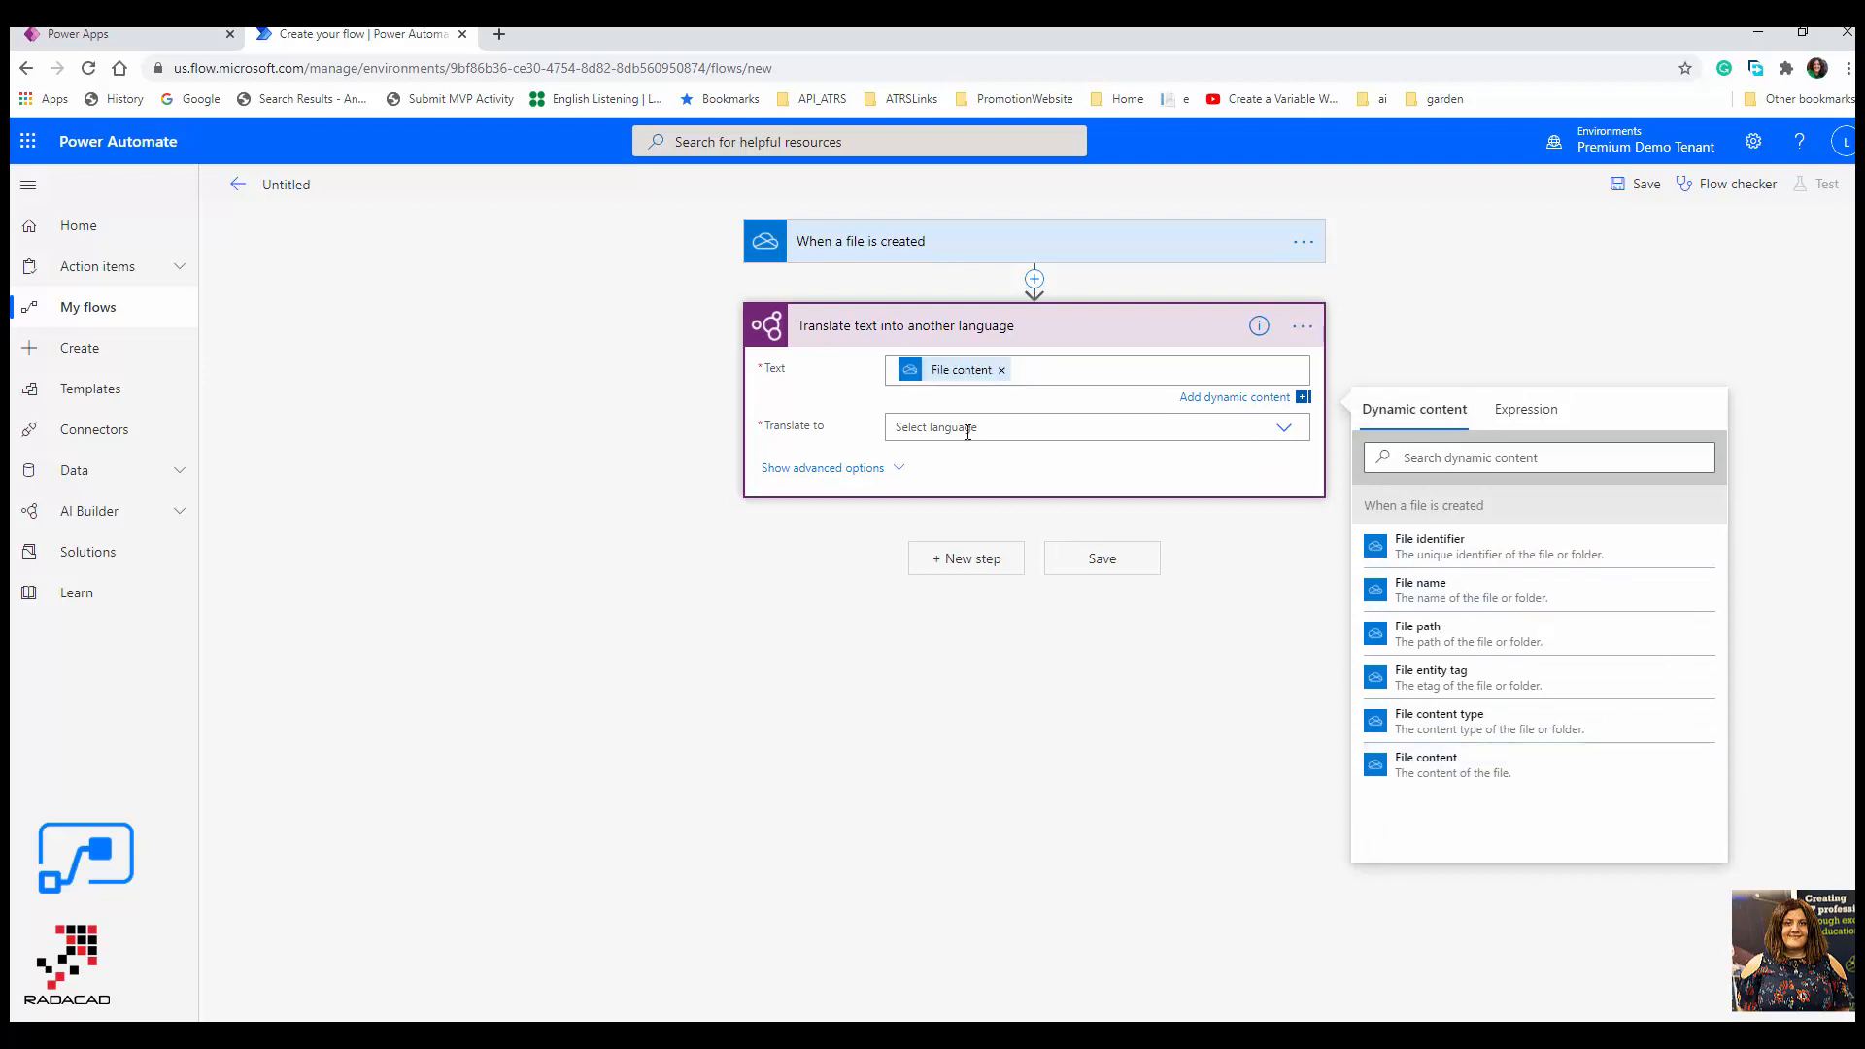
pyautogui.click(1092, 426)
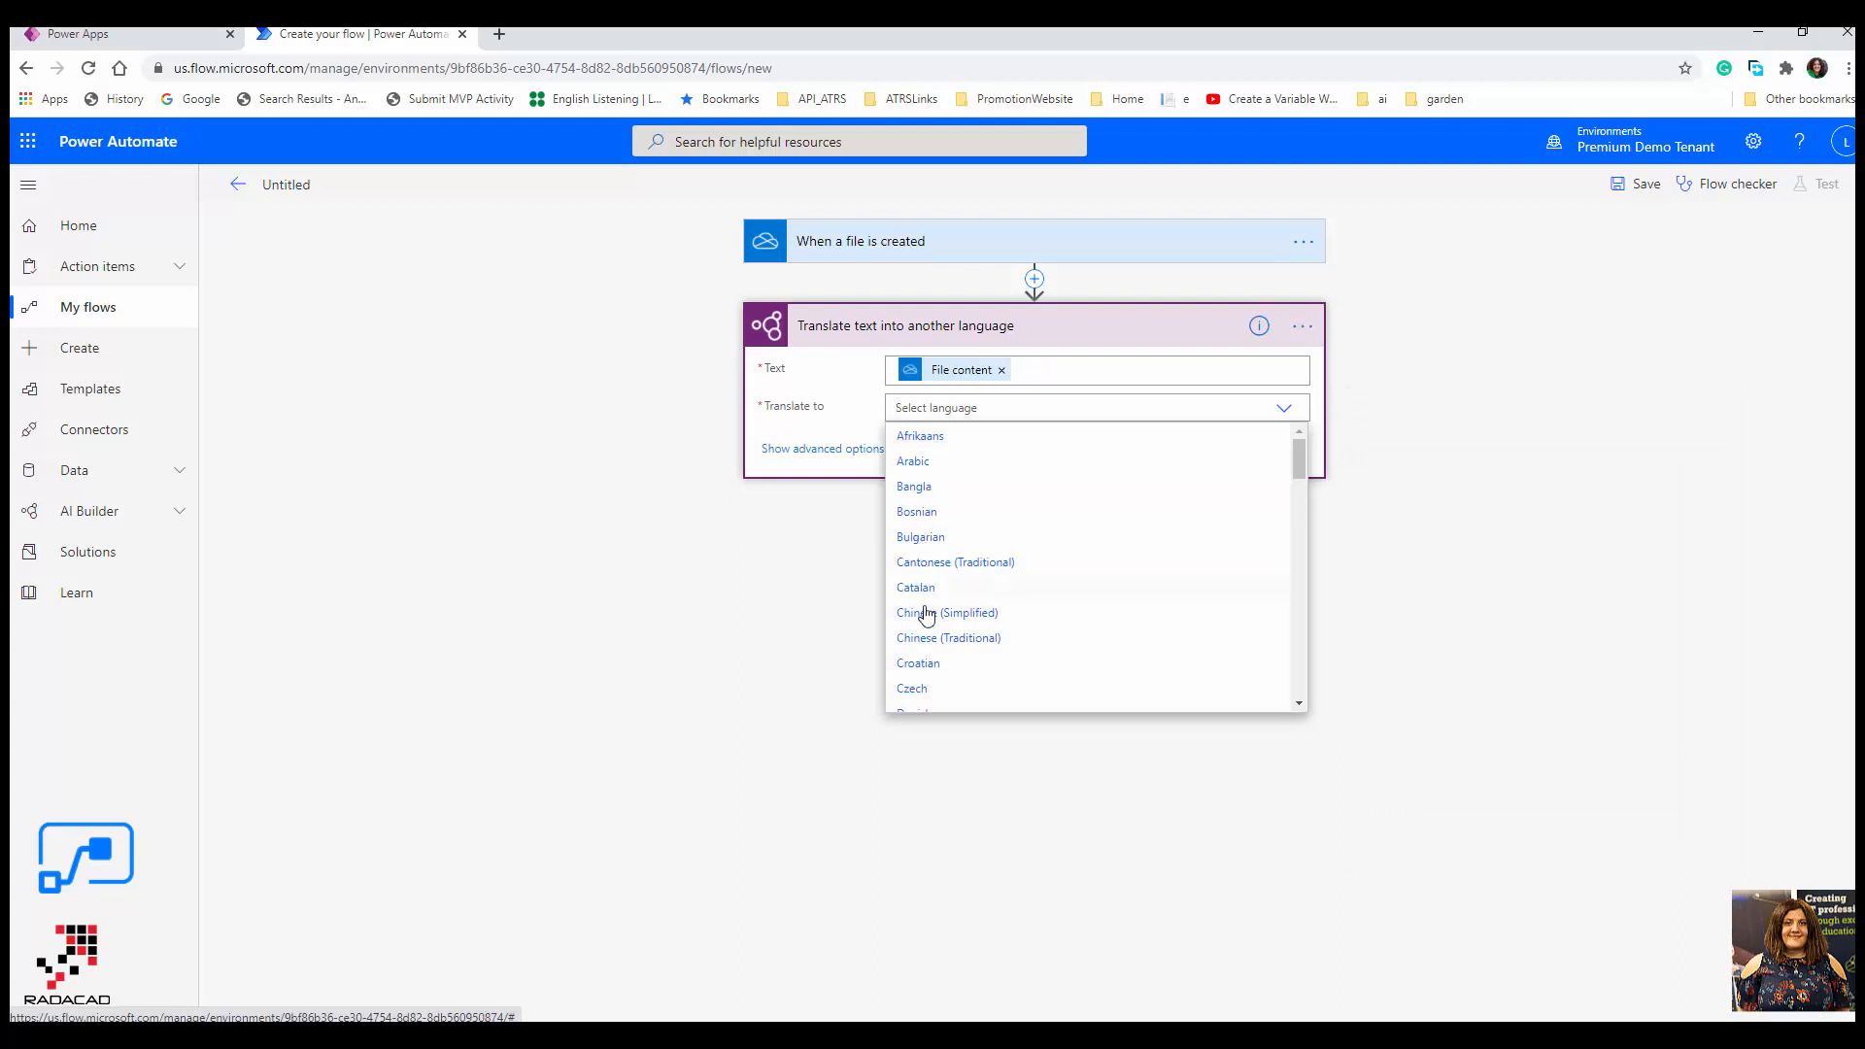
pyautogui.scroll(-3)
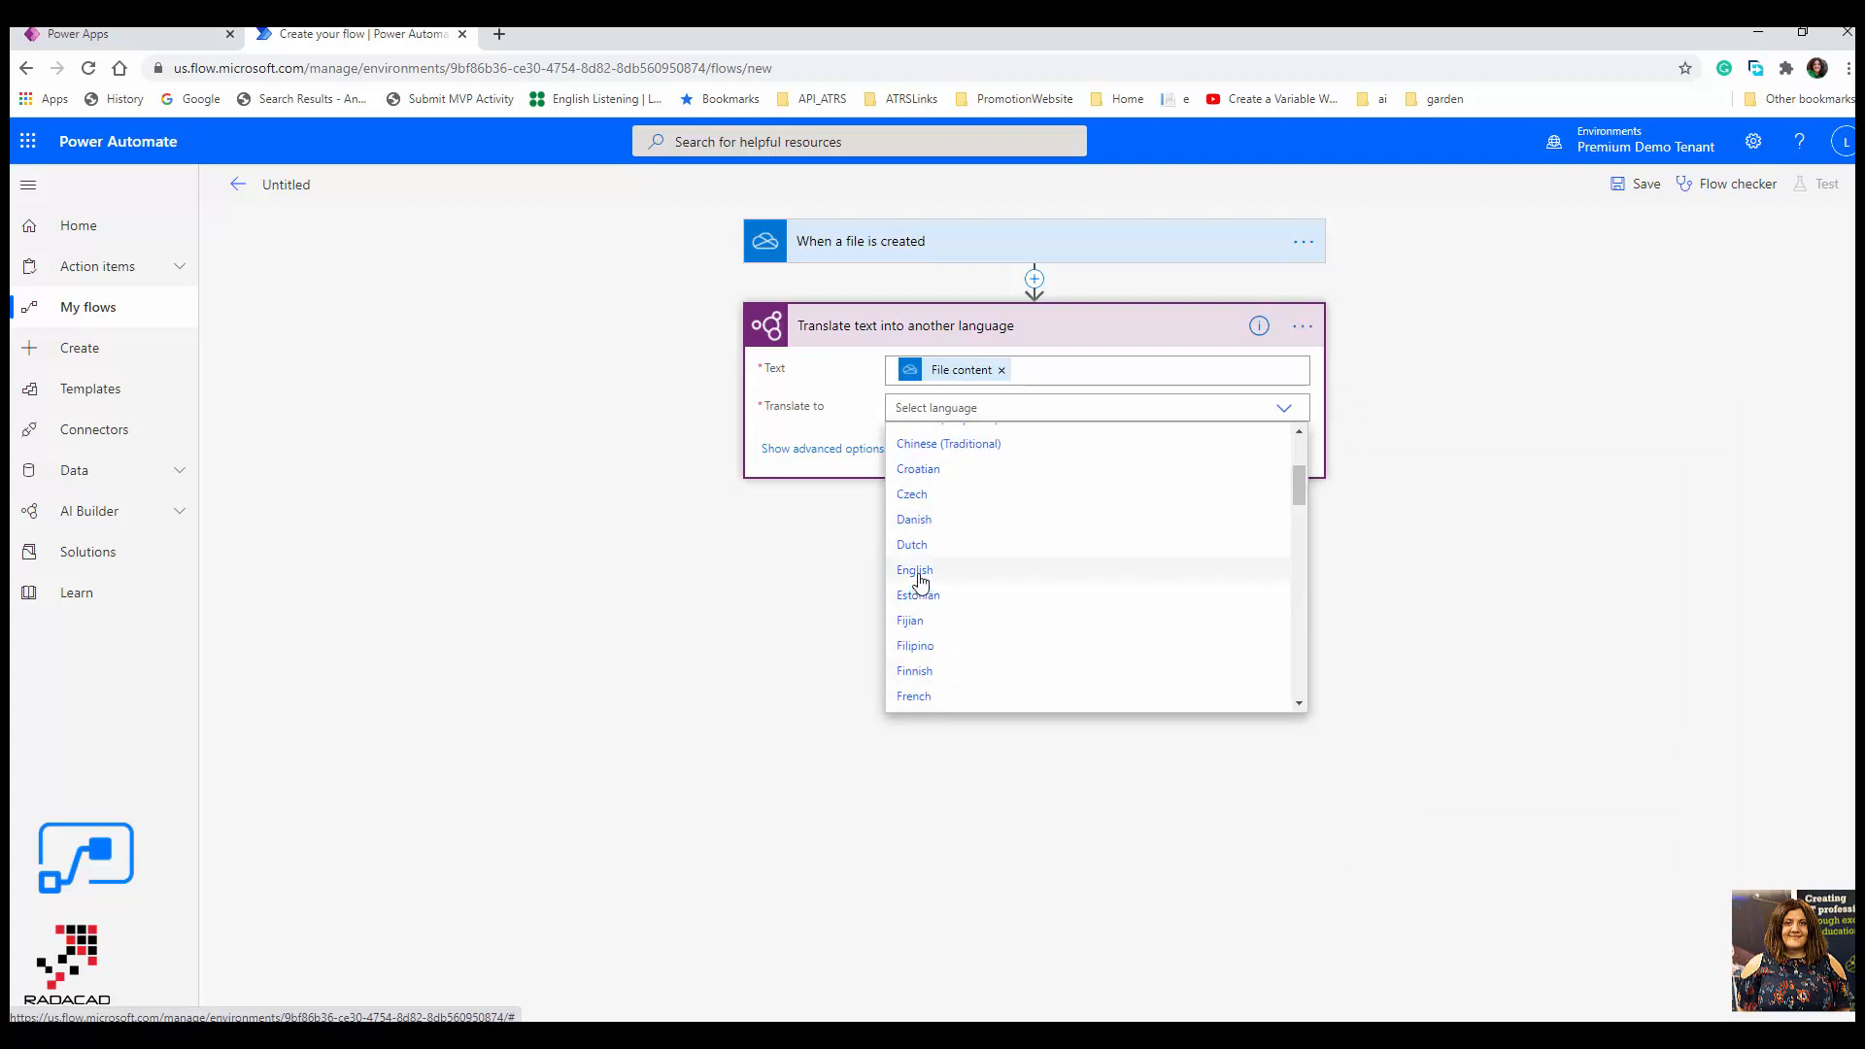
pyautogui.click(914, 570)
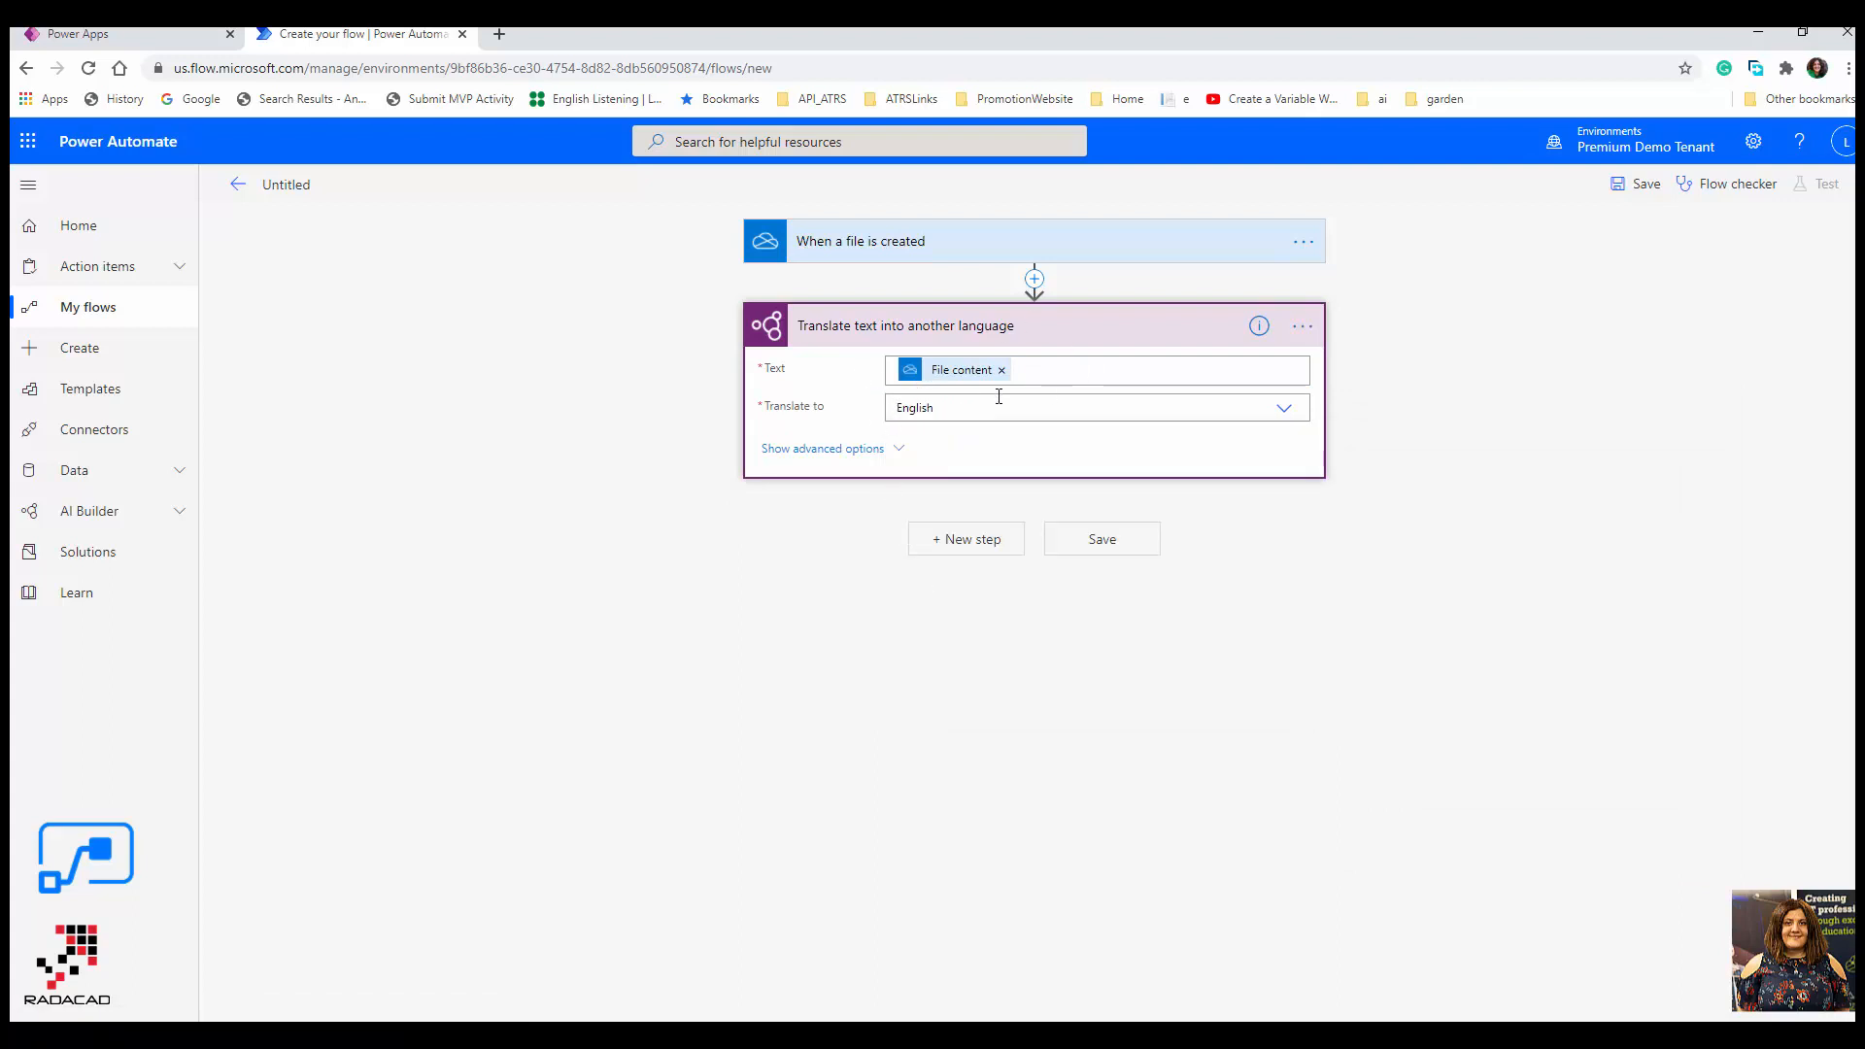
pyautogui.click(822, 448)
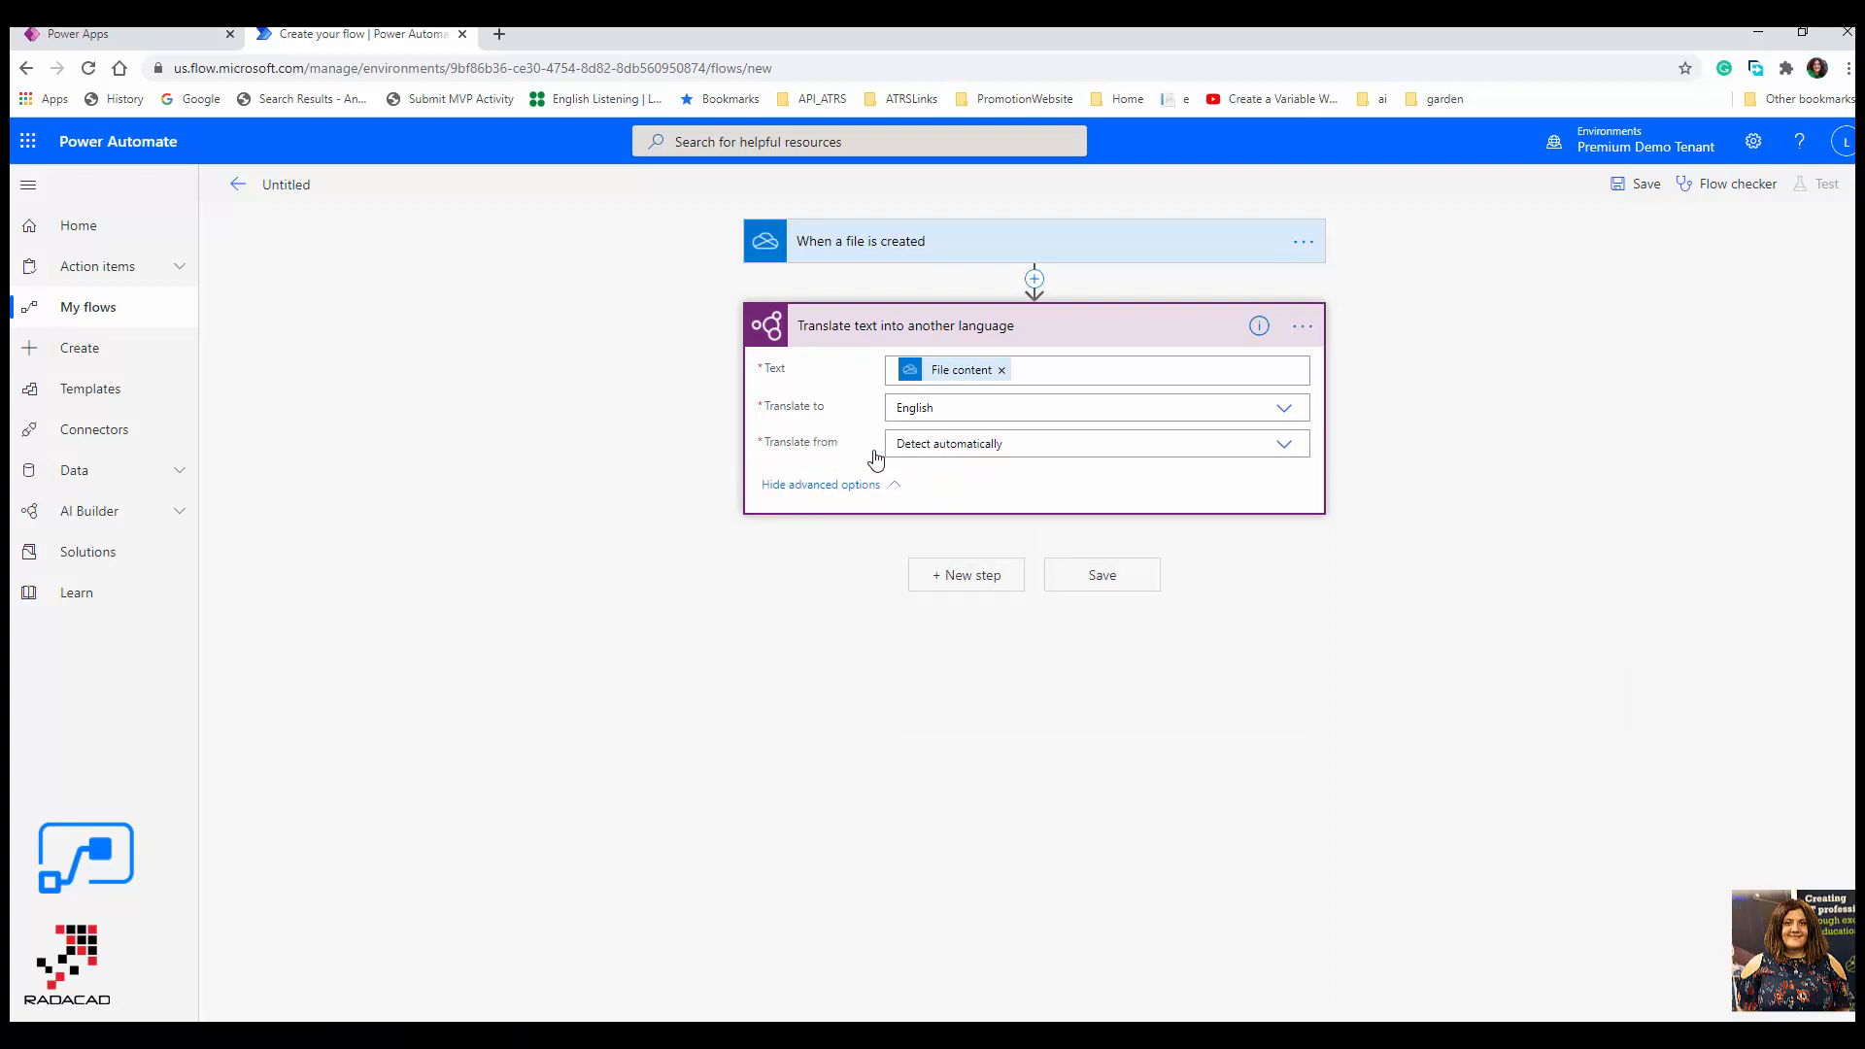
pyautogui.moveTo(1284, 445)
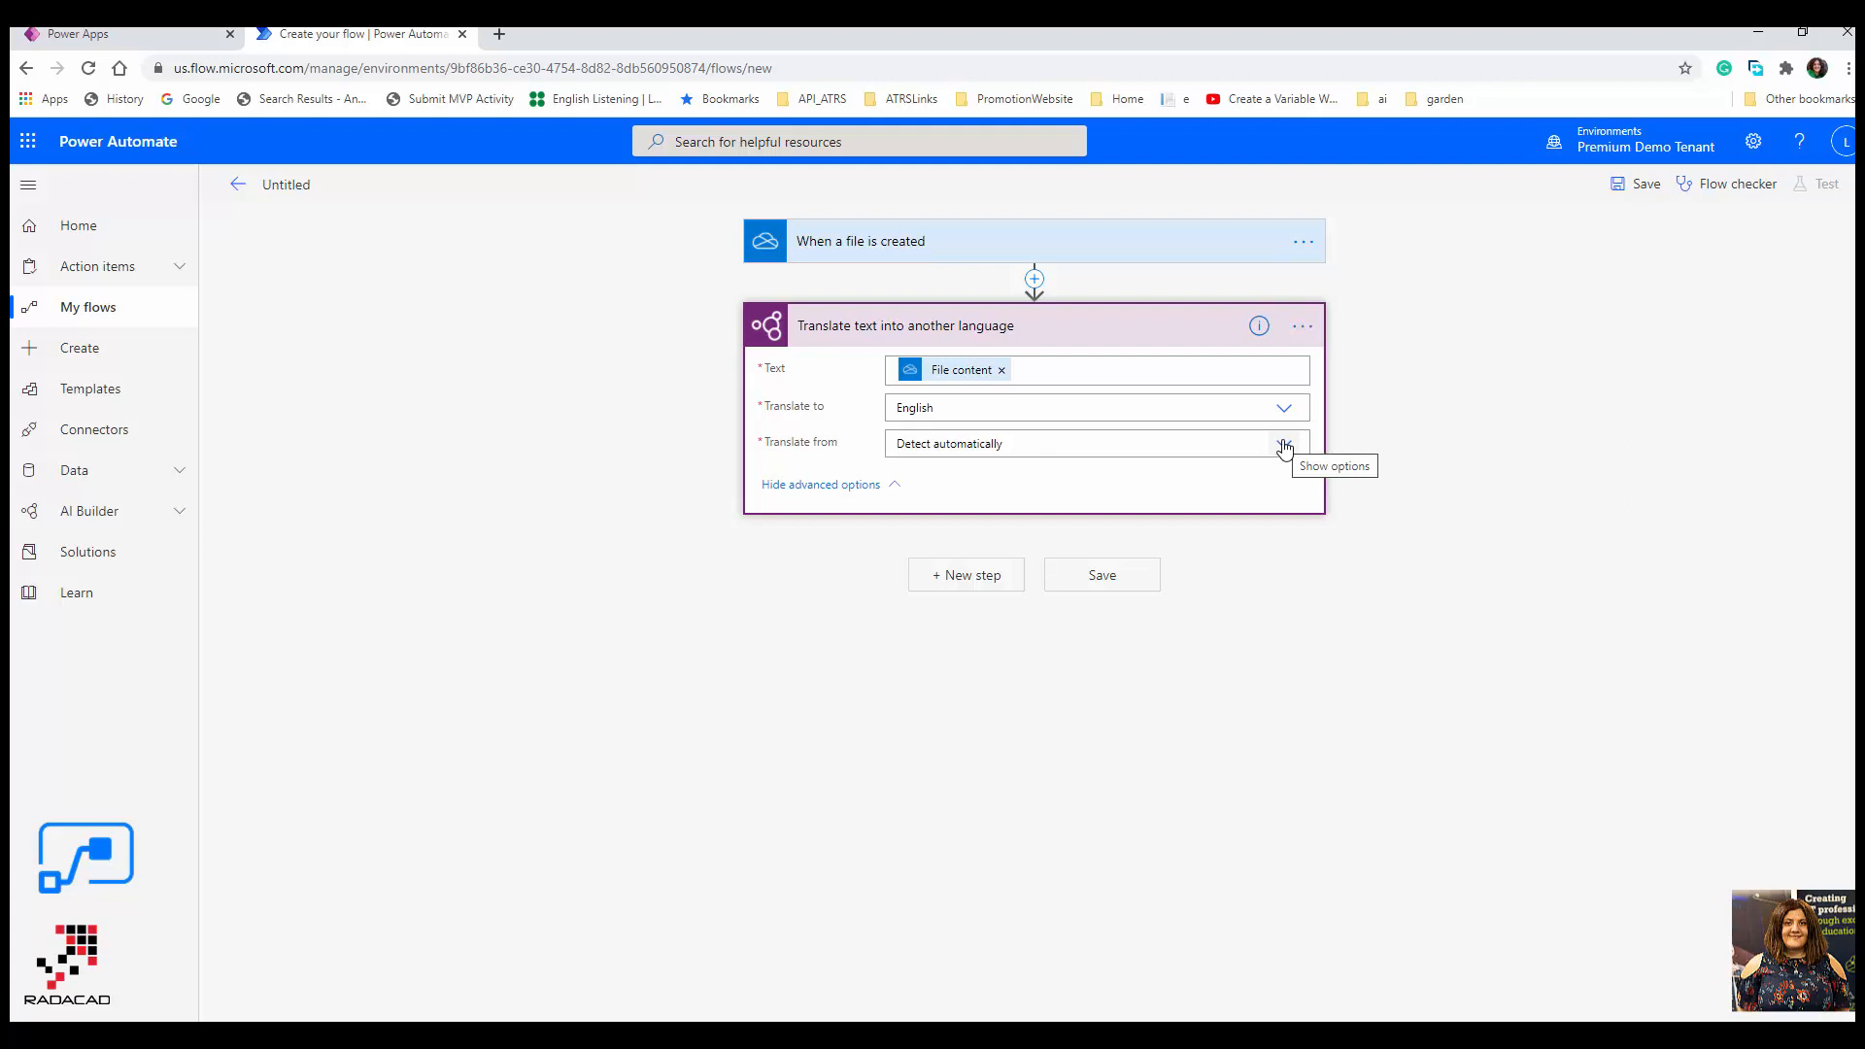
pyautogui.click(820, 485)
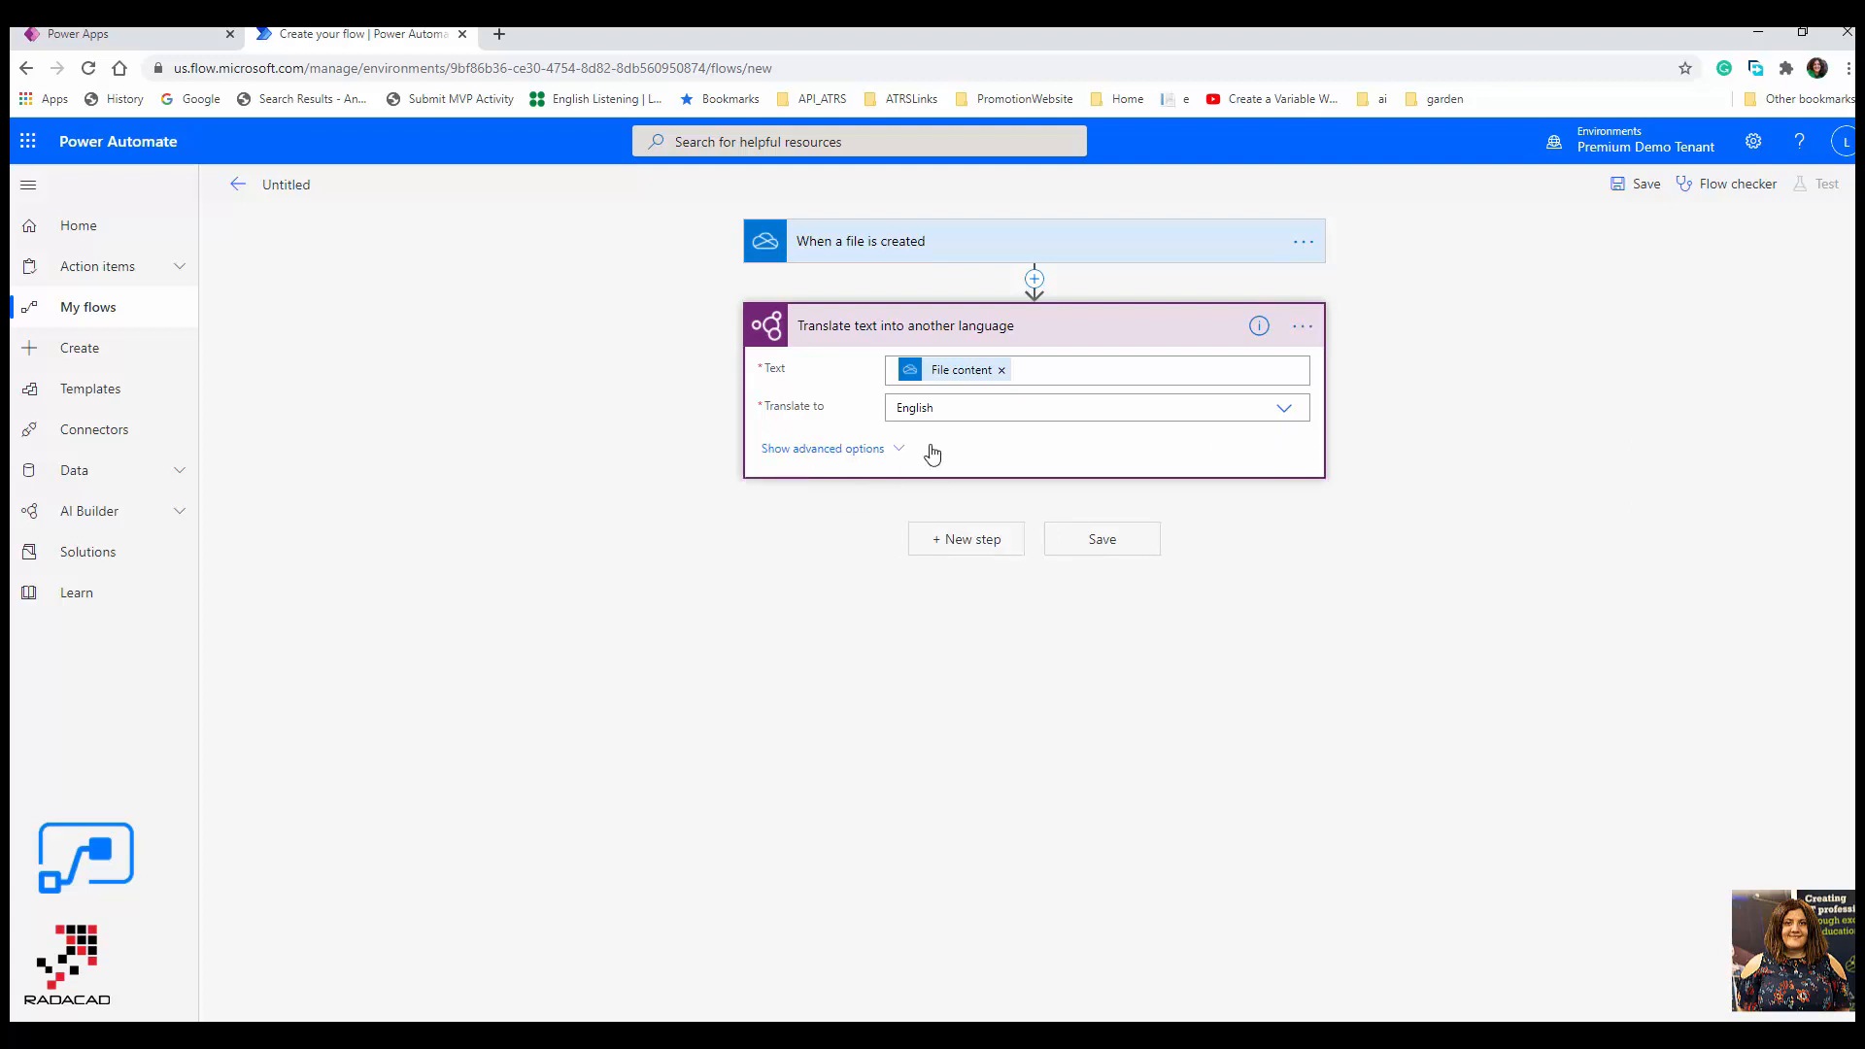
pyautogui.moveTo(965, 540)
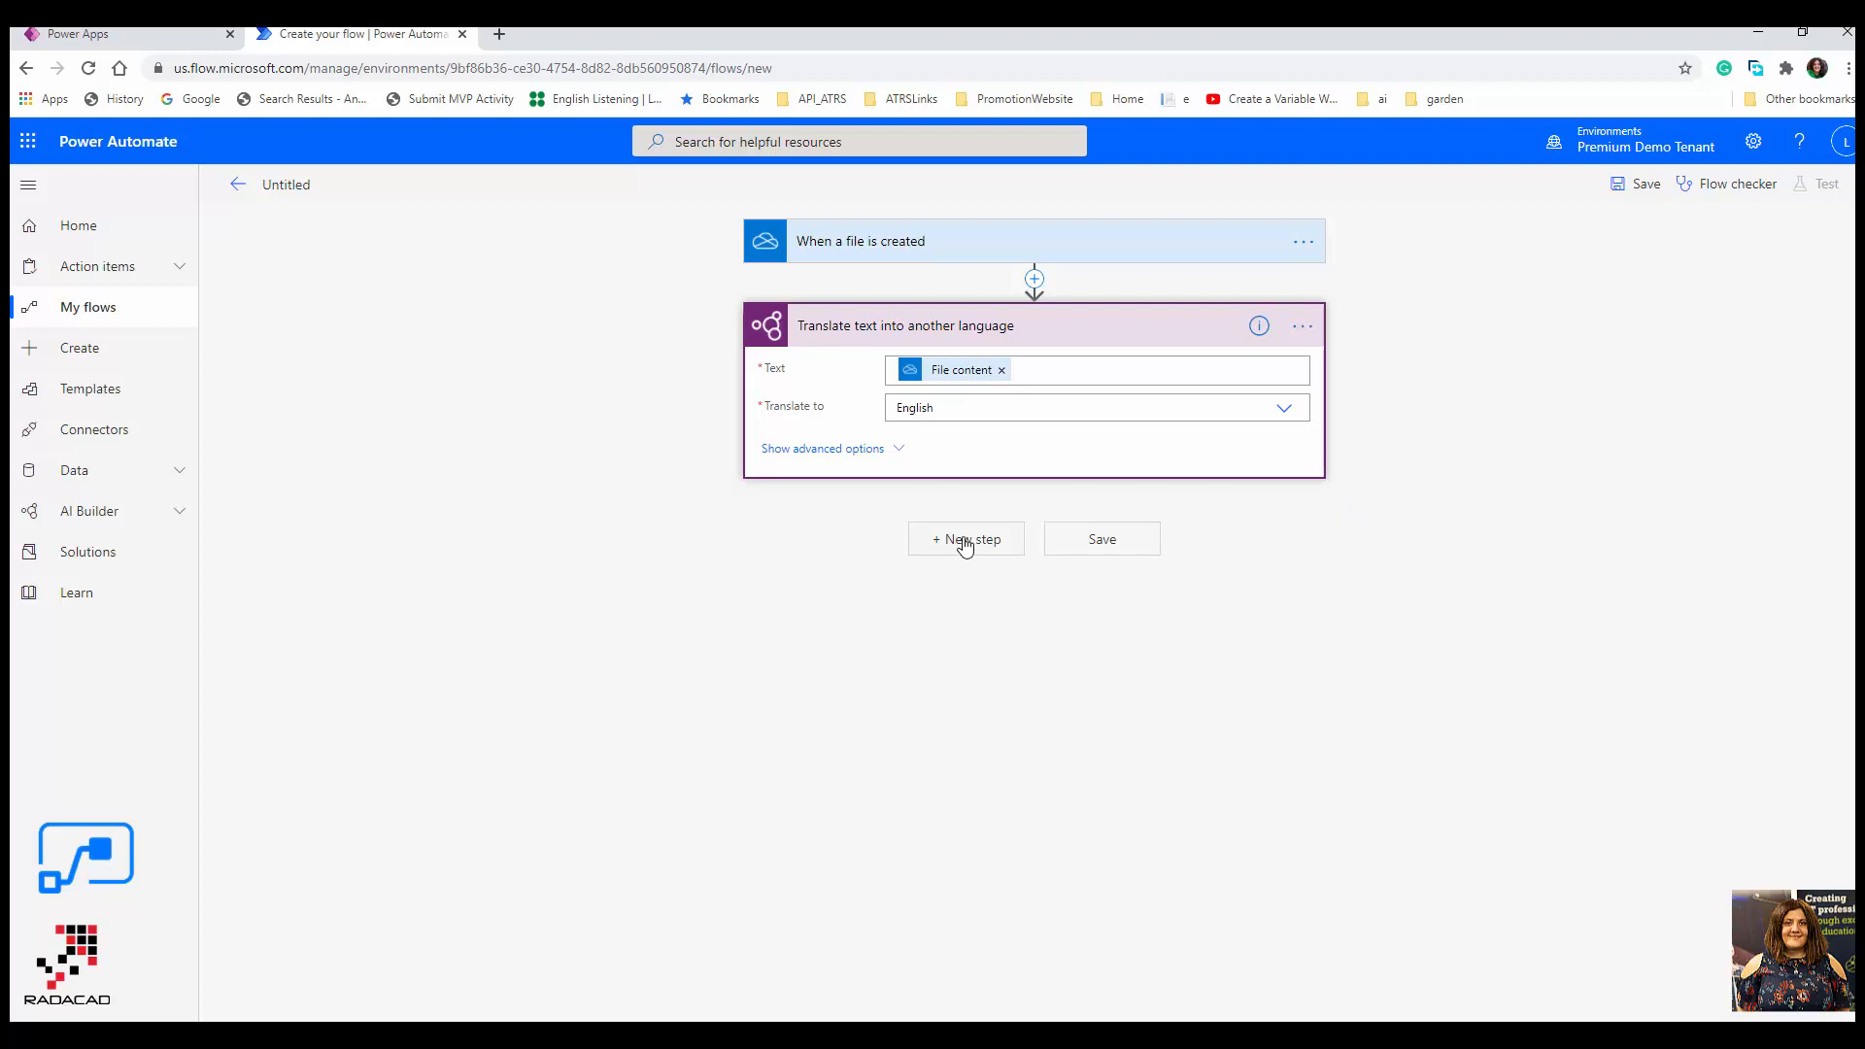
# - Add a new step and pick the OneDrive for Business connector by searching 'one'
pyautogui.click(966, 539)
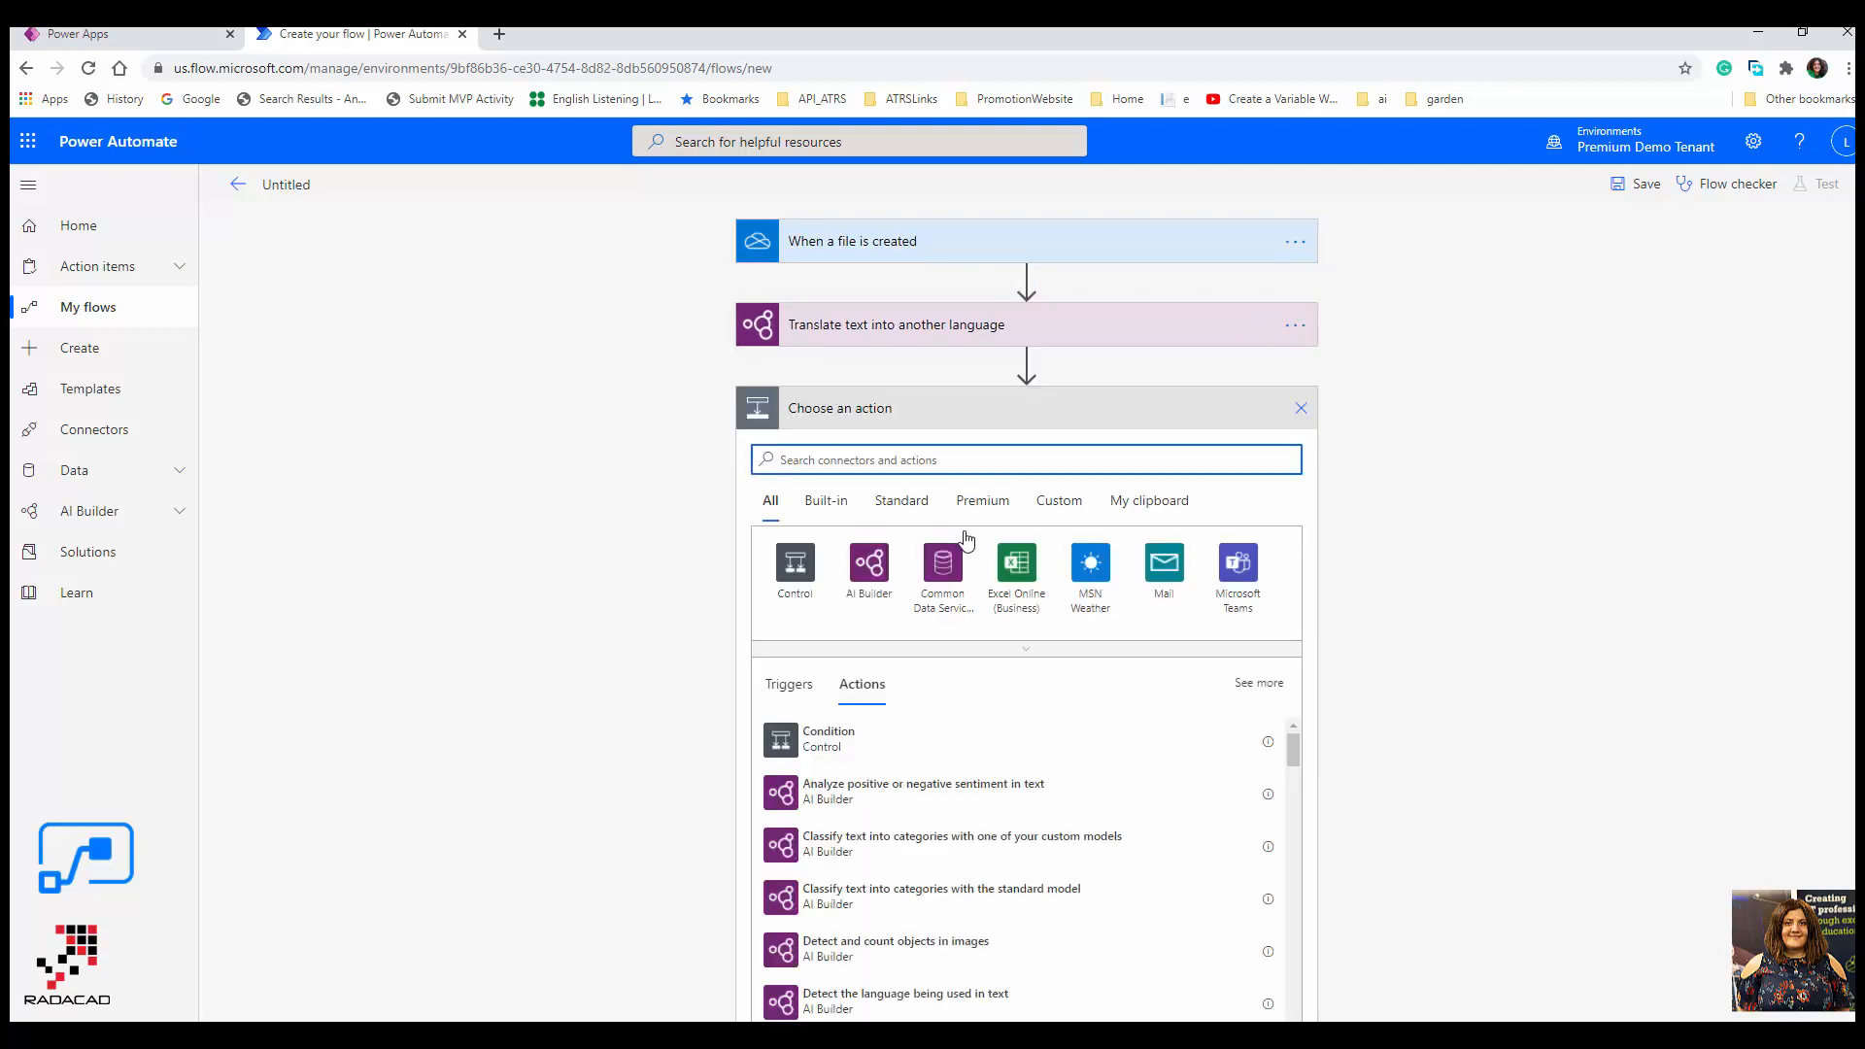
pyautogui.write('o')
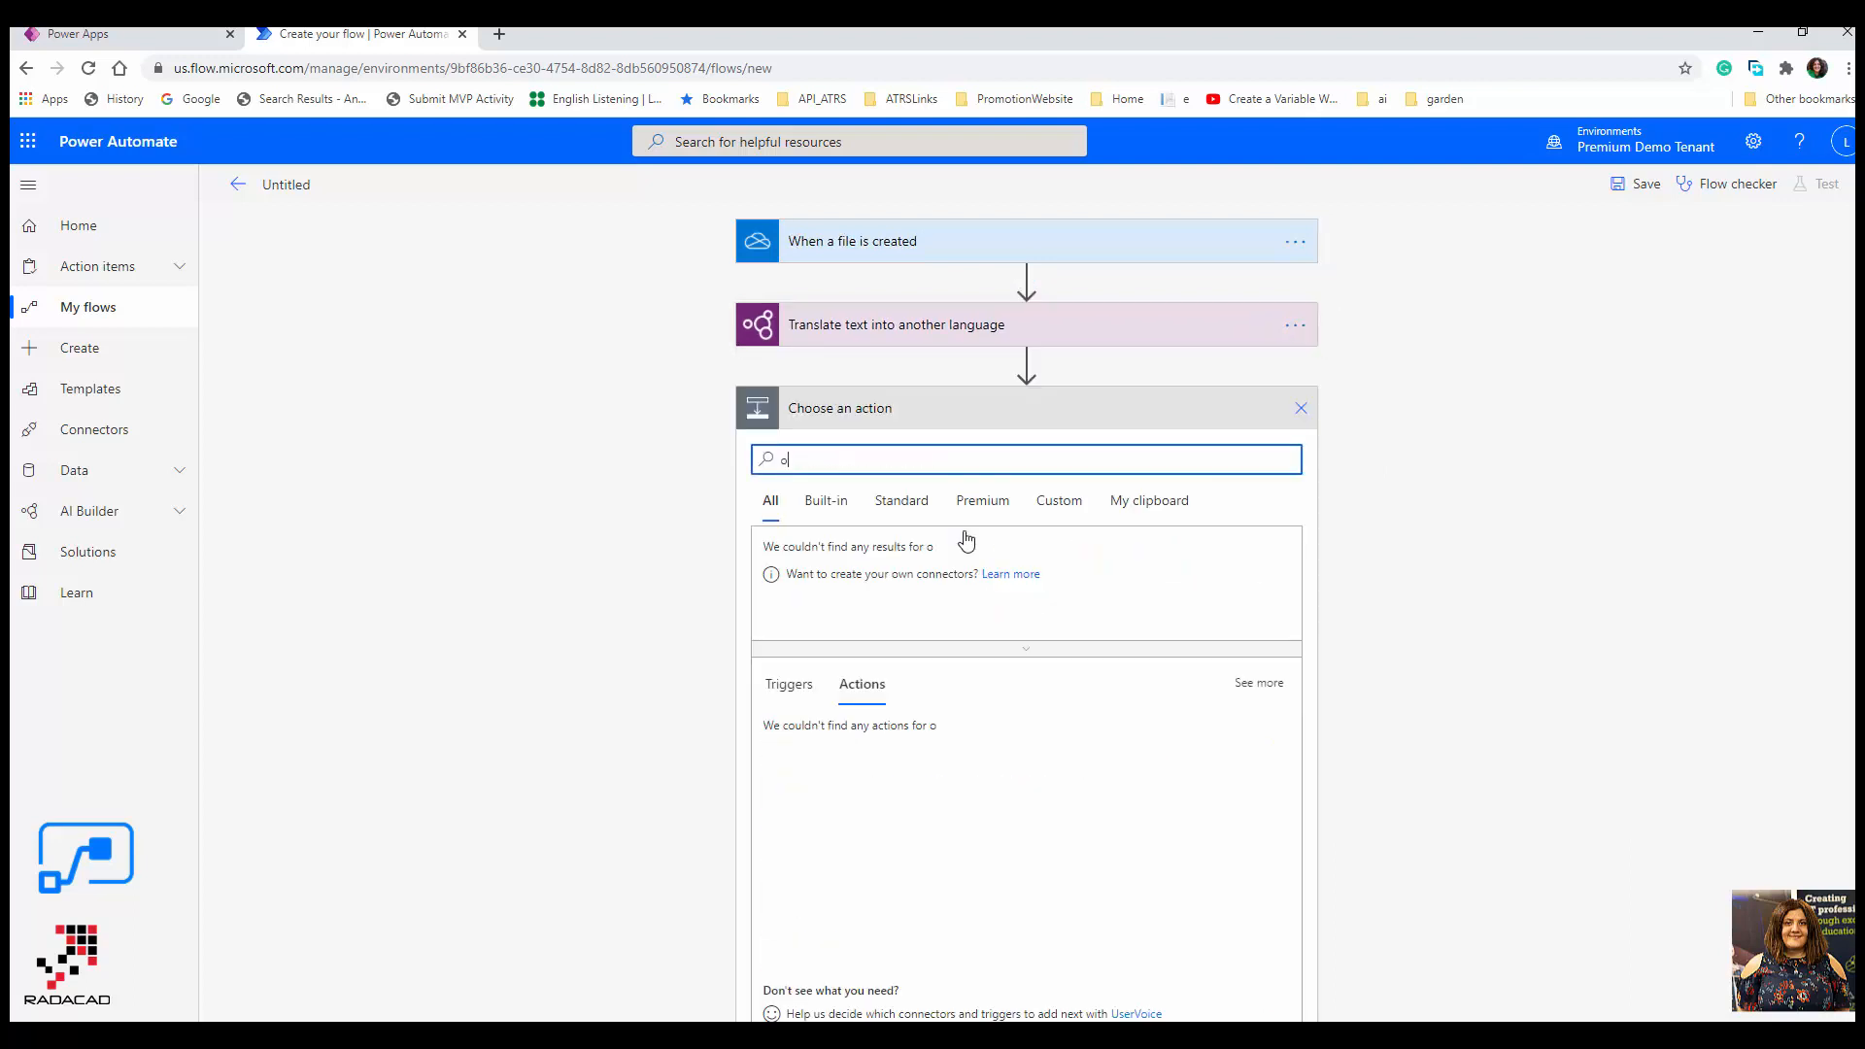
pyautogui.write('nedrive')
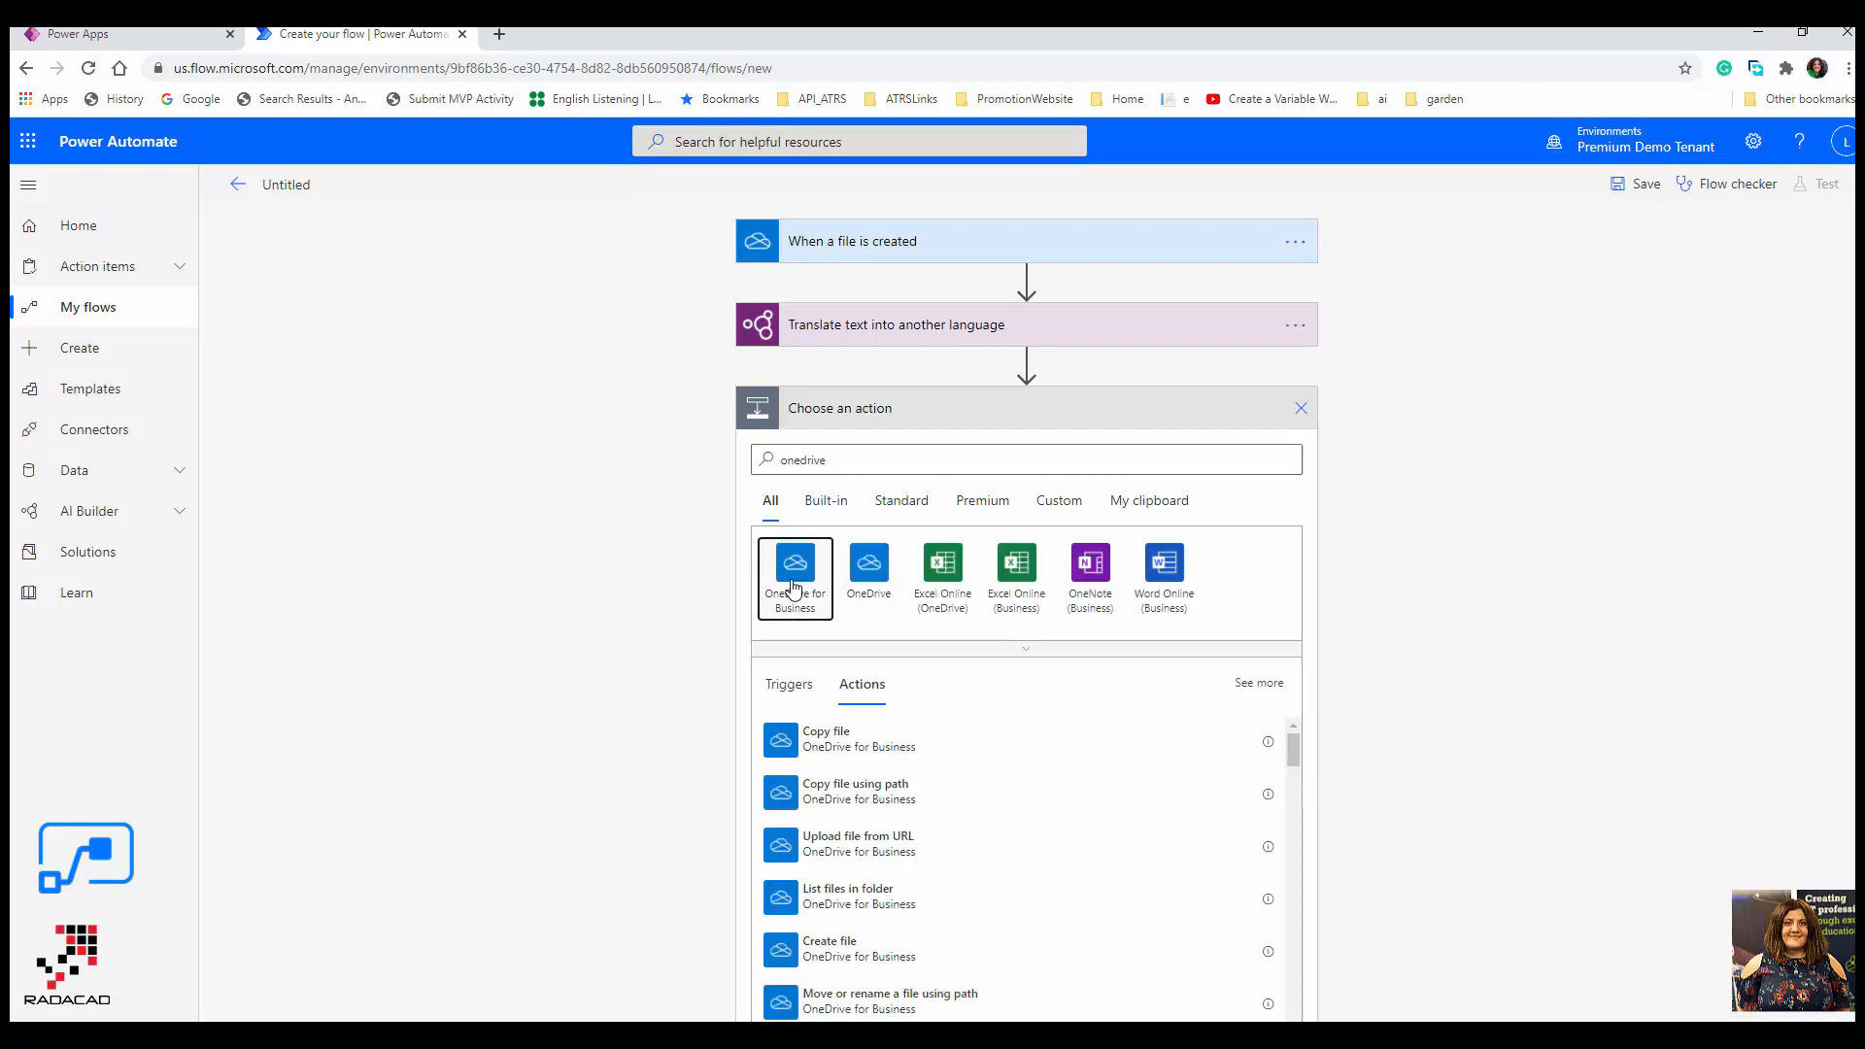
pyautogui.click(795, 570)
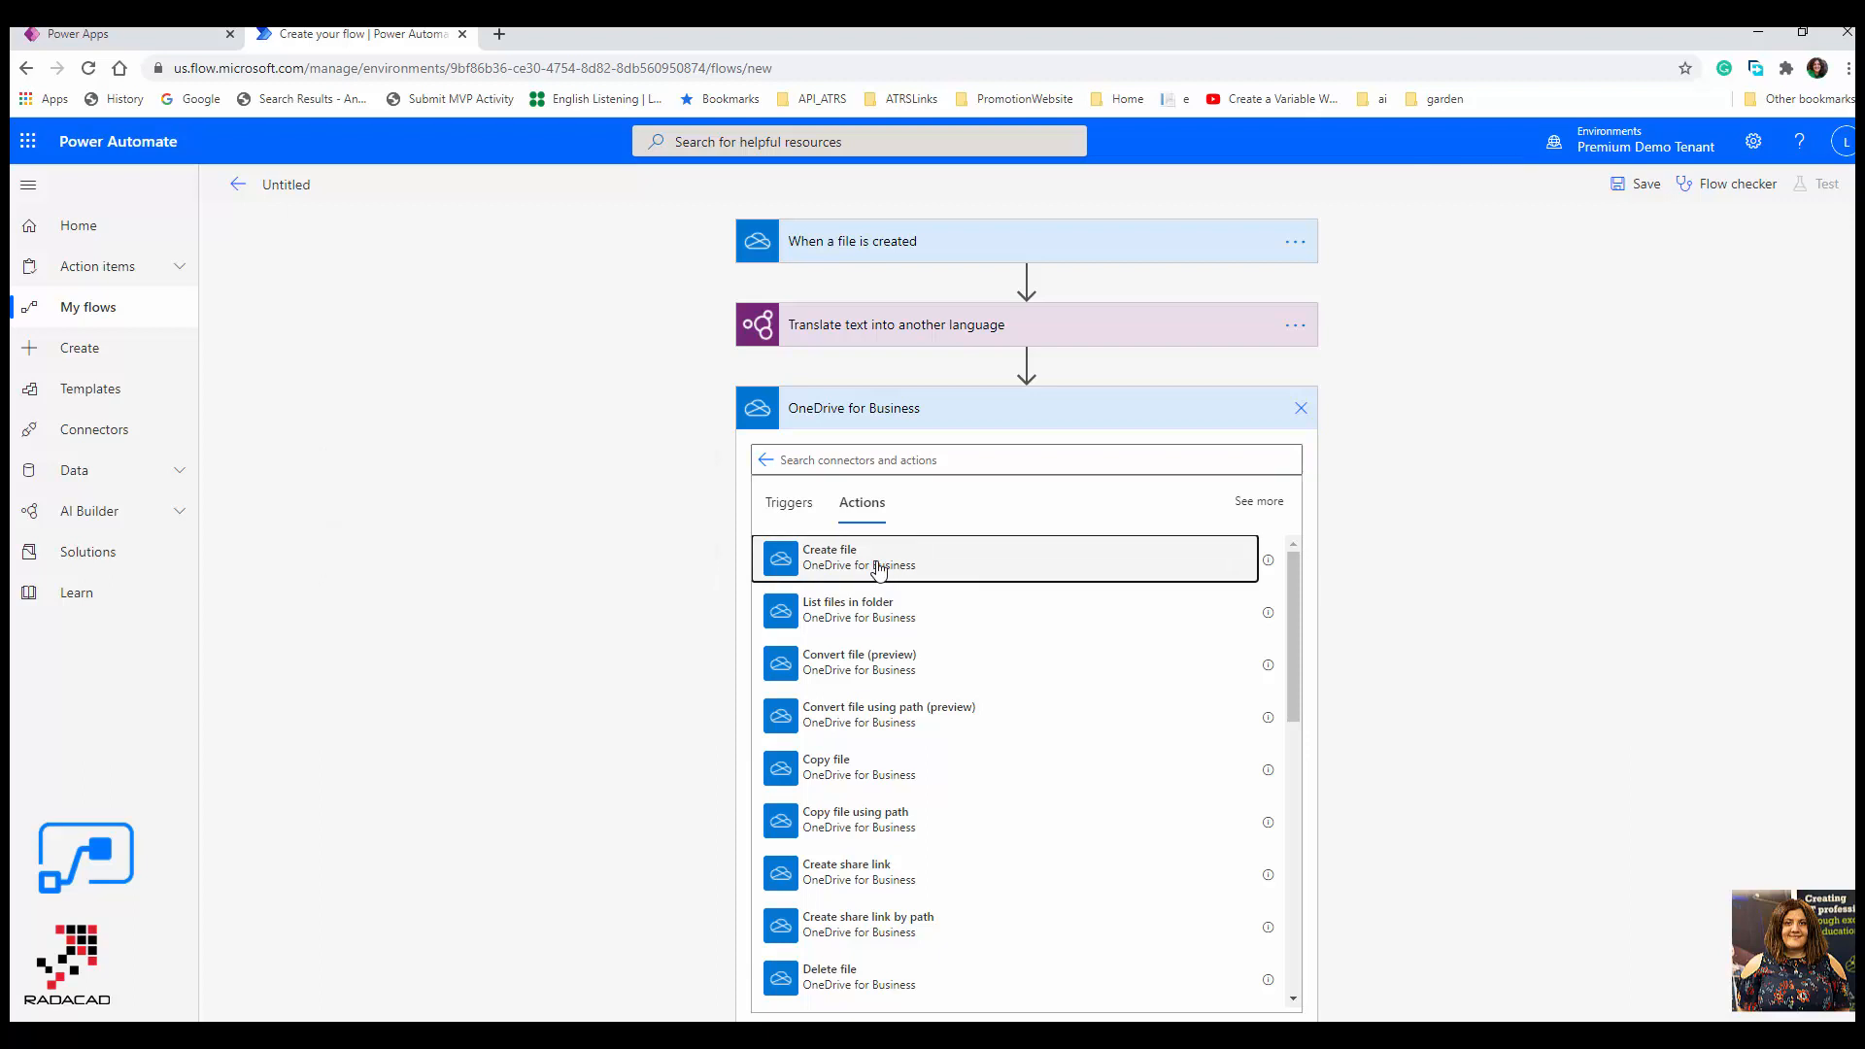
# - Add a OneDrive Create file action saving into the /dataset folder
pyautogui.click(858, 556)
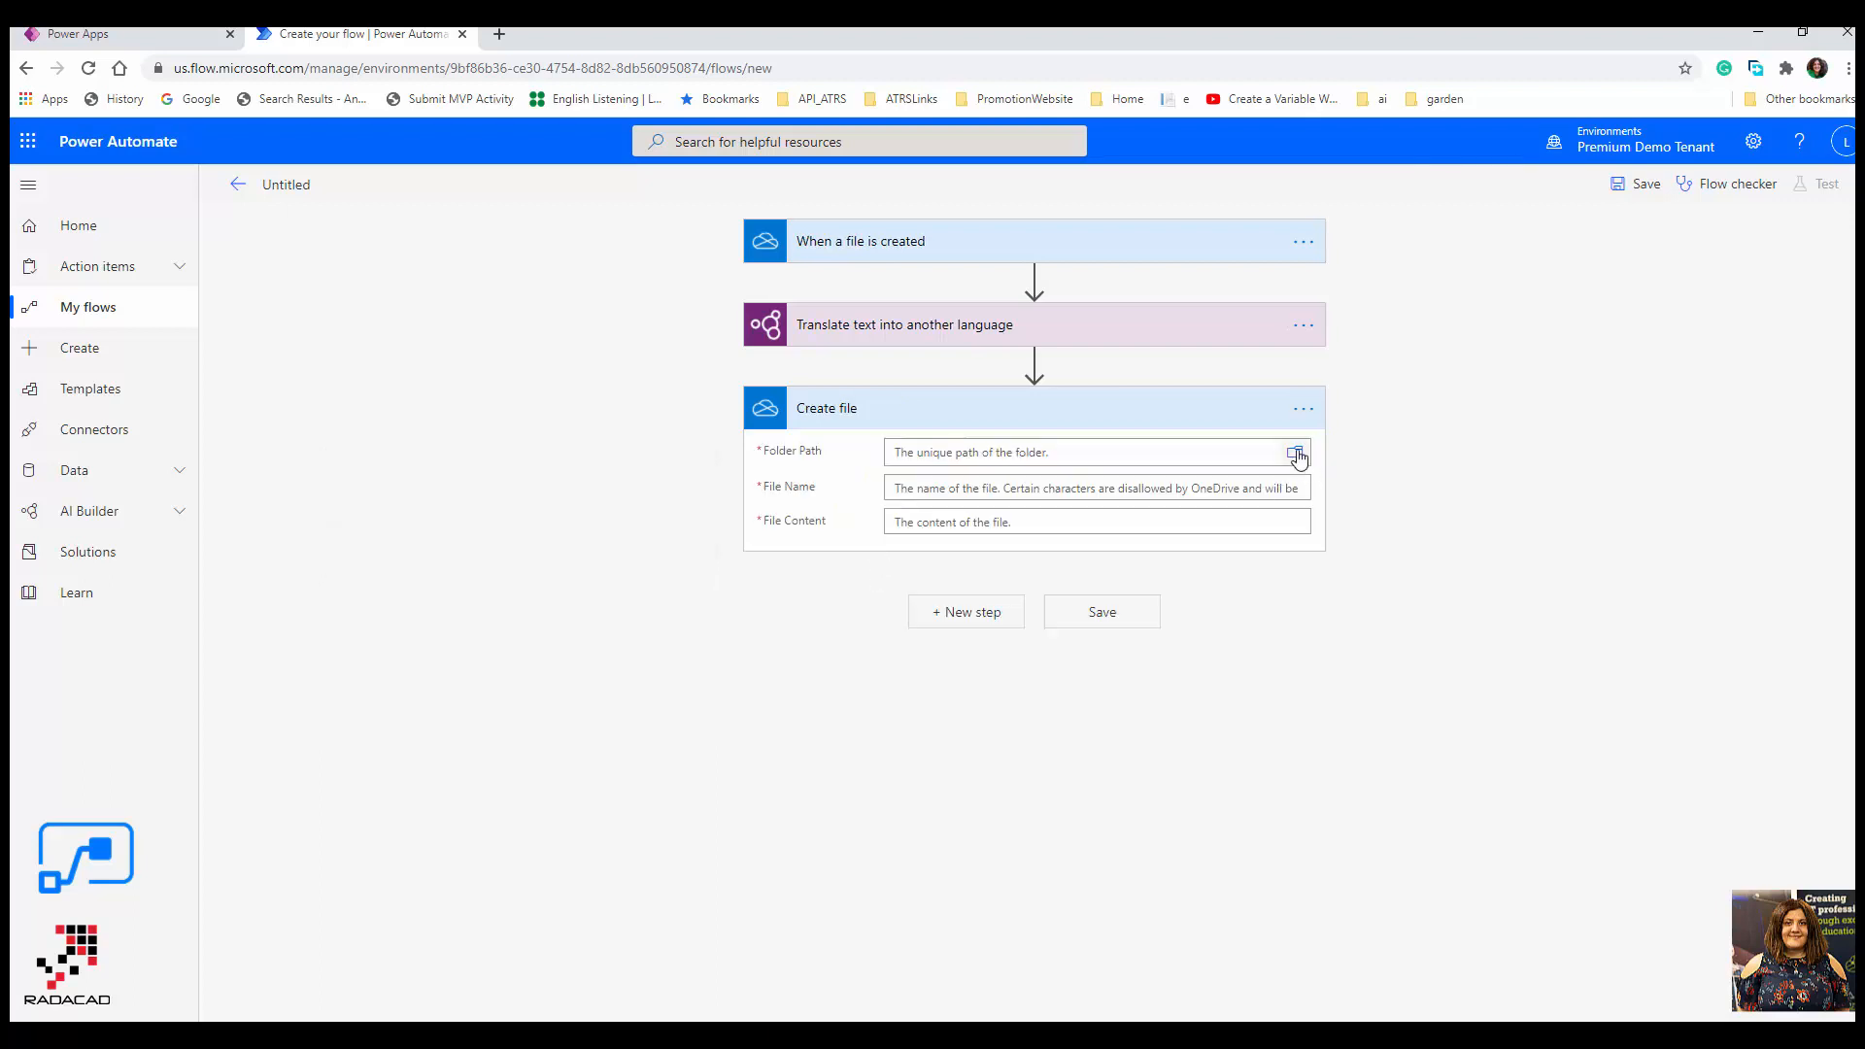
pyautogui.click(1295, 453)
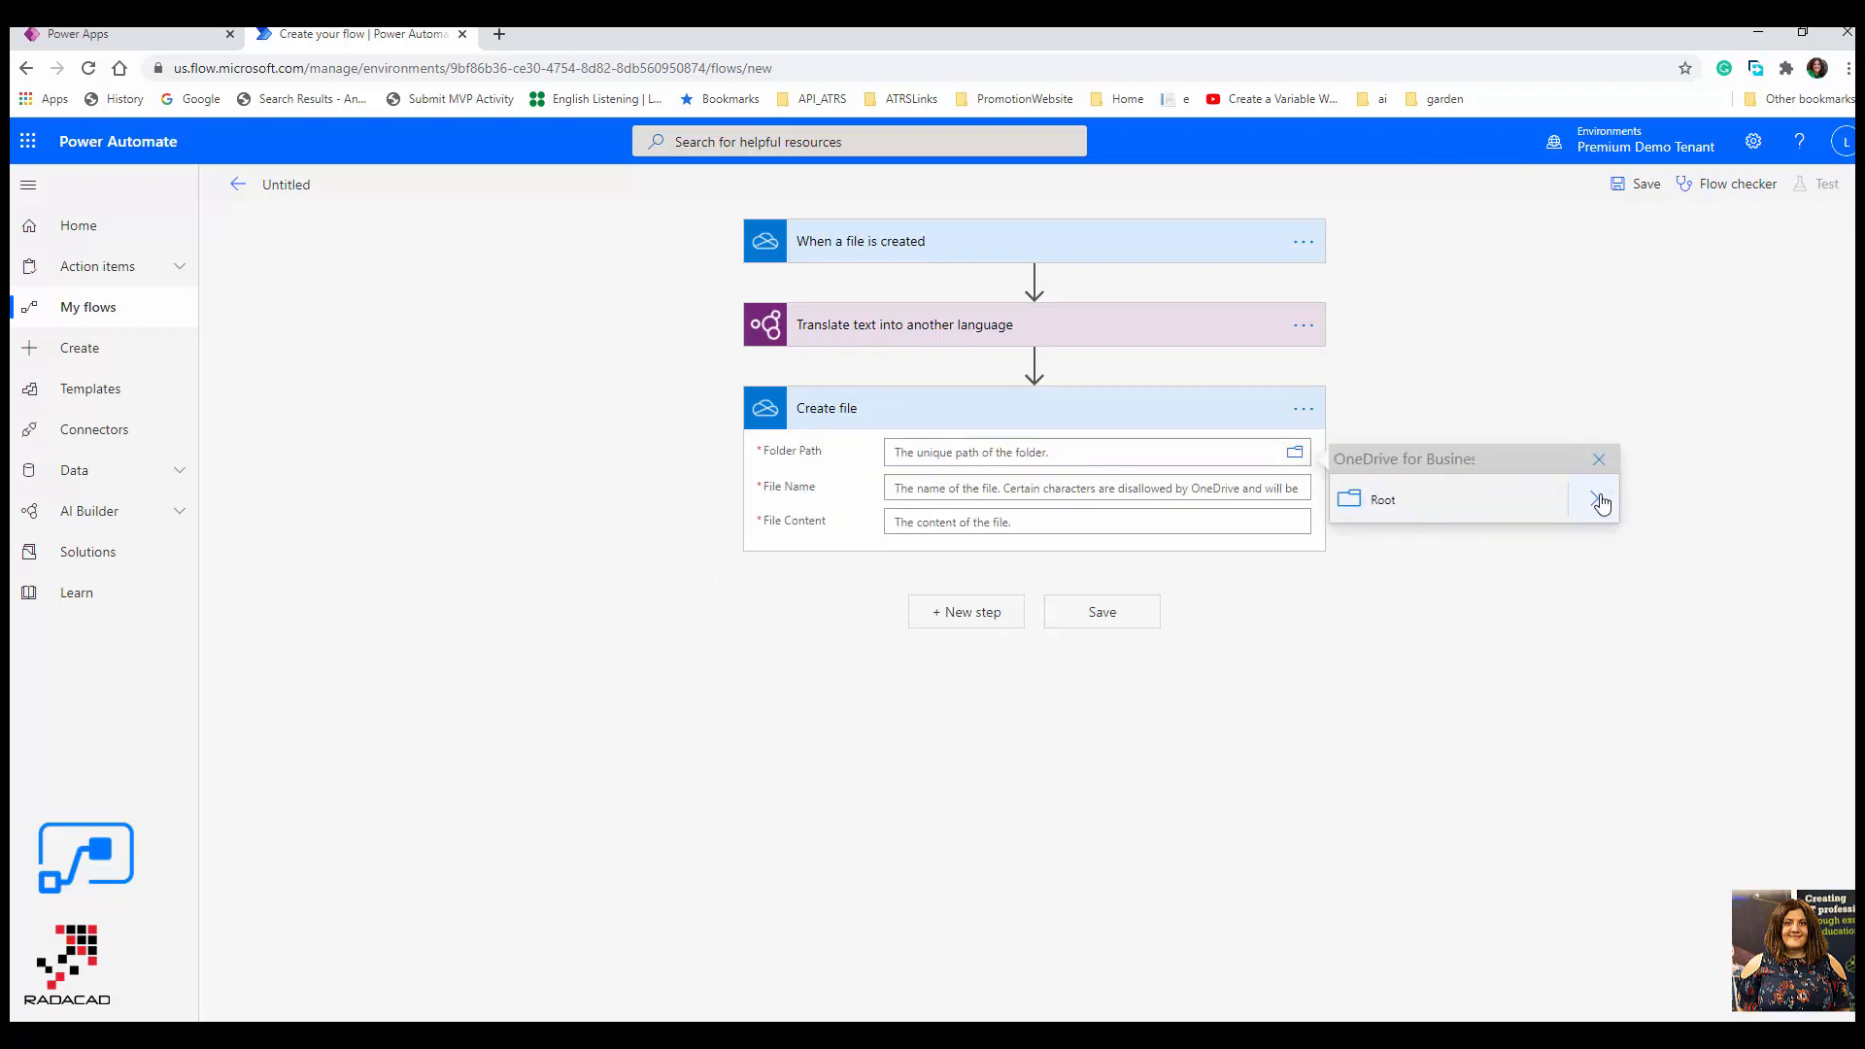
pyautogui.click(1602, 501)
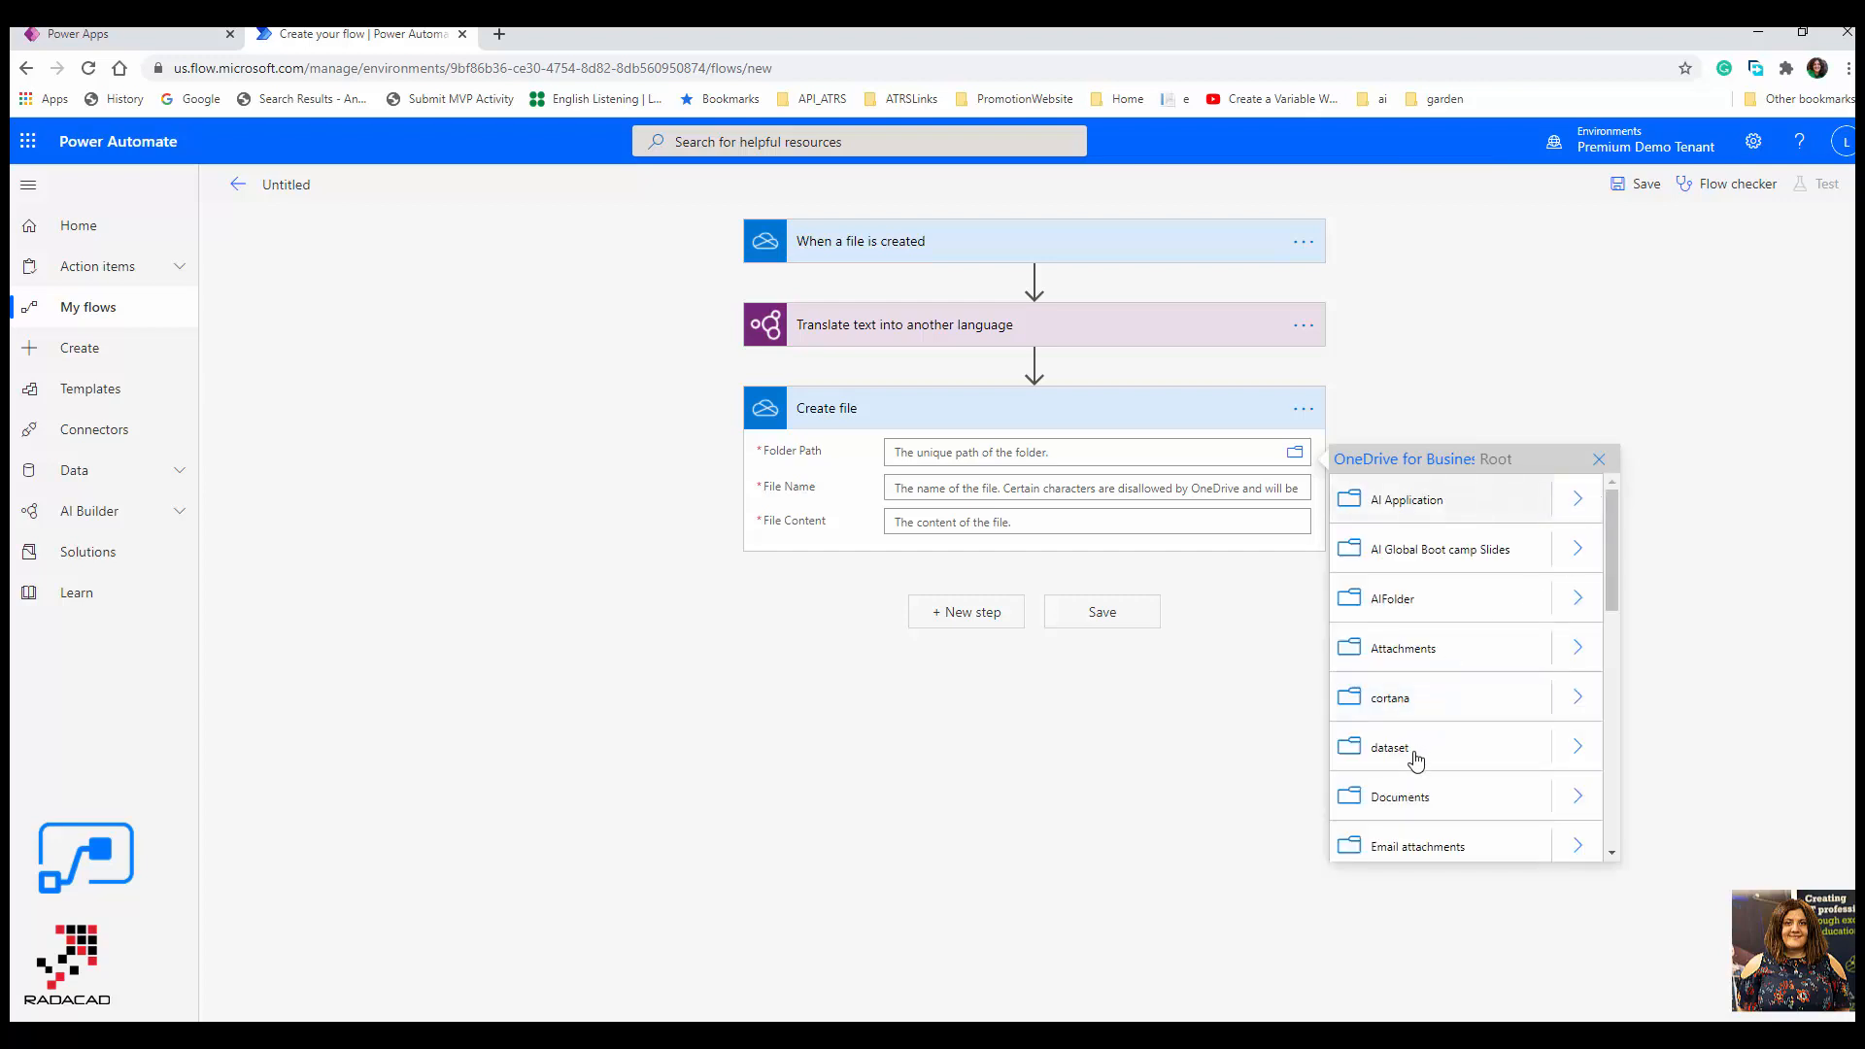
pyautogui.click(1390, 747)
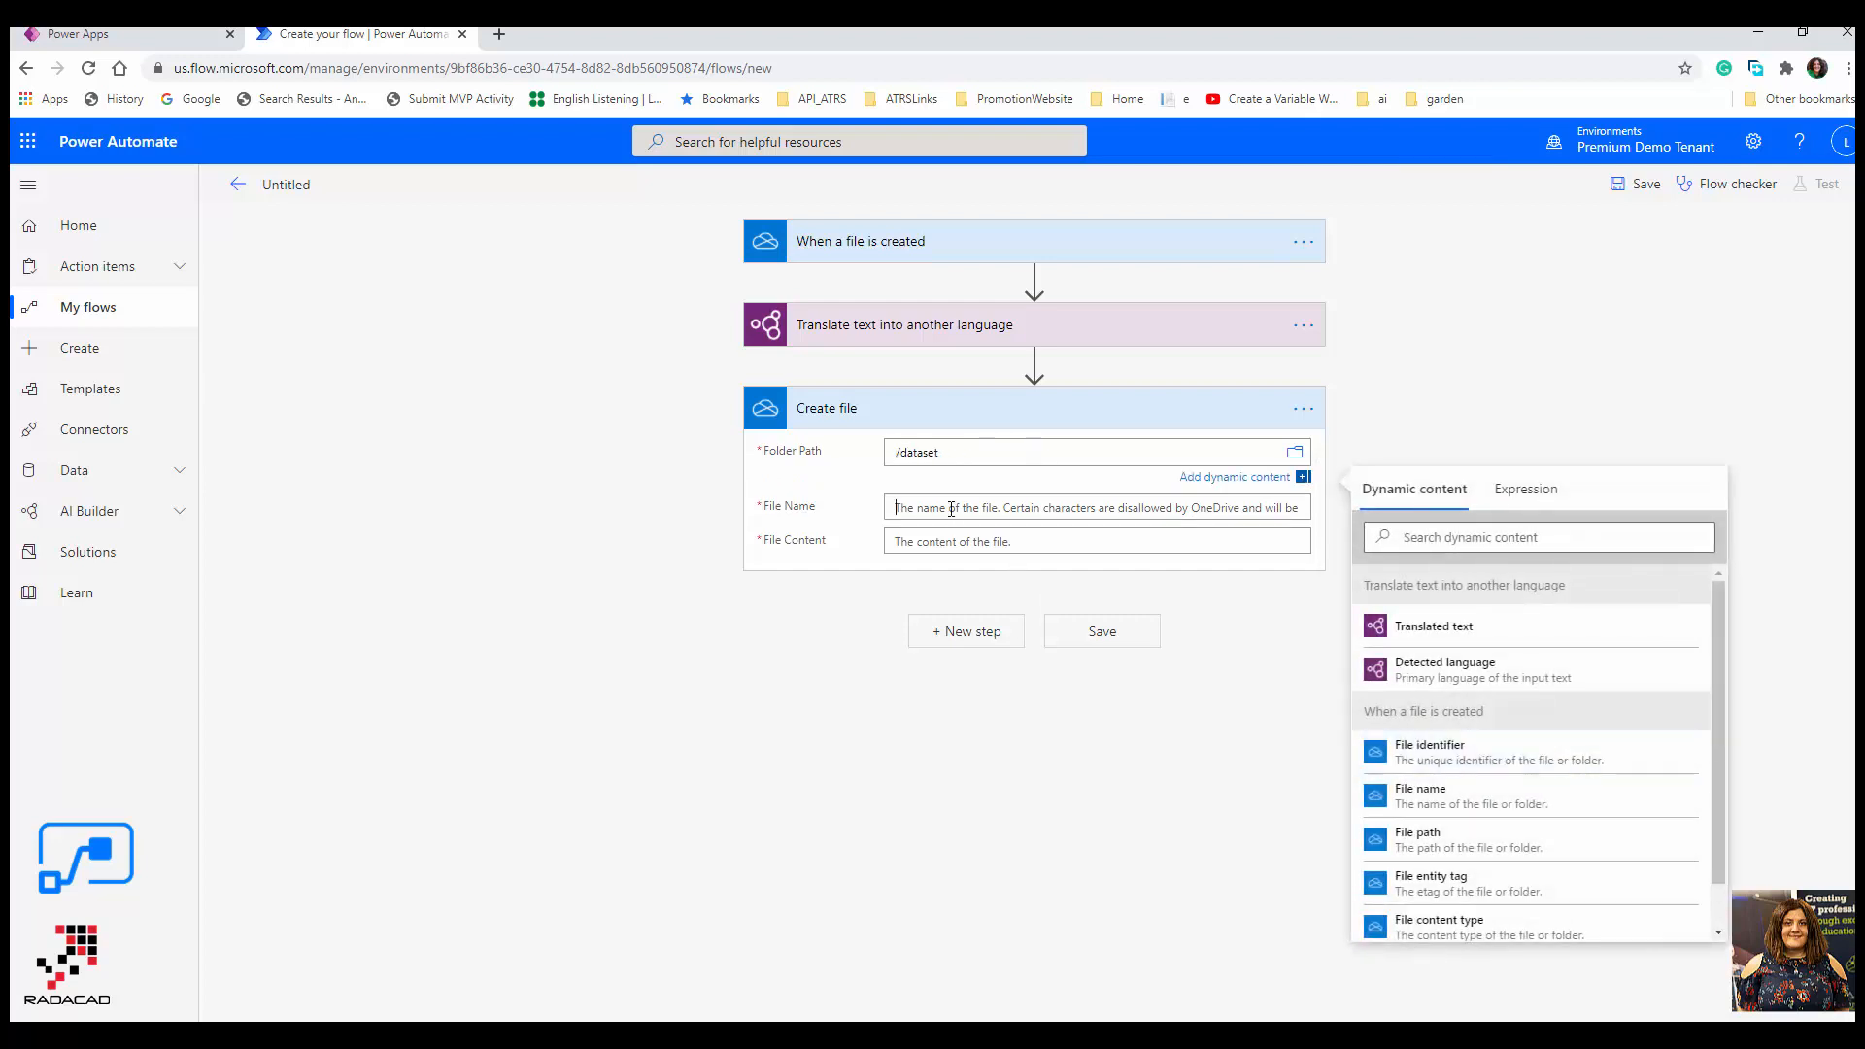
# - Name the file 'tranlstaed.txt' and fill it with the Translated text
pyautogui.write('t')
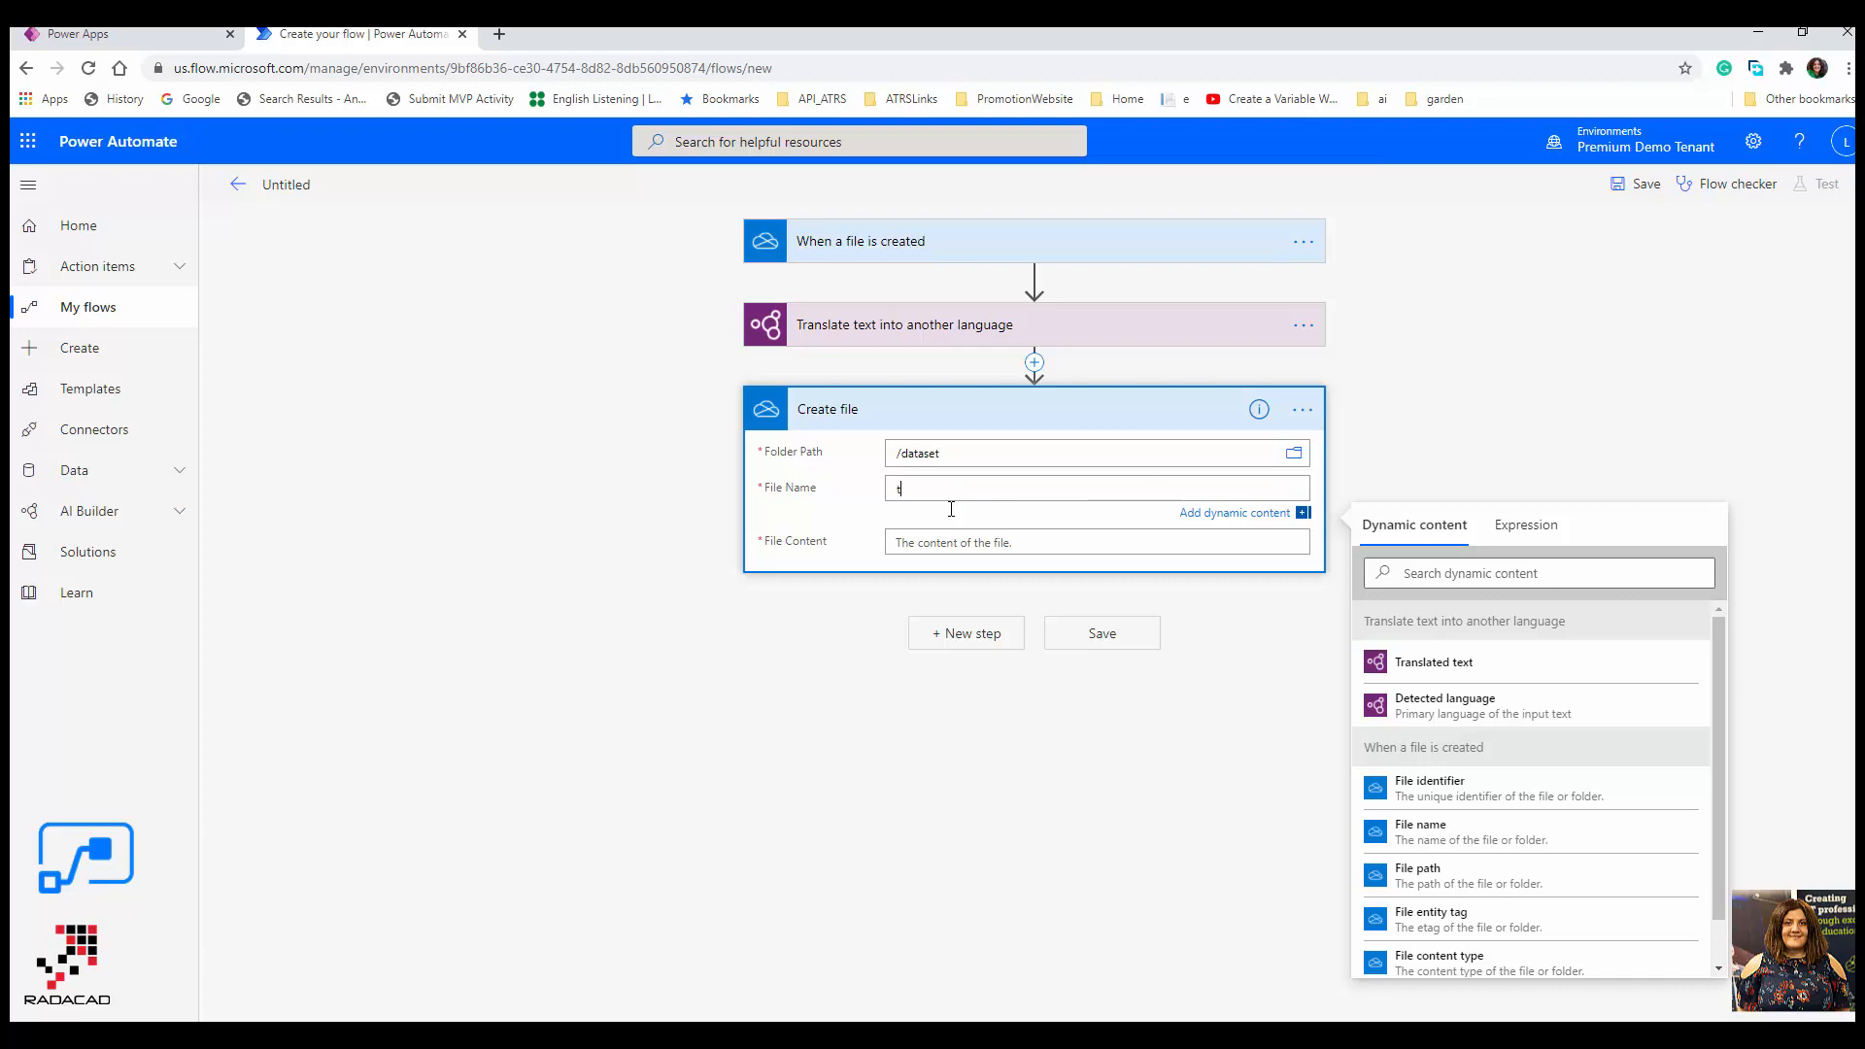
pyautogui.write('tranlstaed')
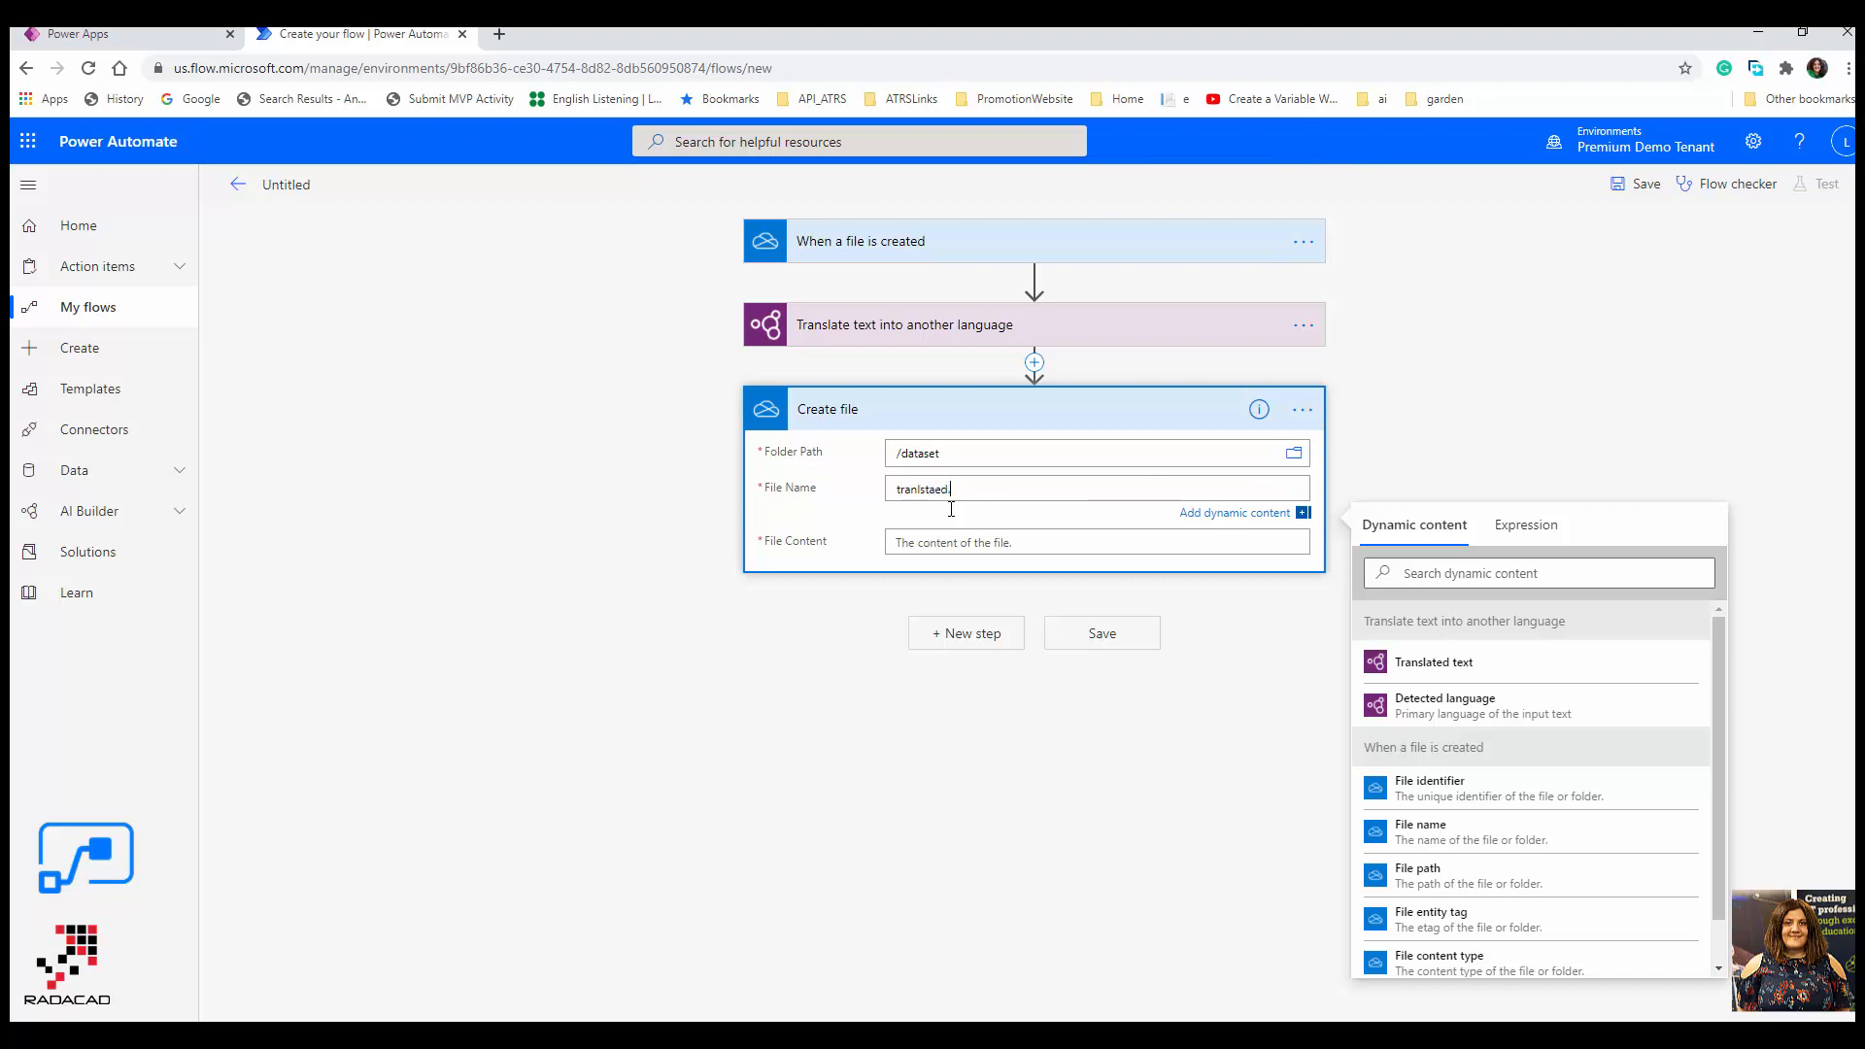
pyautogui.write('.txt')
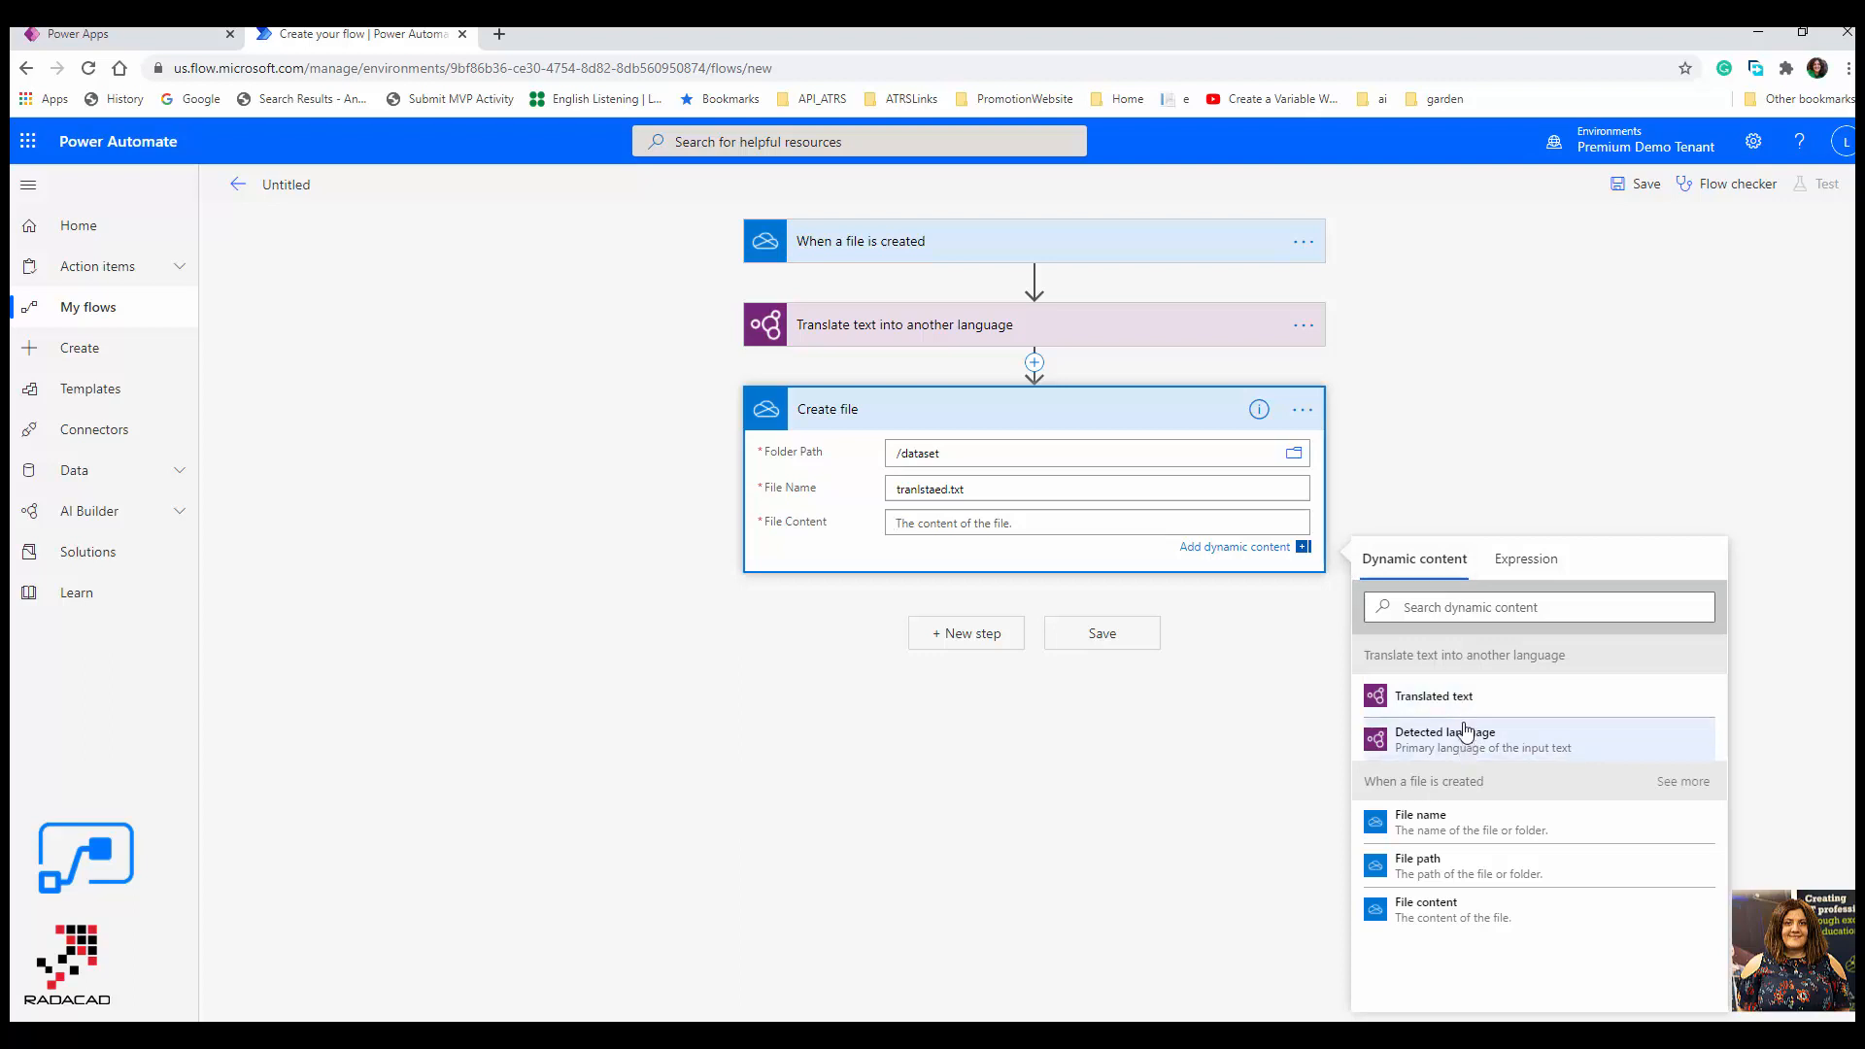
pyautogui.click(1434, 700)
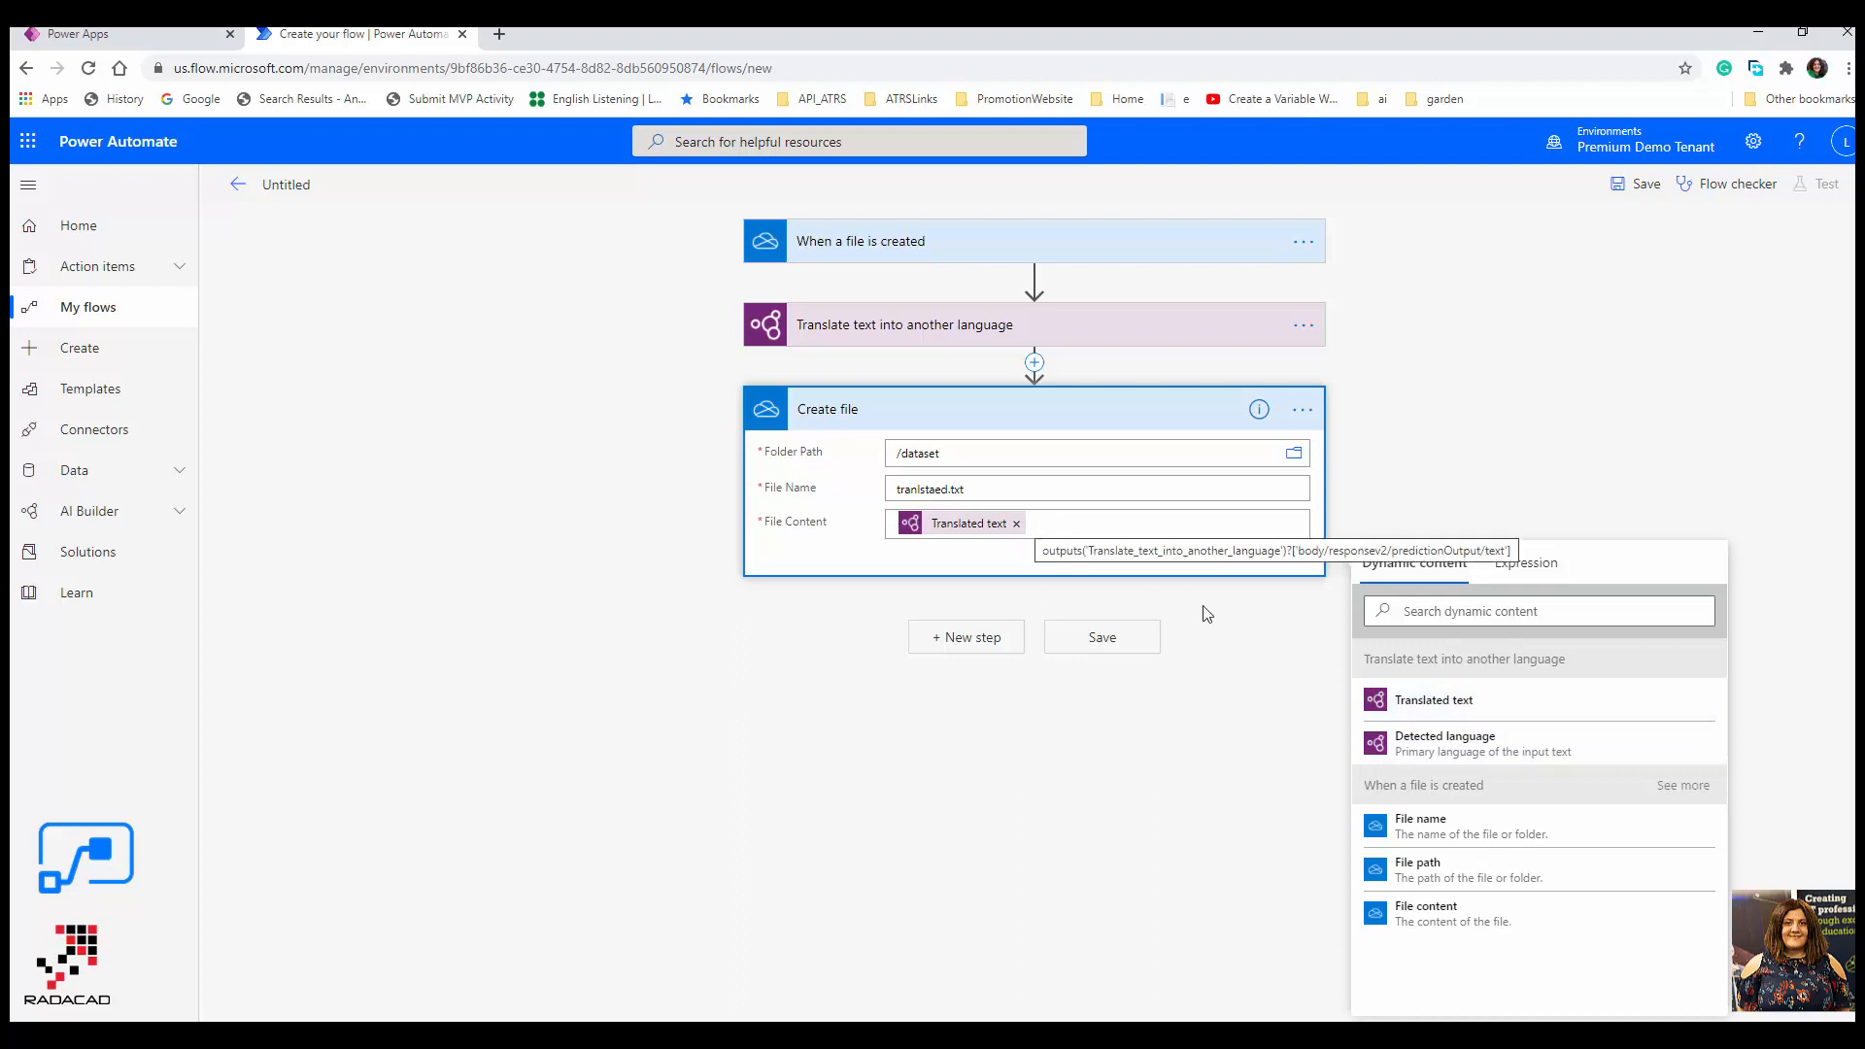
pyautogui.moveTo(877, 593)
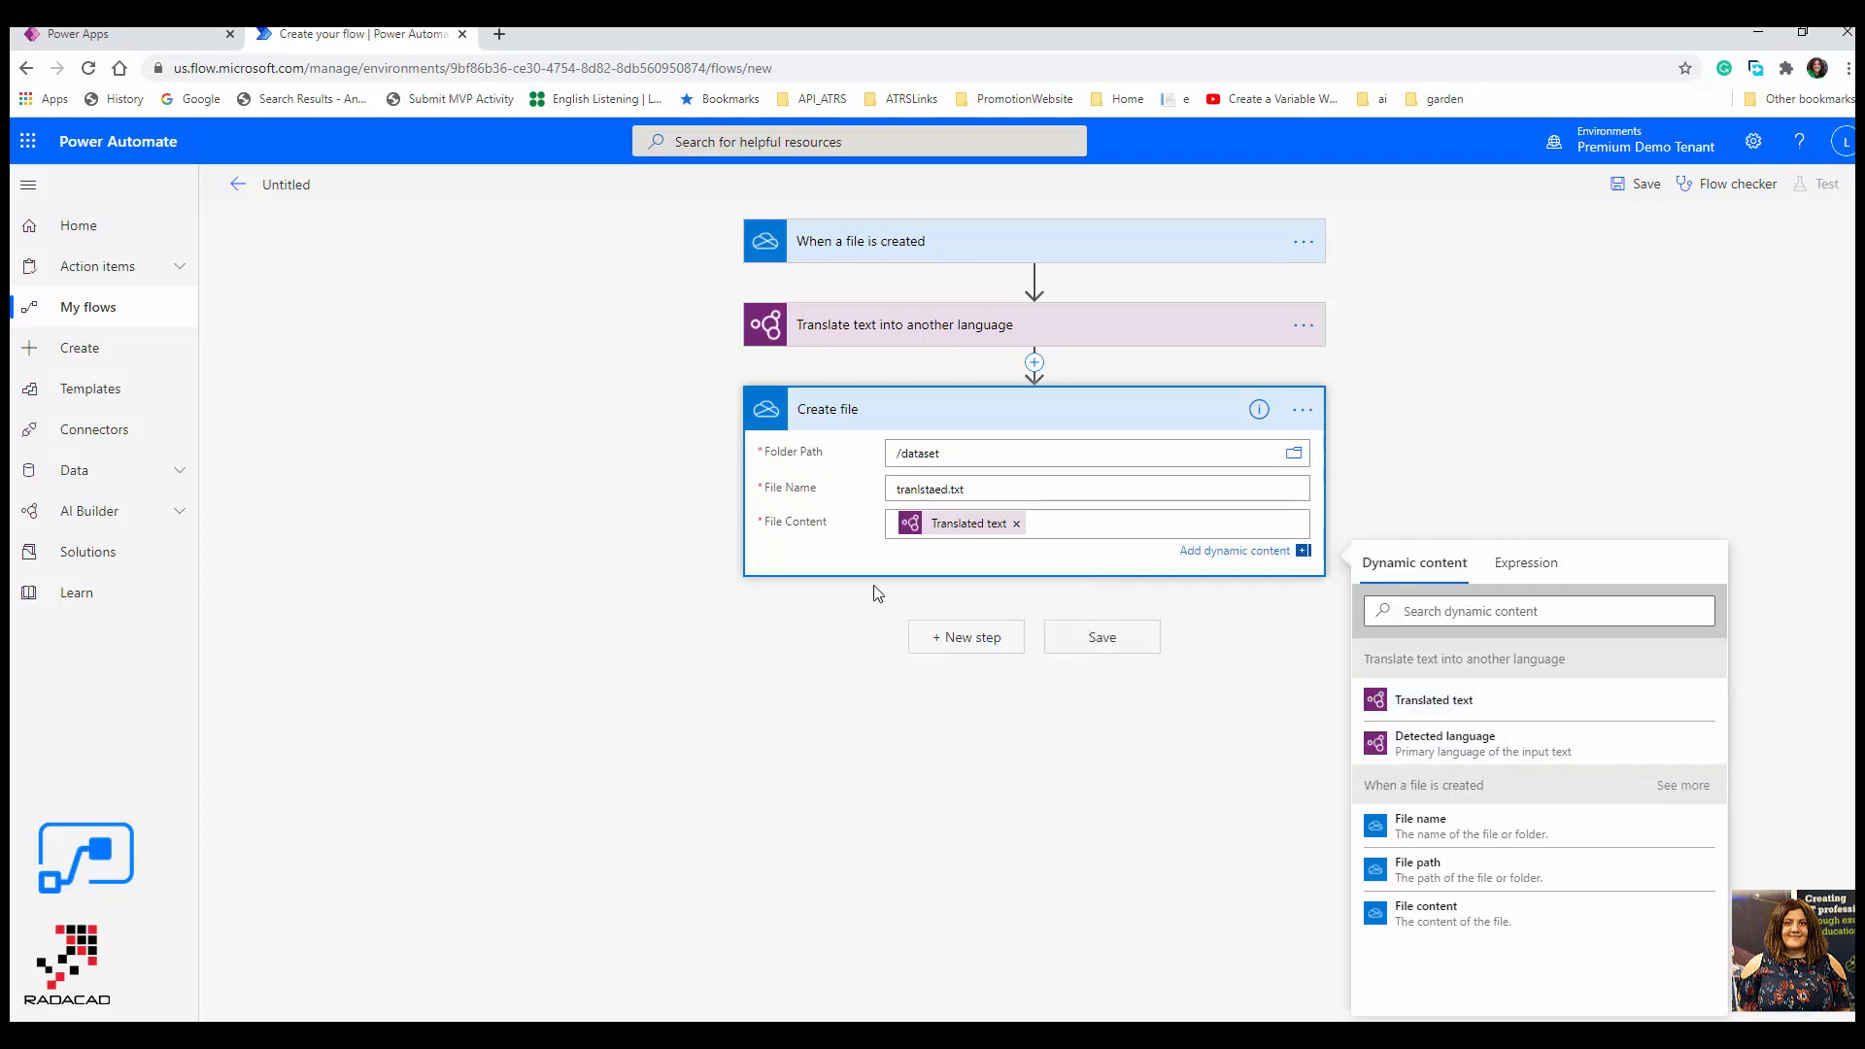
# - Save the flow and confirm Flow checker shows 0 errors and 0 warnings
pyautogui.click(1102, 637)
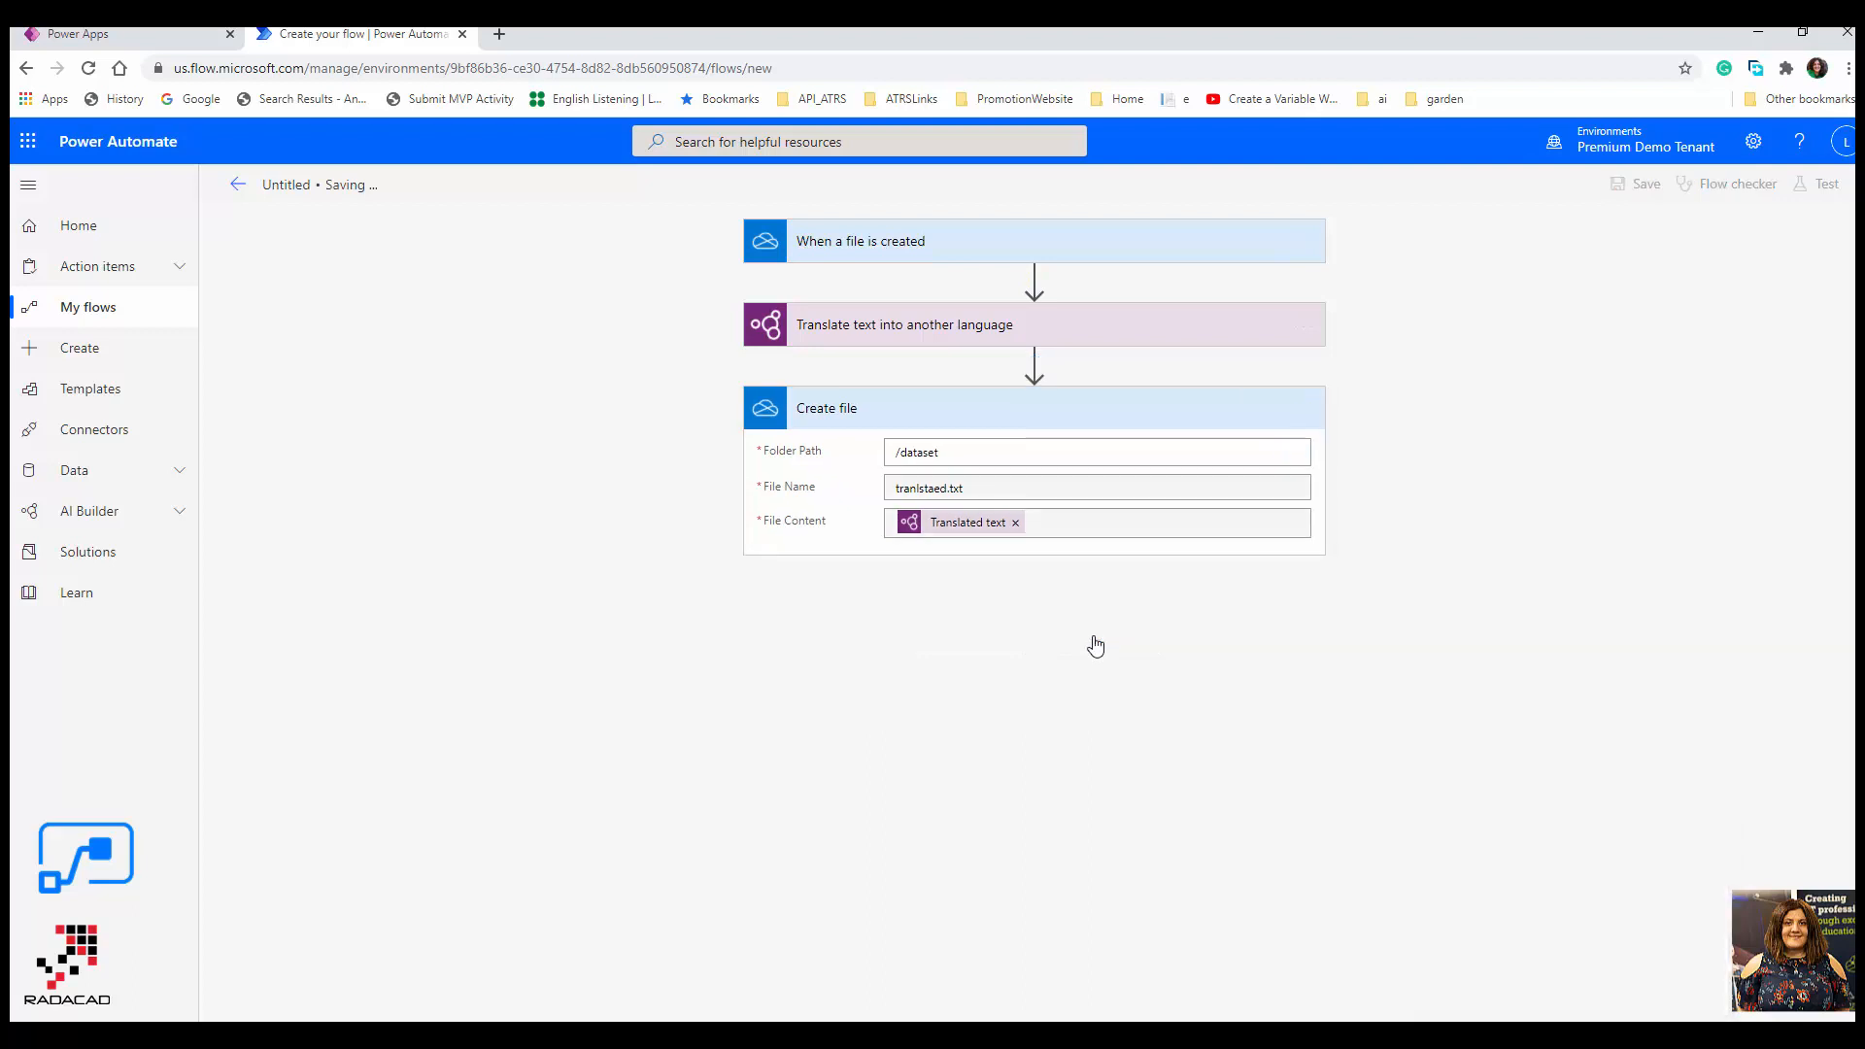
pyautogui.moveTo(1105, 732)
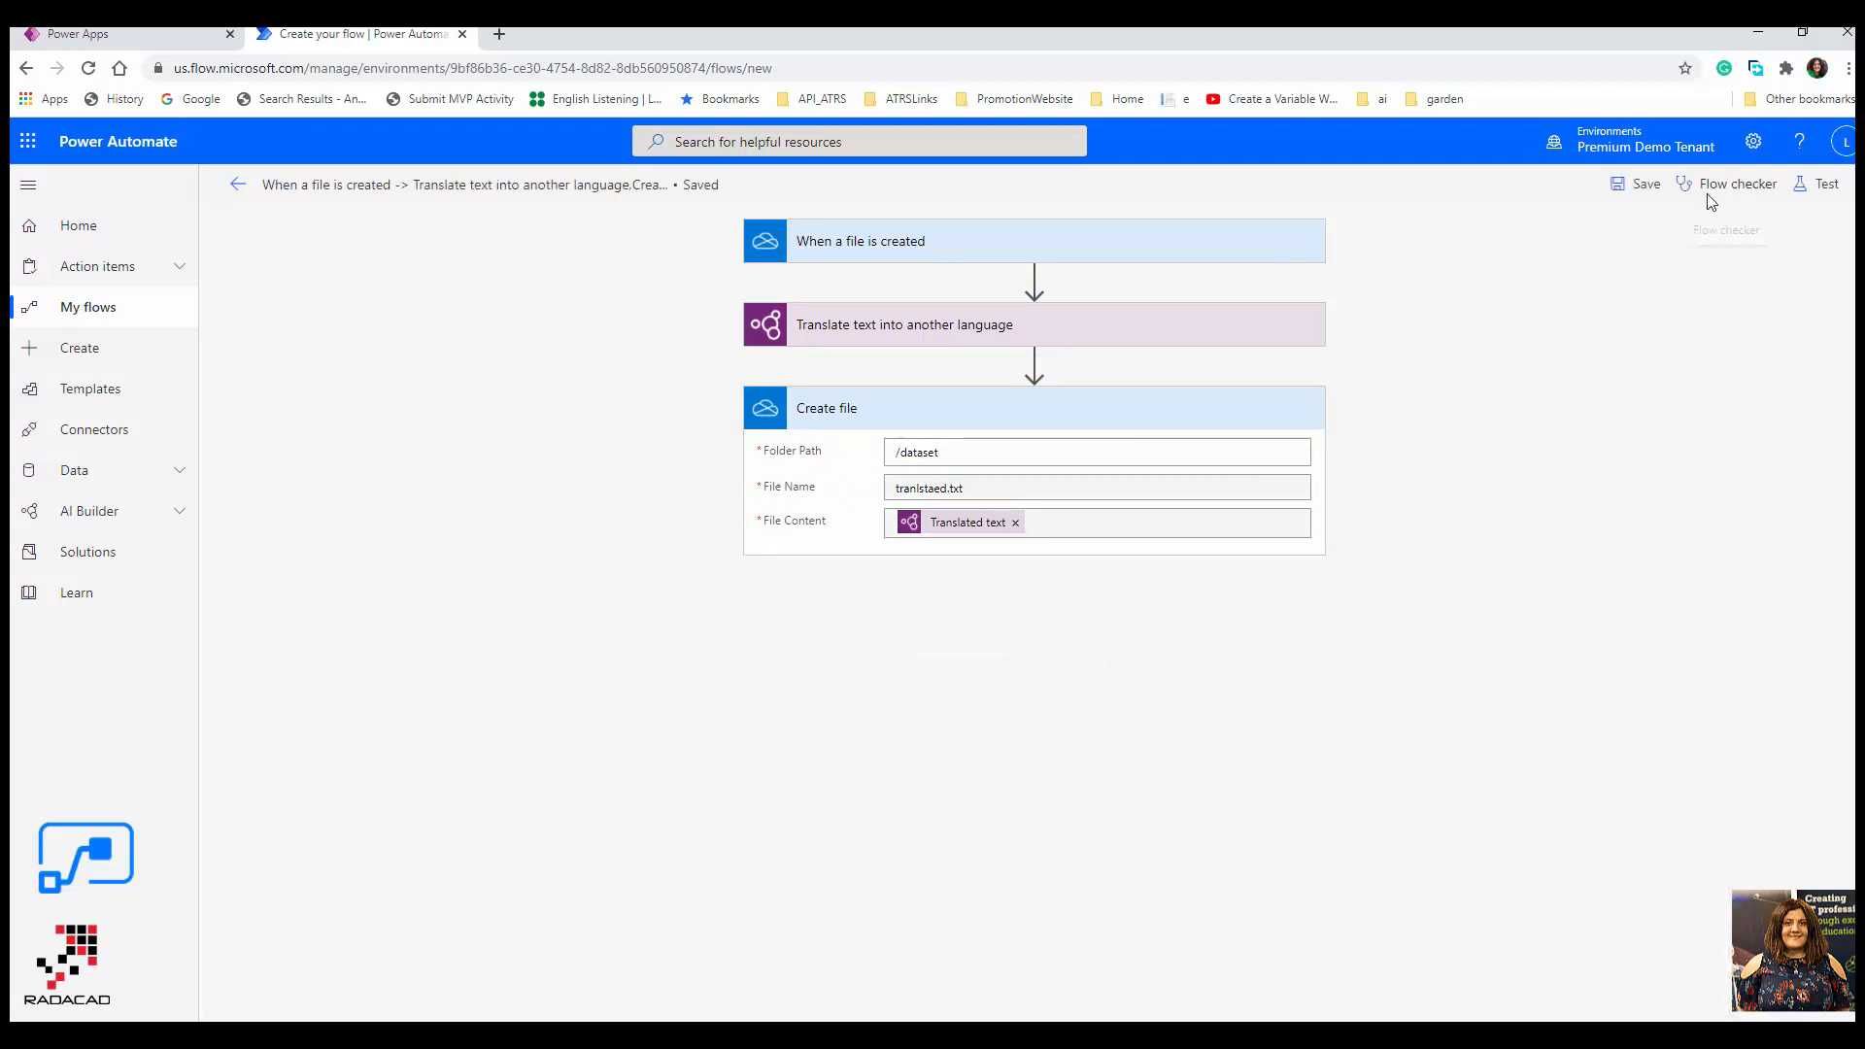
pyautogui.click(1737, 183)
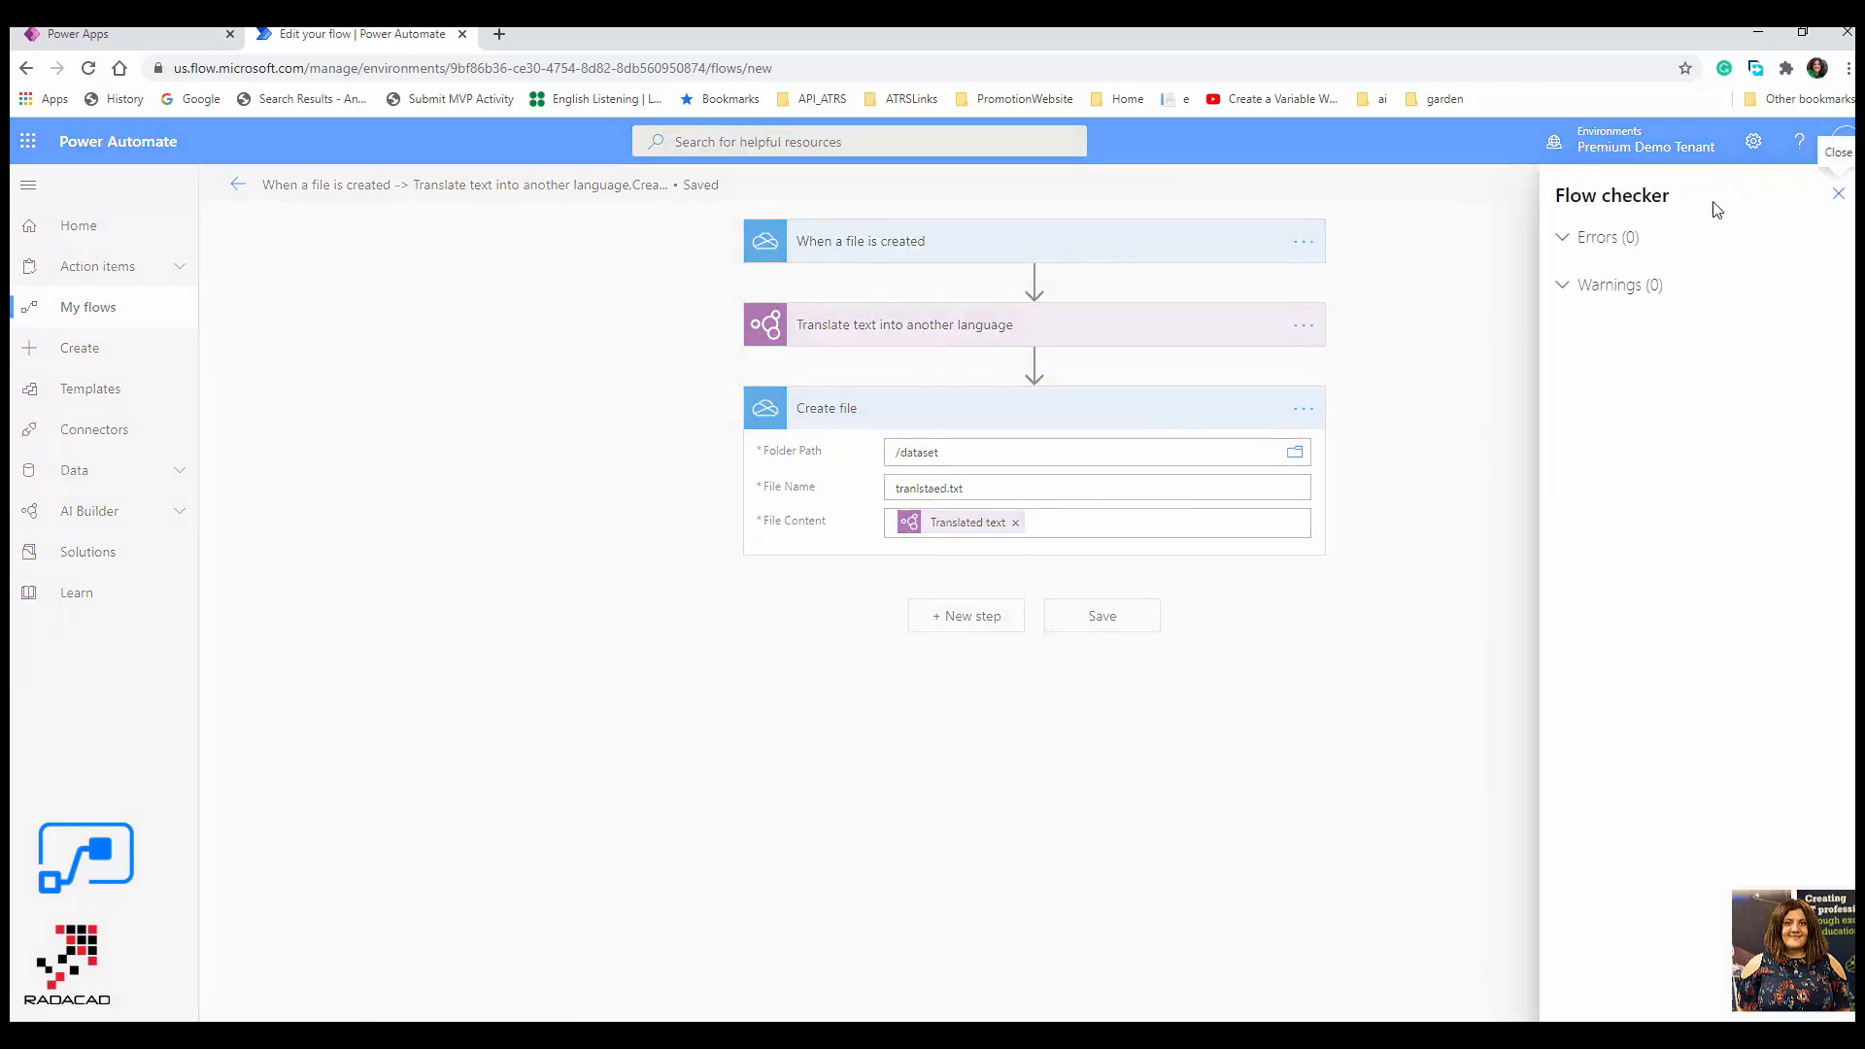
pyautogui.click(1839, 191)
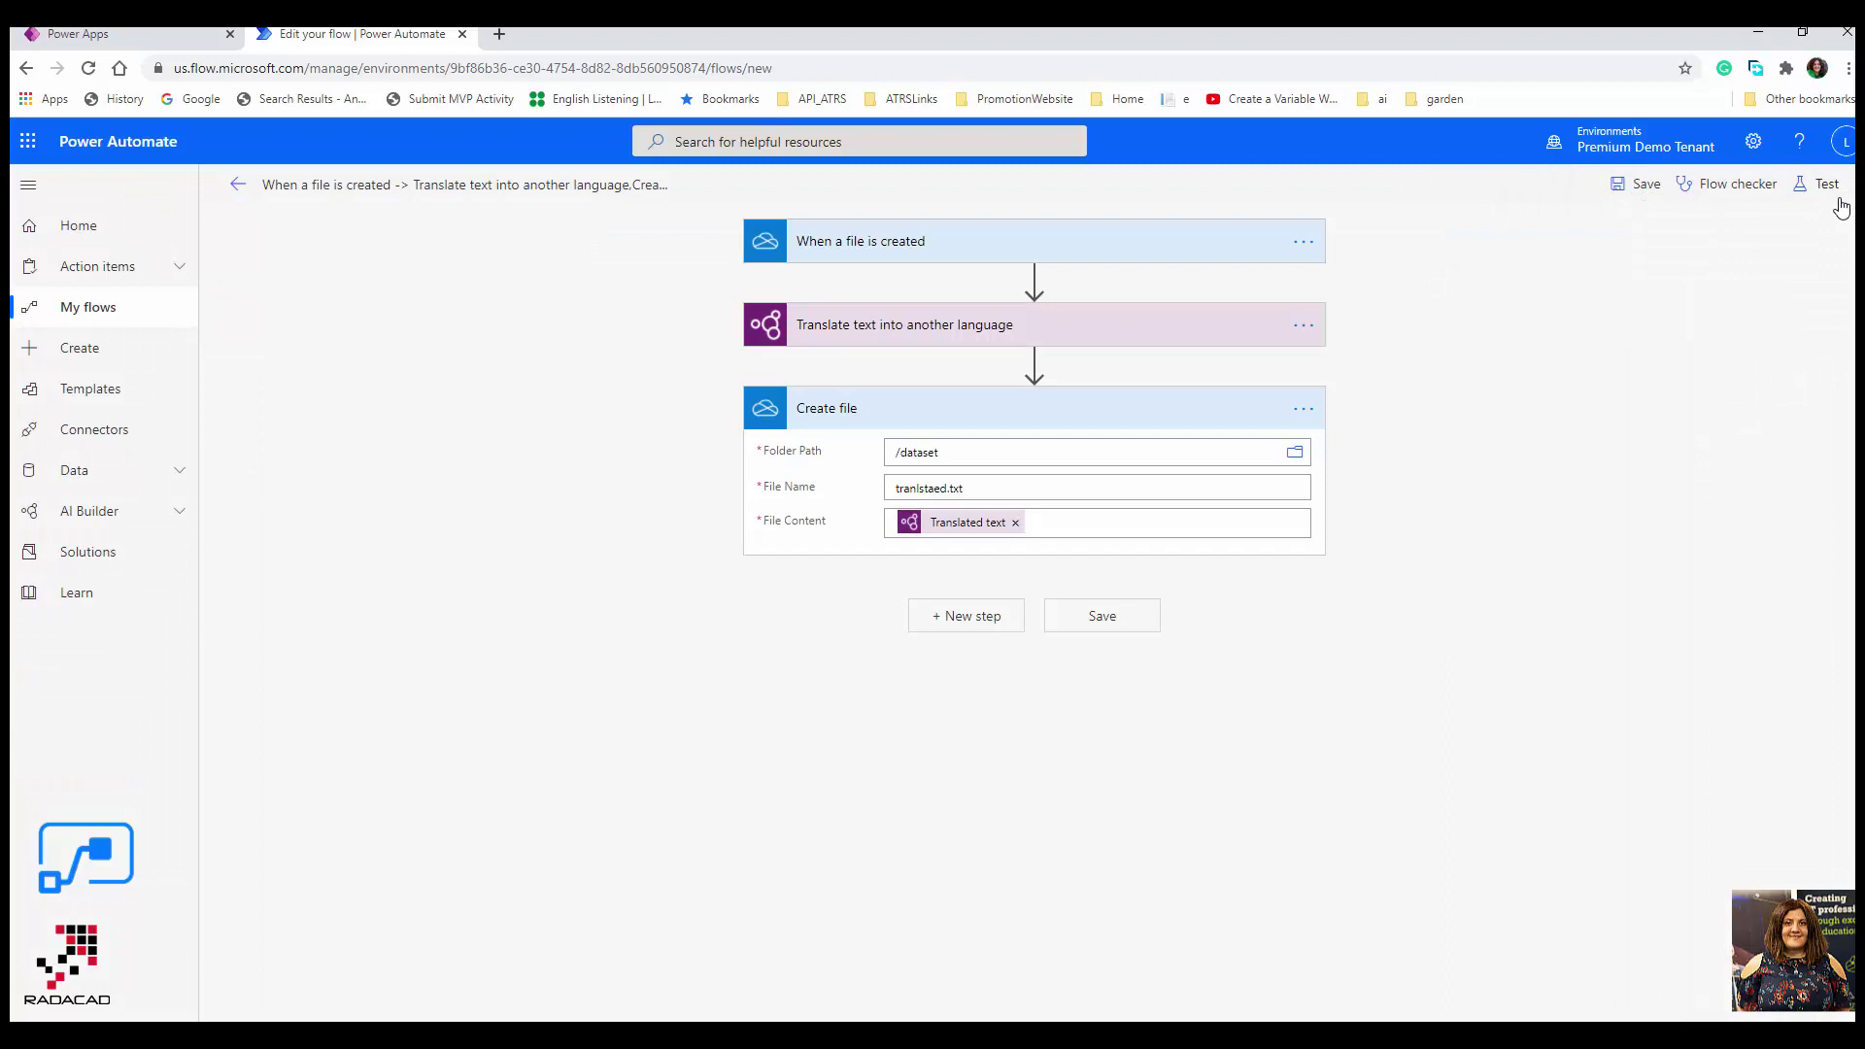
pyautogui.moveTo(186, 935)
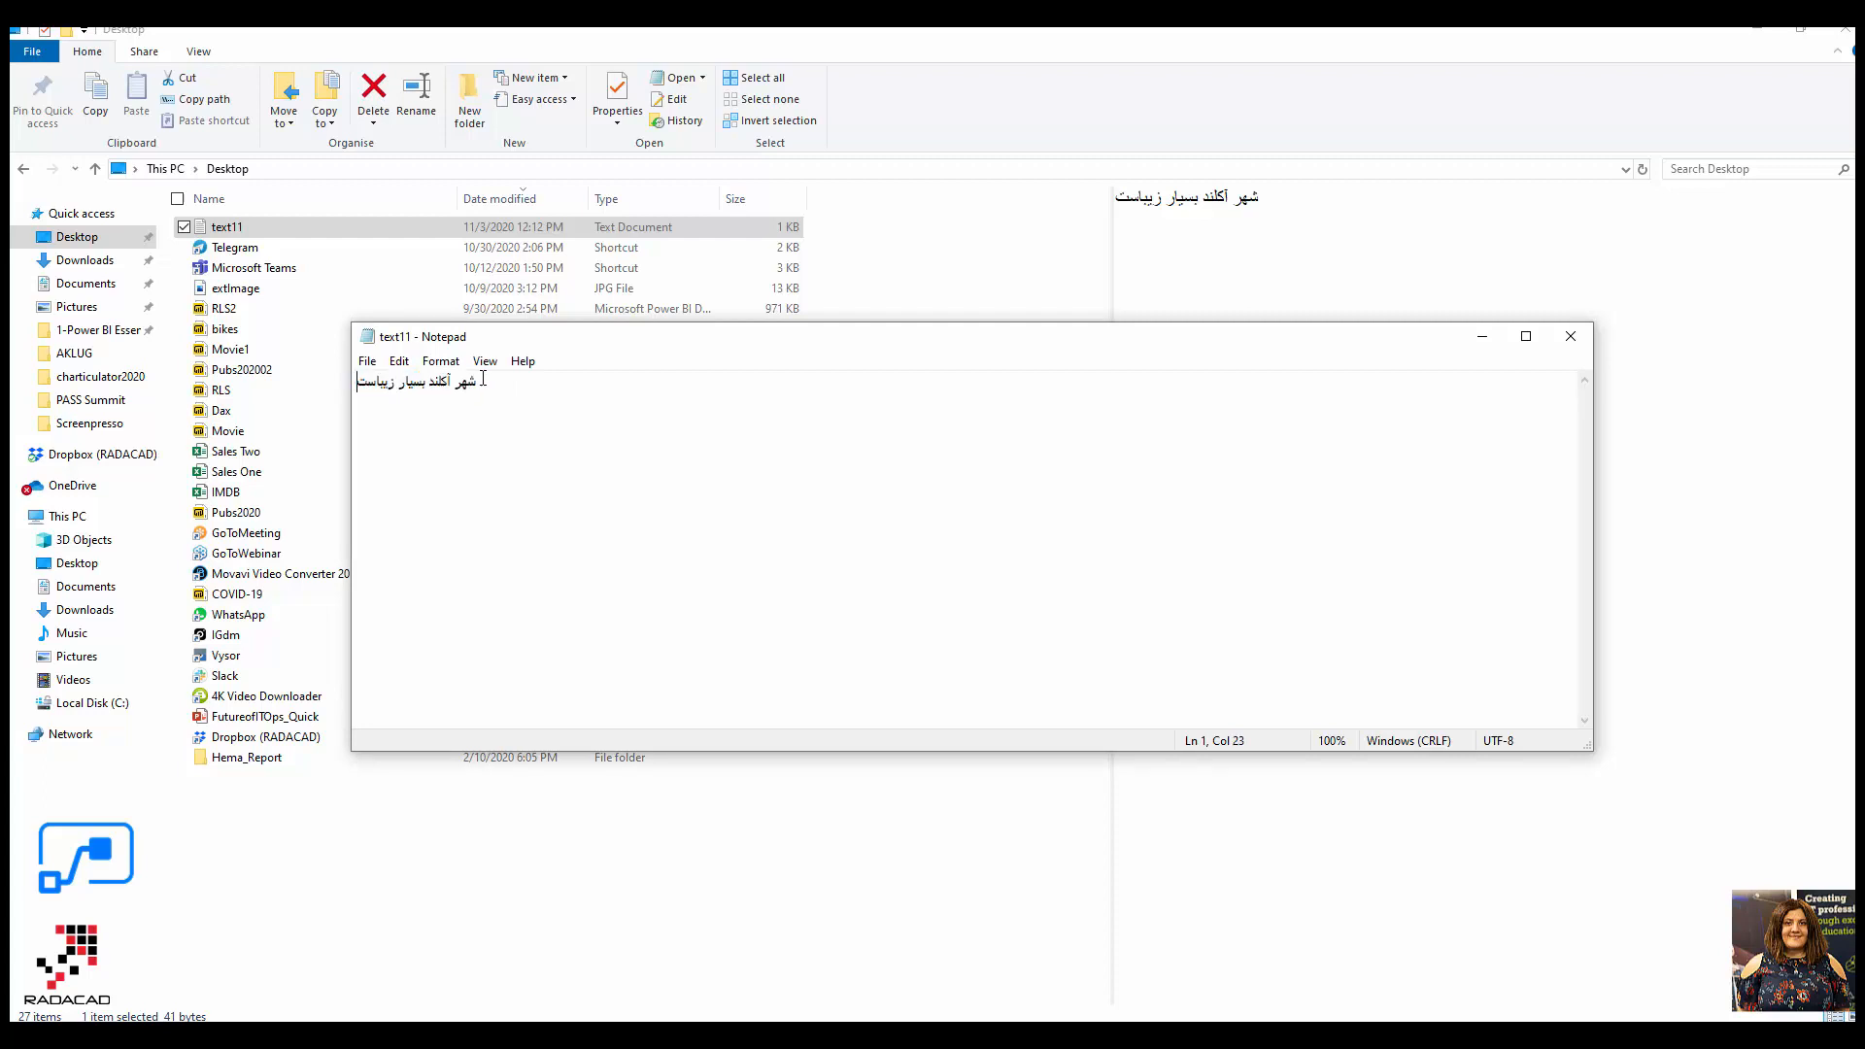
# - Select the Persian sentence in text11, maximise Notepad, then minimise it
pyautogui.press('ctrl+a')
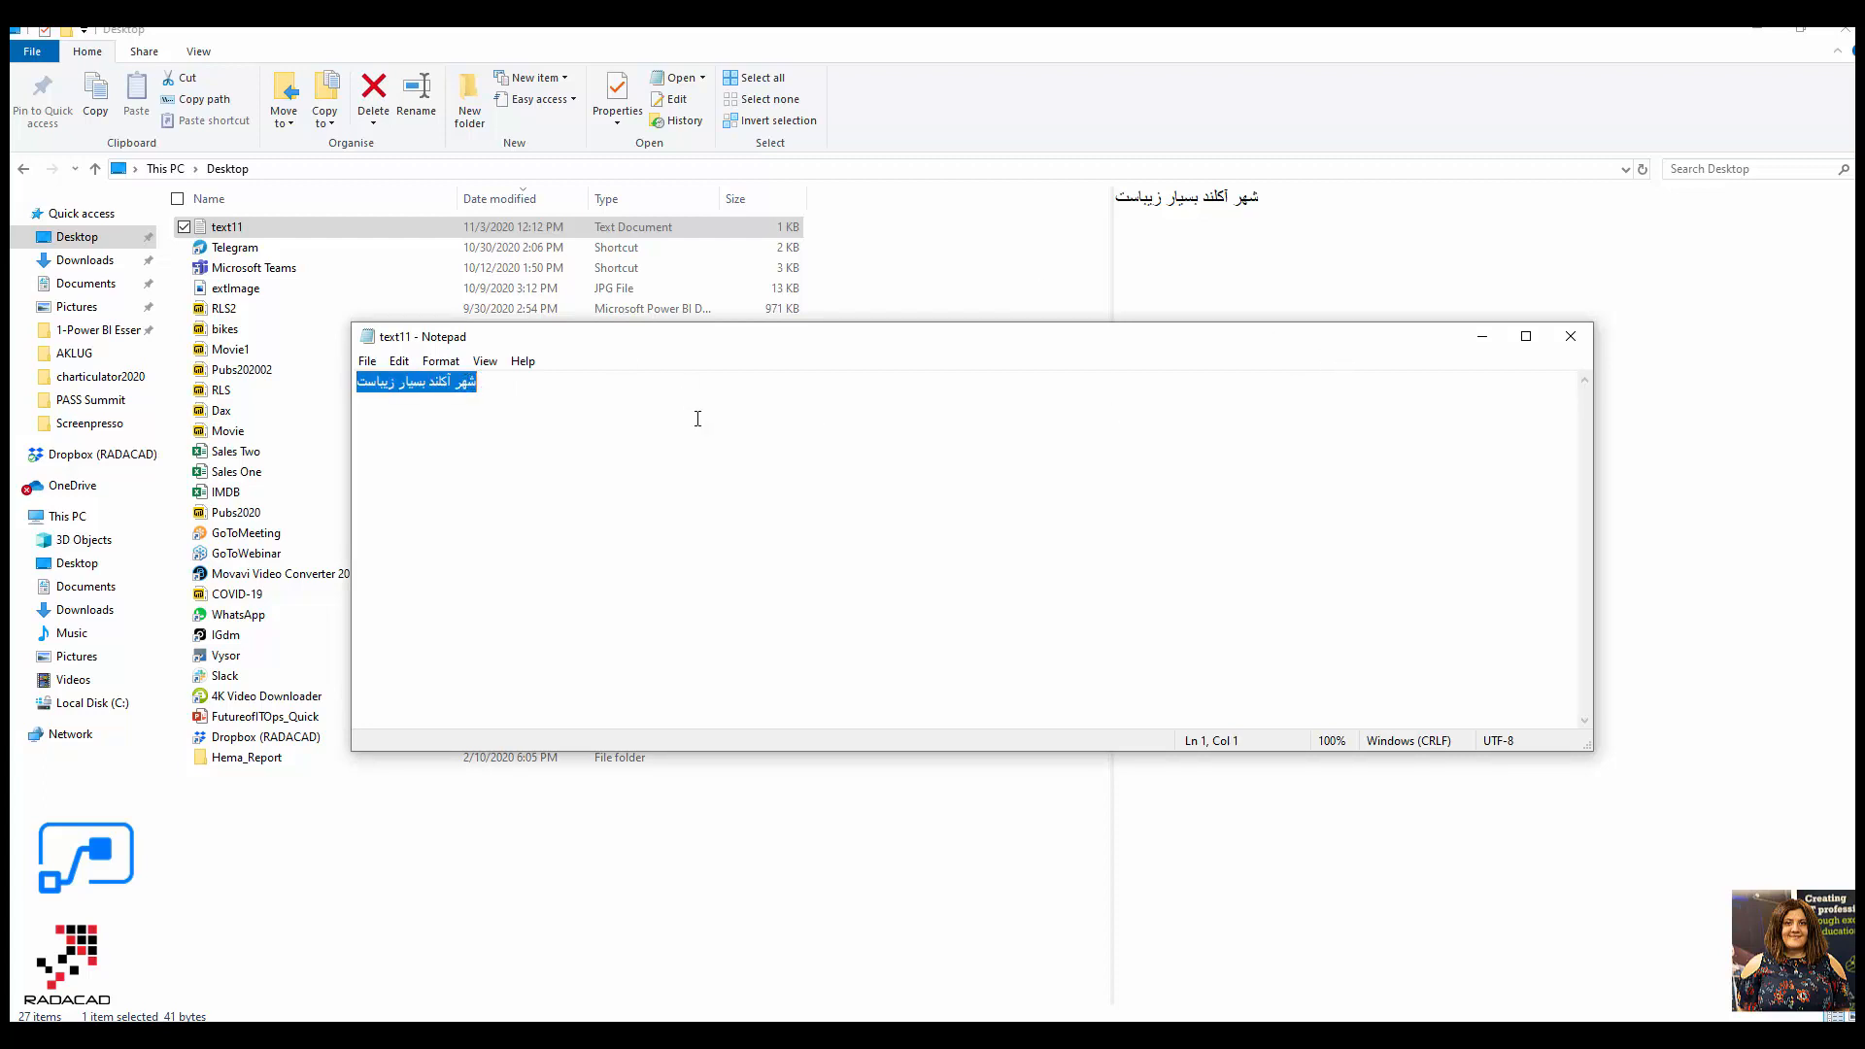
pyautogui.moveTo(659, 389)
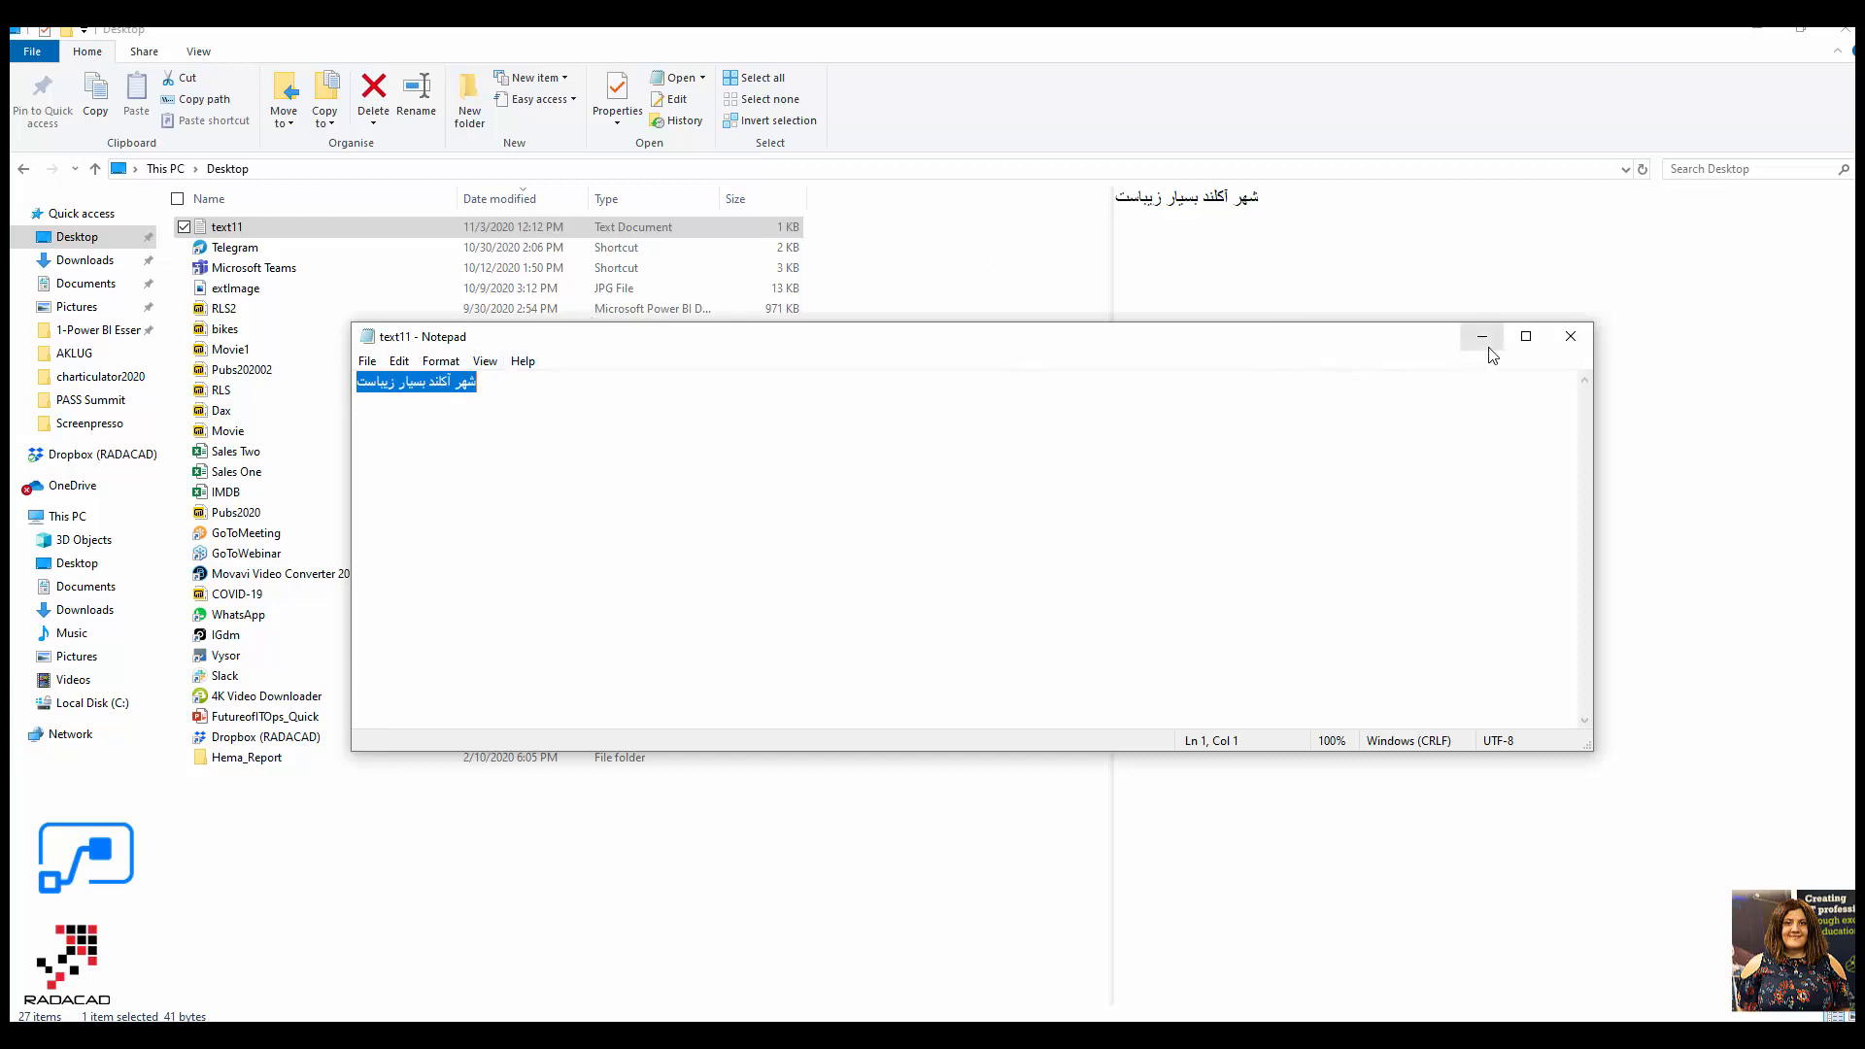
pyautogui.click(1525, 336)
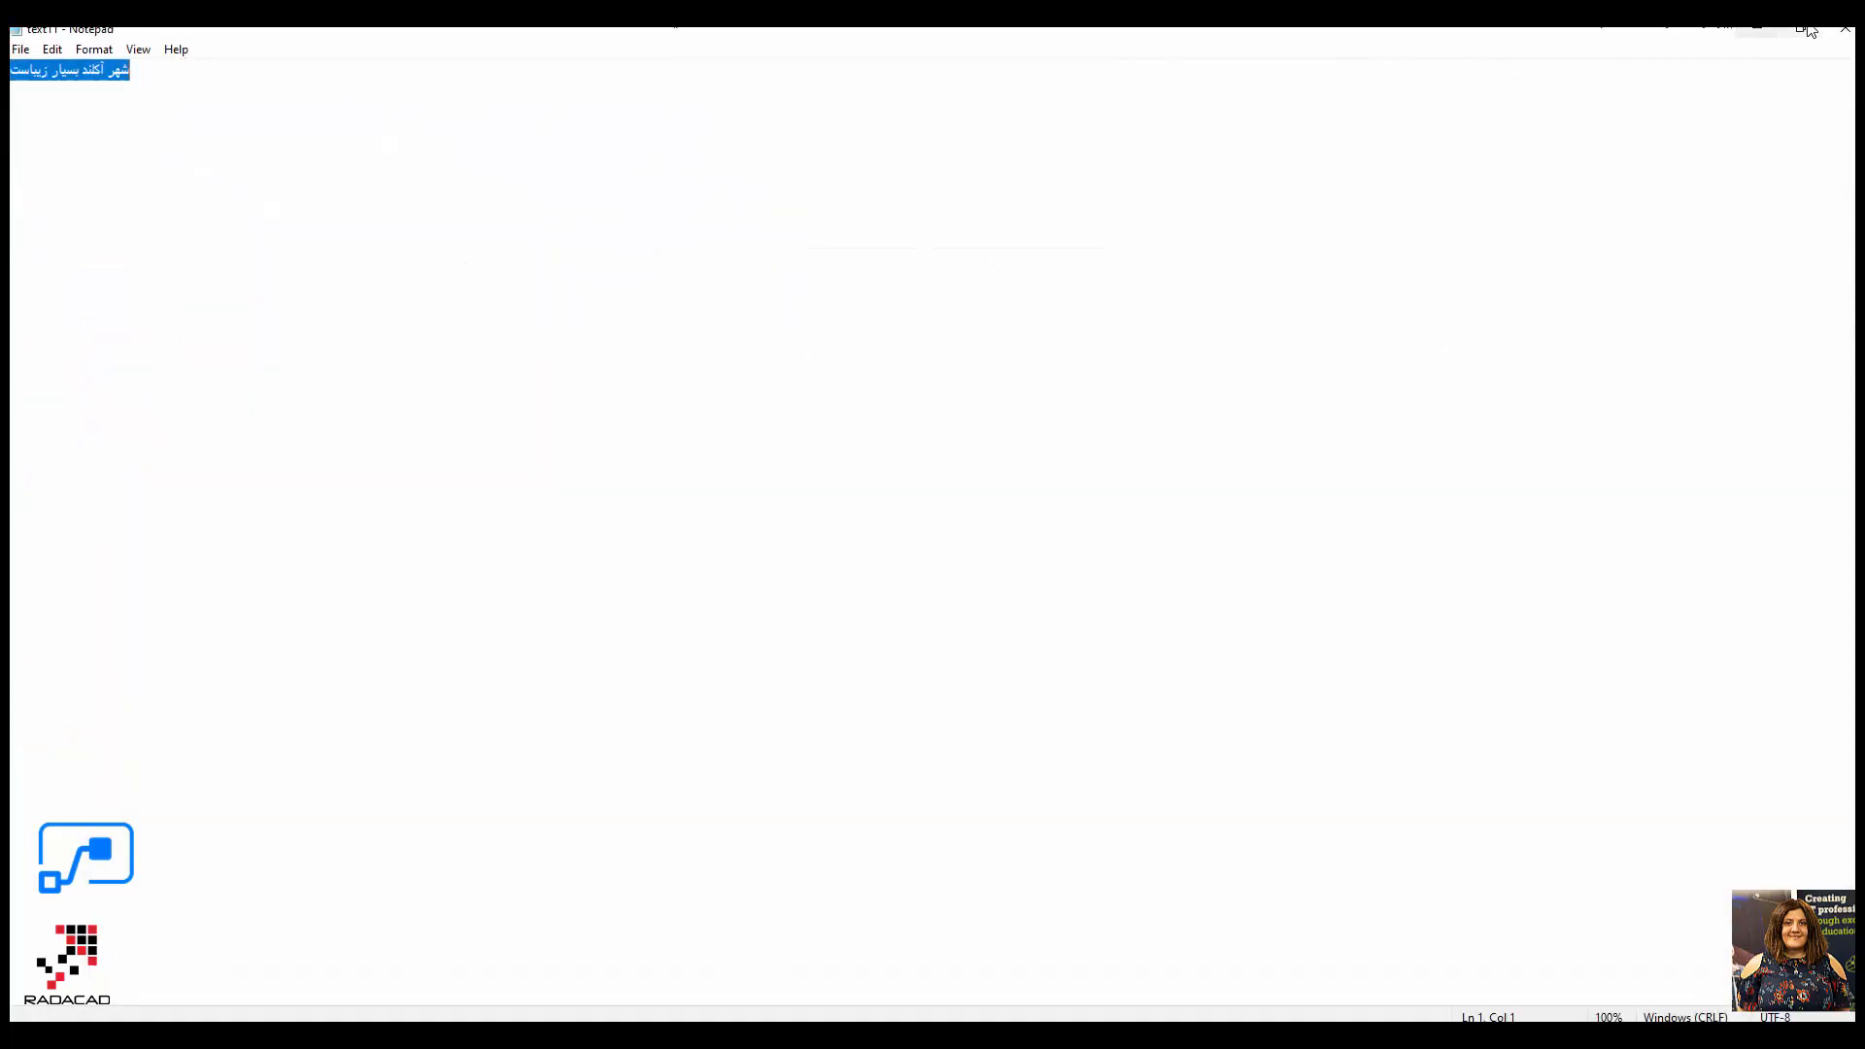
pyautogui.moveTo(1583, 48)
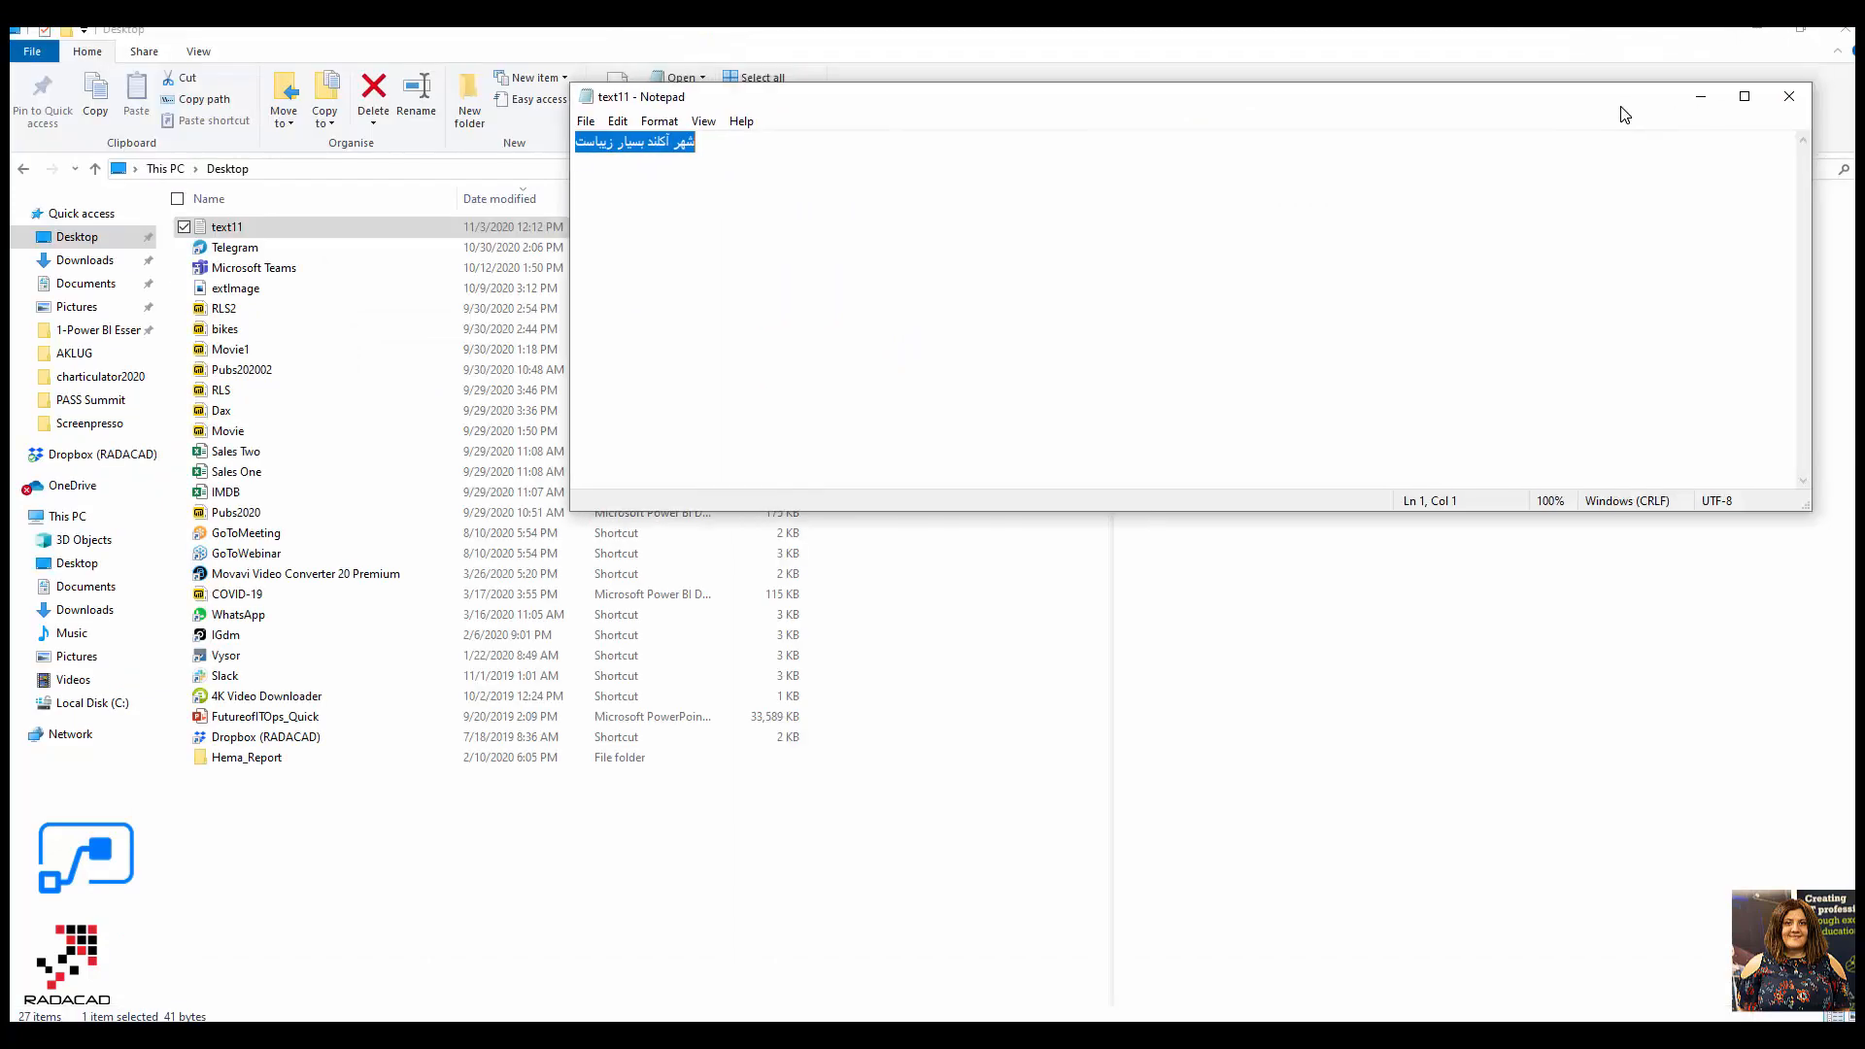
pyautogui.click(1788, 96)
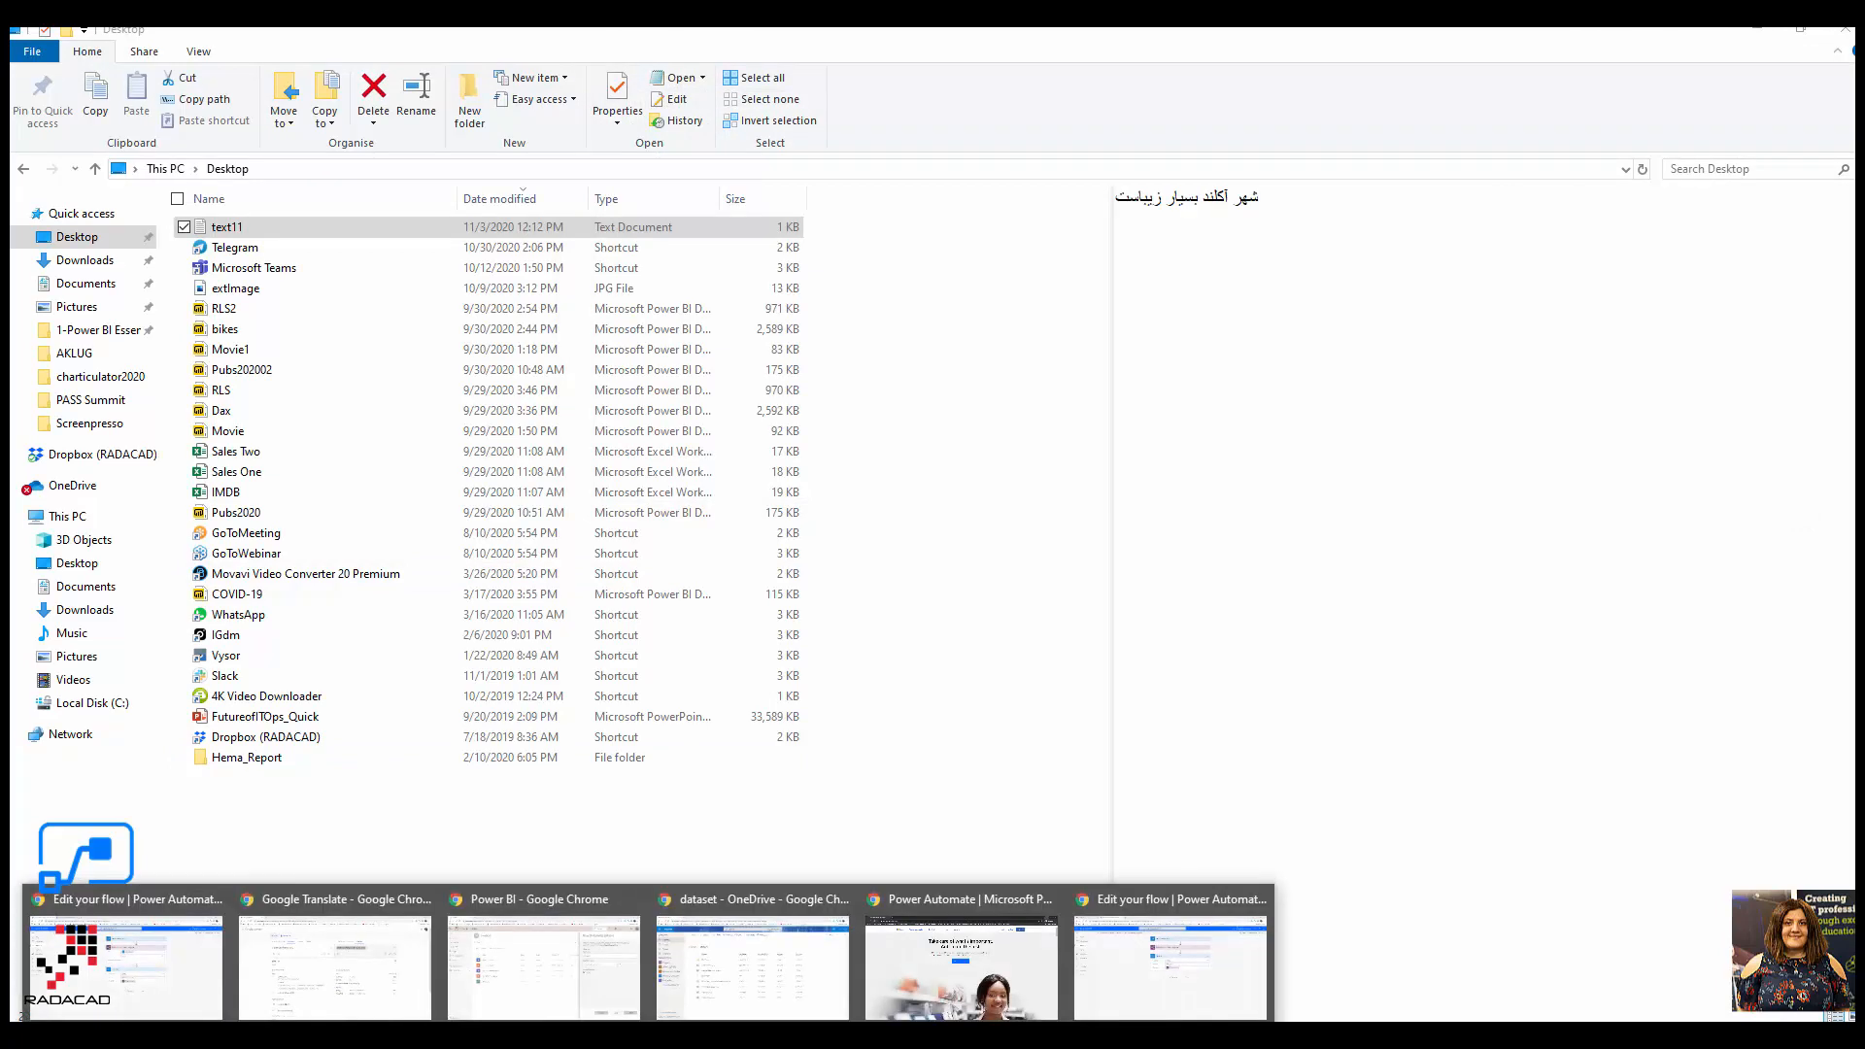
# - Switch to the OneDrive dataset folder window to see its existing files
pyautogui.click(753, 898)
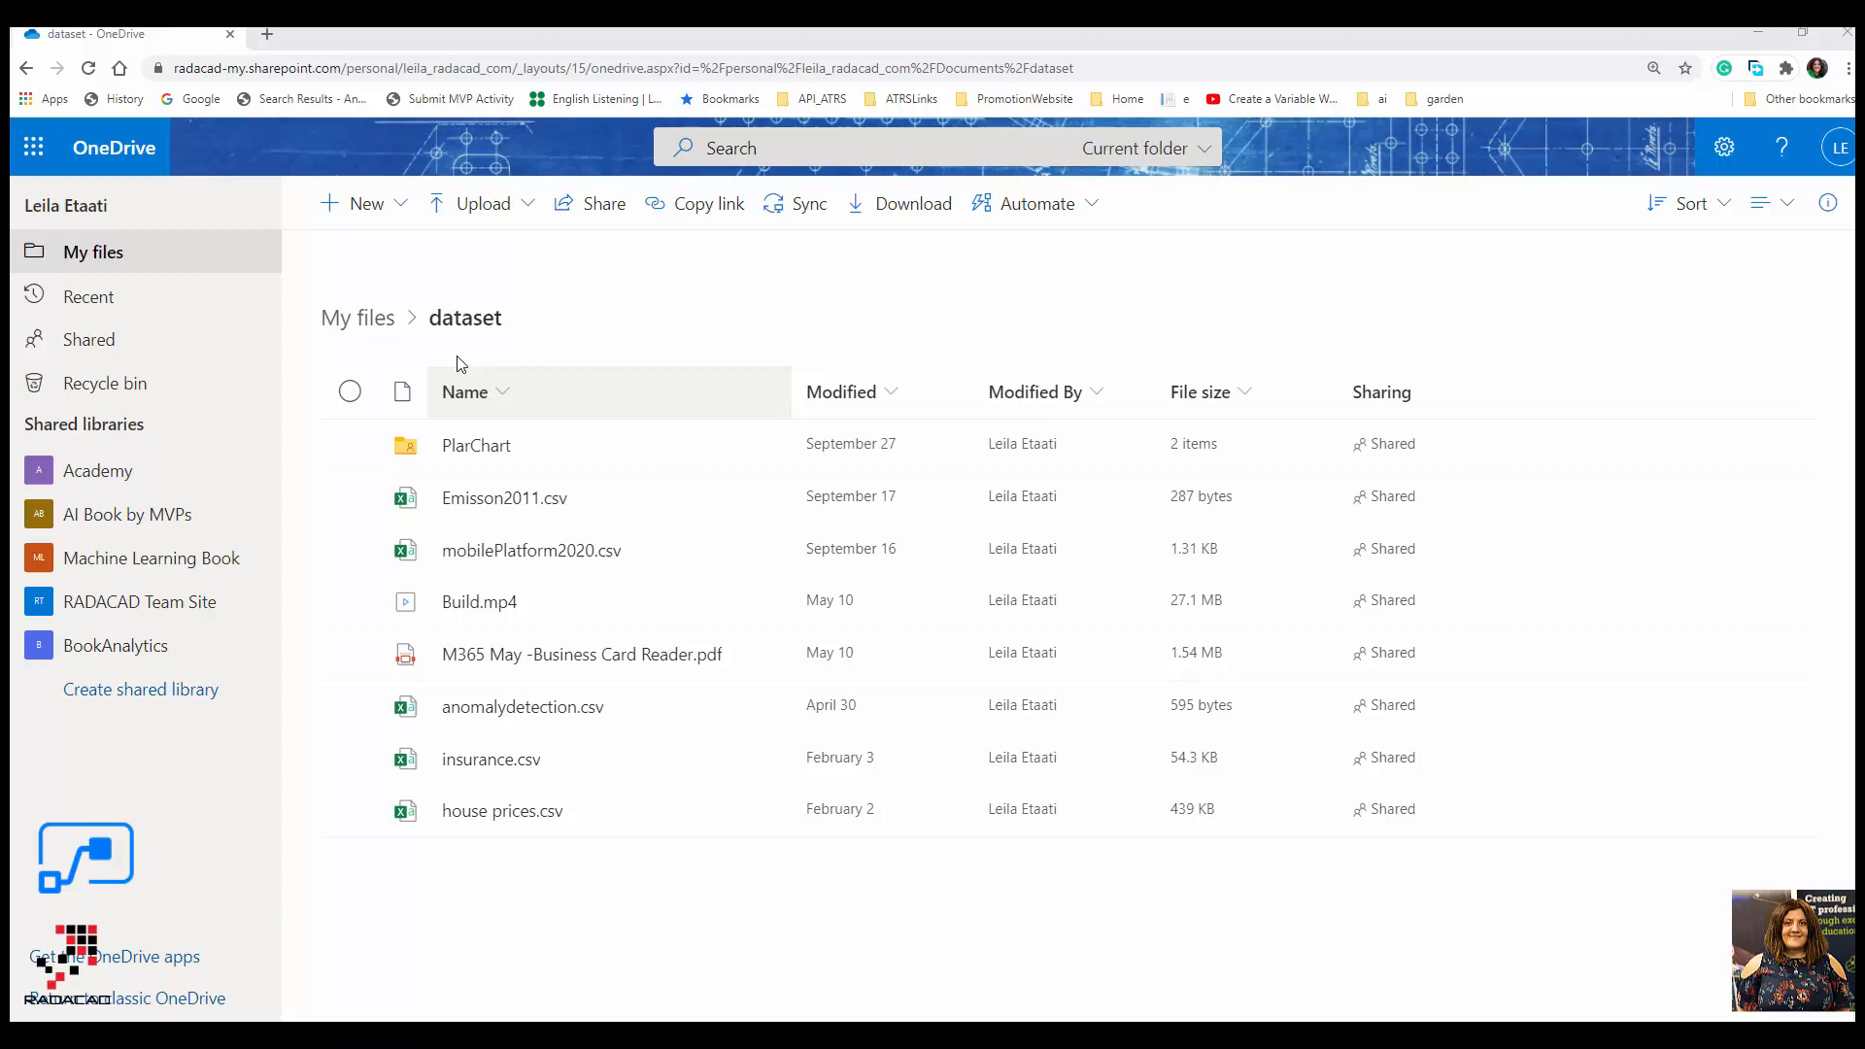
pyautogui.moveTo(490, 212)
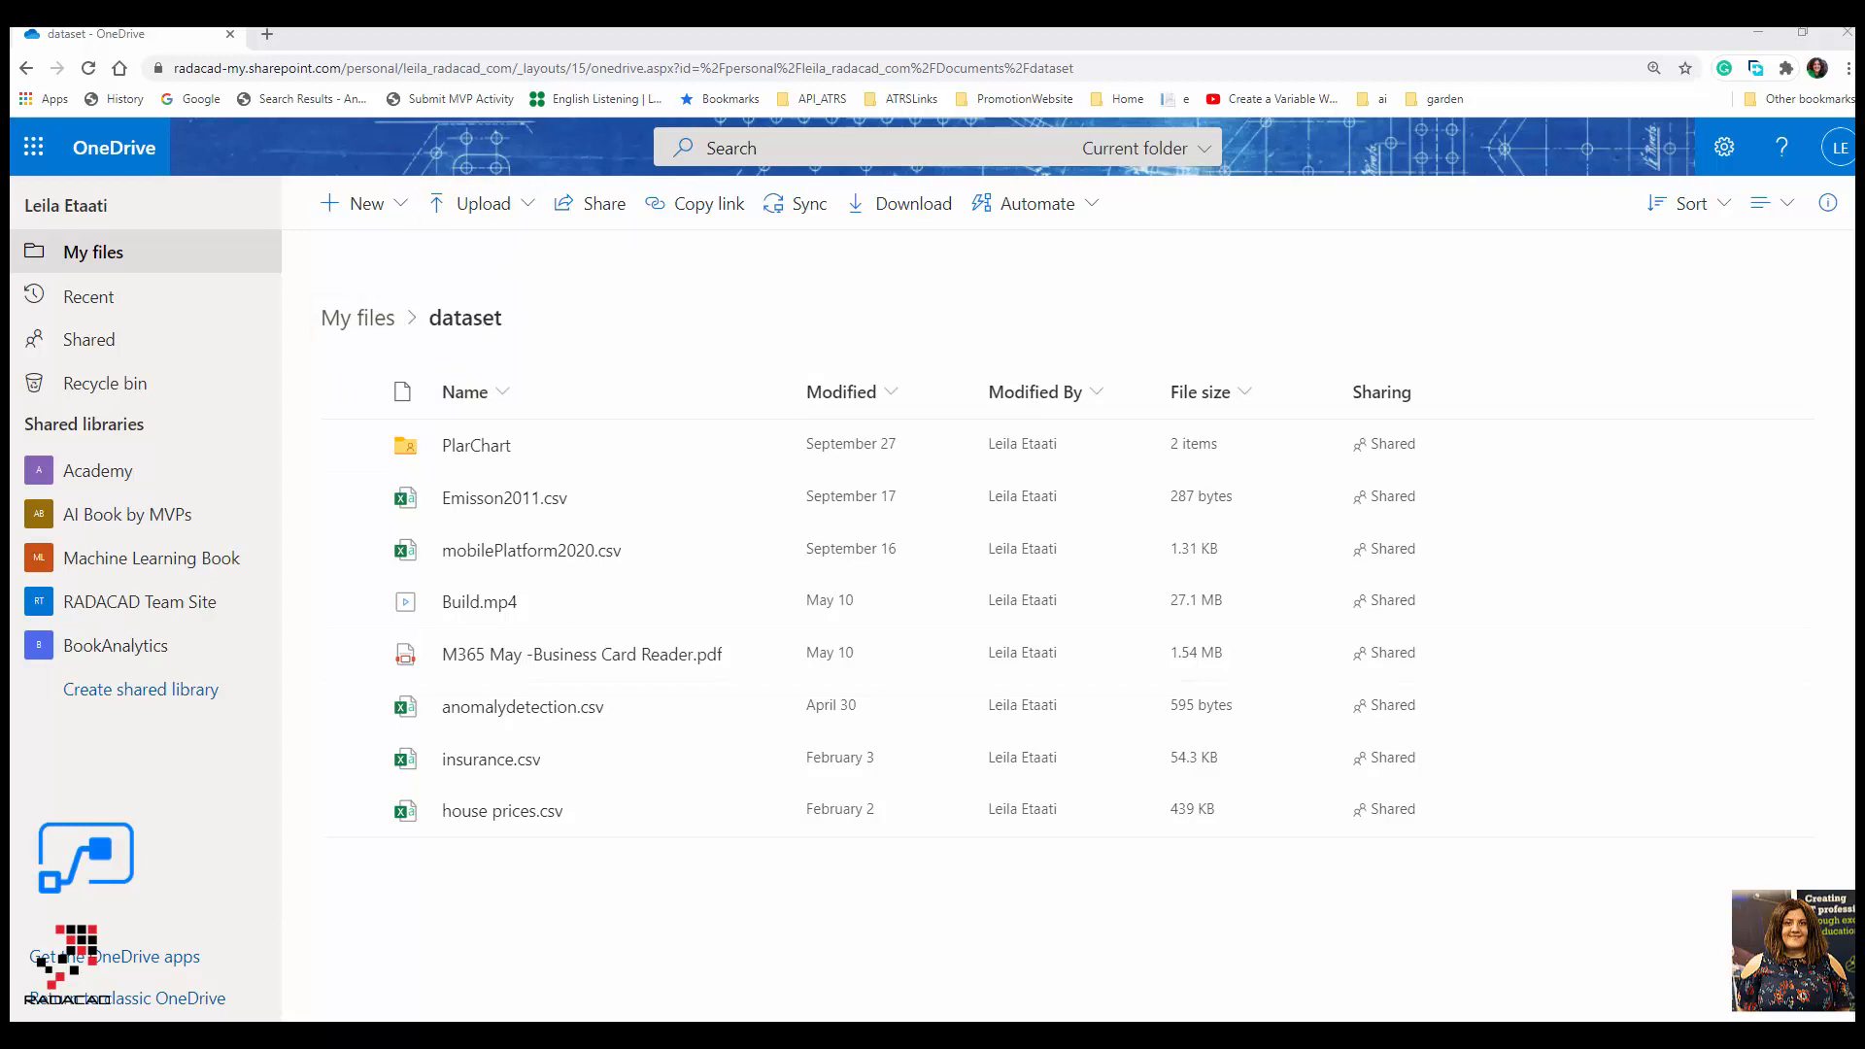
pyautogui.moveTo(1215, 994)
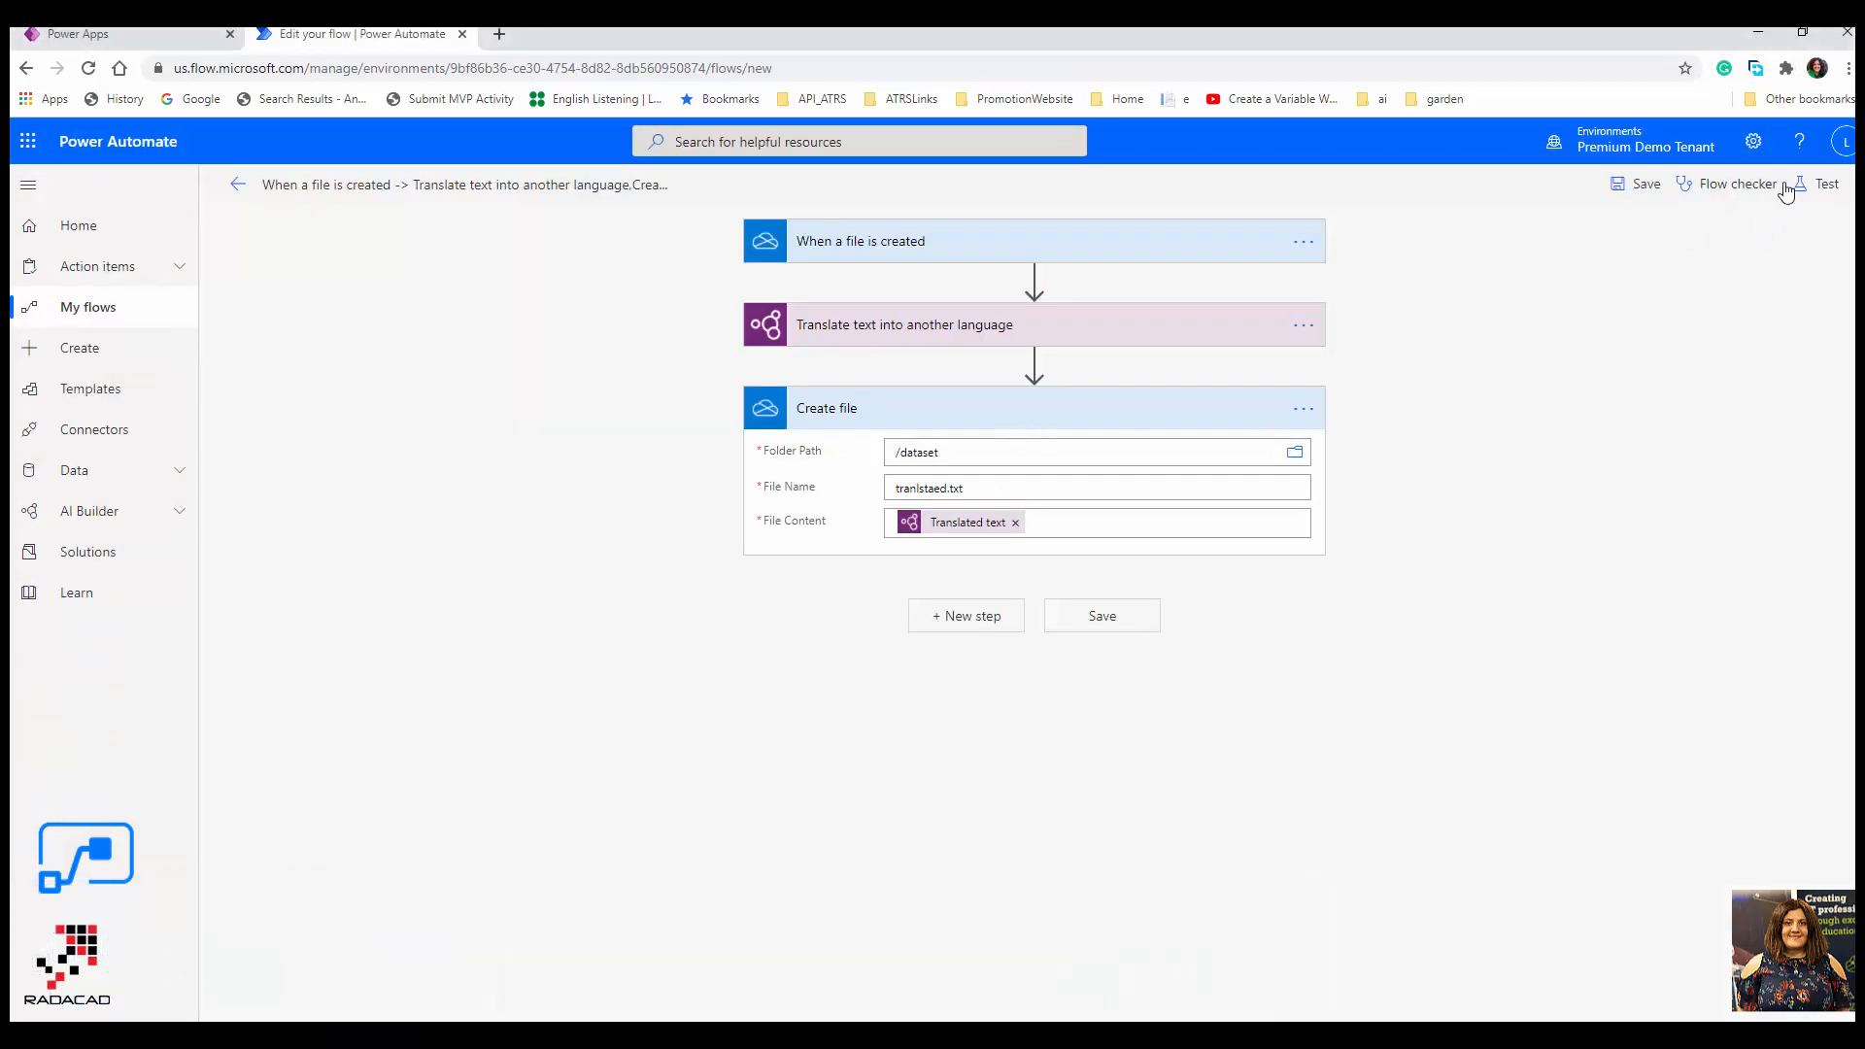
# - Run a flow test with the trigger action performed manually, saving first
pyautogui.click(1817, 184)
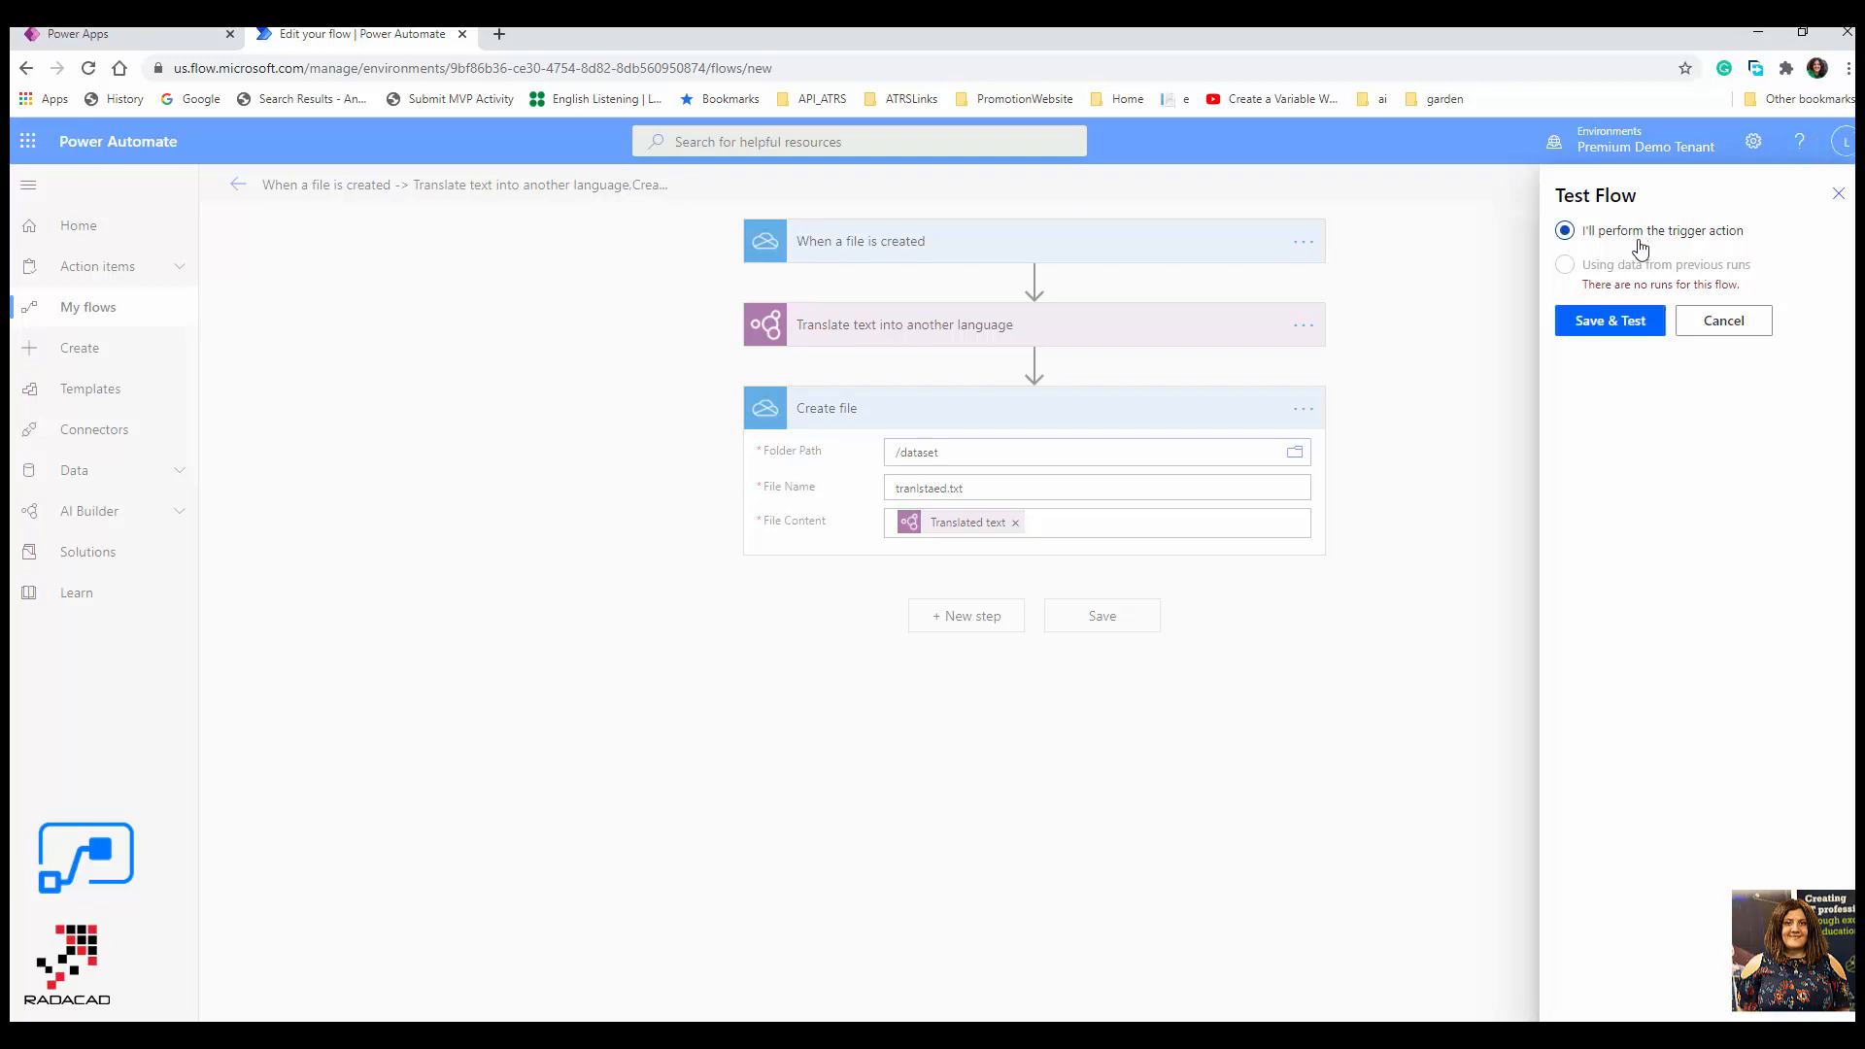
pyautogui.click(1610, 320)
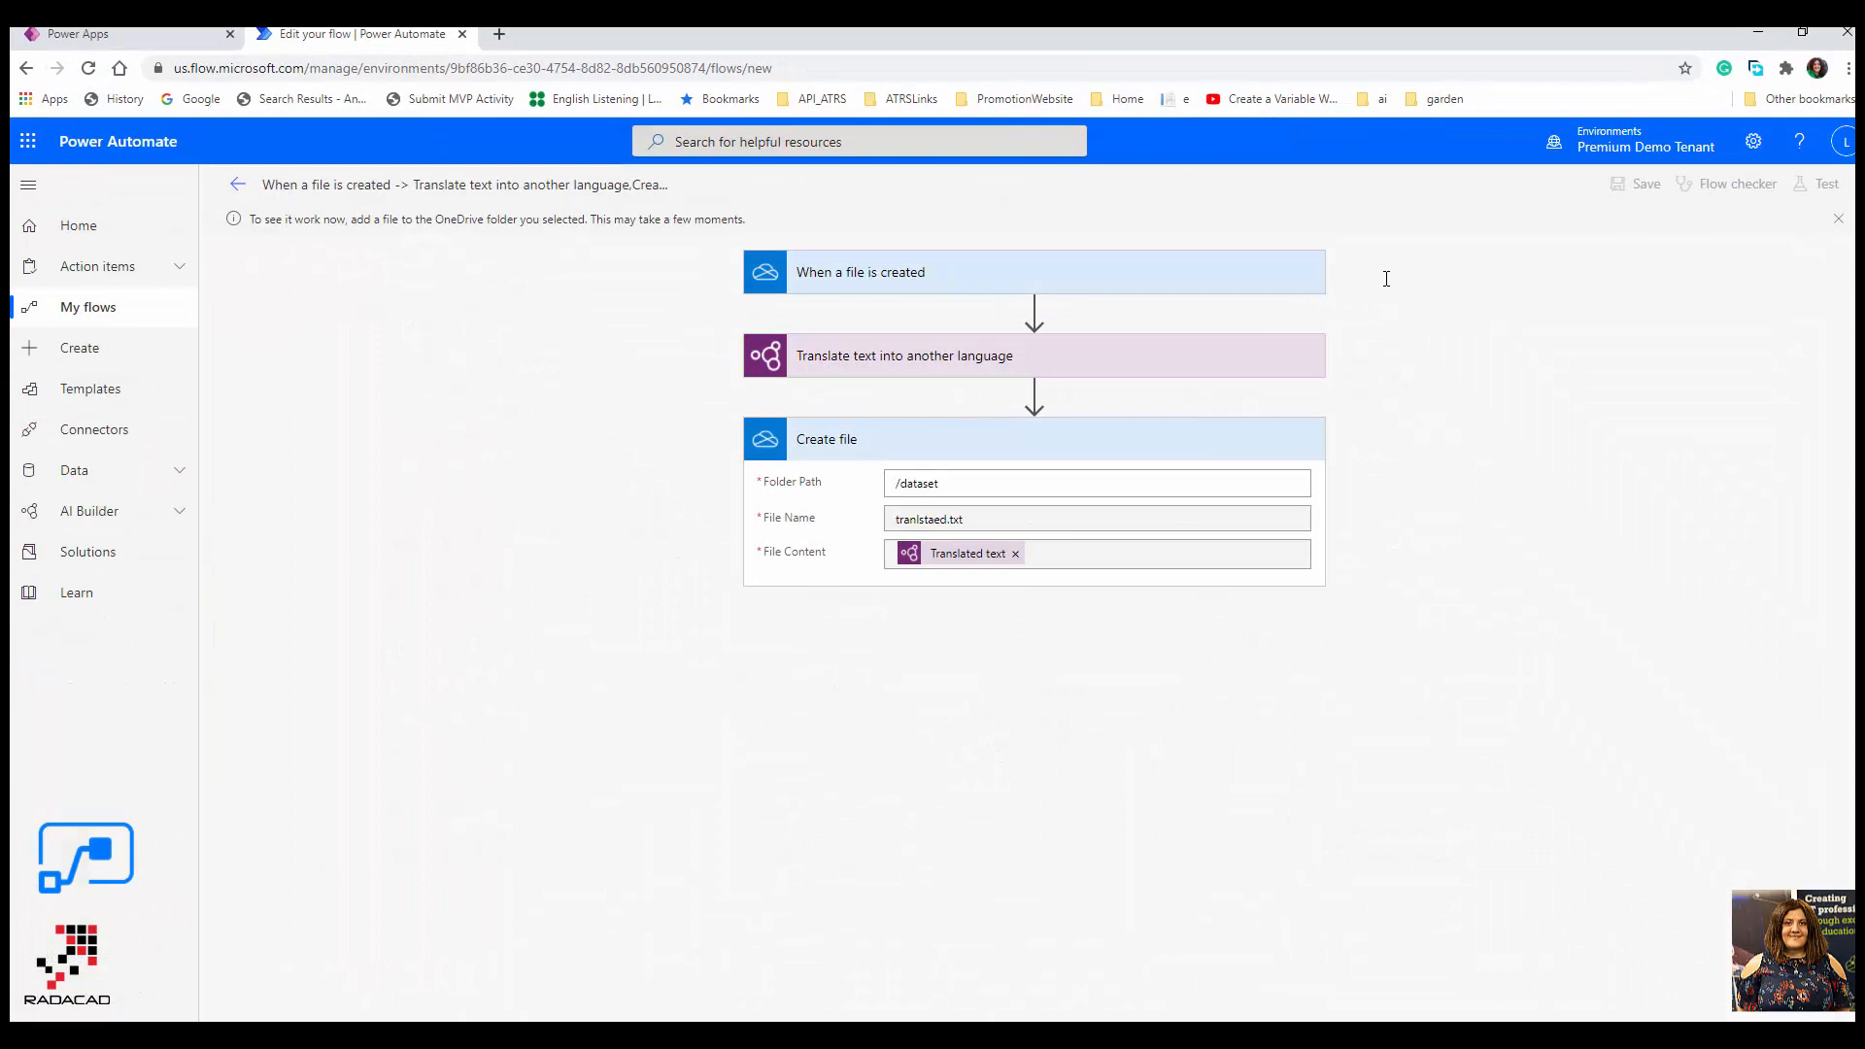
pyautogui.click(1827, 183)
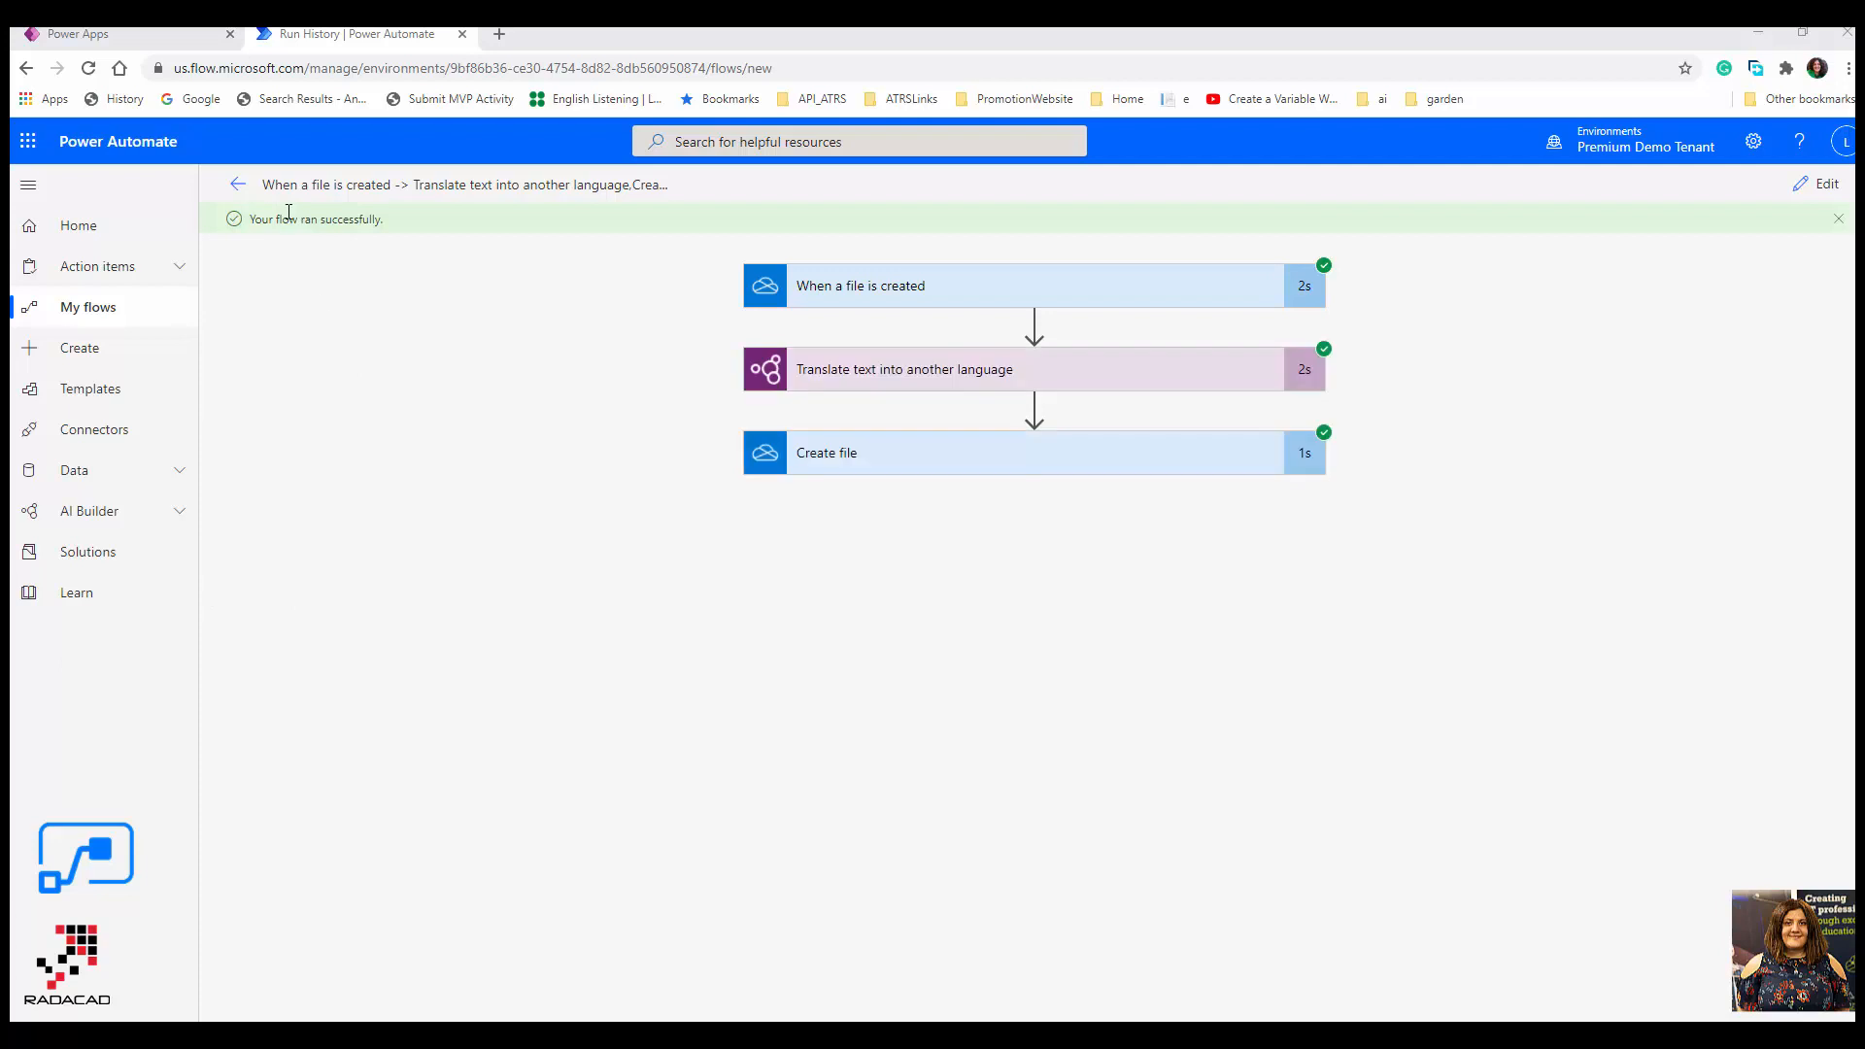
pyautogui.moveTo(1360, 269)
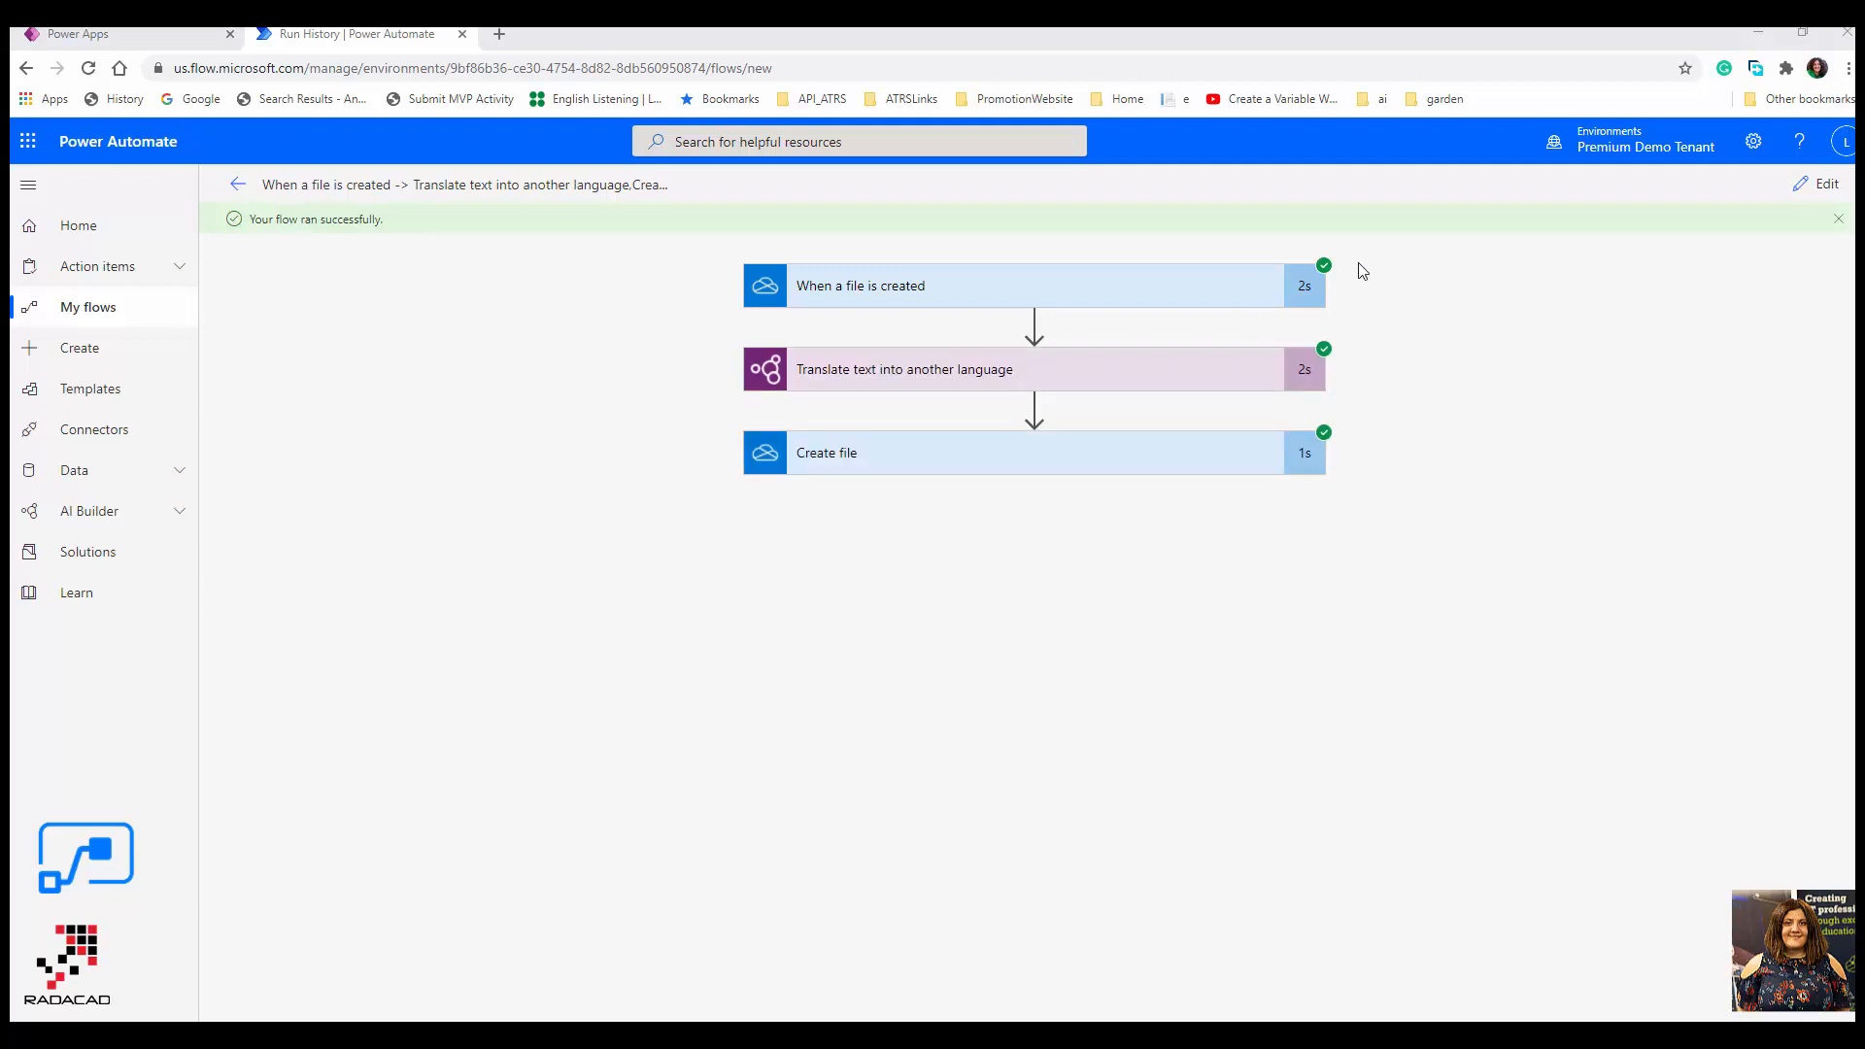
pyautogui.moveTo(1004, 415)
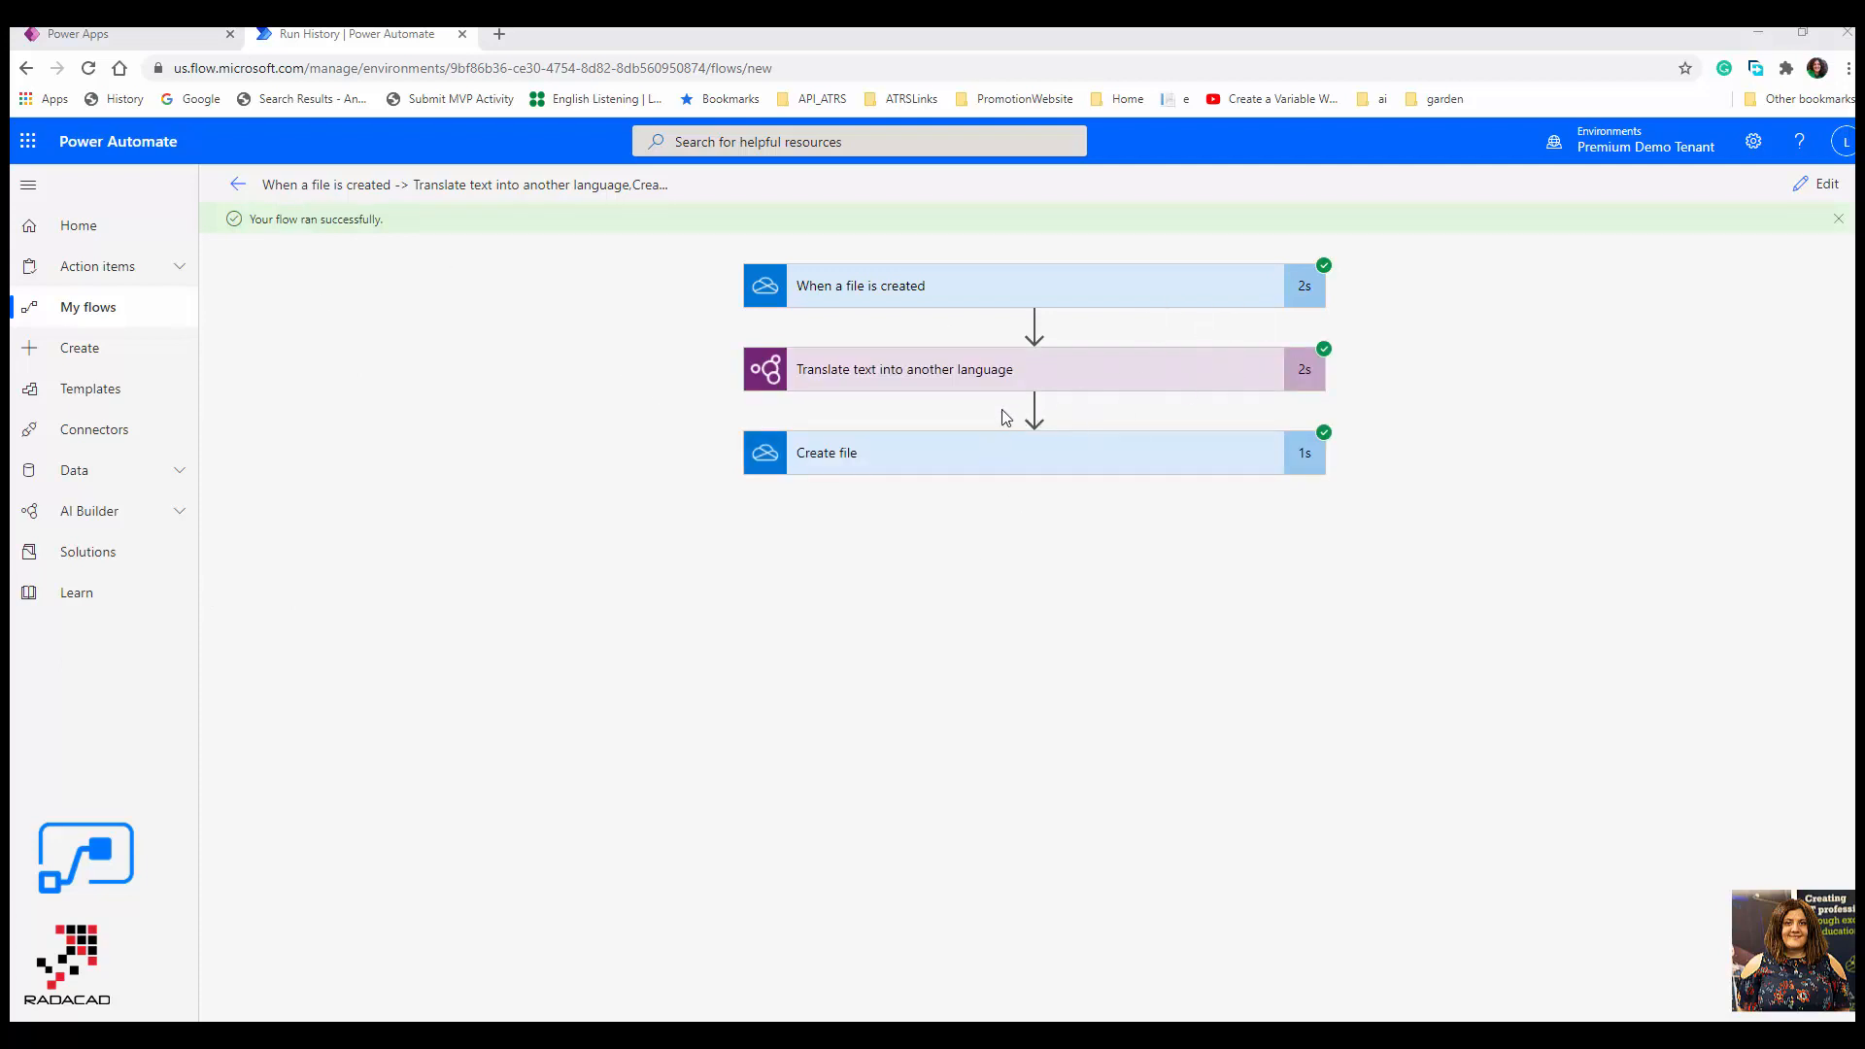
pyautogui.moveTo(1729, 36)
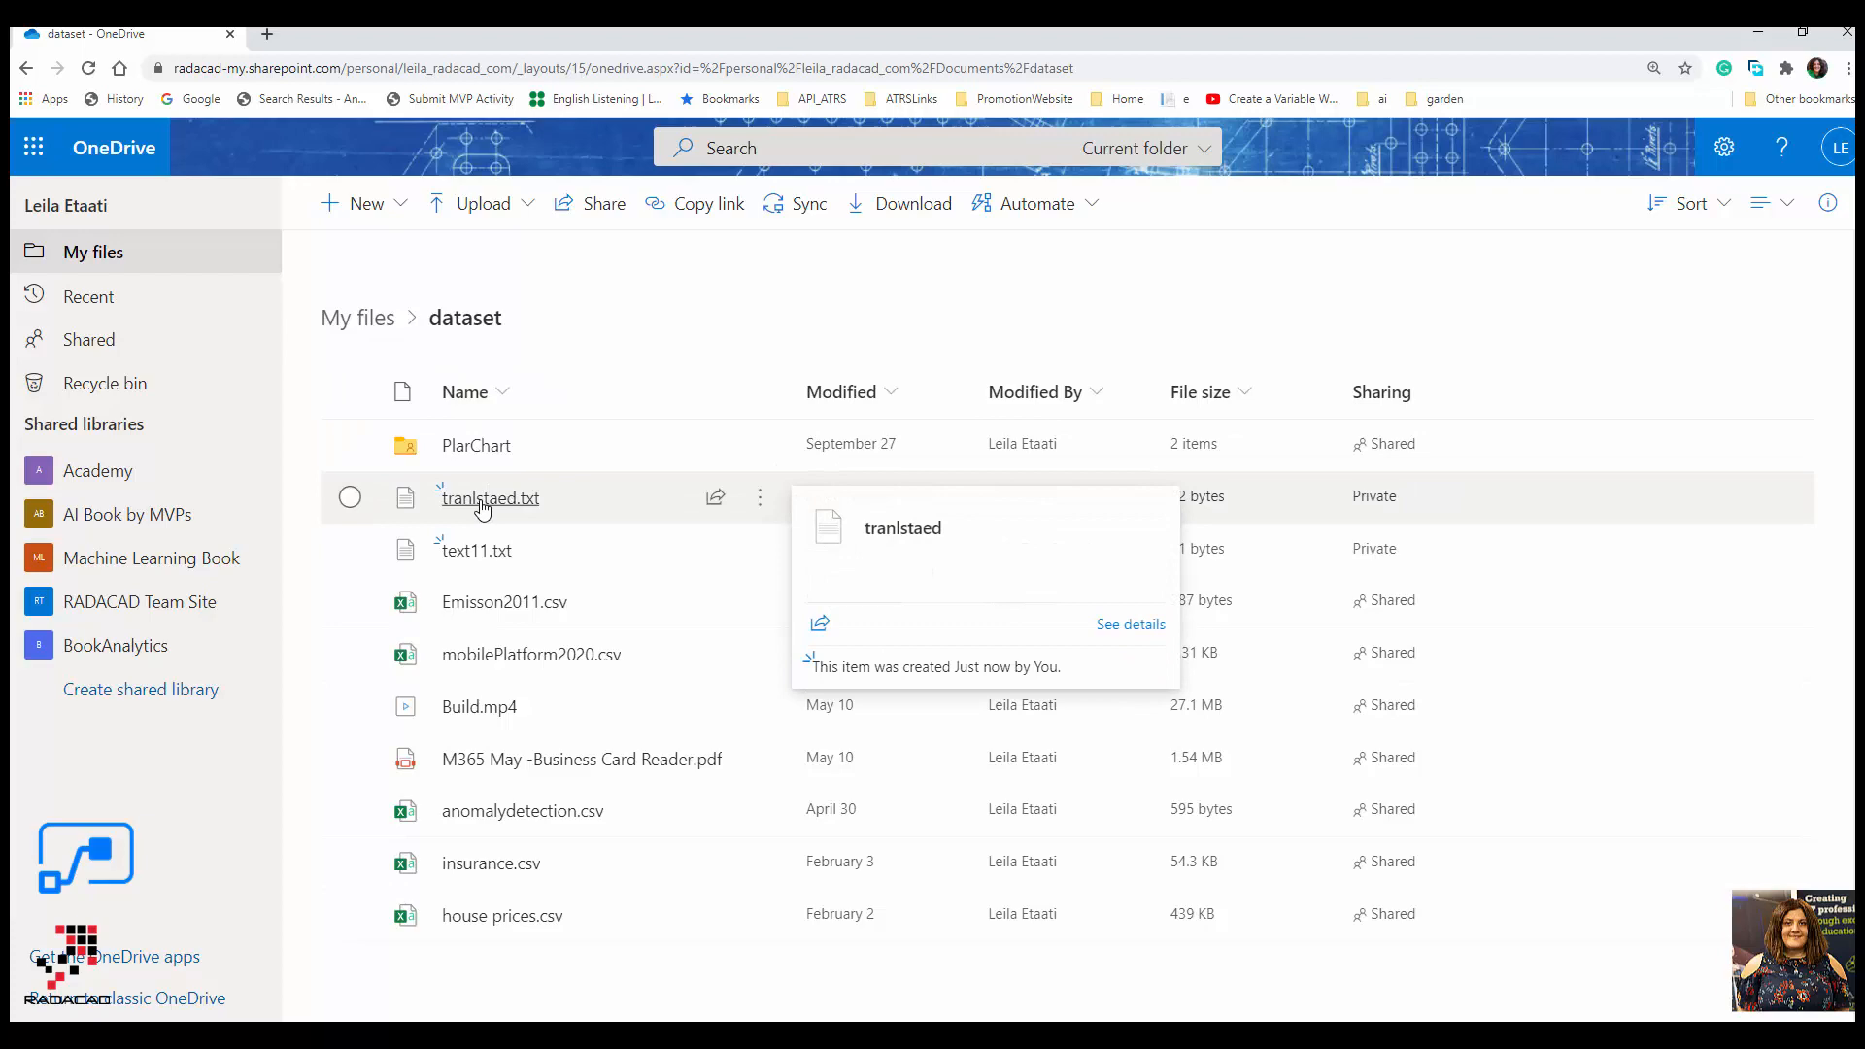
pyautogui.moveTo(477, 515)
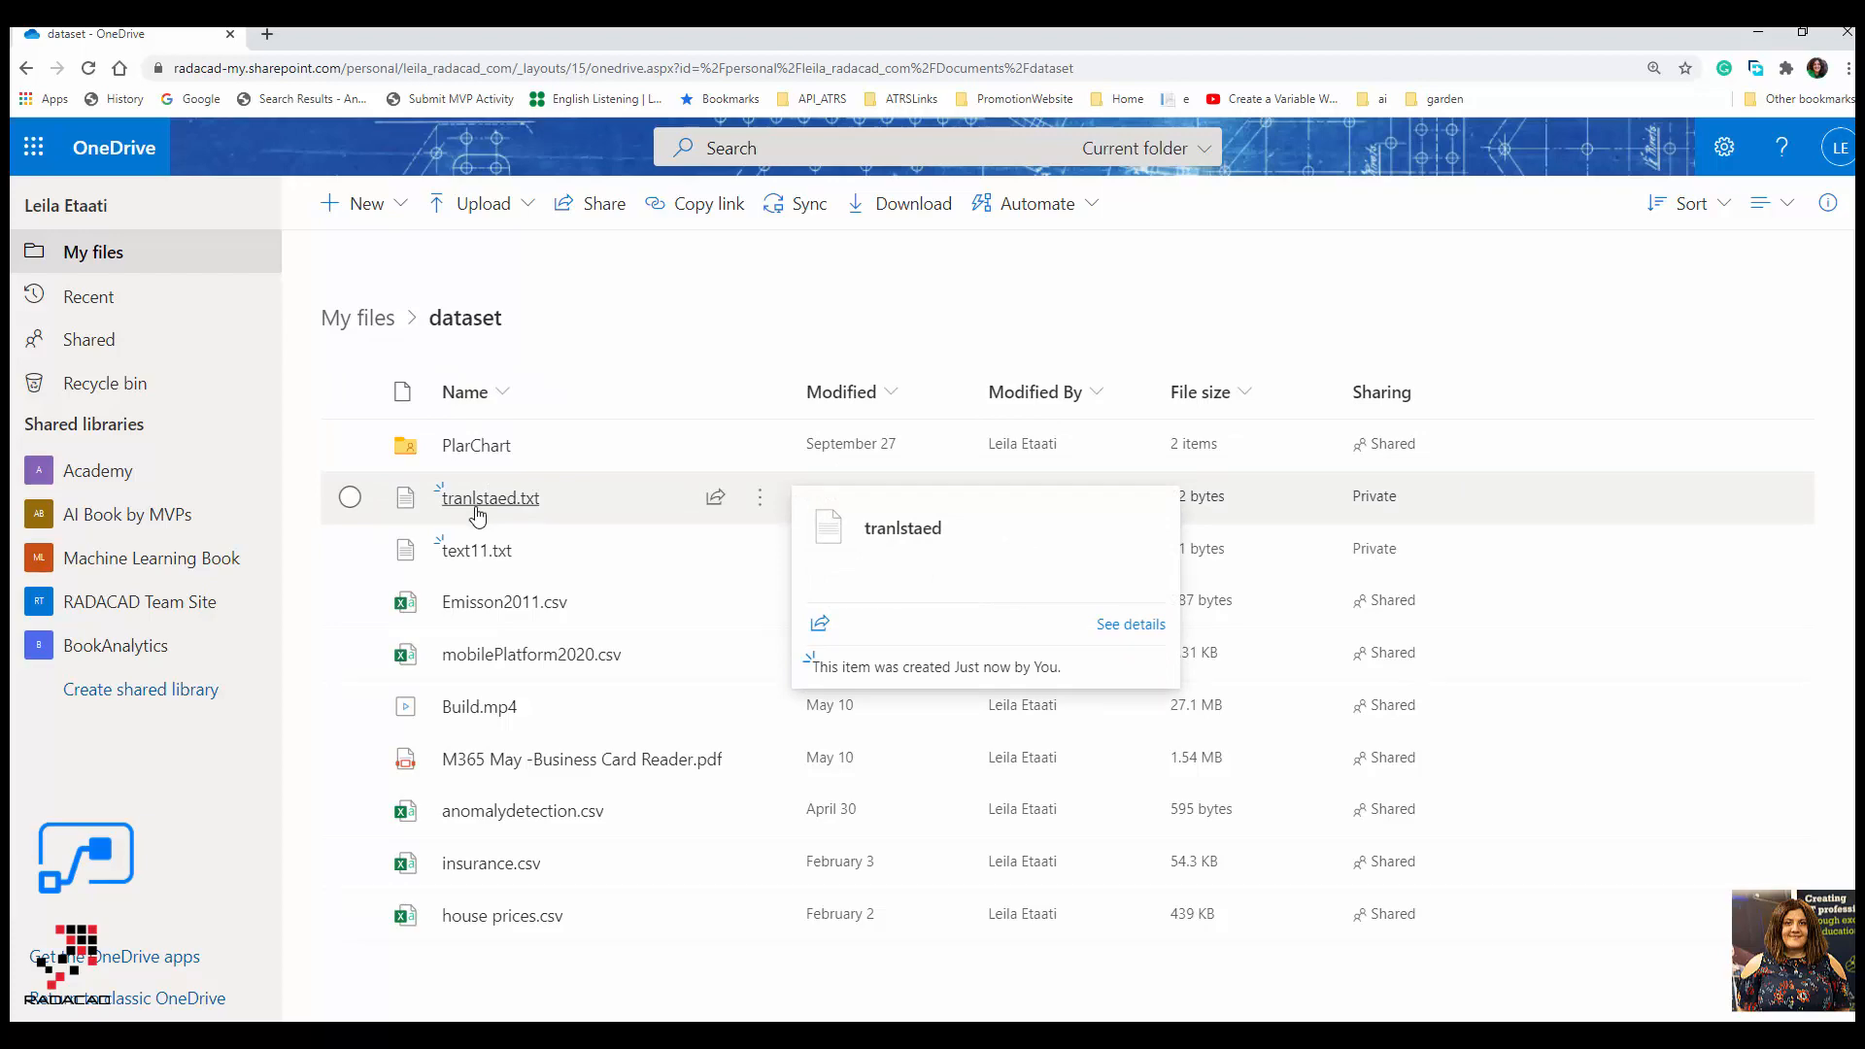
# - Open tranlstaed.txt to confirm it reads 'Auckland is beautiful.'
pyautogui.click(489, 498)
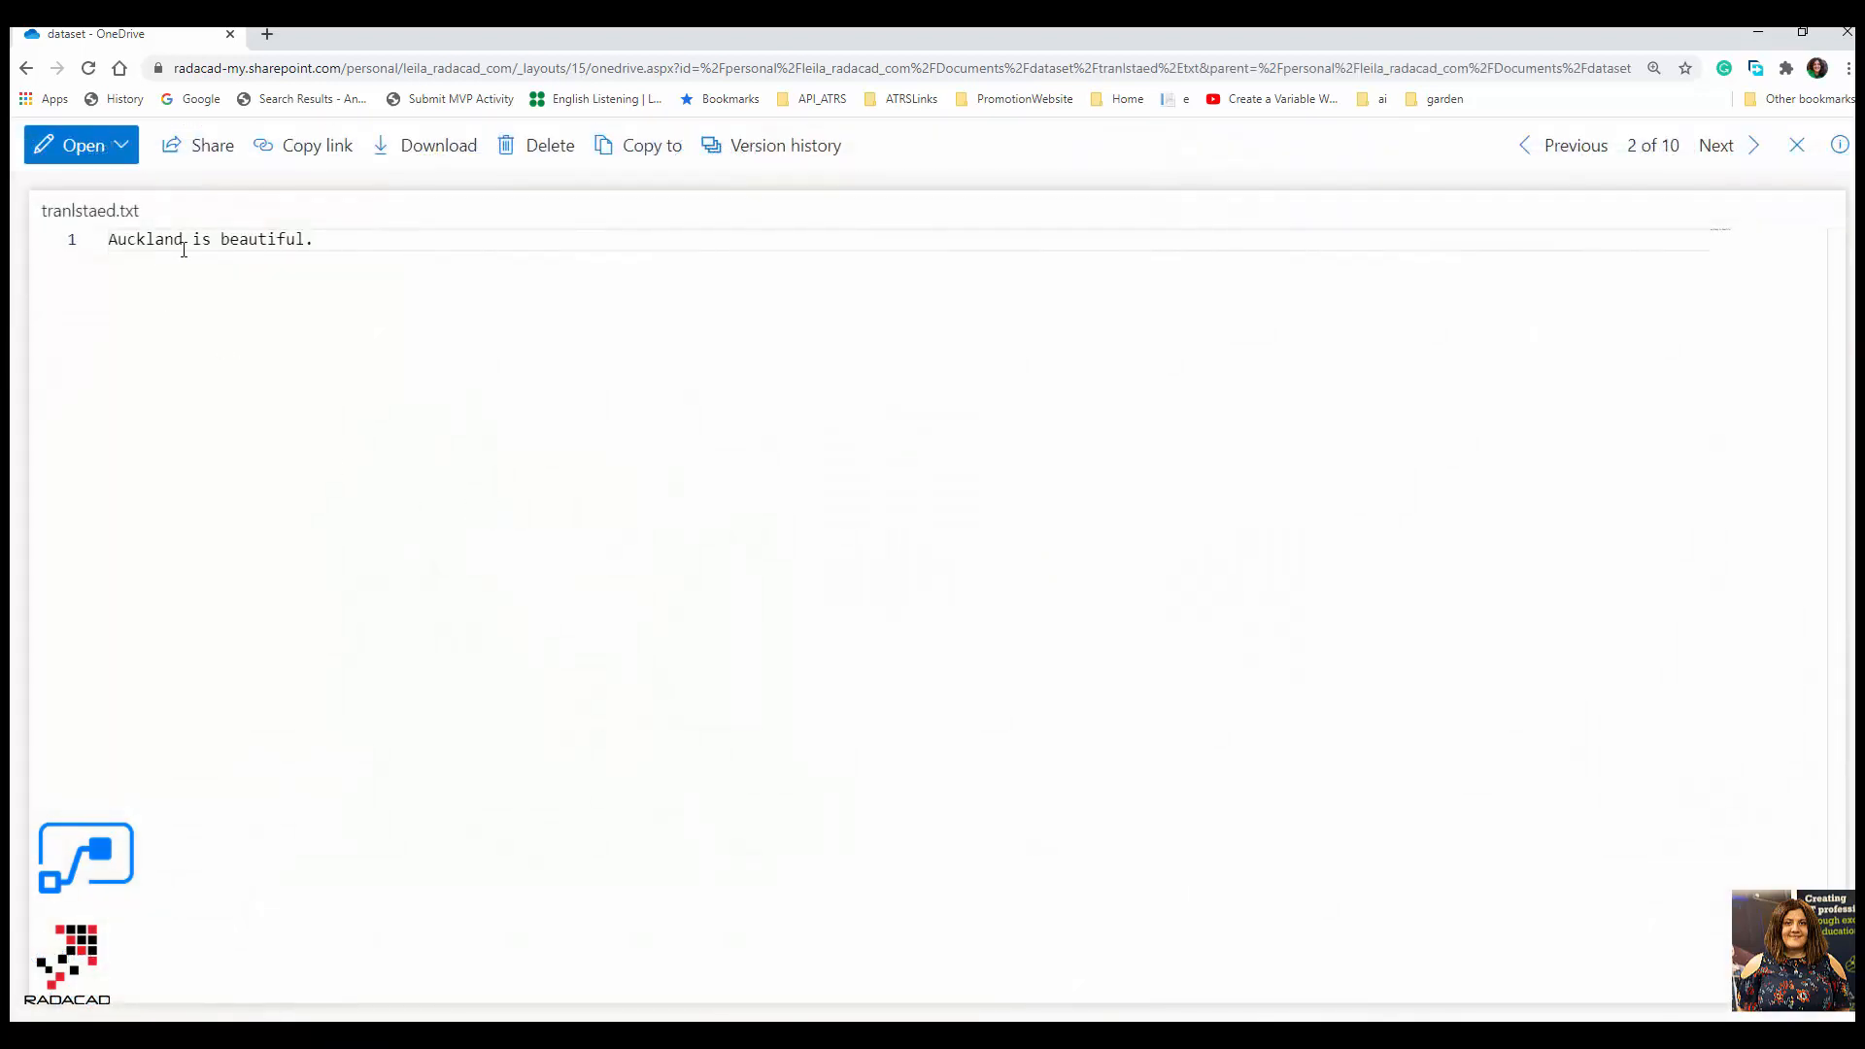
pyautogui.moveTo(398, 272)
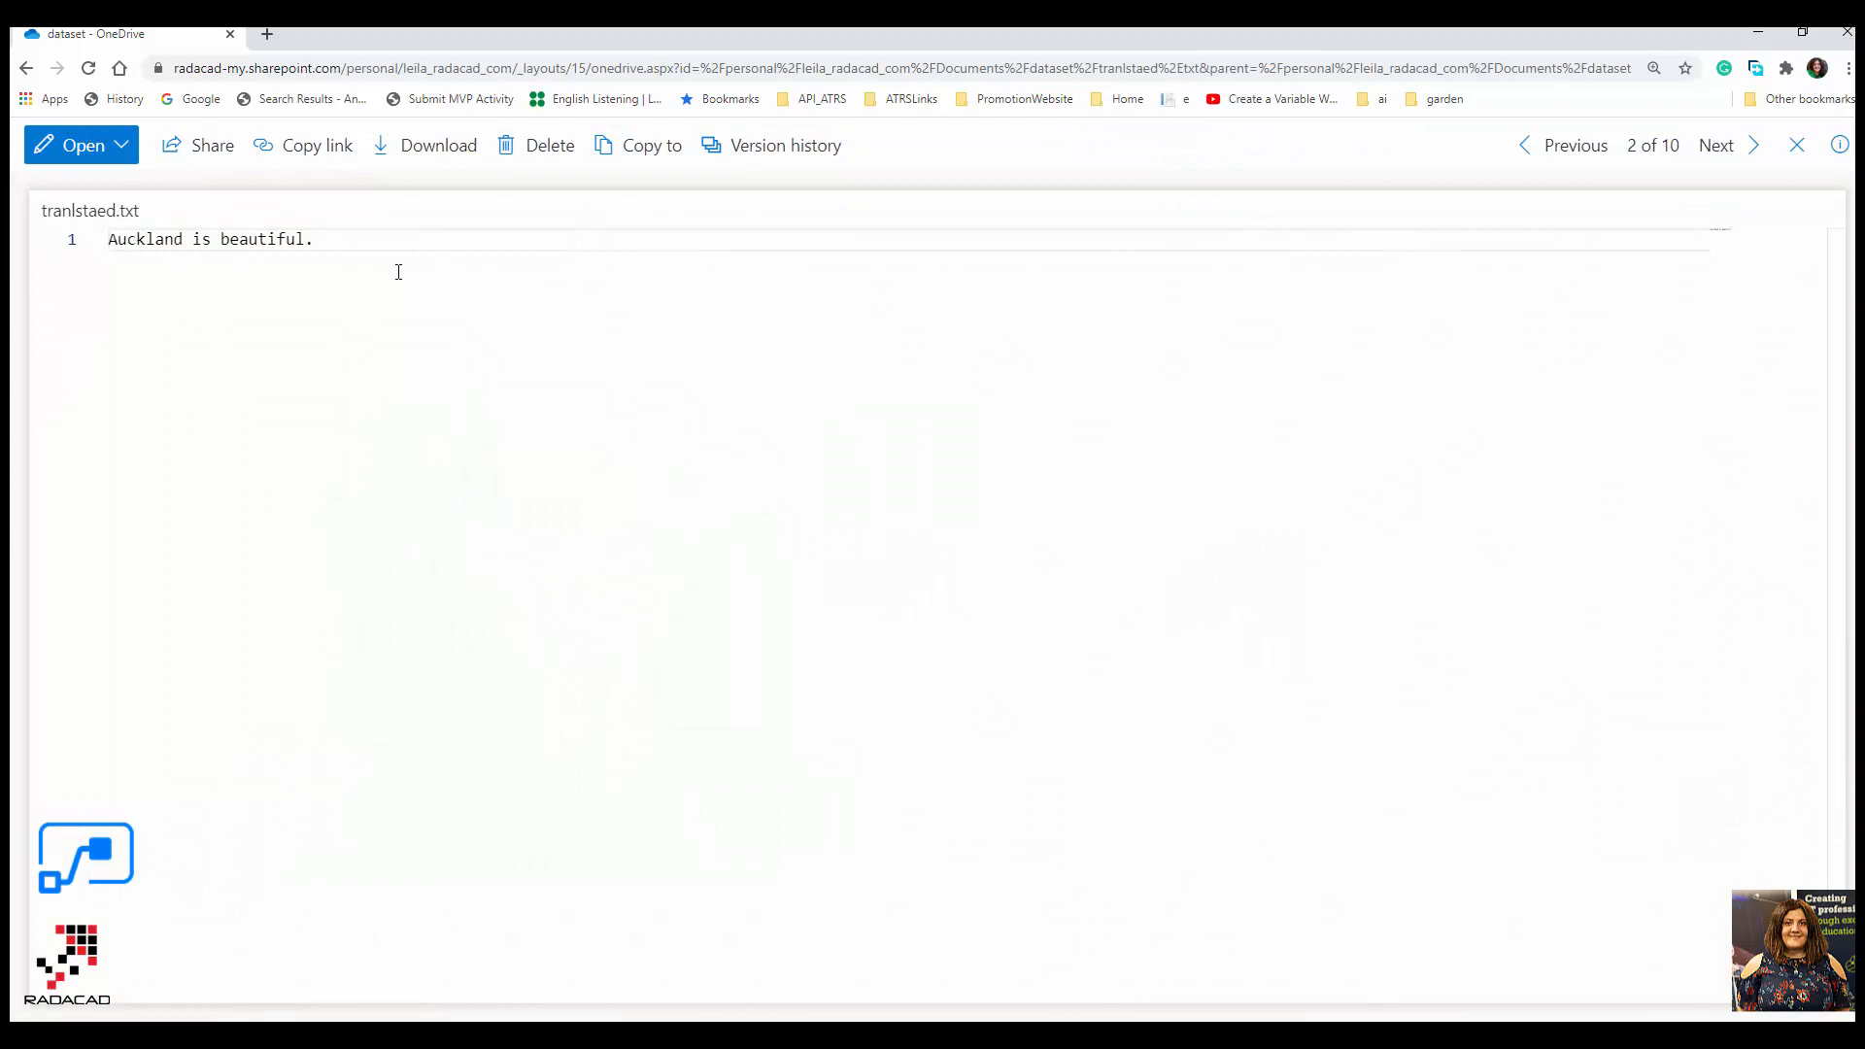
pyautogui.moveTo(324, 238)
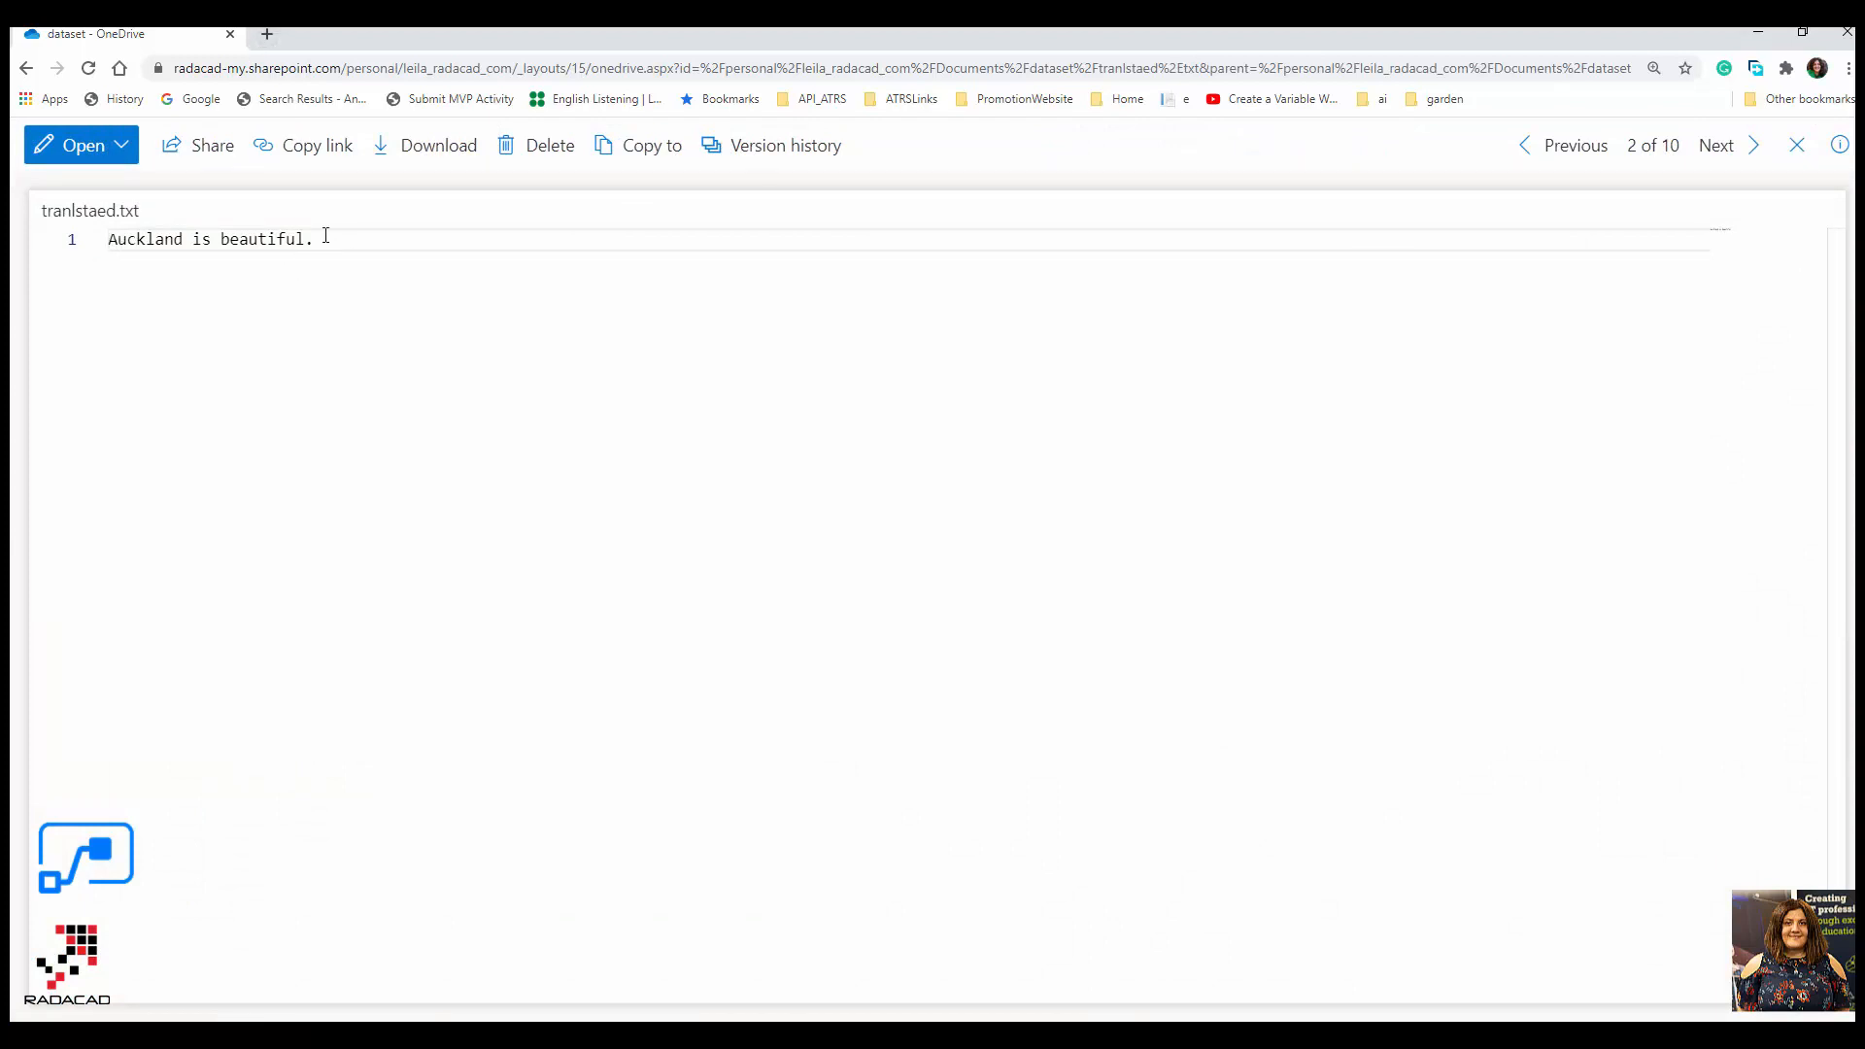
pyautogui.moveTo(30, 972)
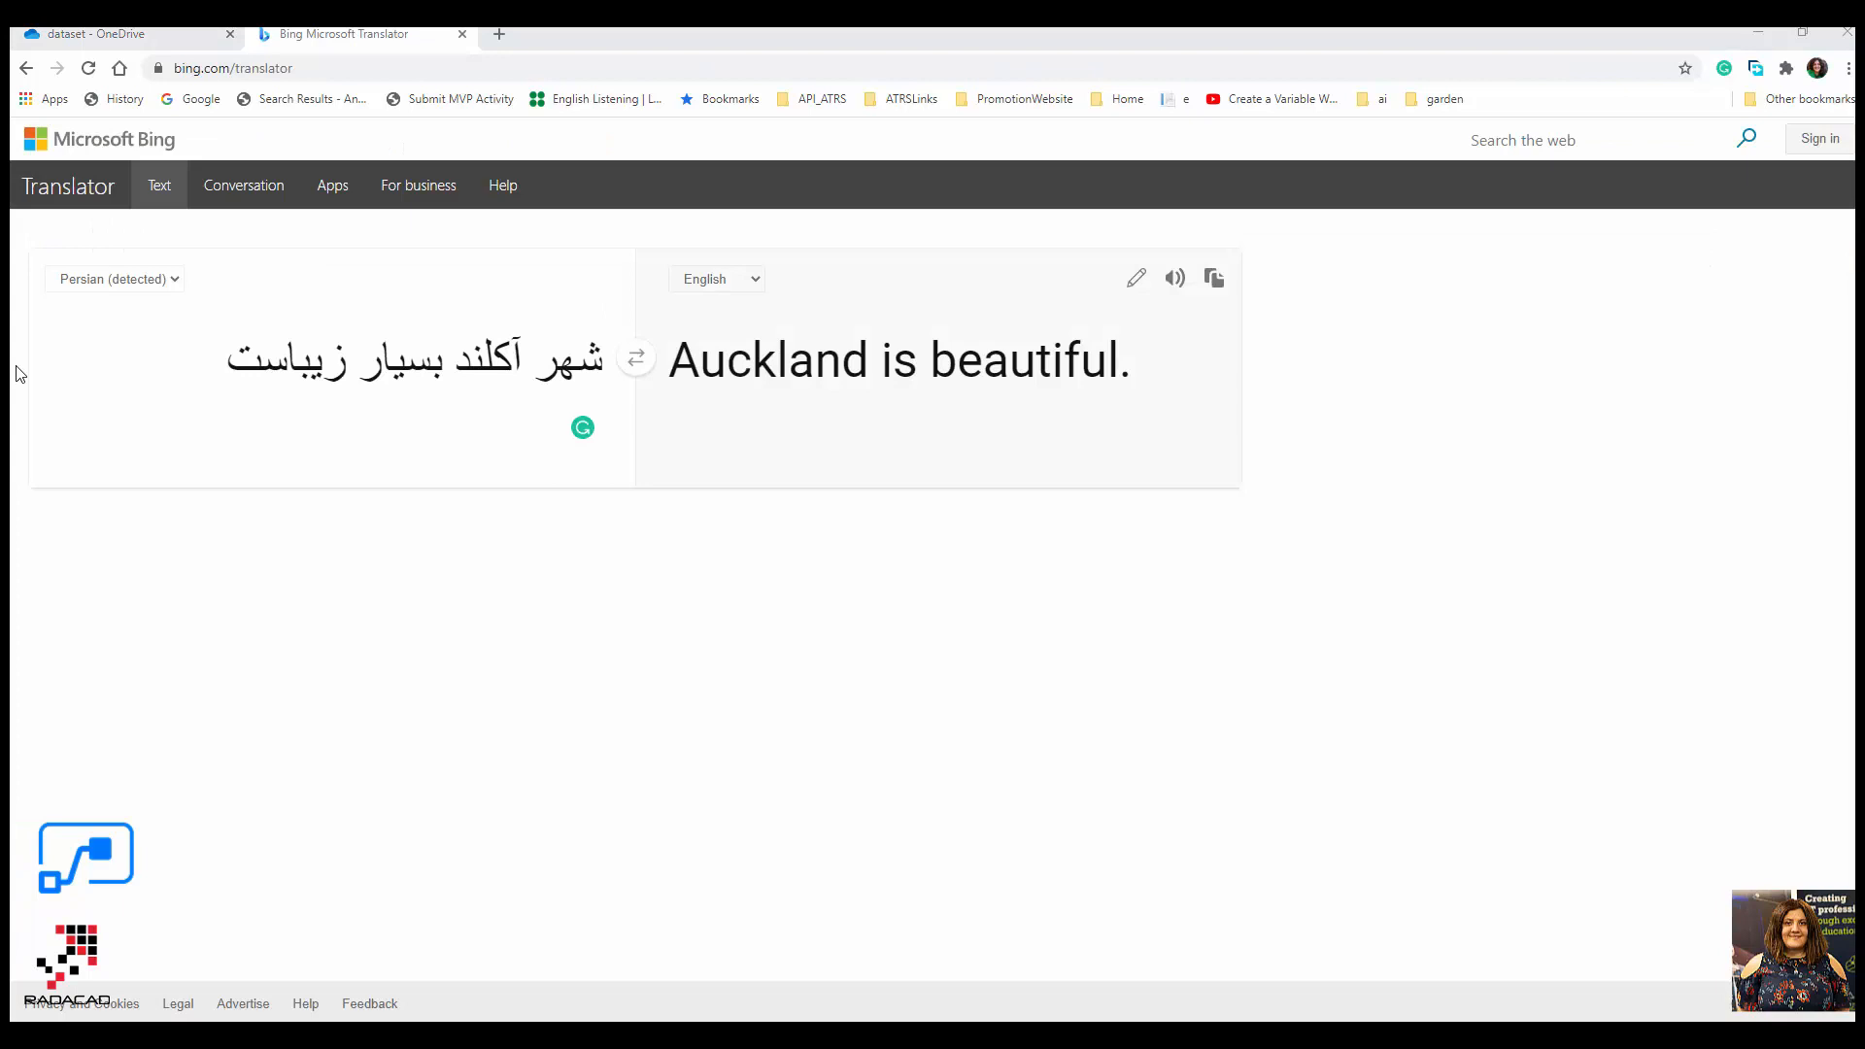
pyautogui.moveTo(75, 292)
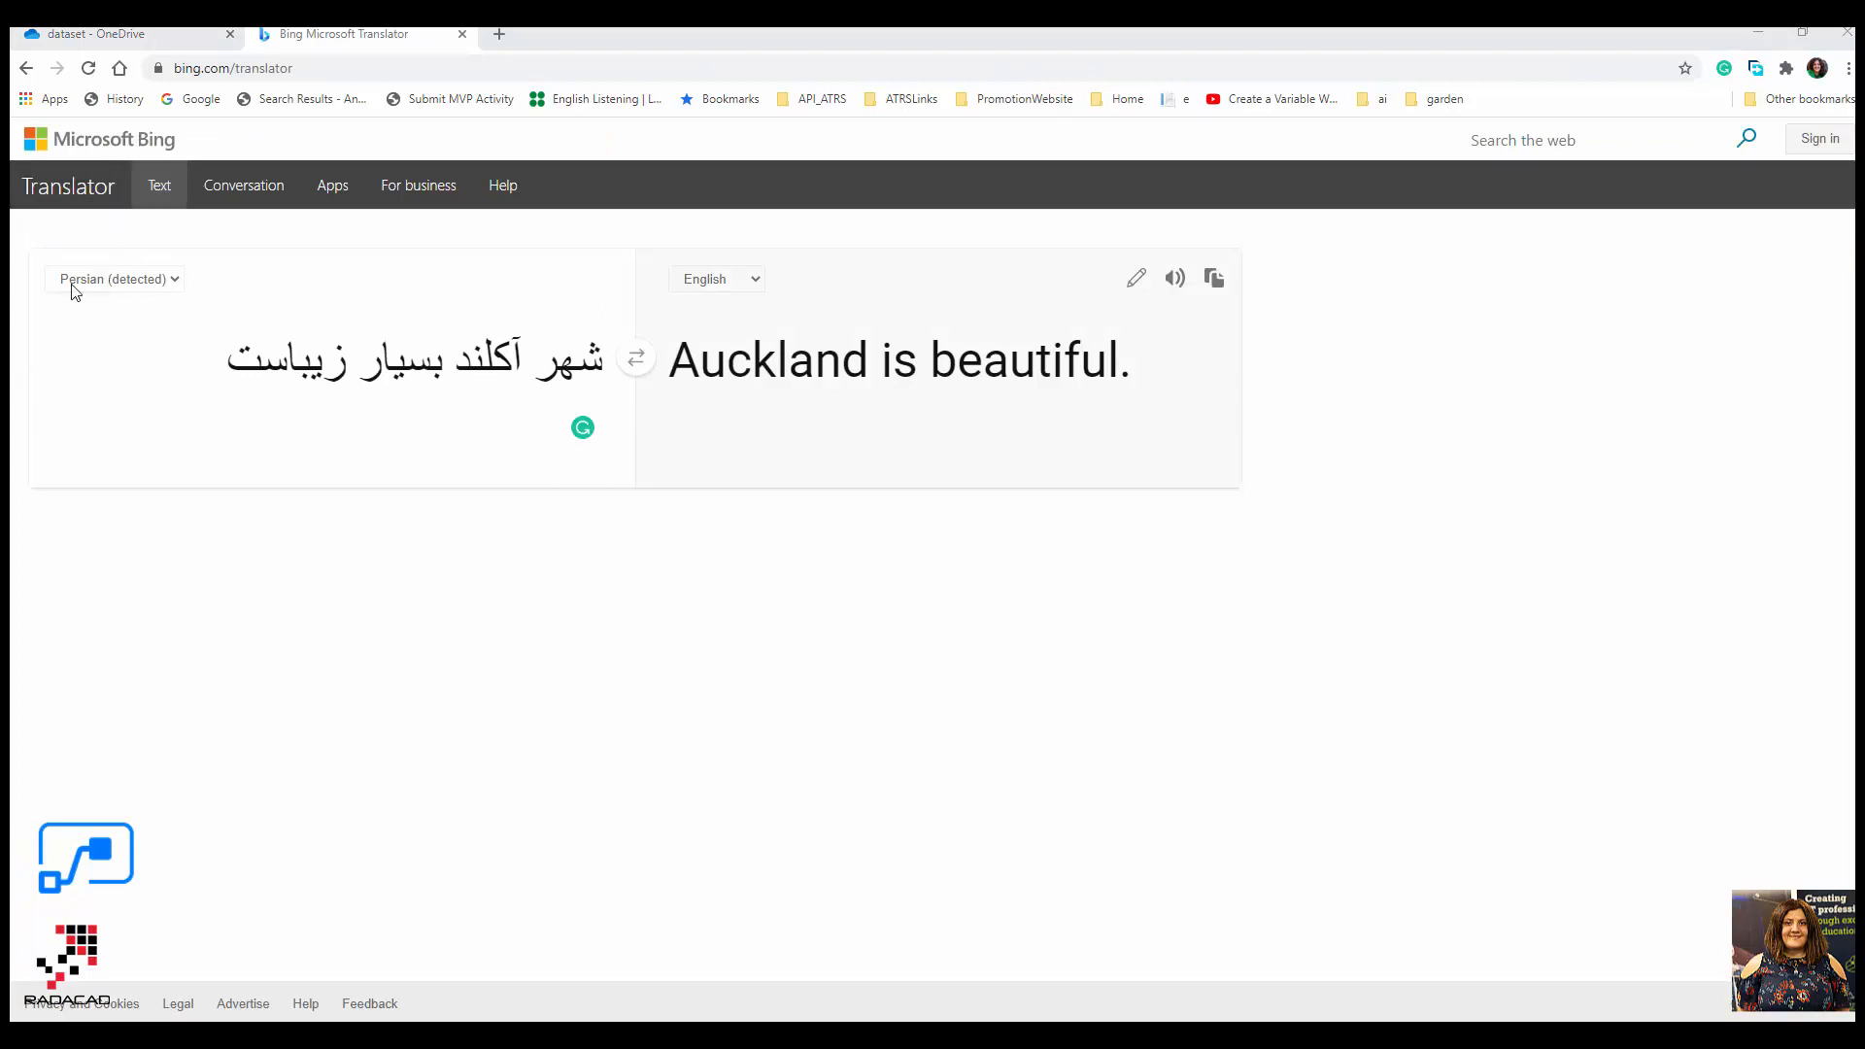
pyautogui.moveTo(382, 307)
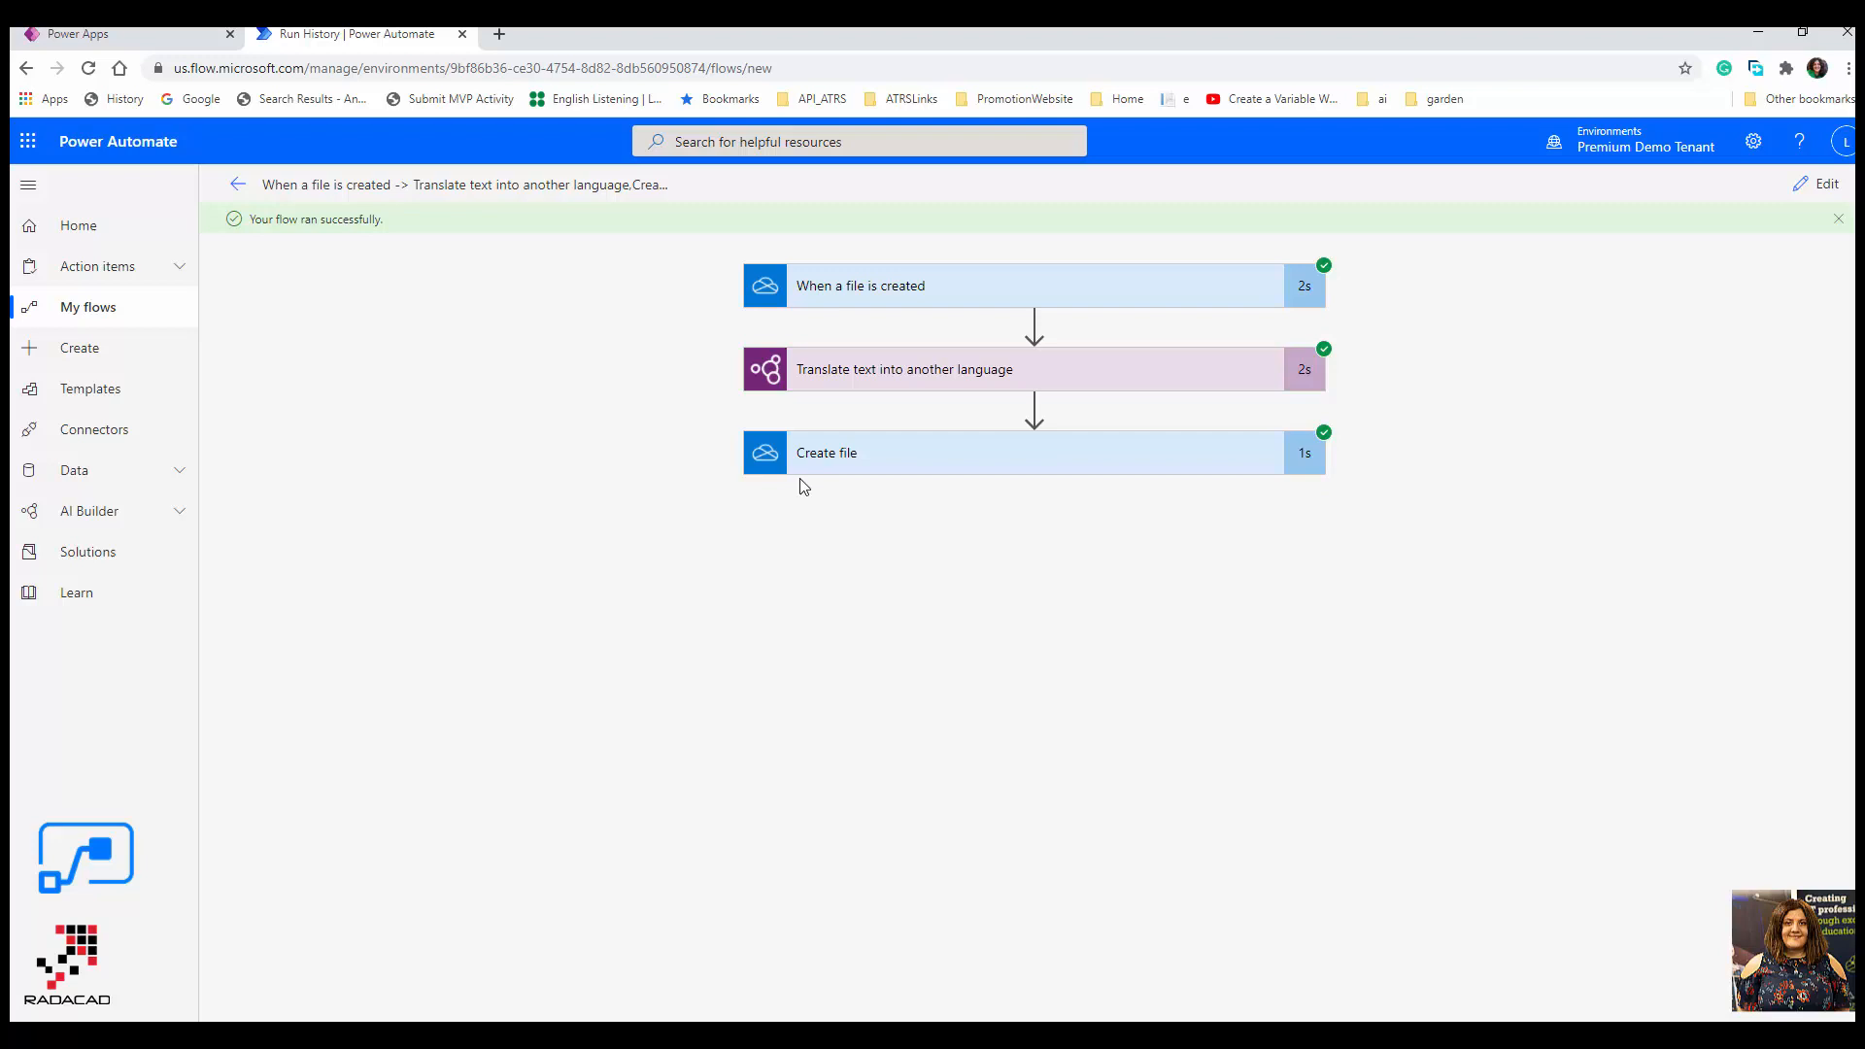
pyautogui.moveTo(871, 318)
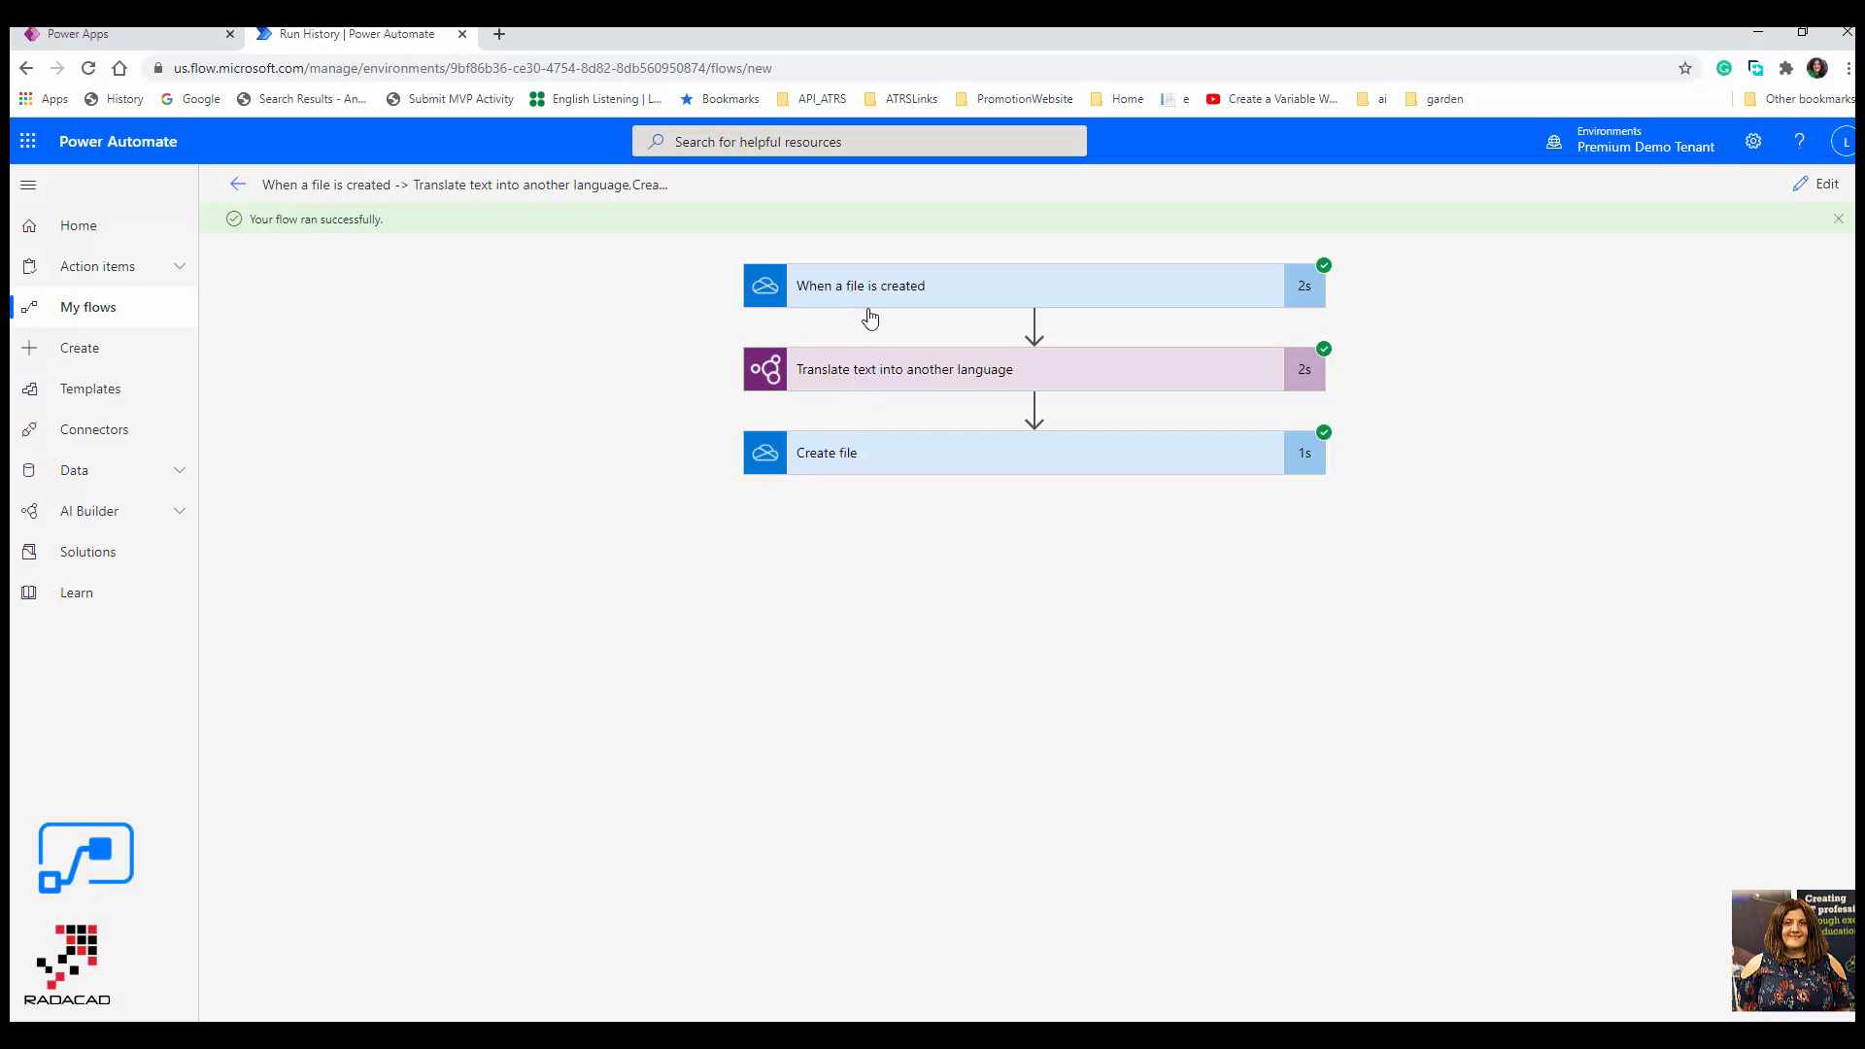
pyautogui.moveTo(957, 521)
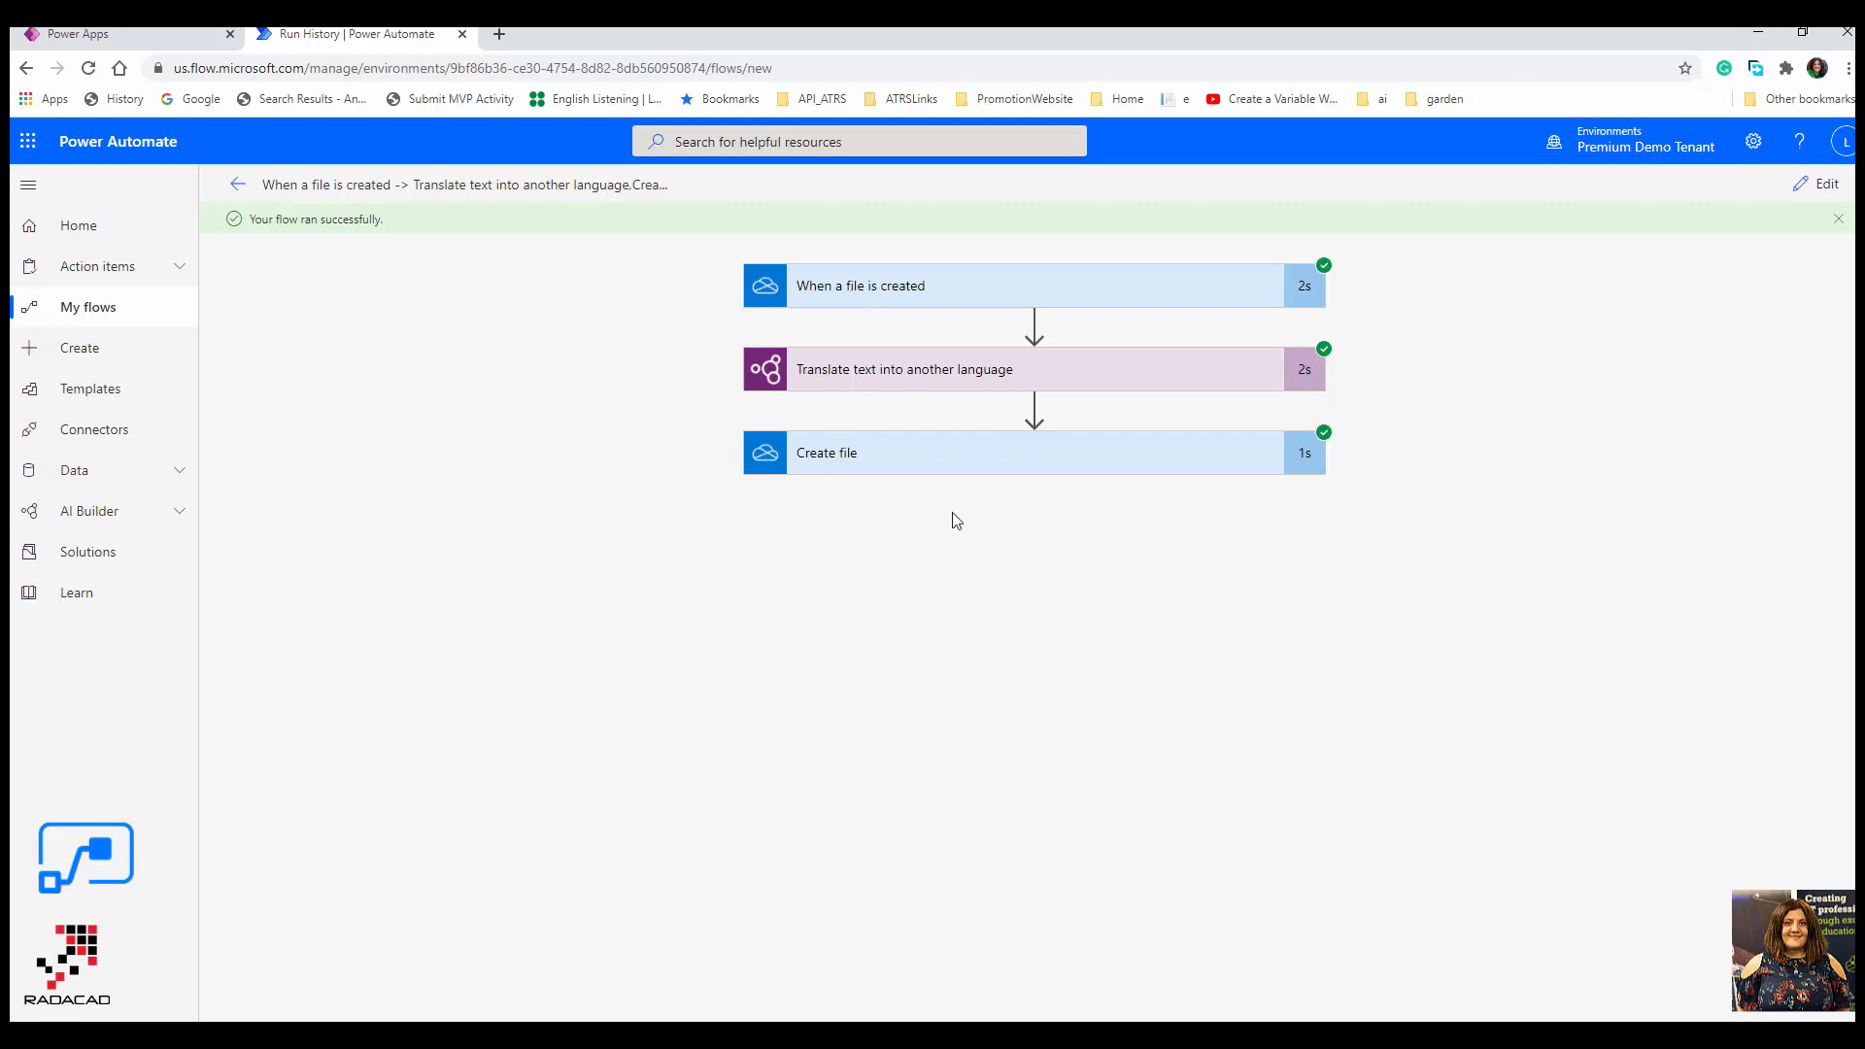